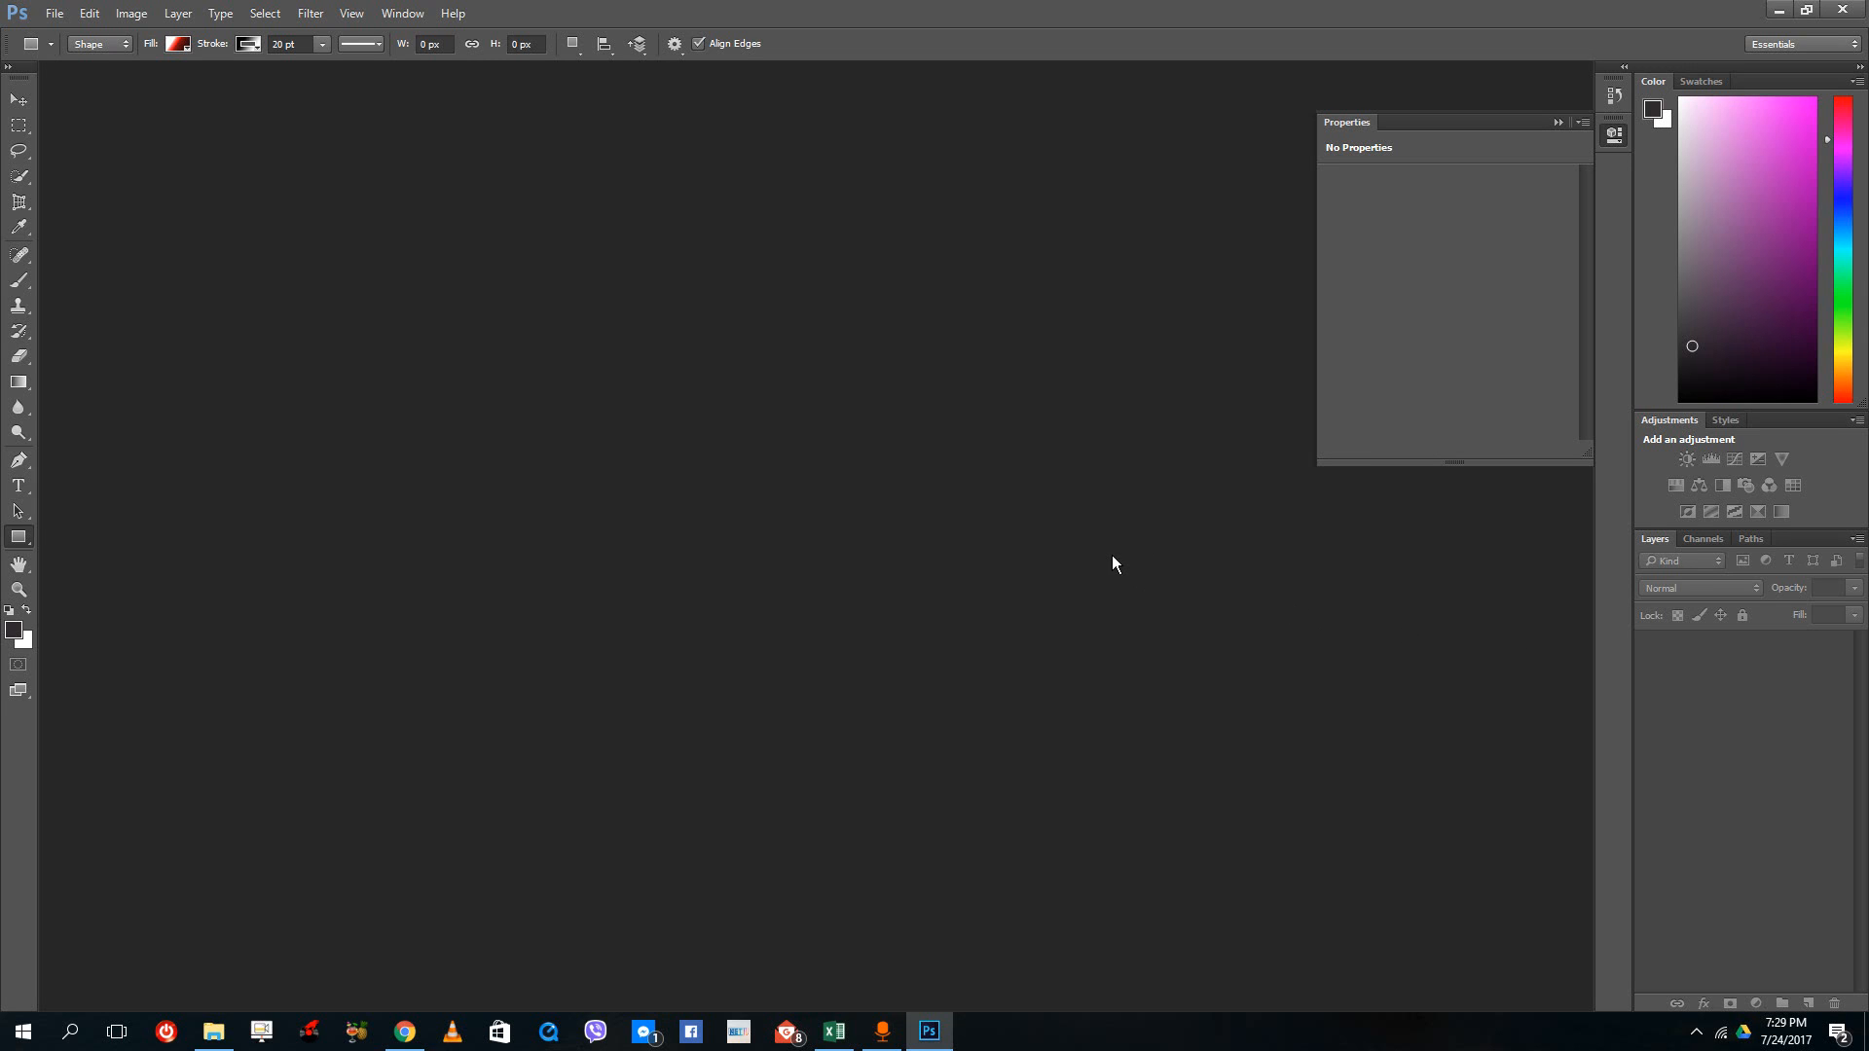
mouse_move(1095, 558)
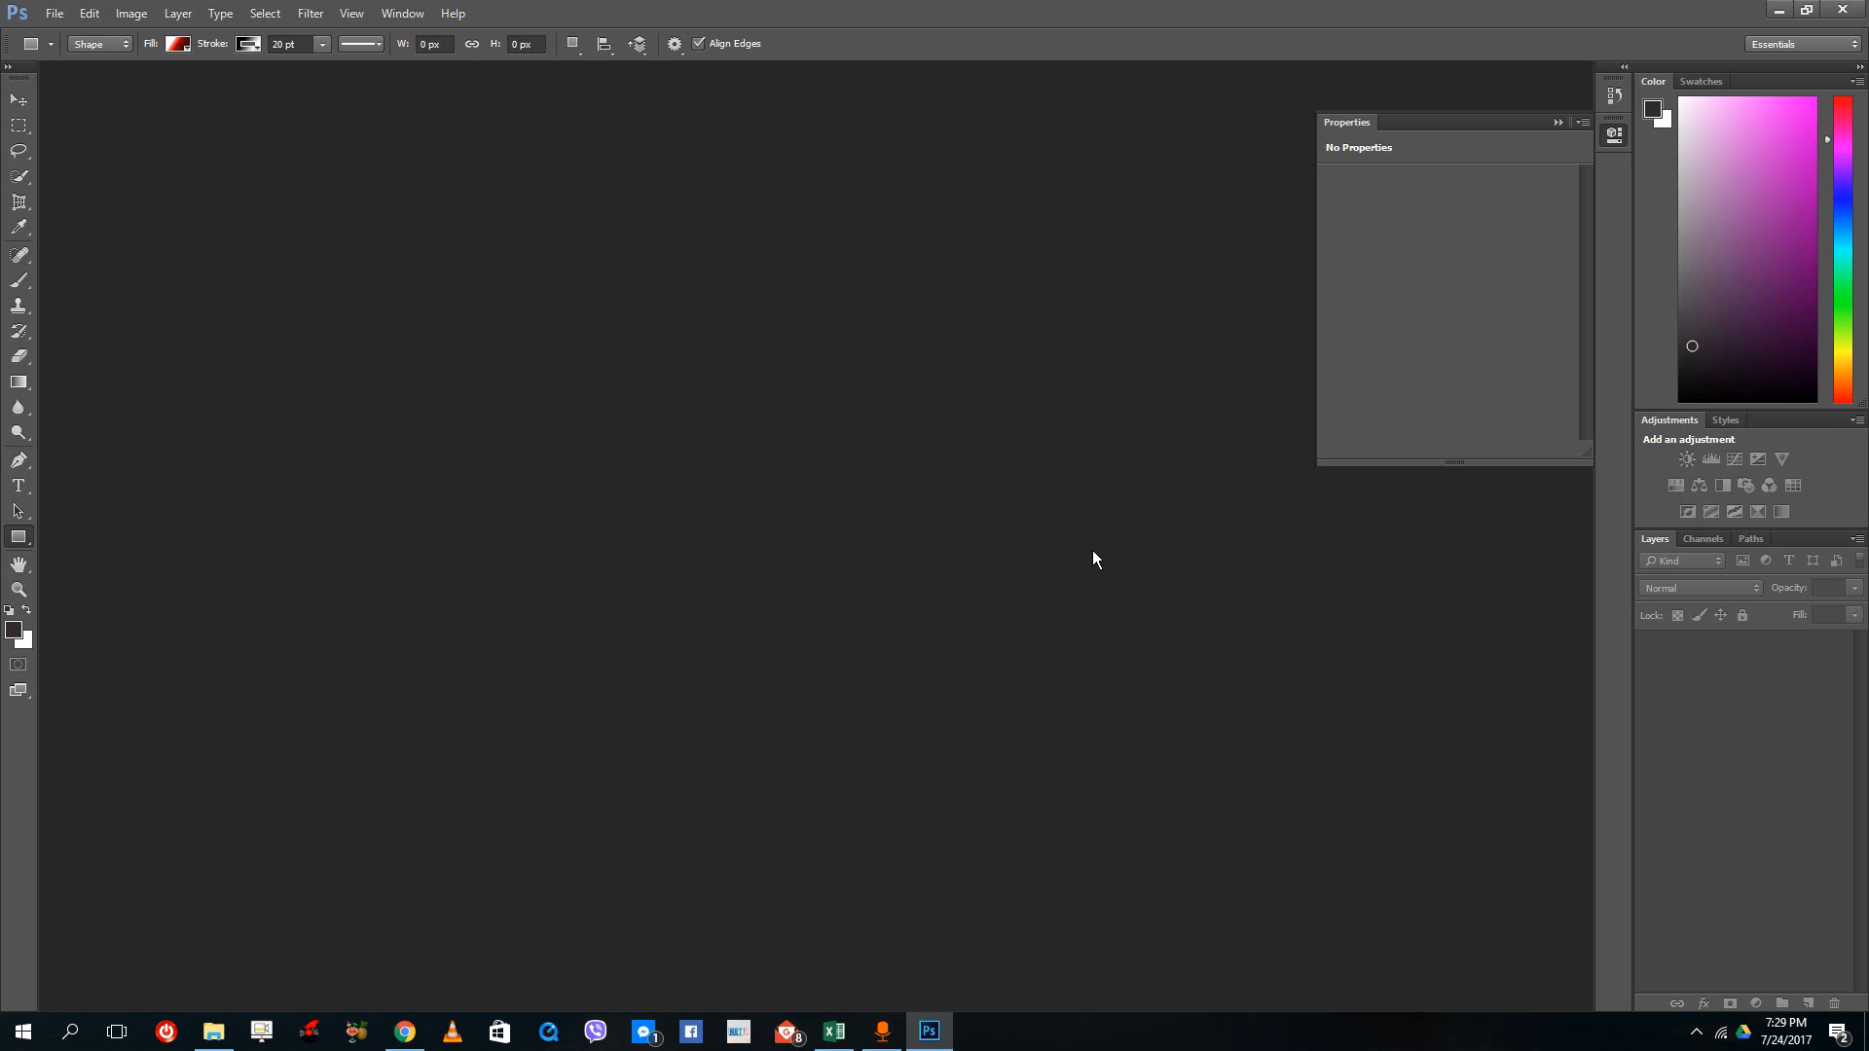
mouse_move(1024, 550)
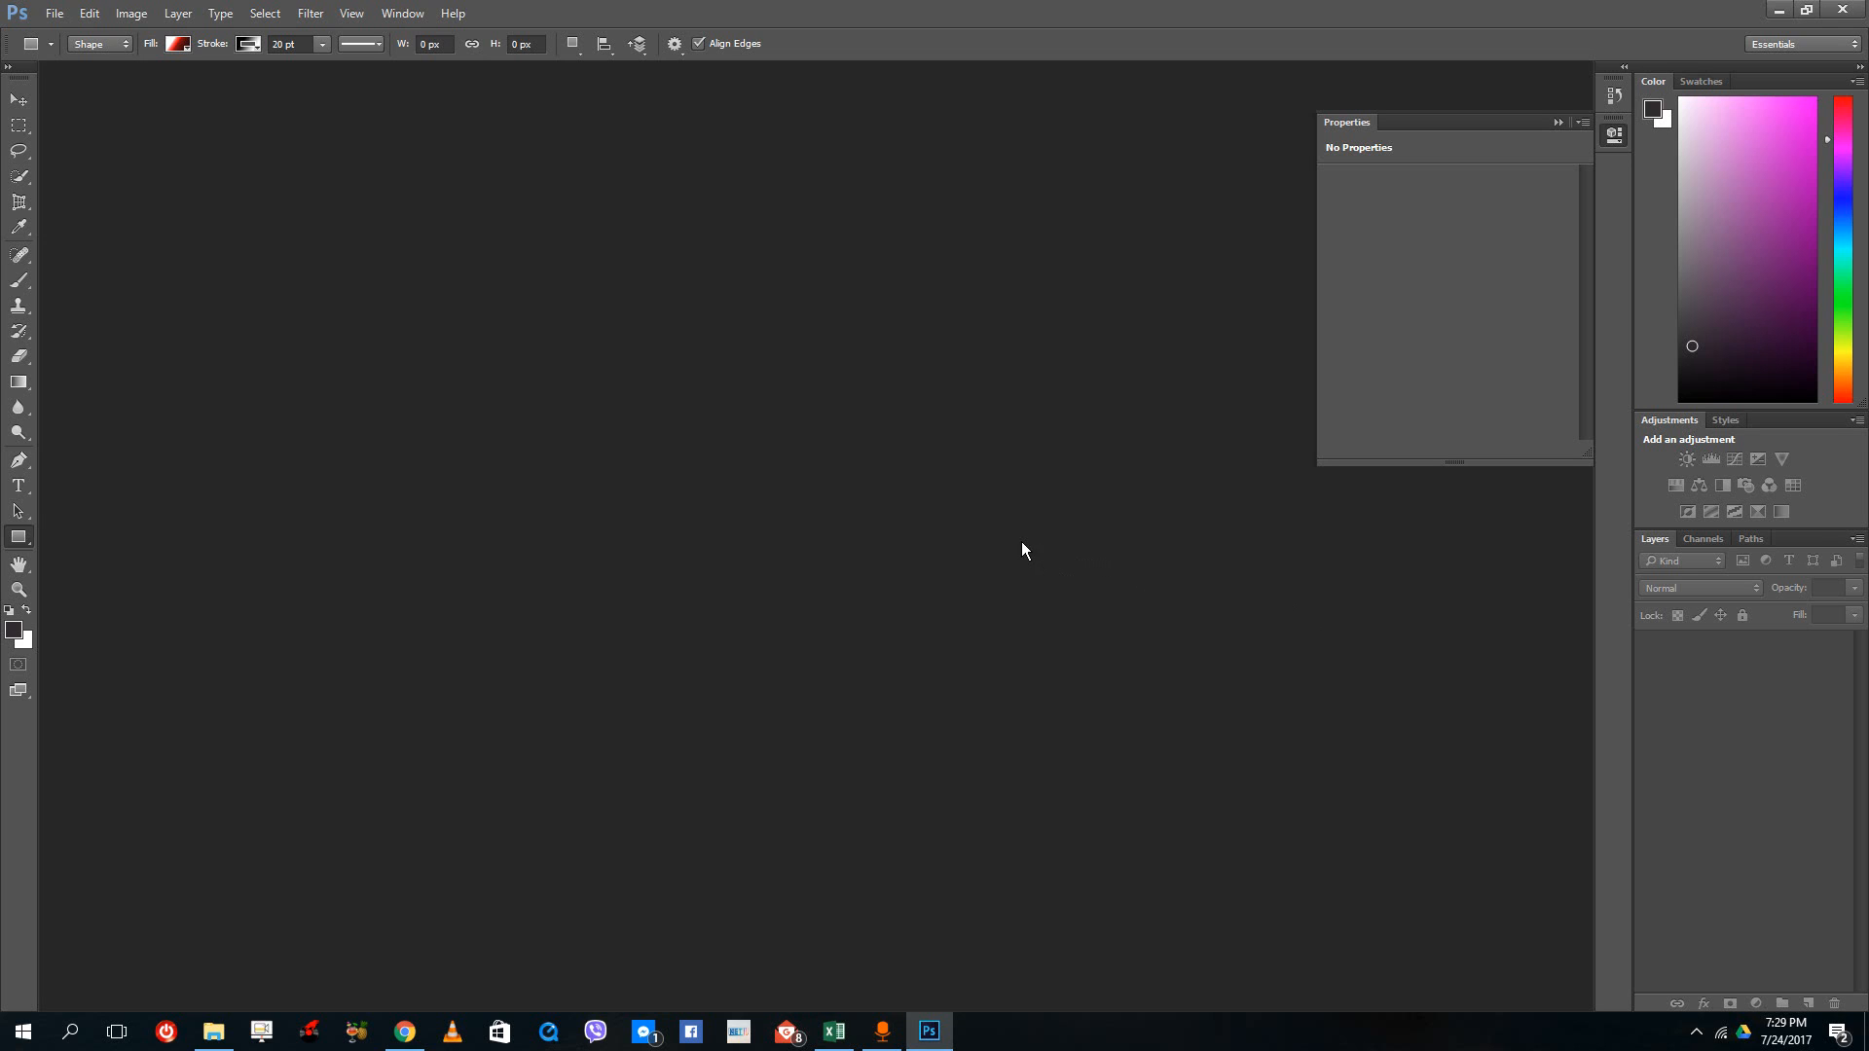
mouse_move(94, 74)
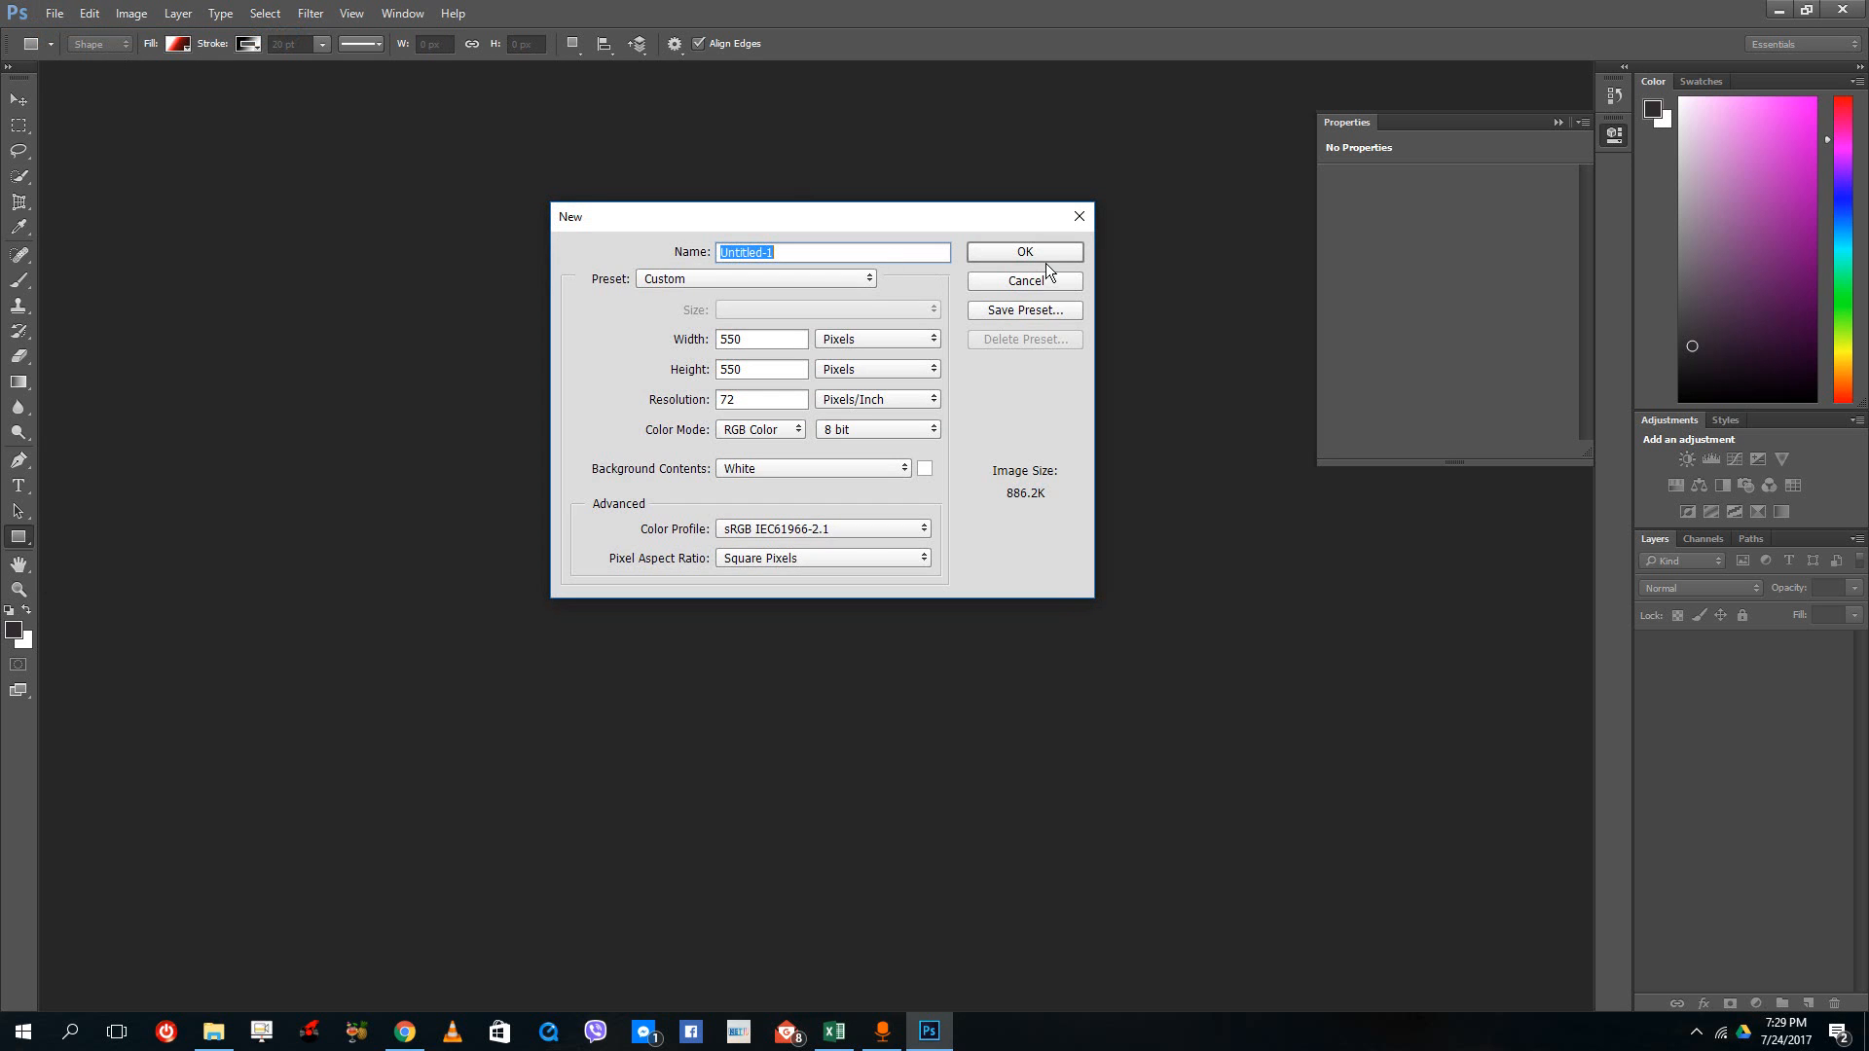
Create the 550×550 px, 72 ppi white-background document
click(1024, 252)
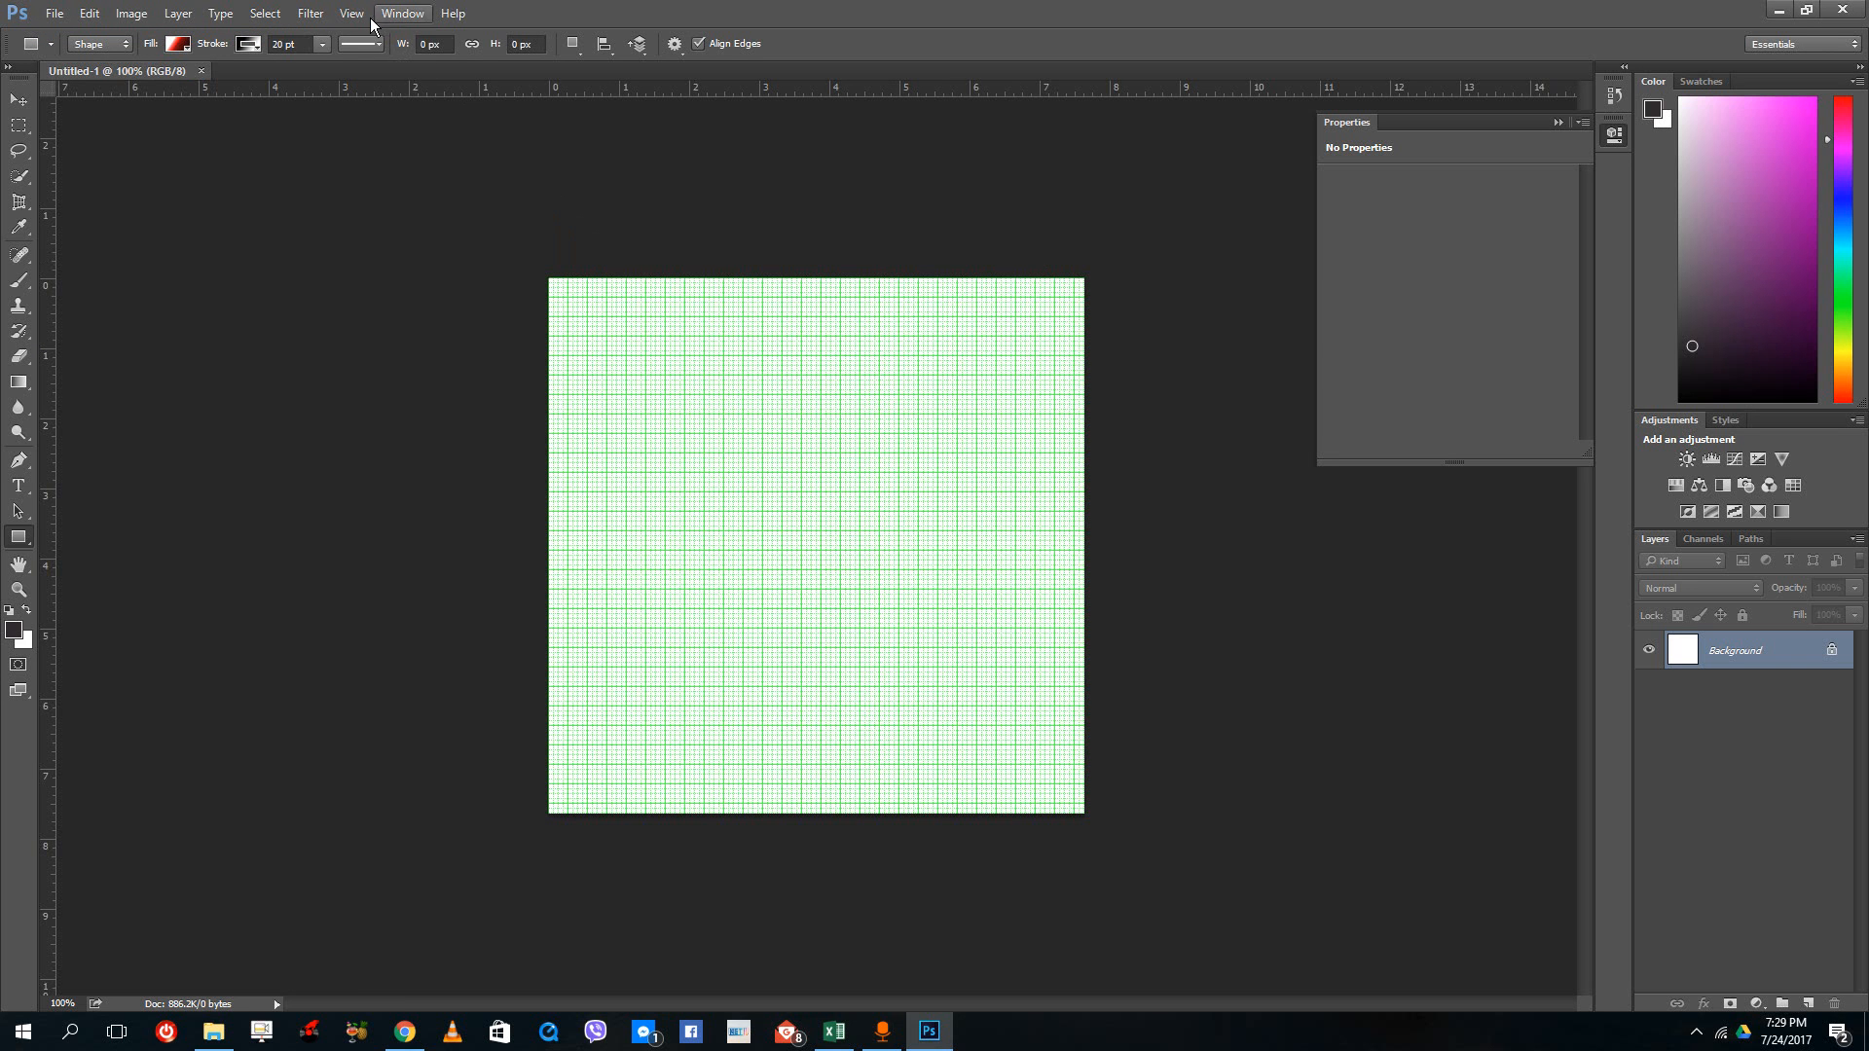
click(351, 13)
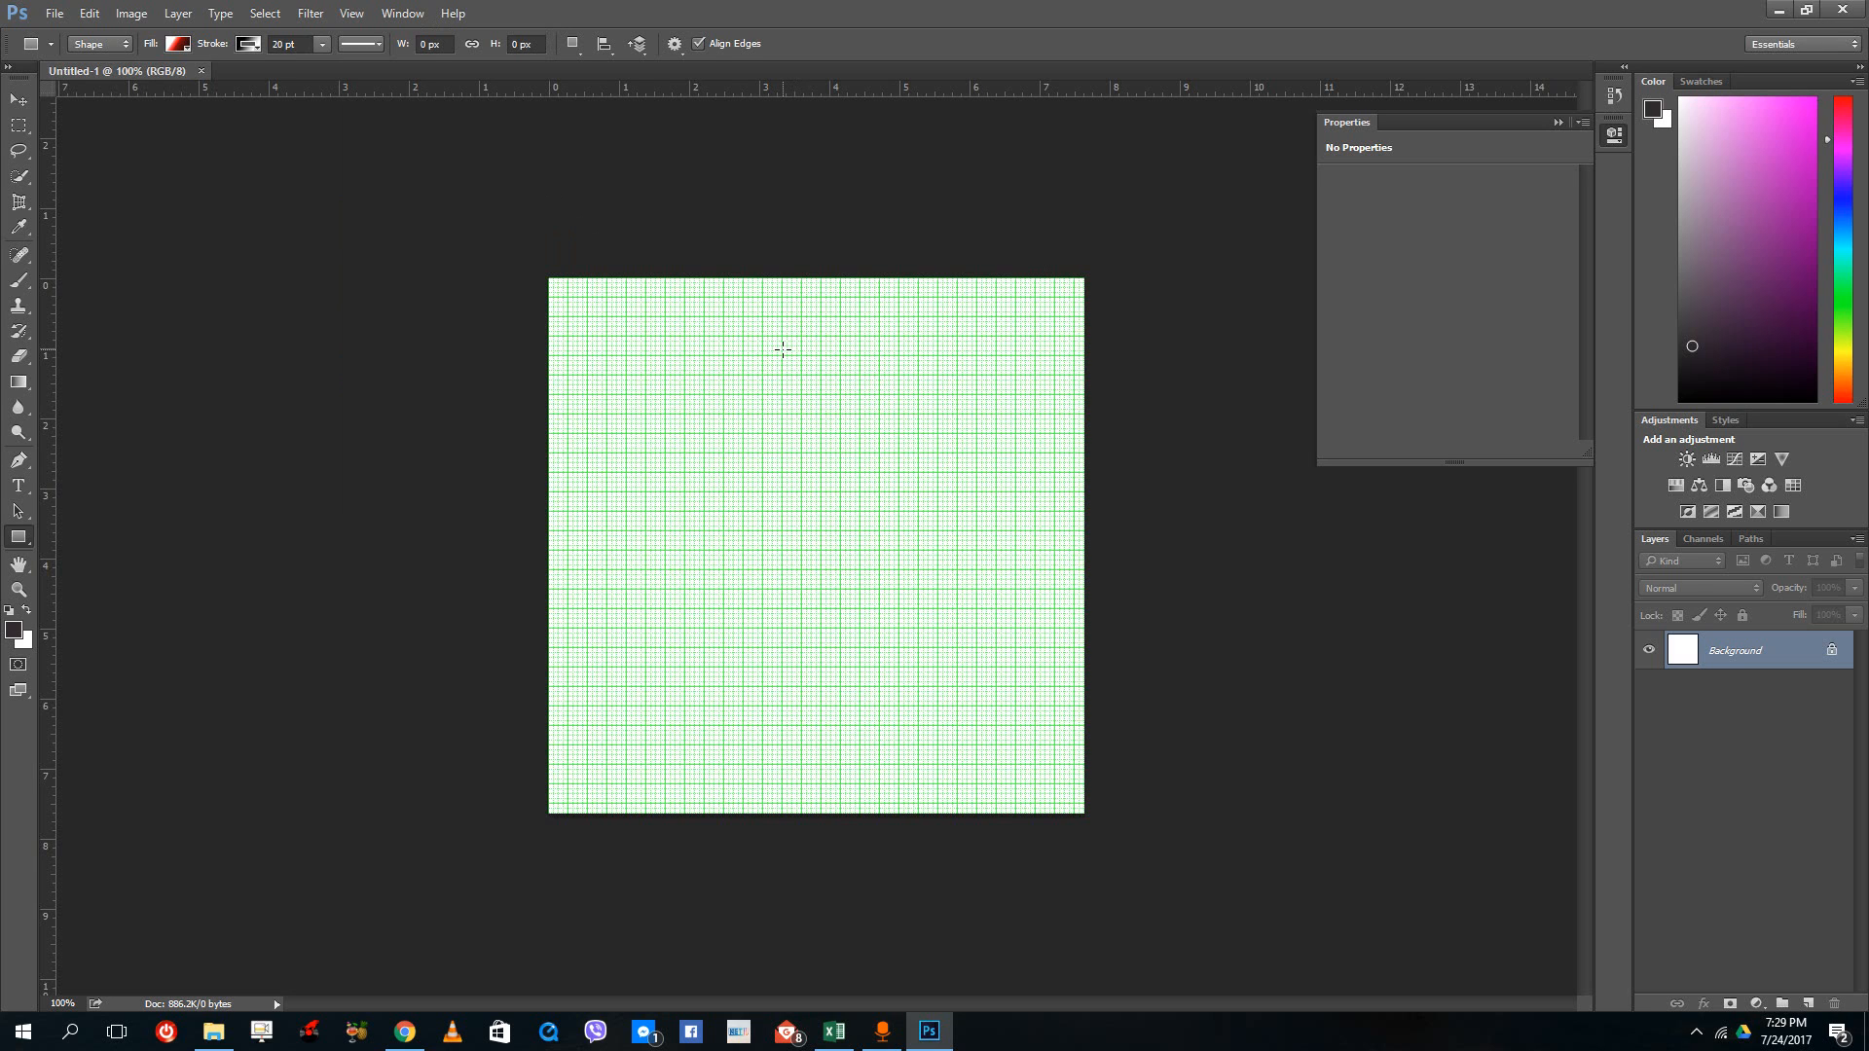
mouse_move(580, 250)
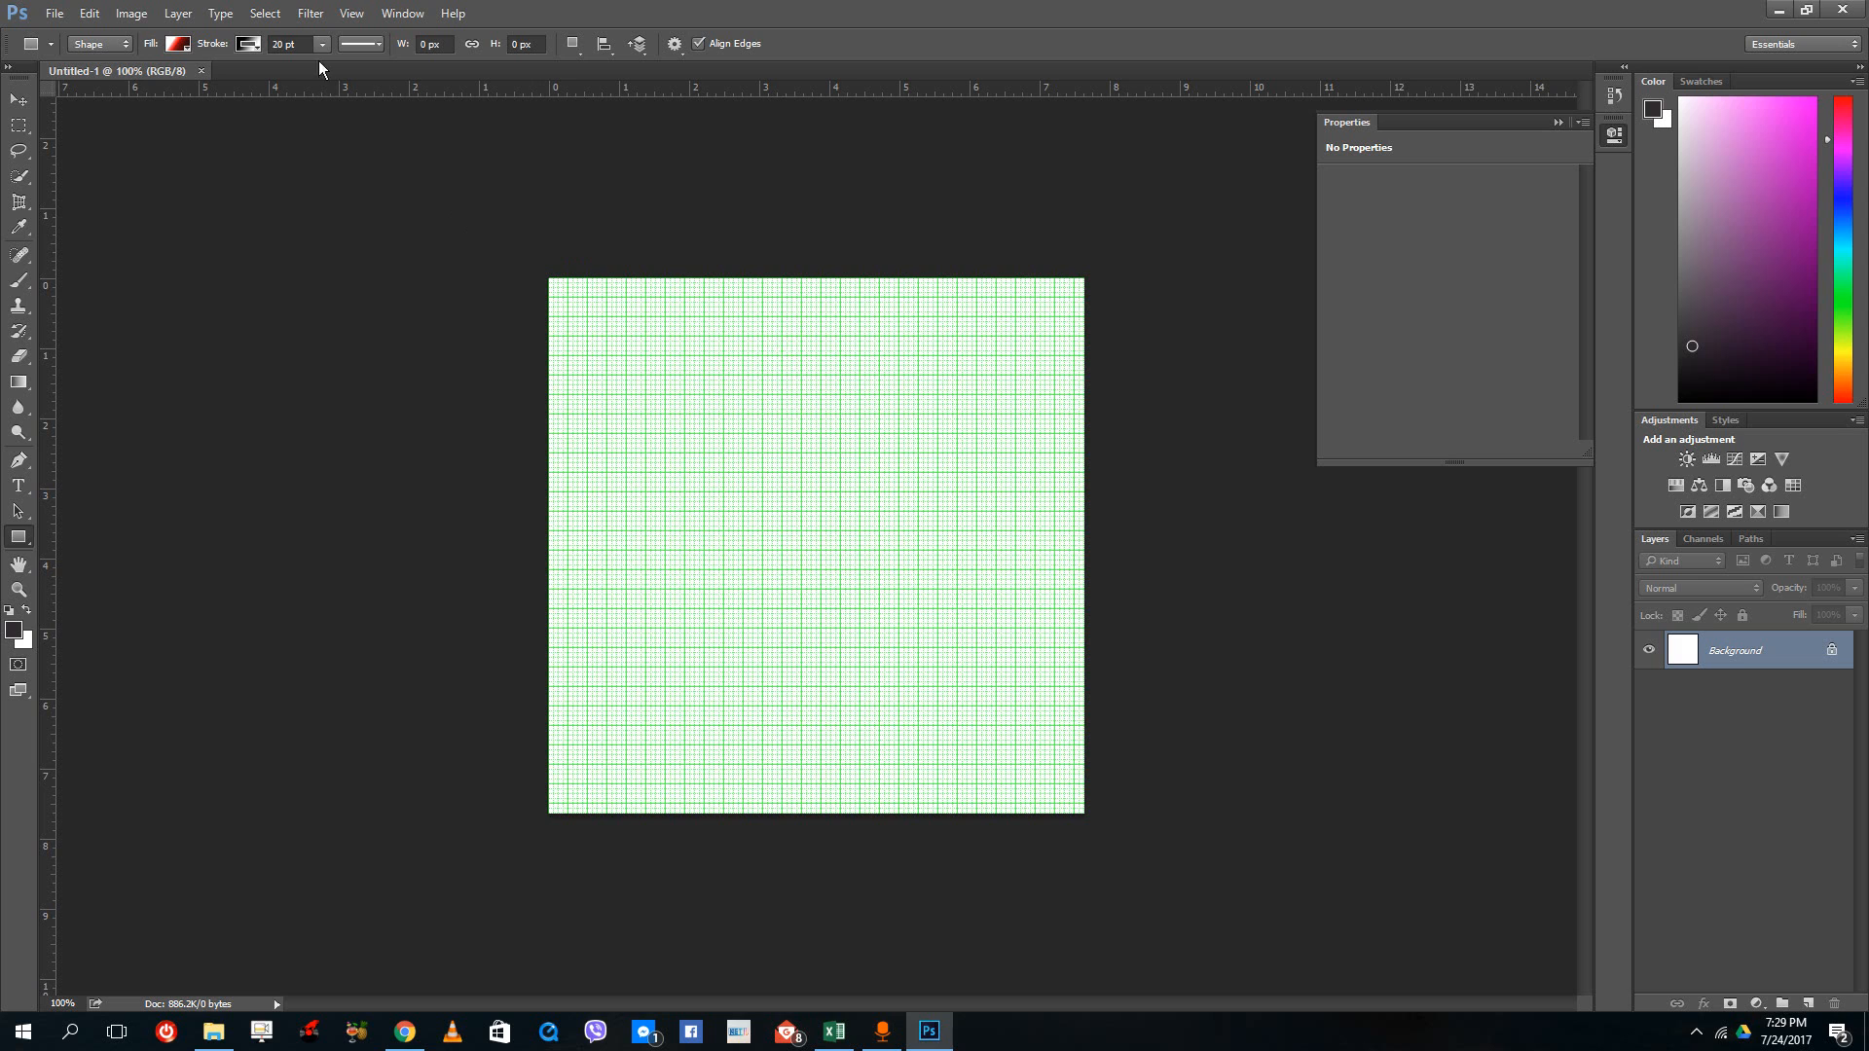
Open Edit > Preferences and switch to the File Handling page
click(81, 11)
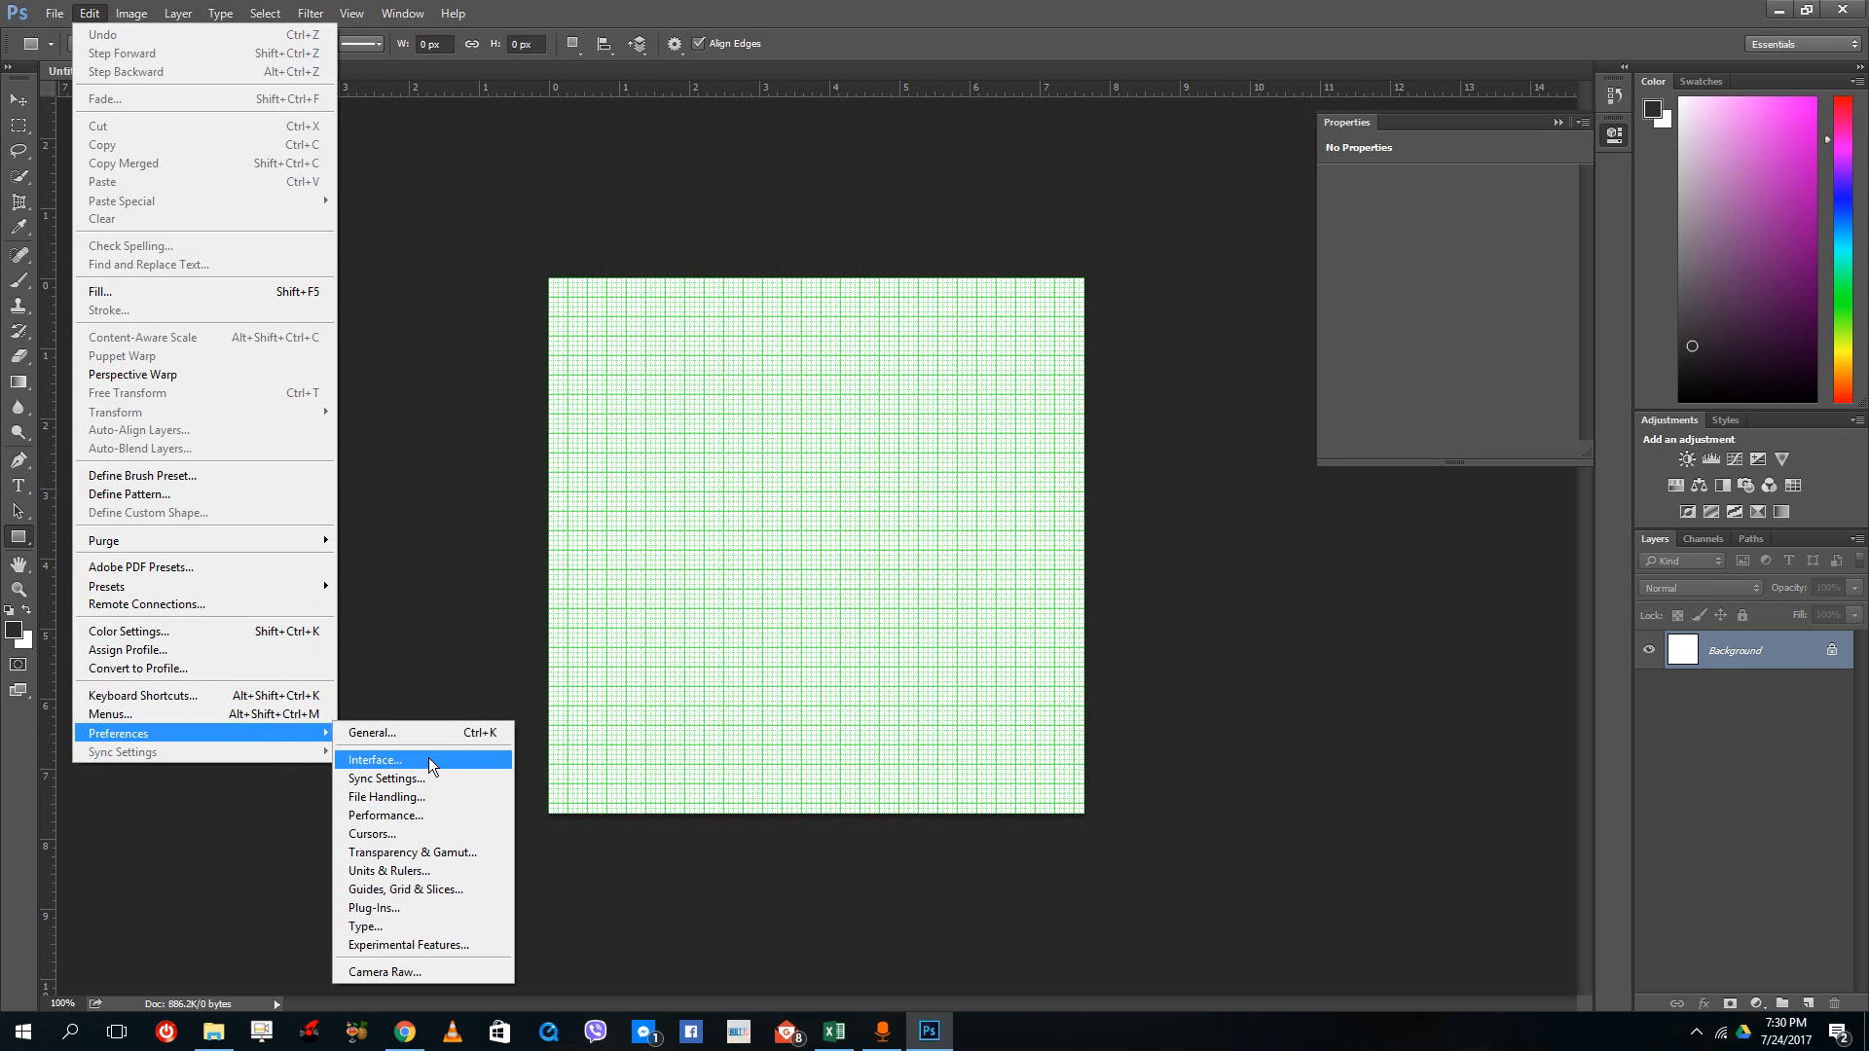
mouse_move(434, 879)
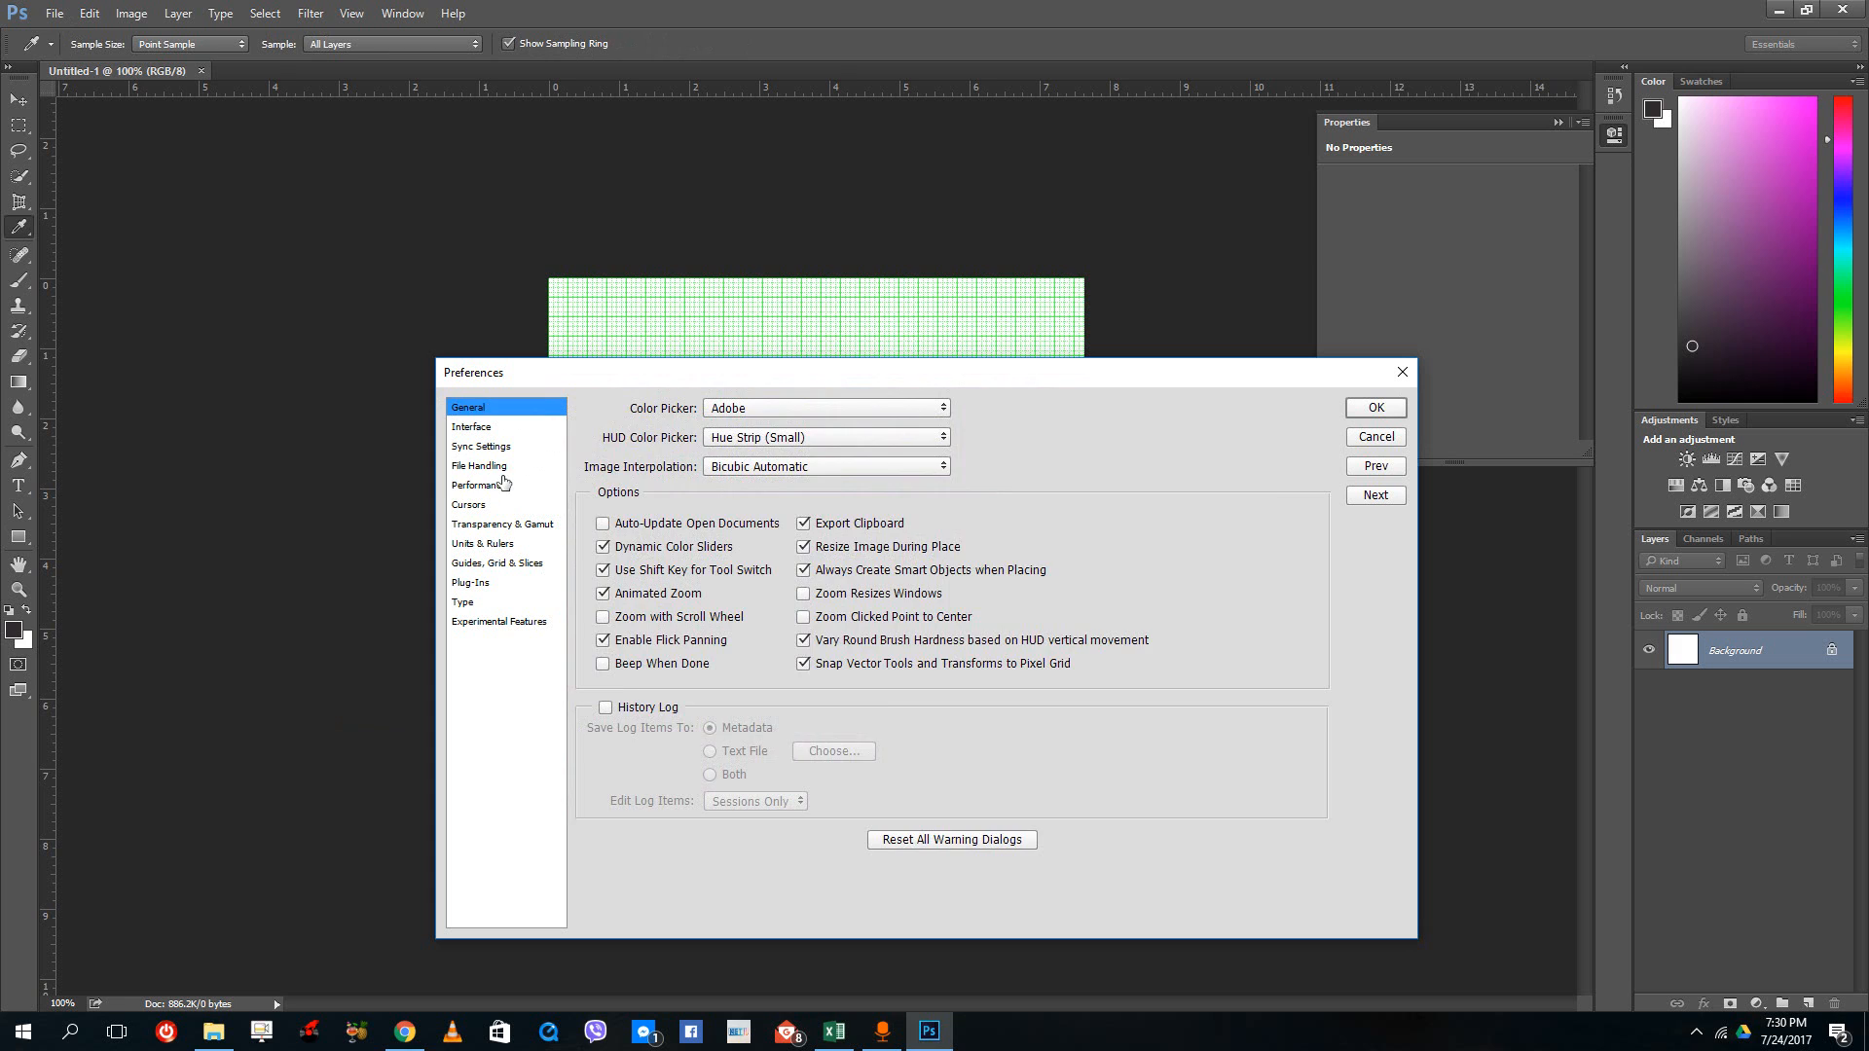
click(479, 465)
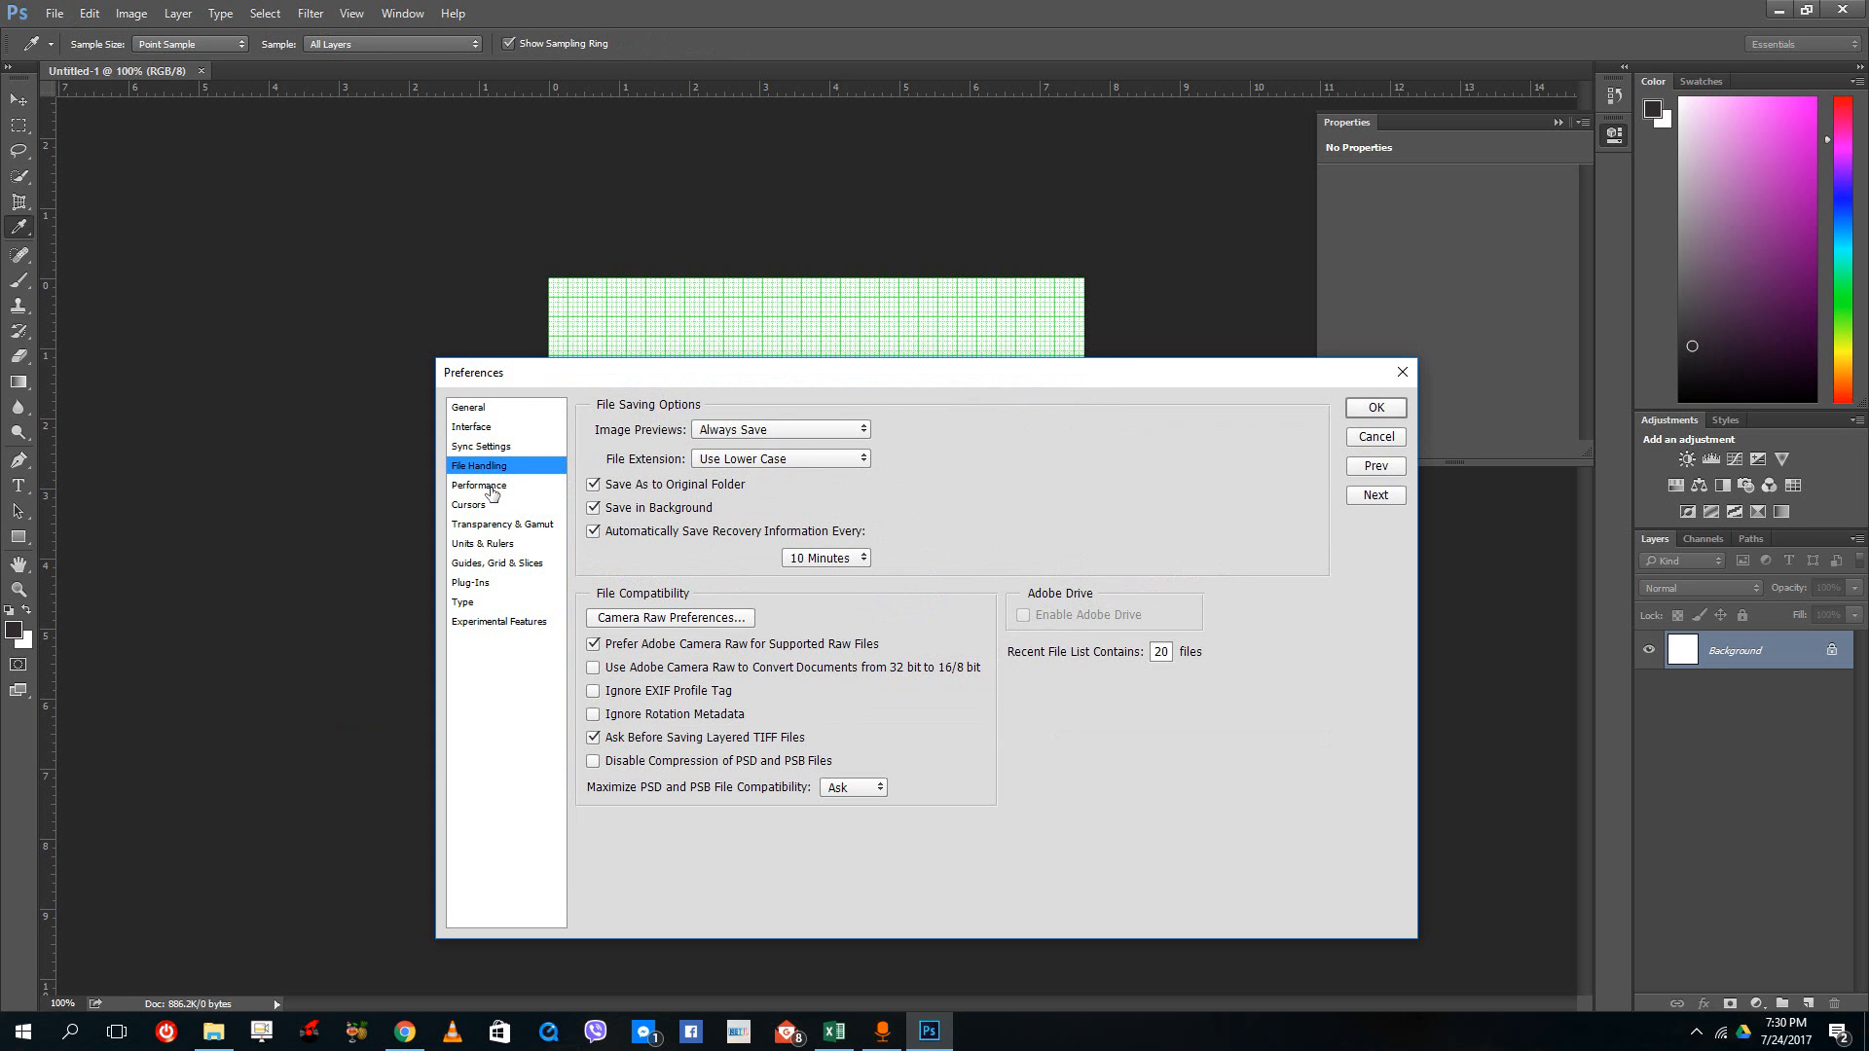
On the Performance page, deactivate scratch disks H and D, keeping only default (C)
click(478, 485)
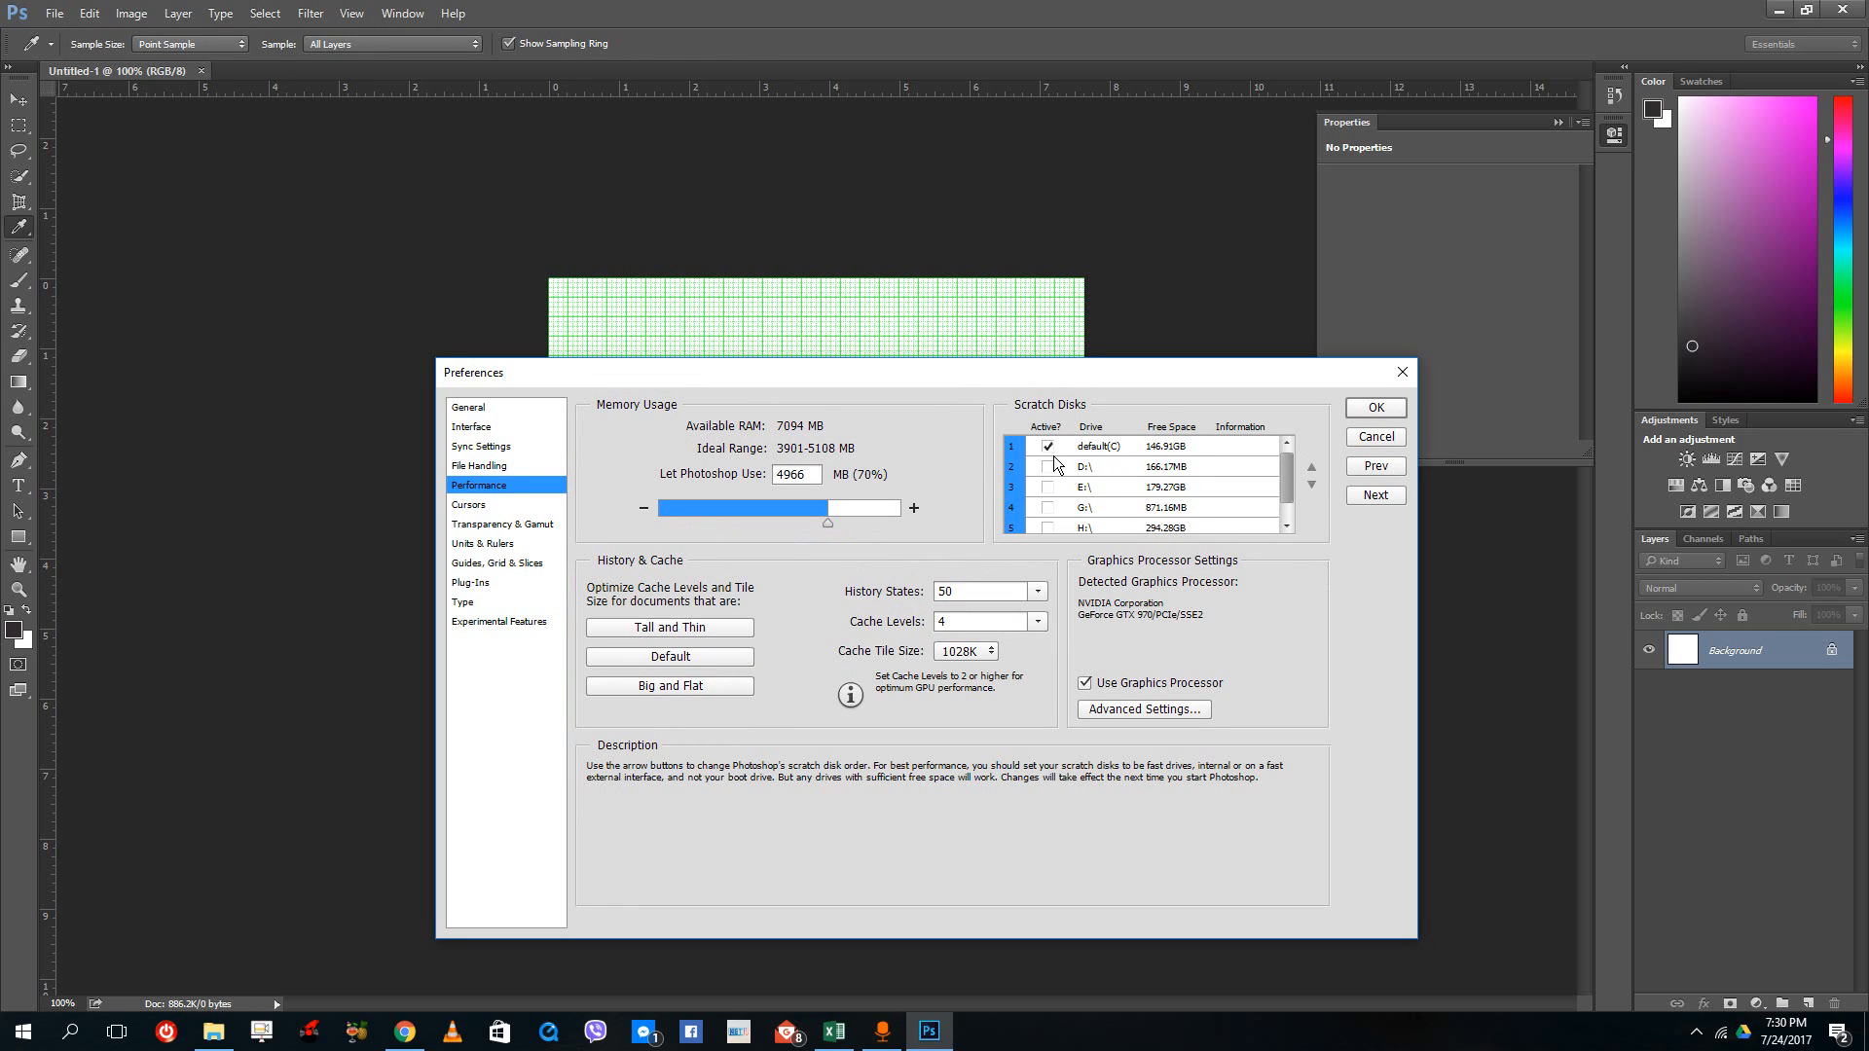
mouse_move(1152, 451)
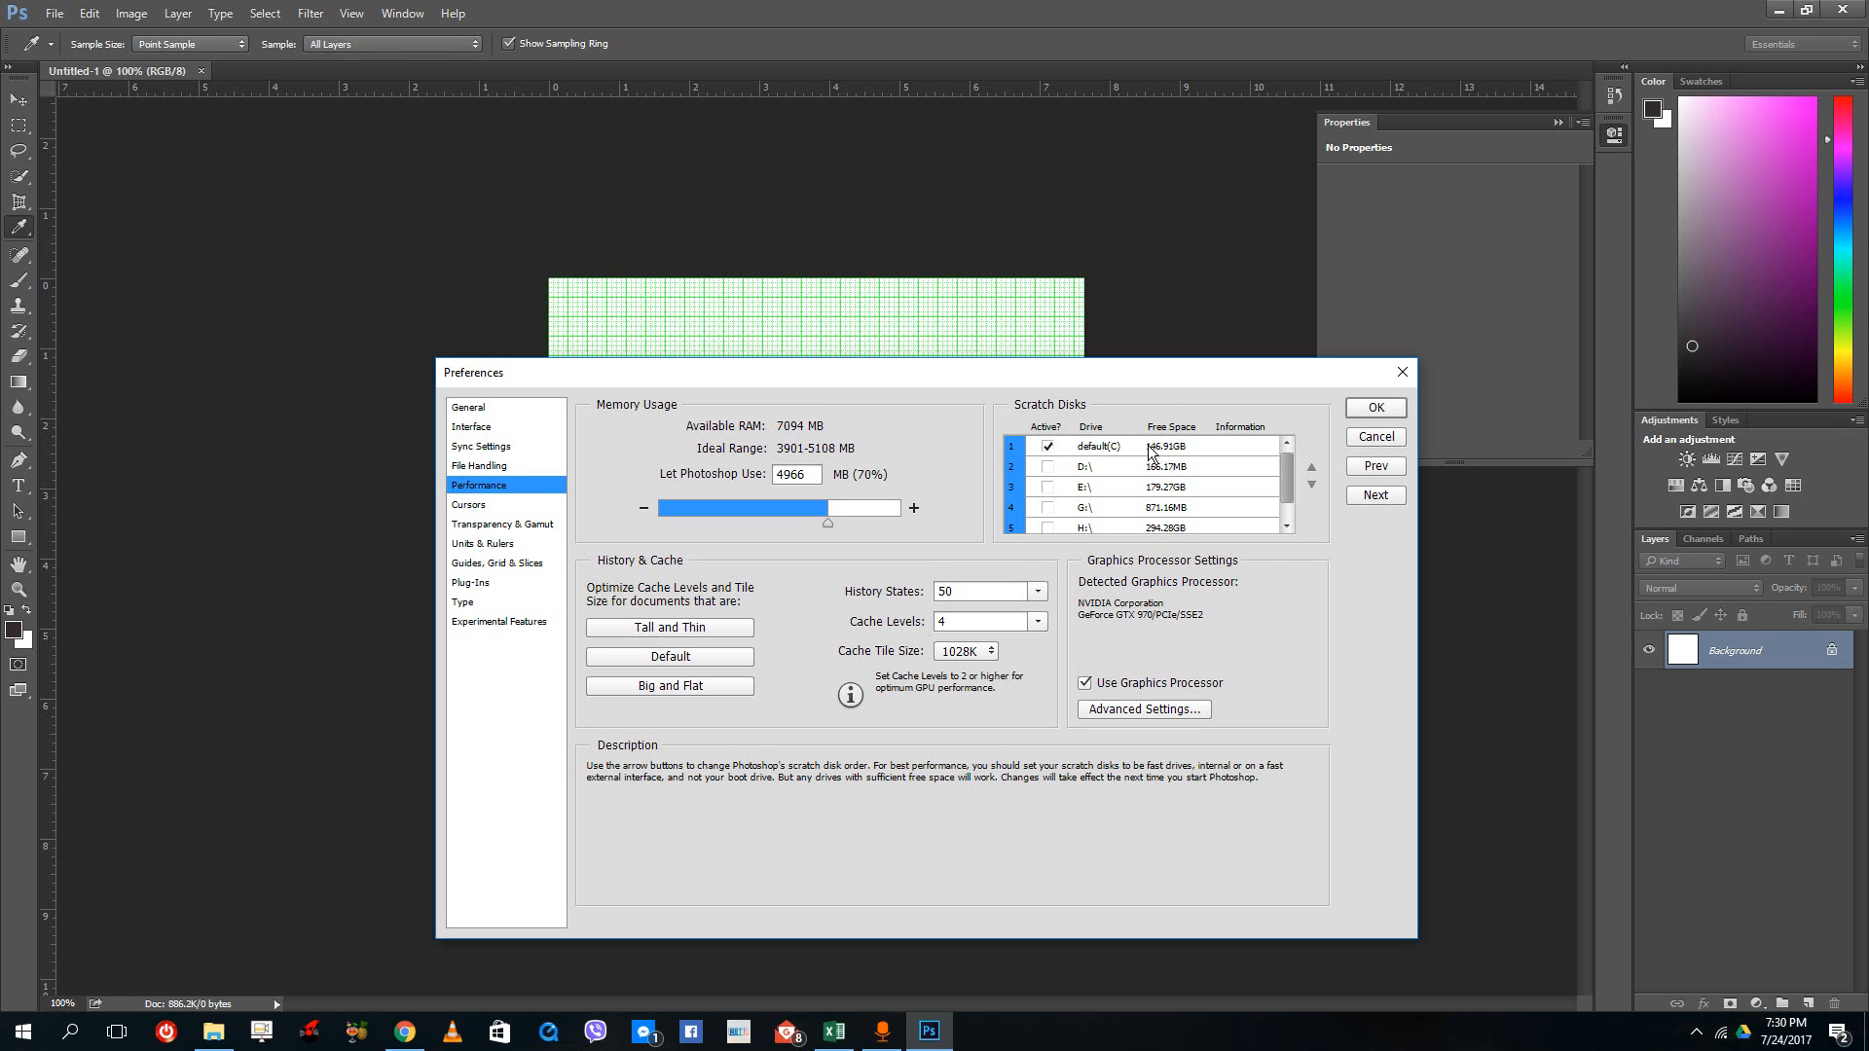
mouse_move(1170, 453)
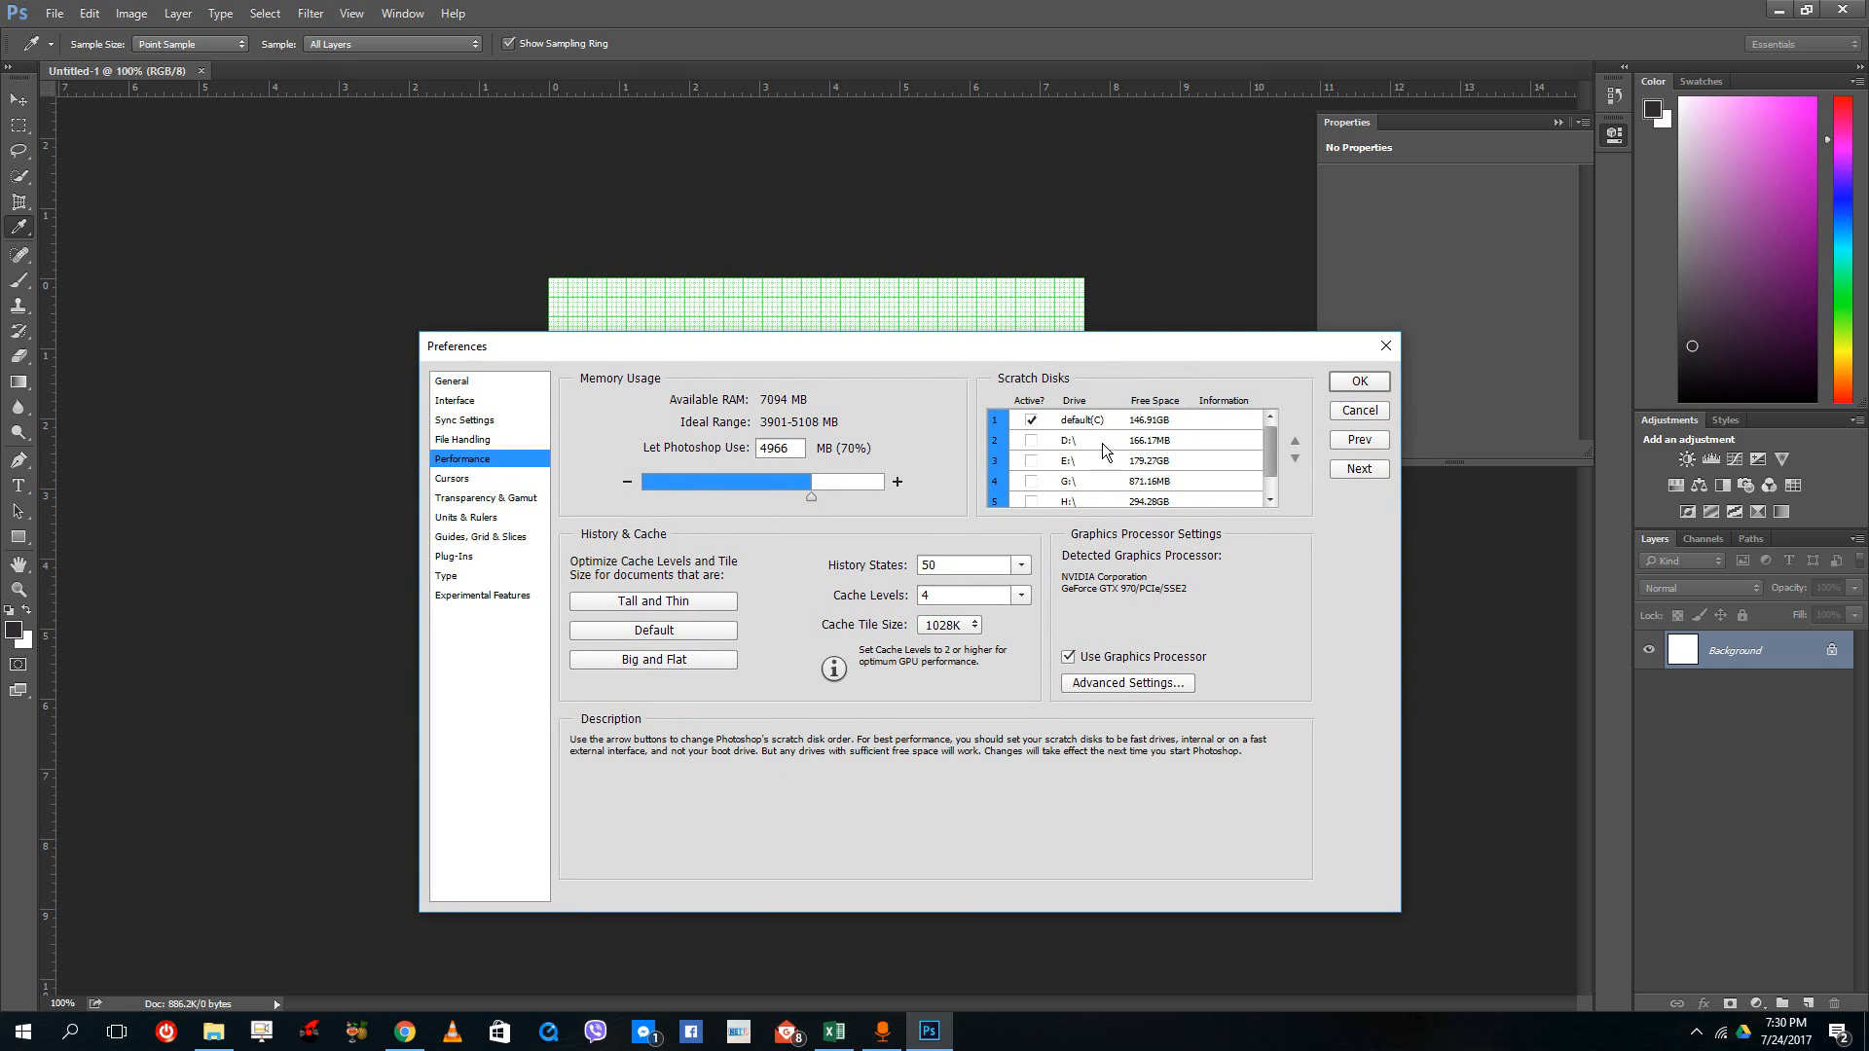
mouse_move(1170, 425)
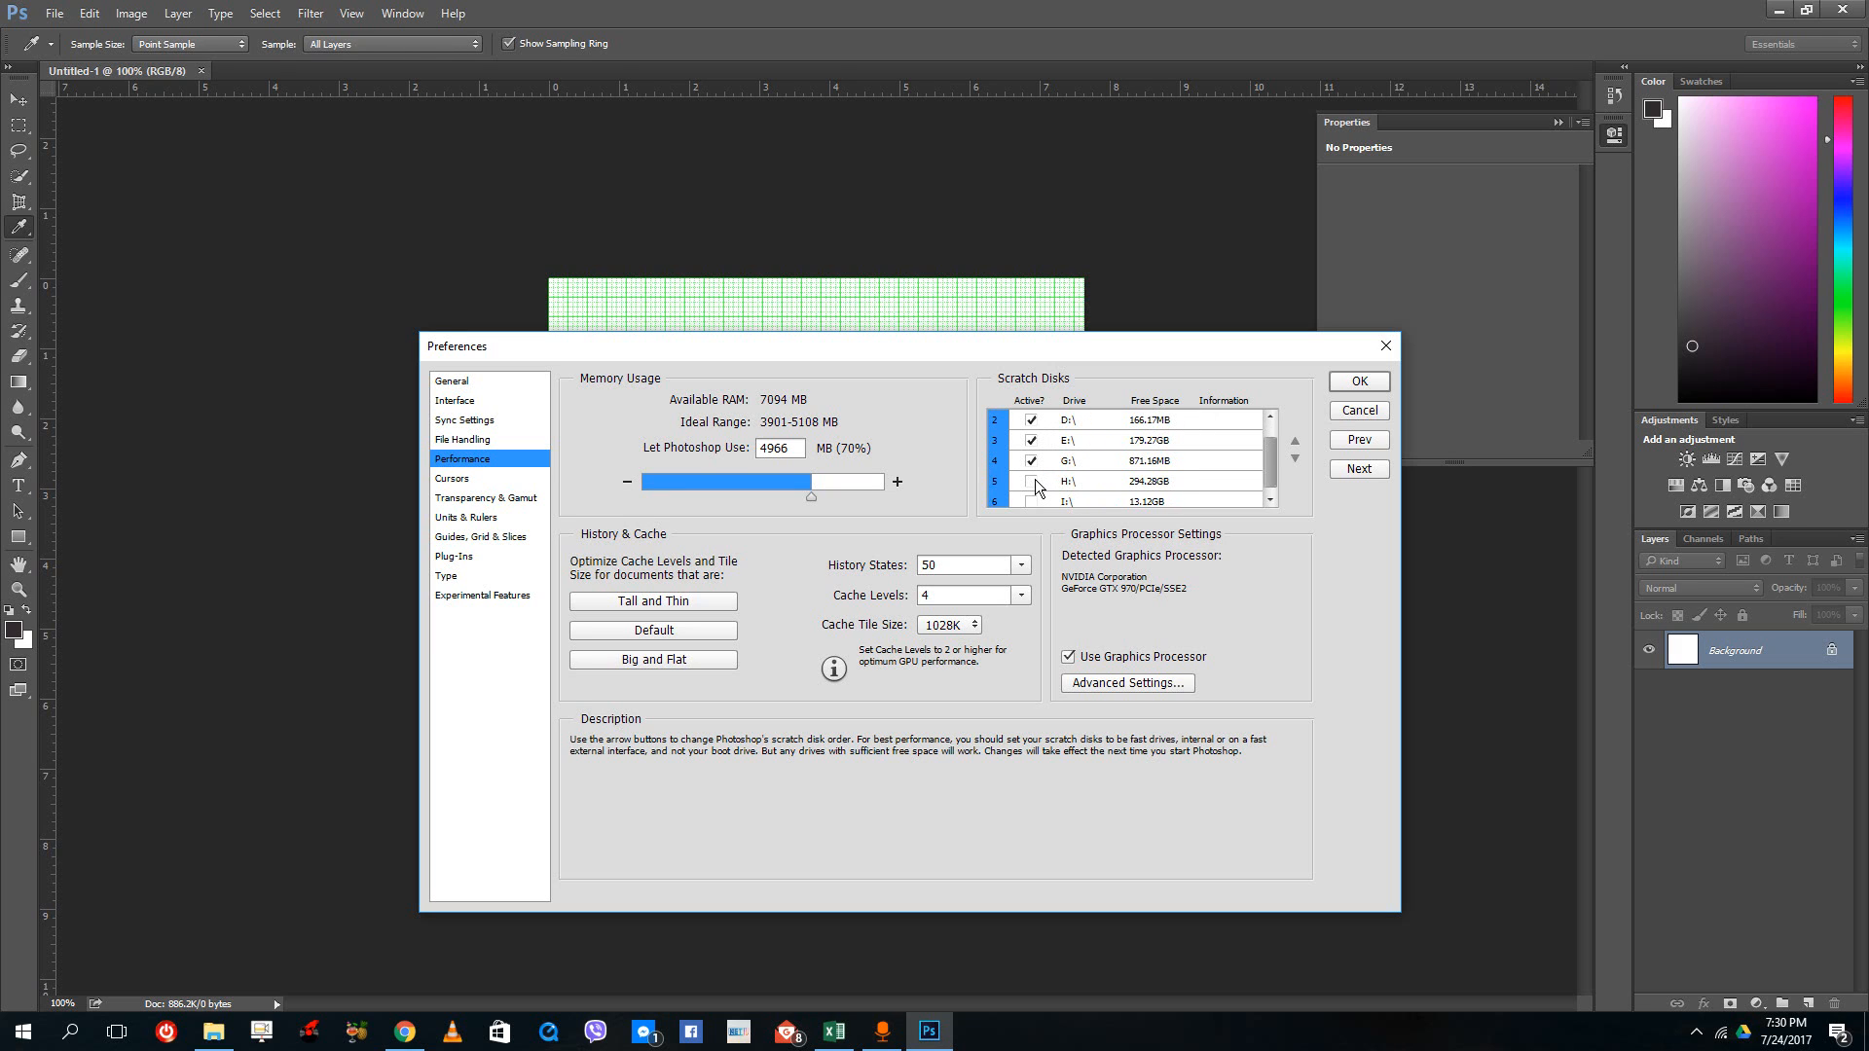
click(1030, 481)
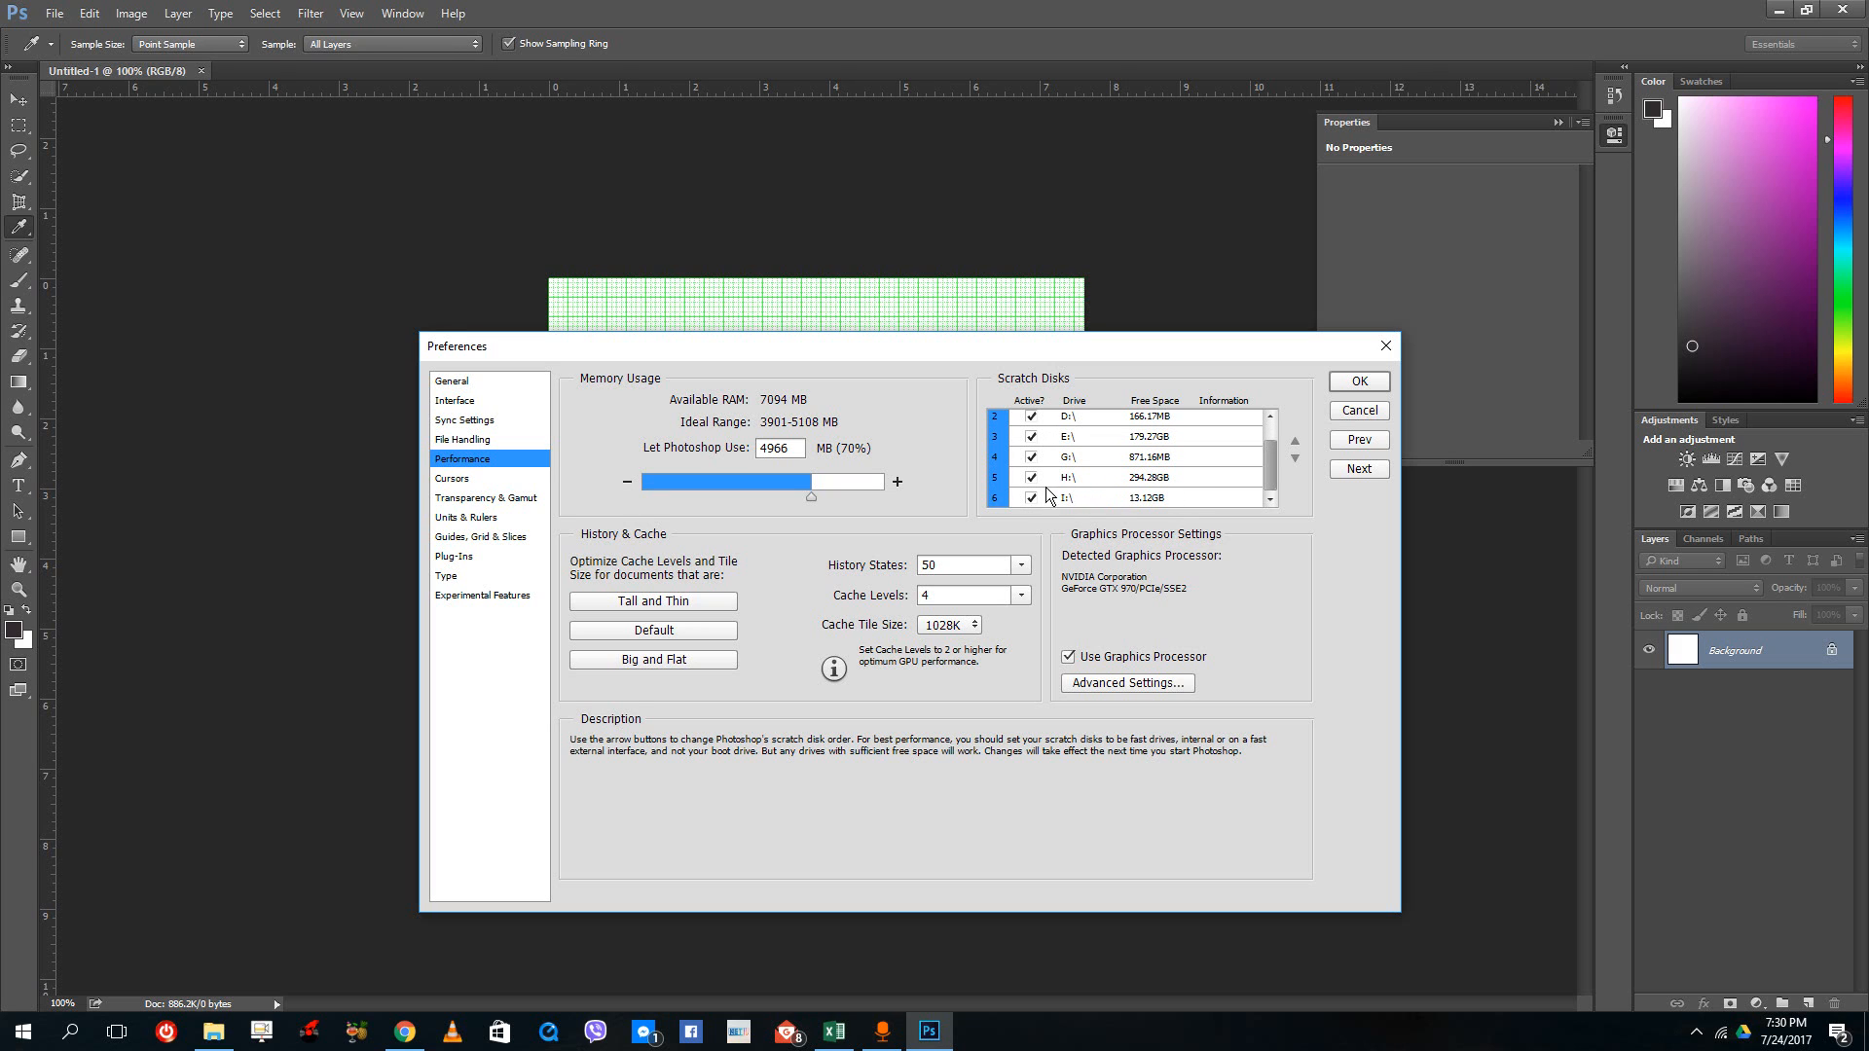
click(1031, 477)
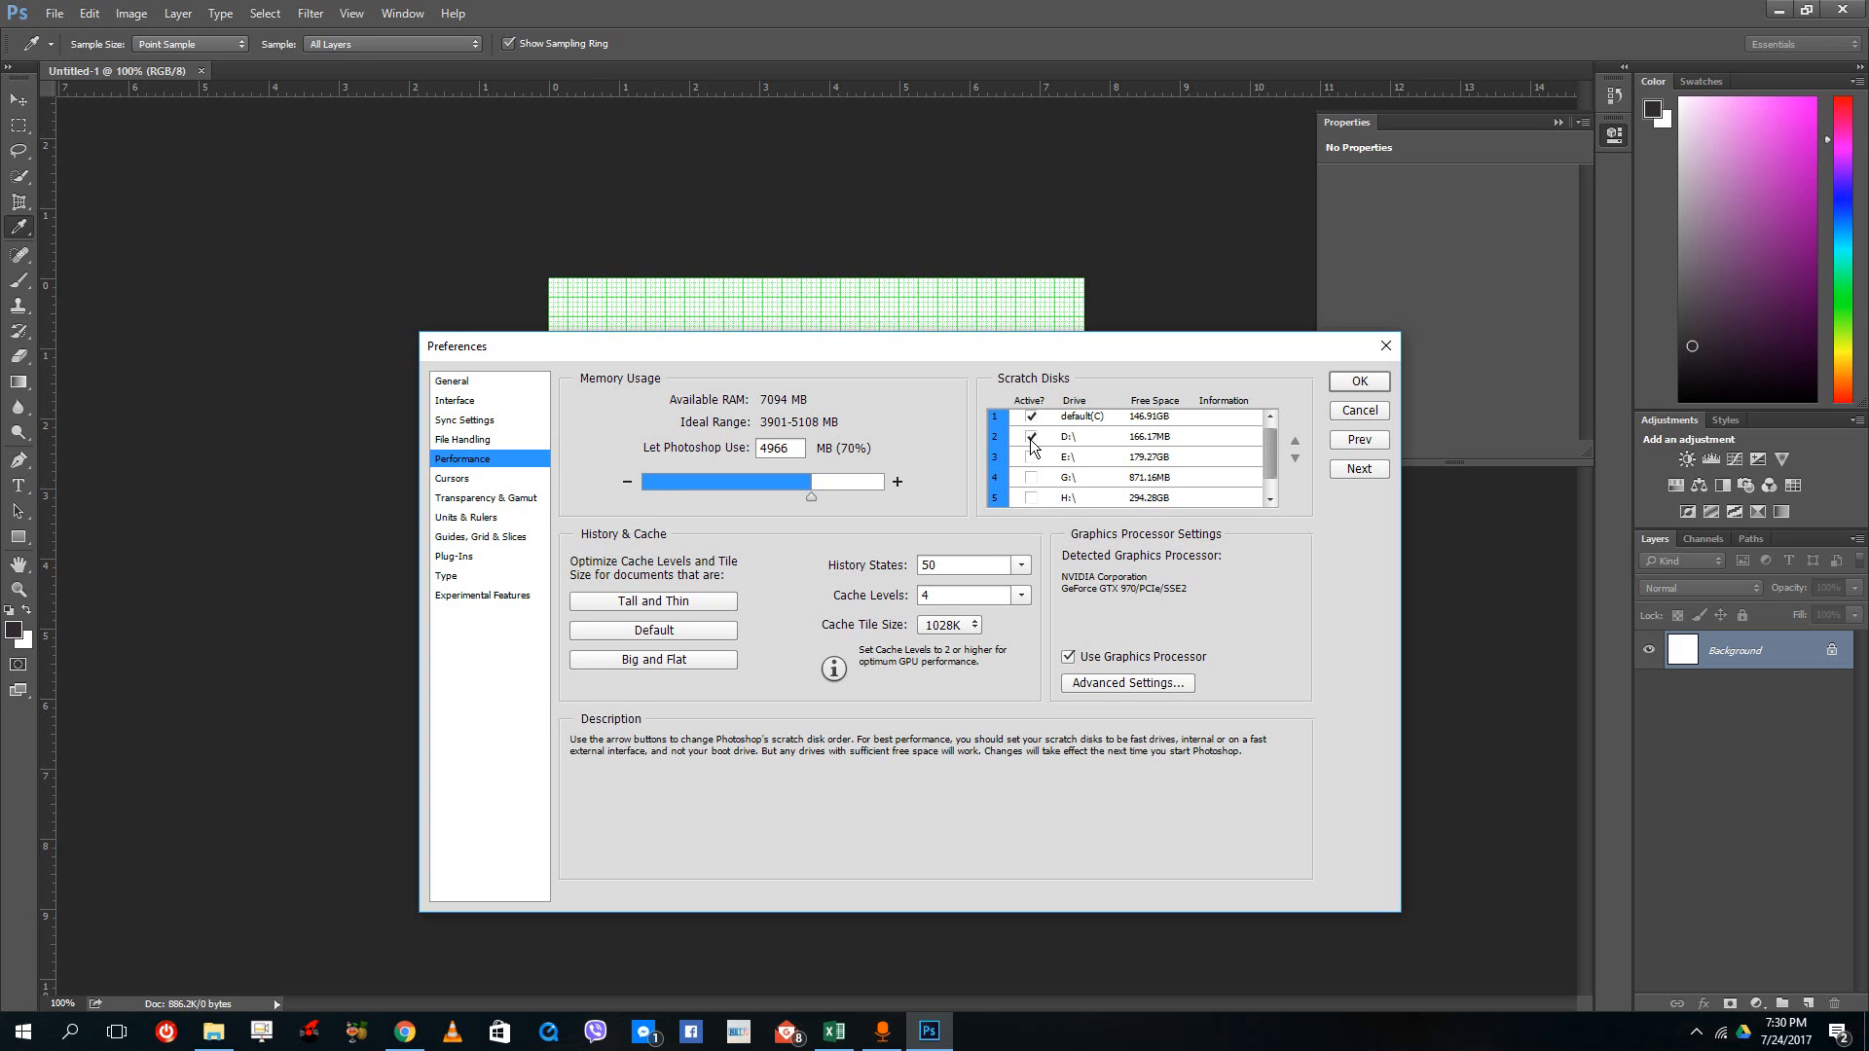
click(1031, 436)
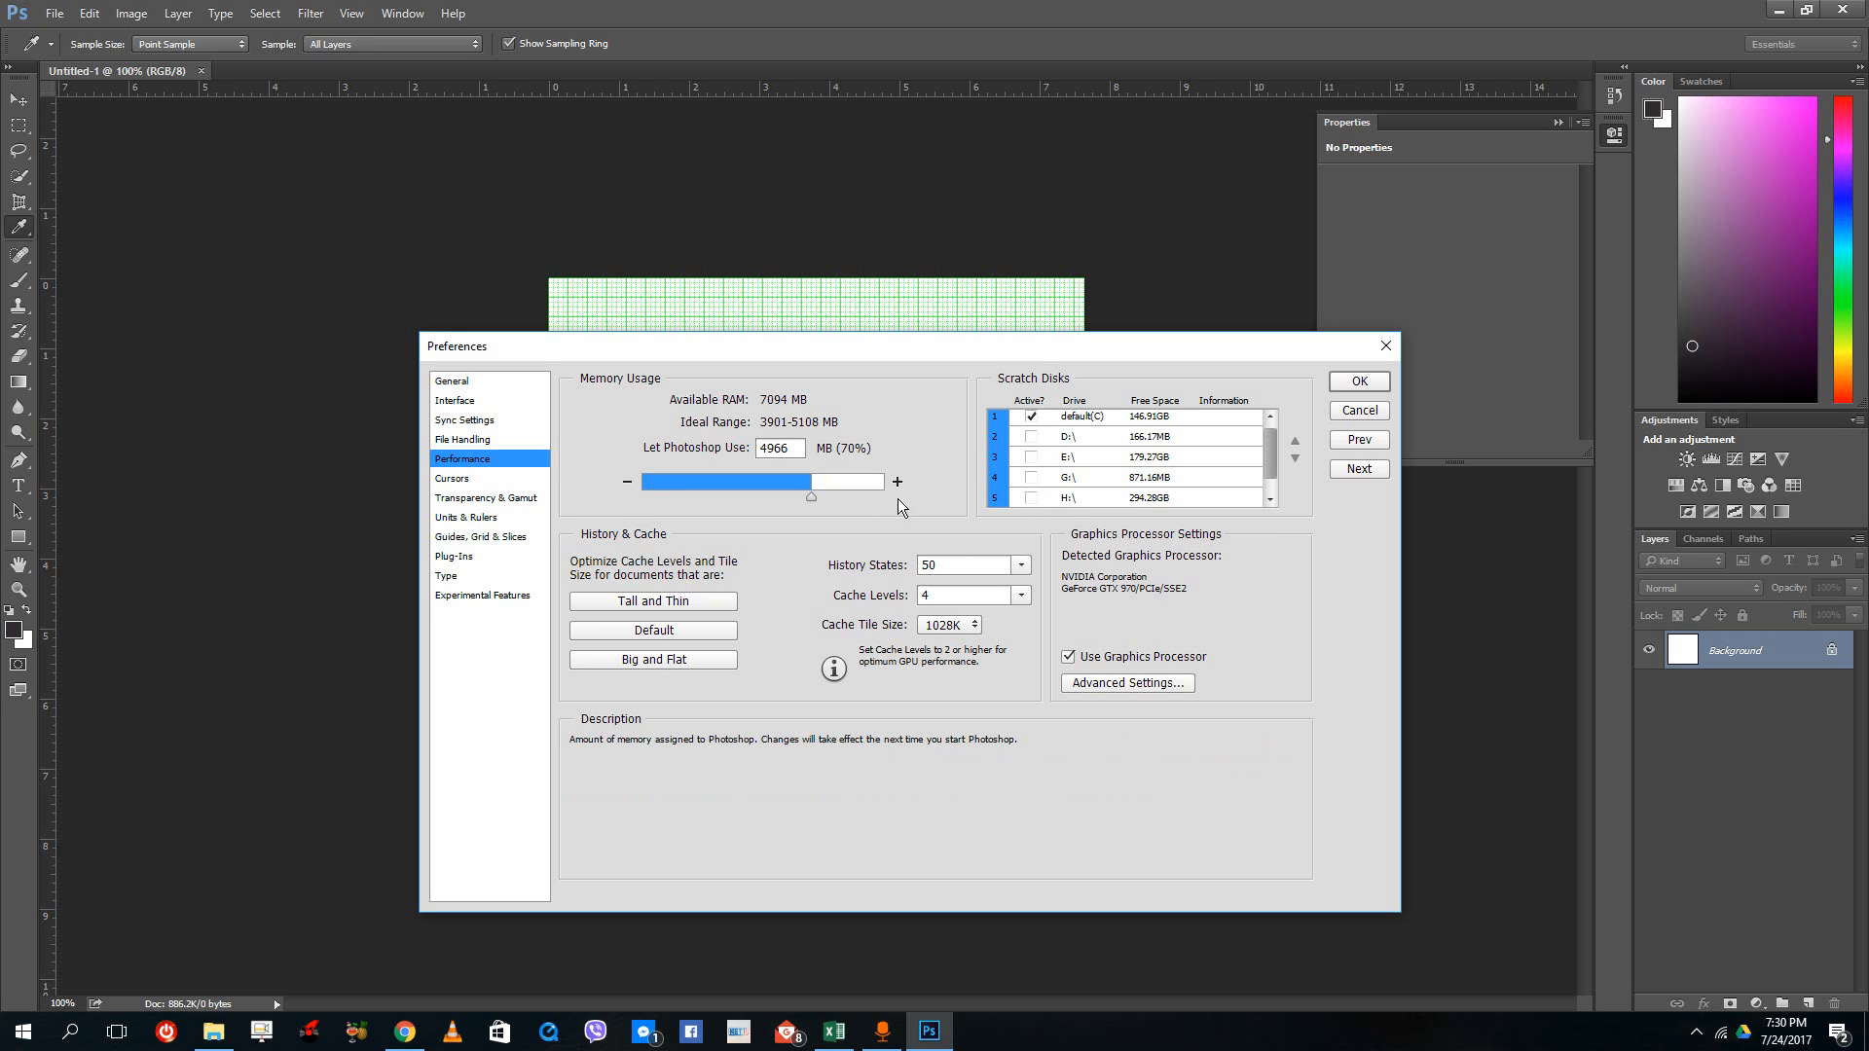
mouse_move(927, 502)
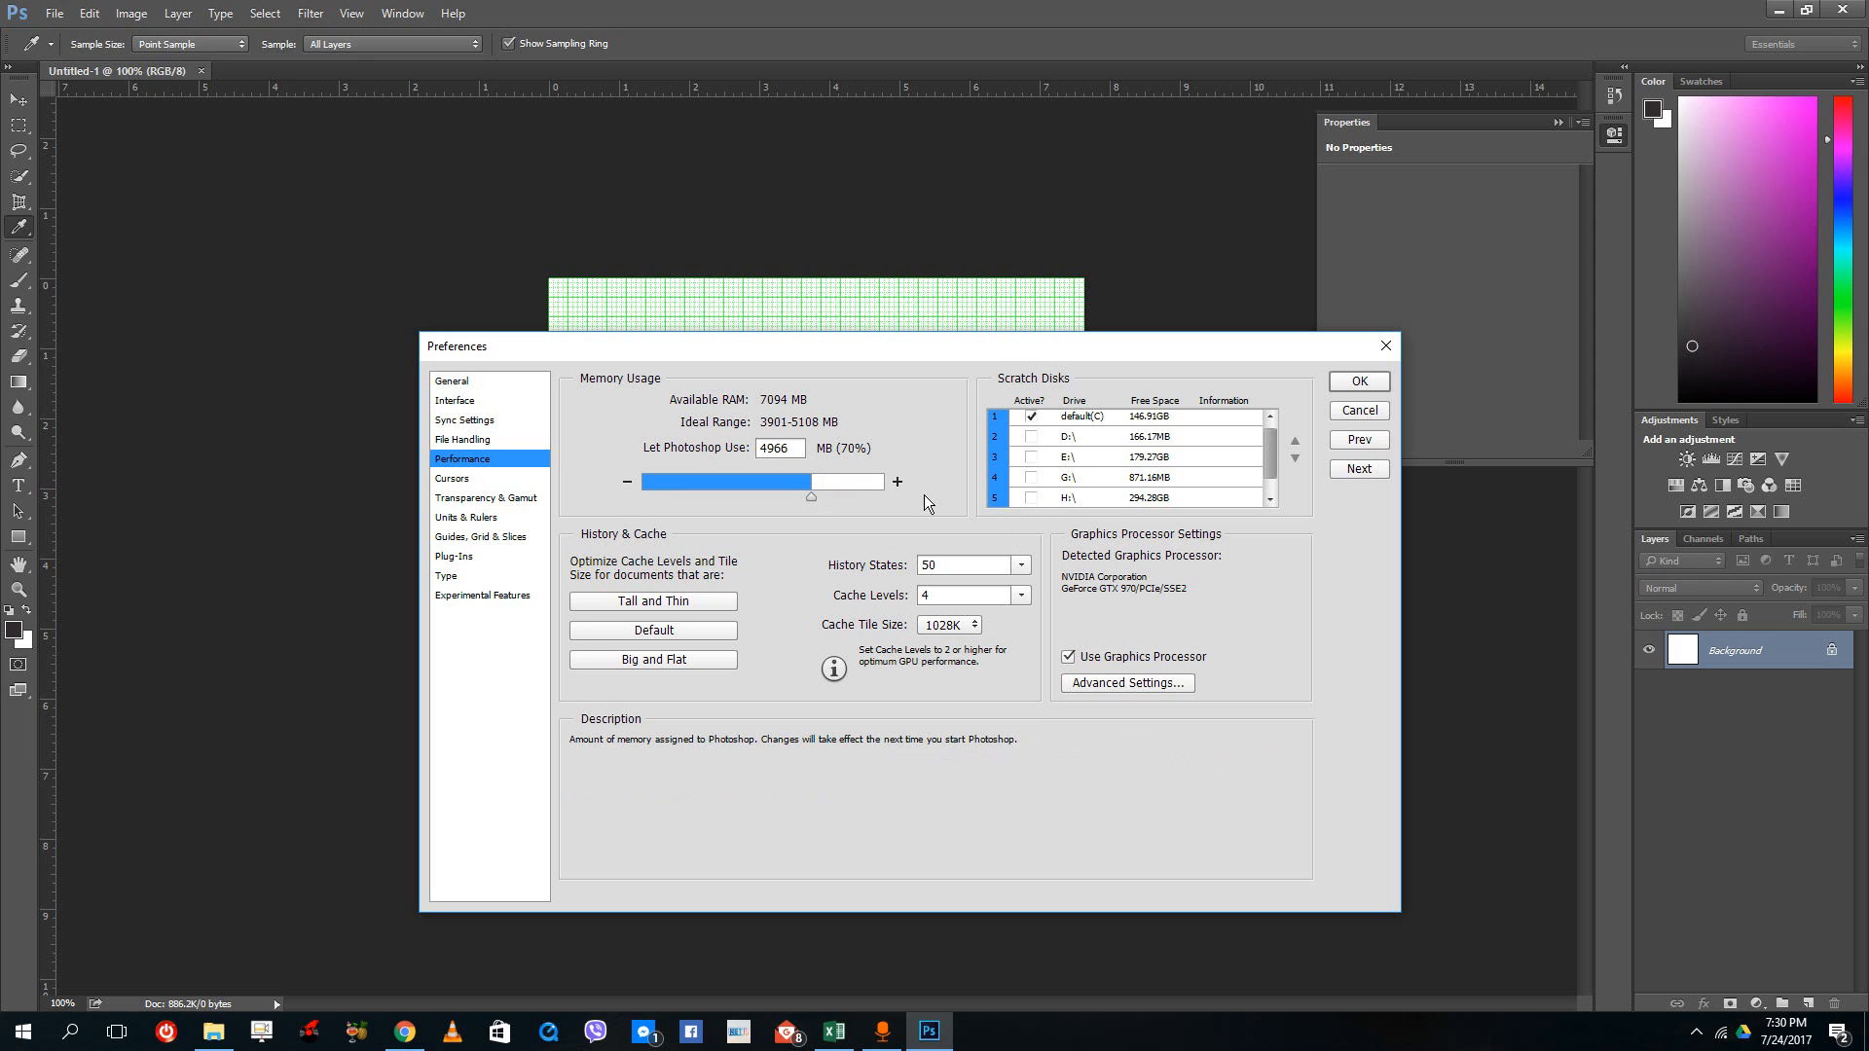
mouse_move(914, 497)
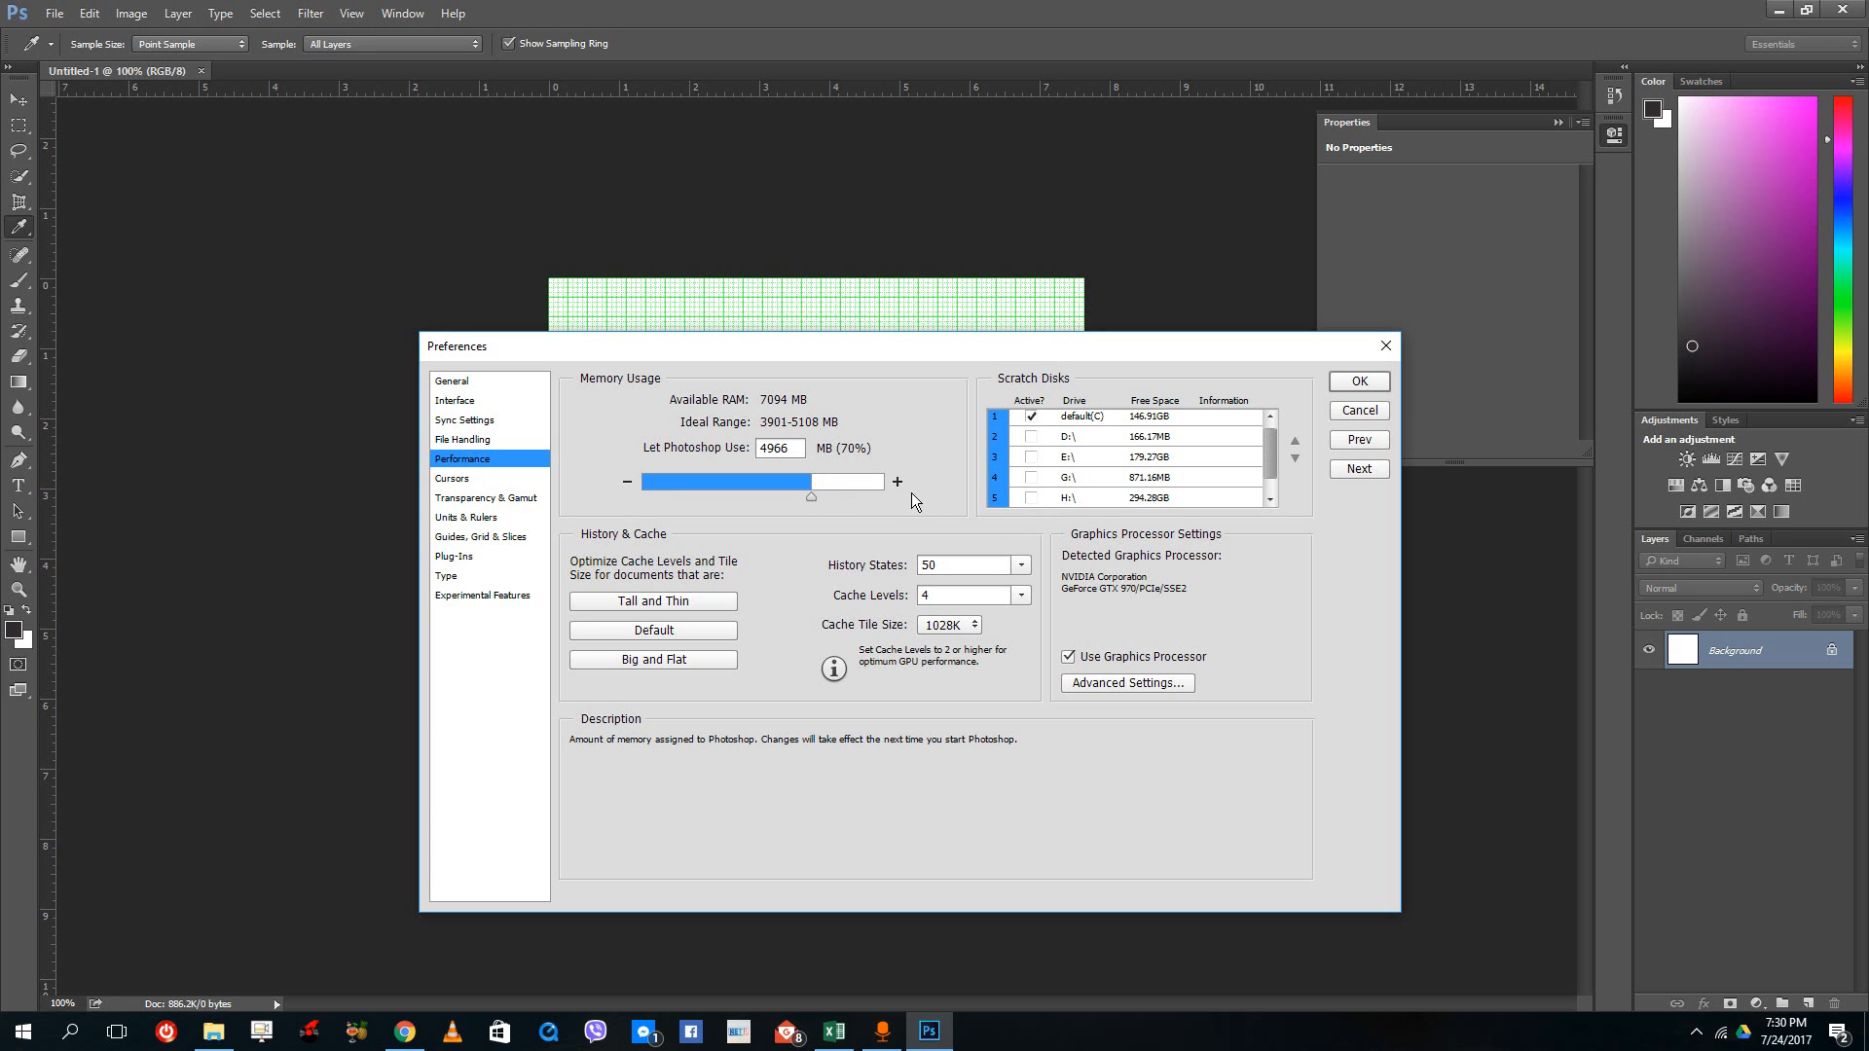
mouse_move(695, 446)
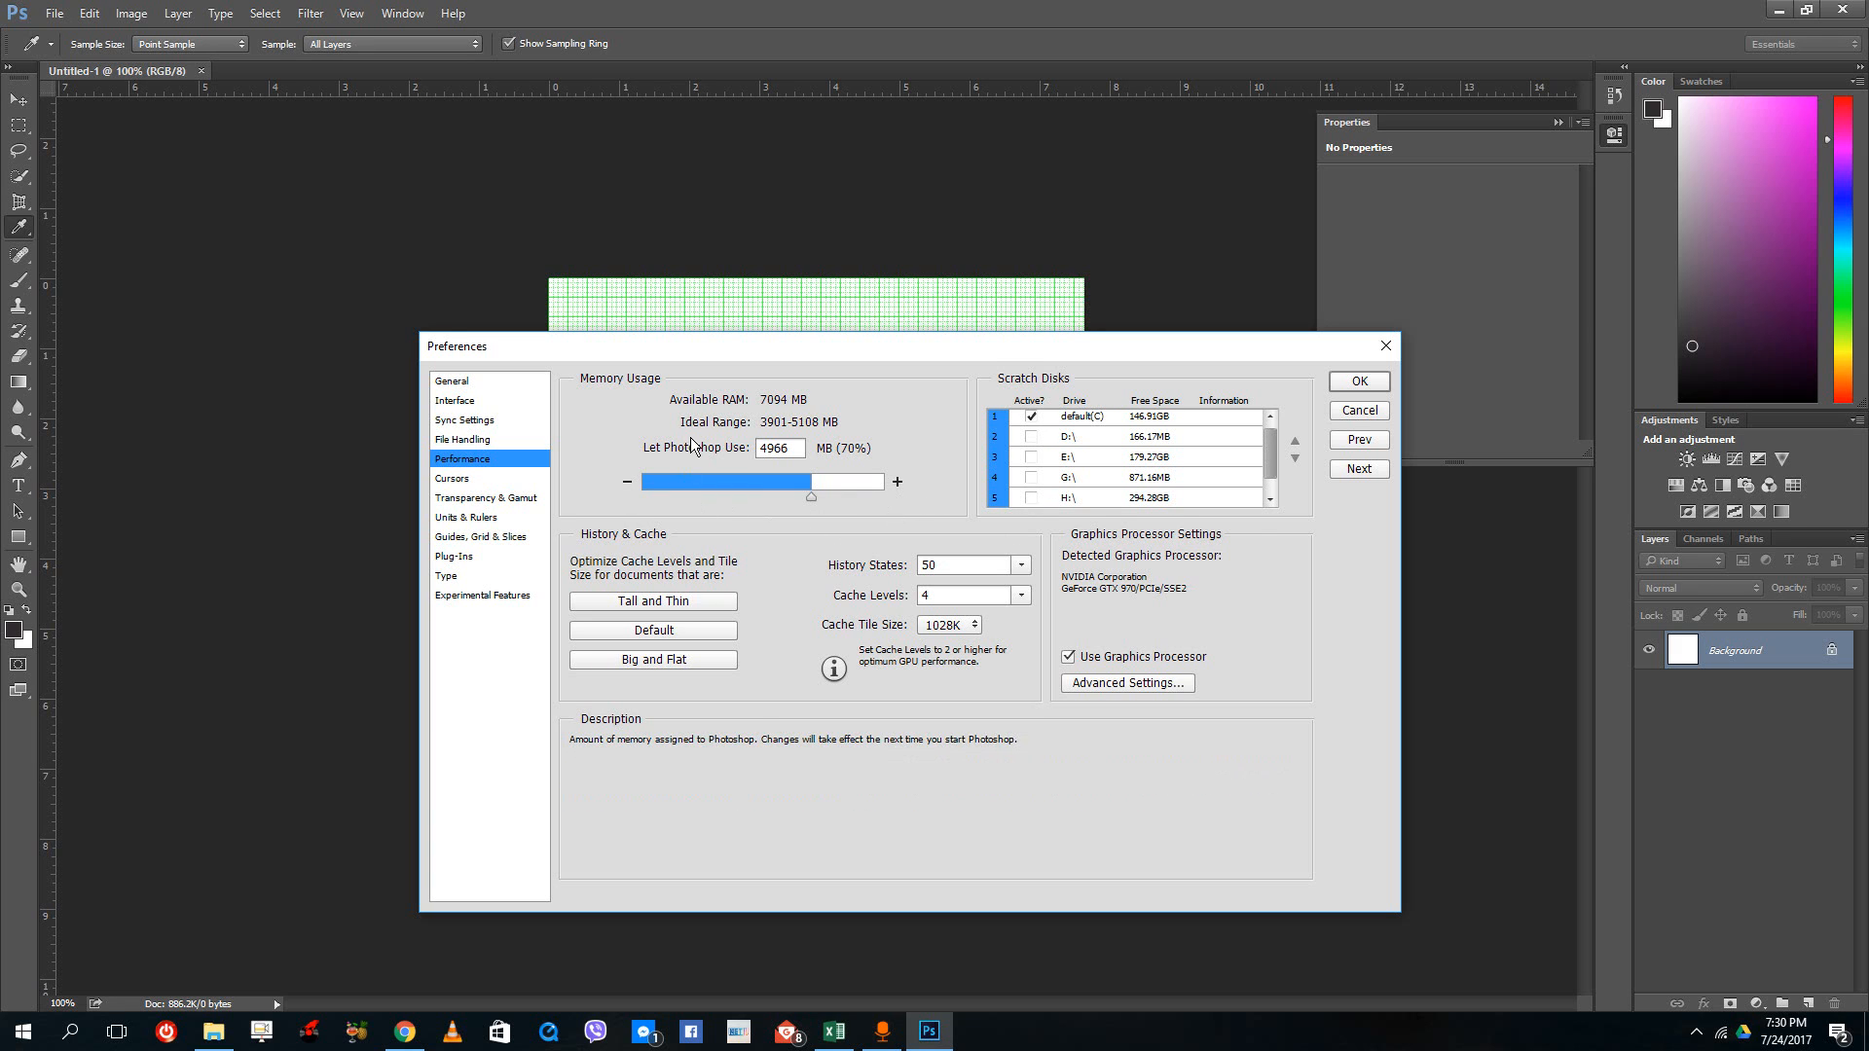
mouse_move(770, 487)
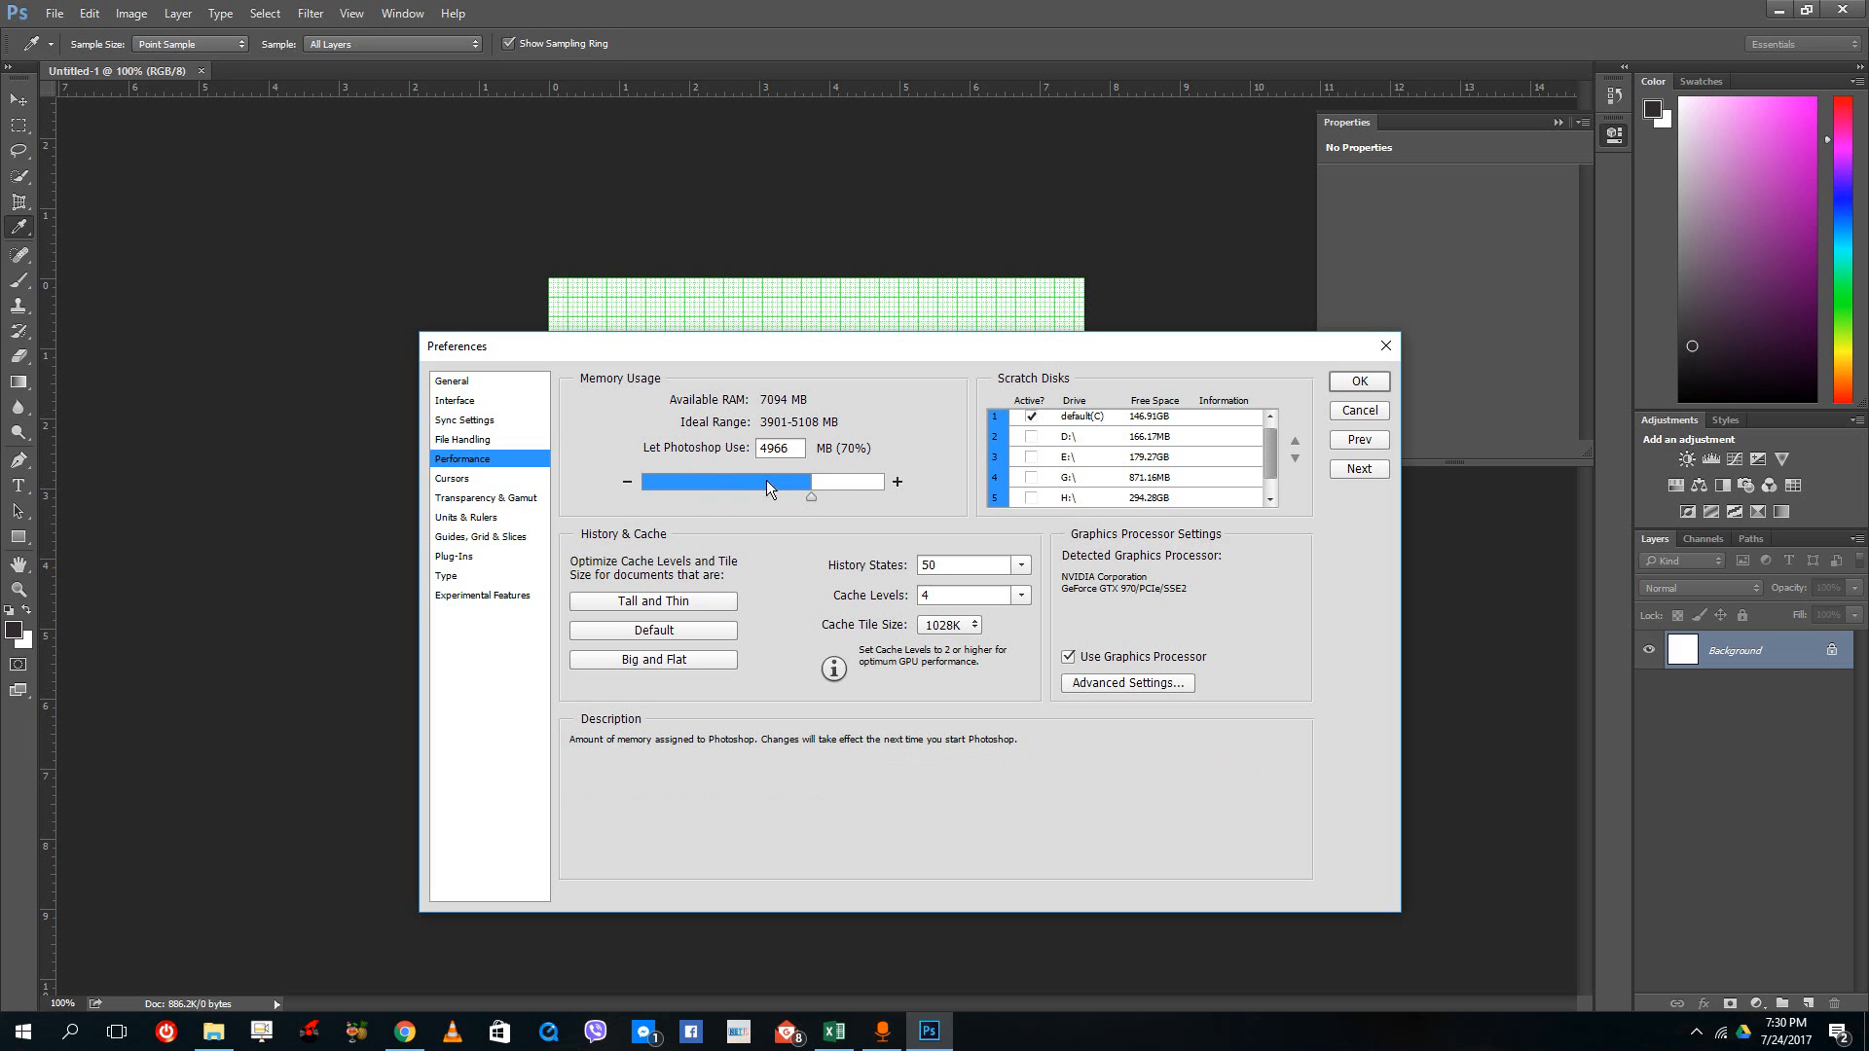
mouse_move(779, 465)
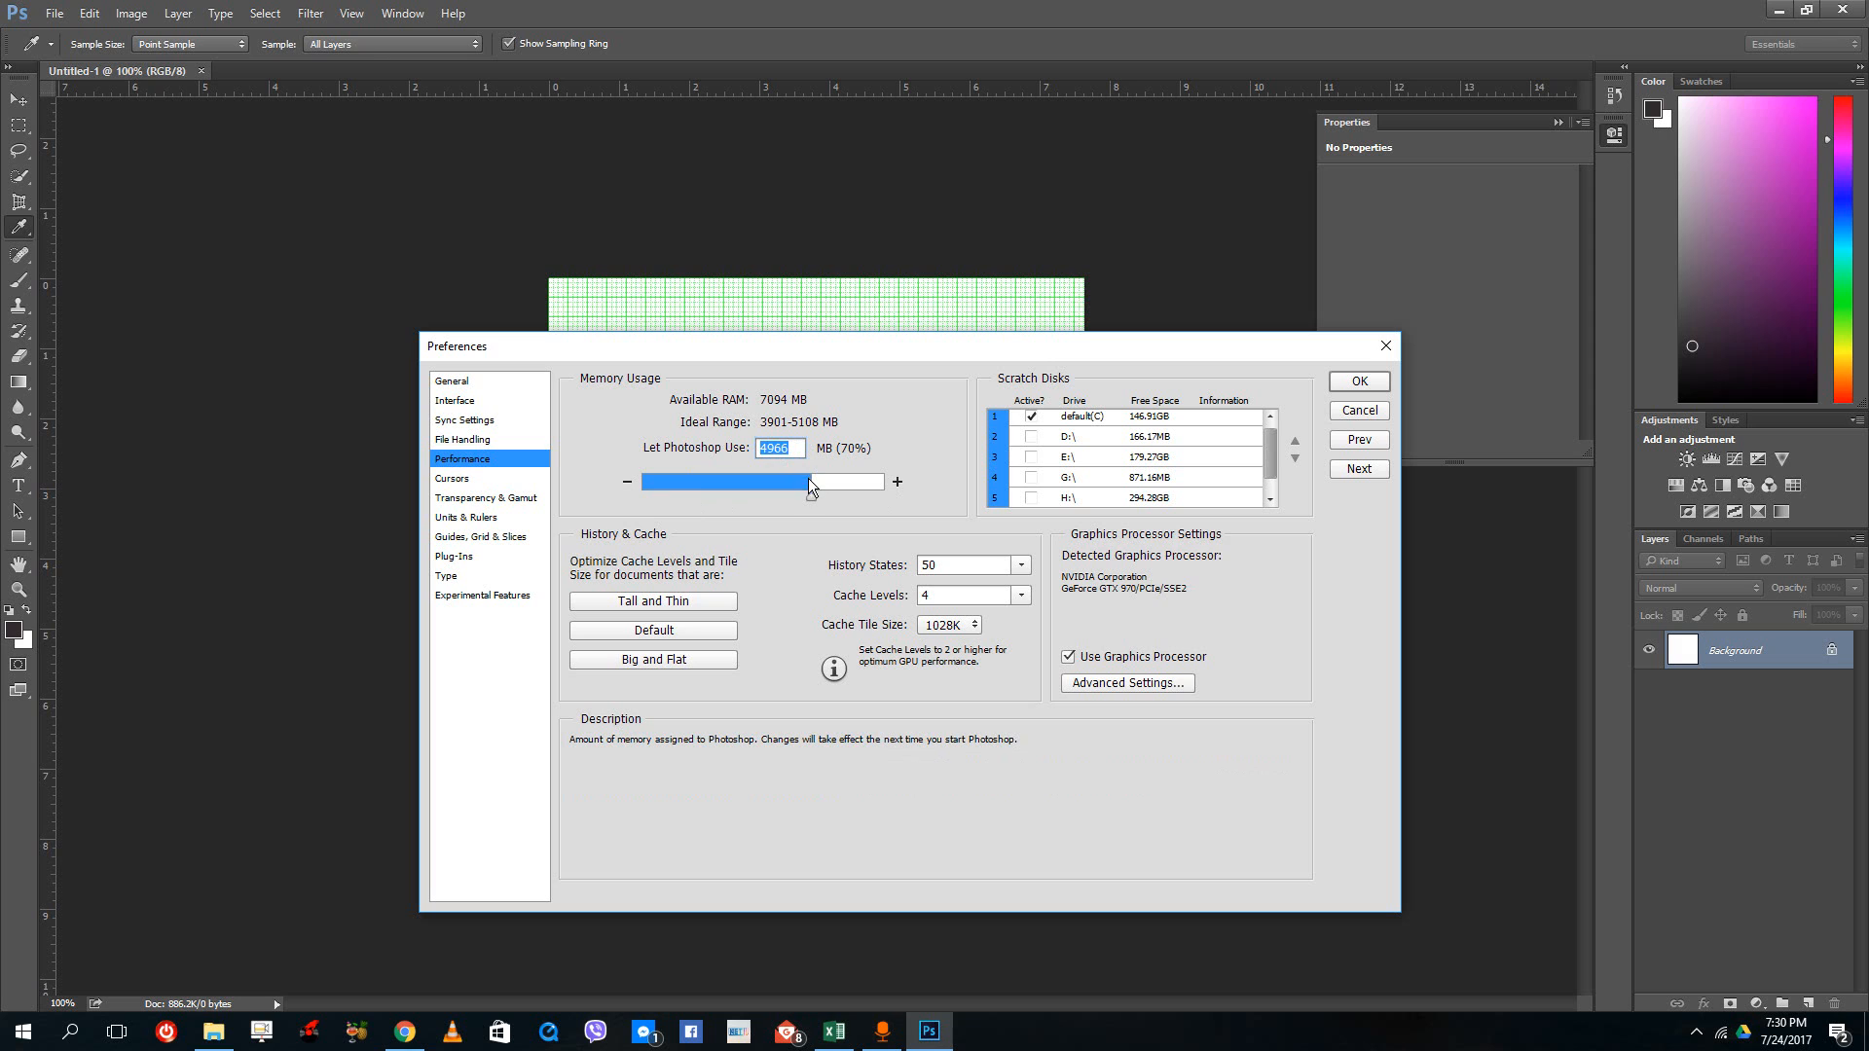
drag(811, 482, 806, 482)
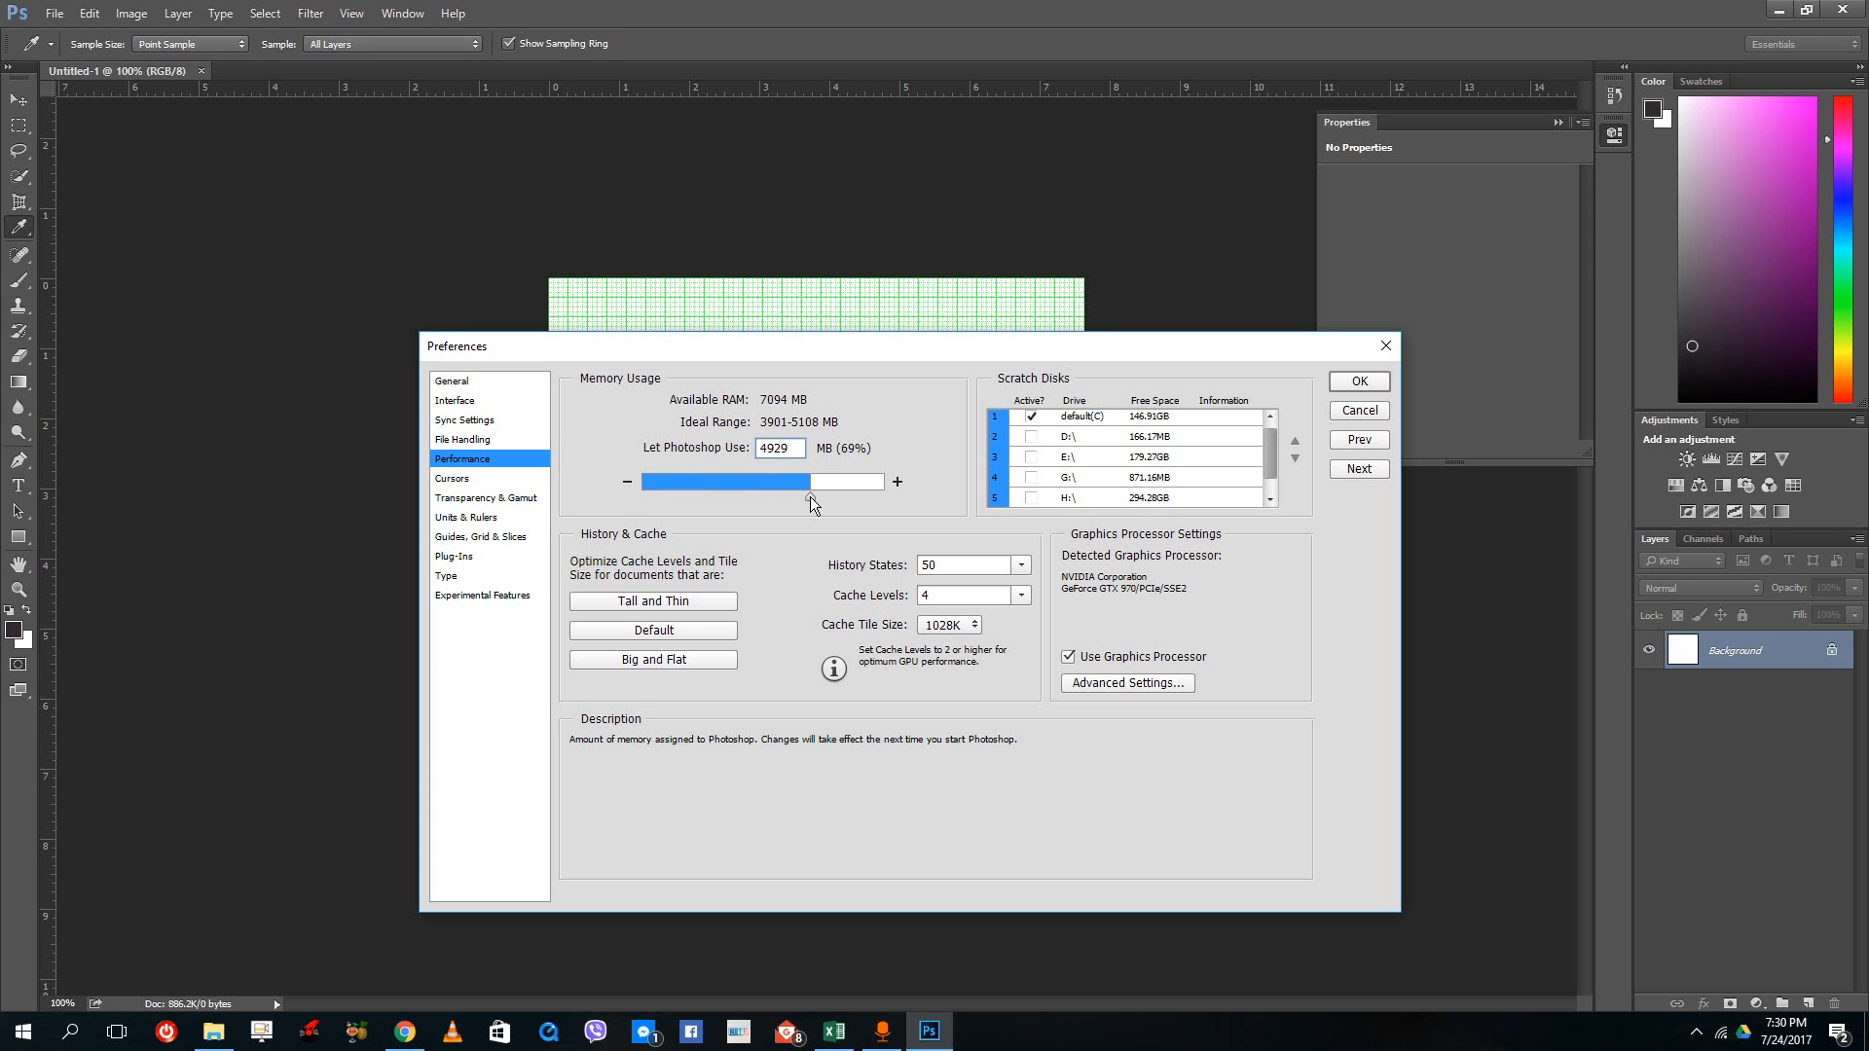
drag(812, 480, 851, 480)
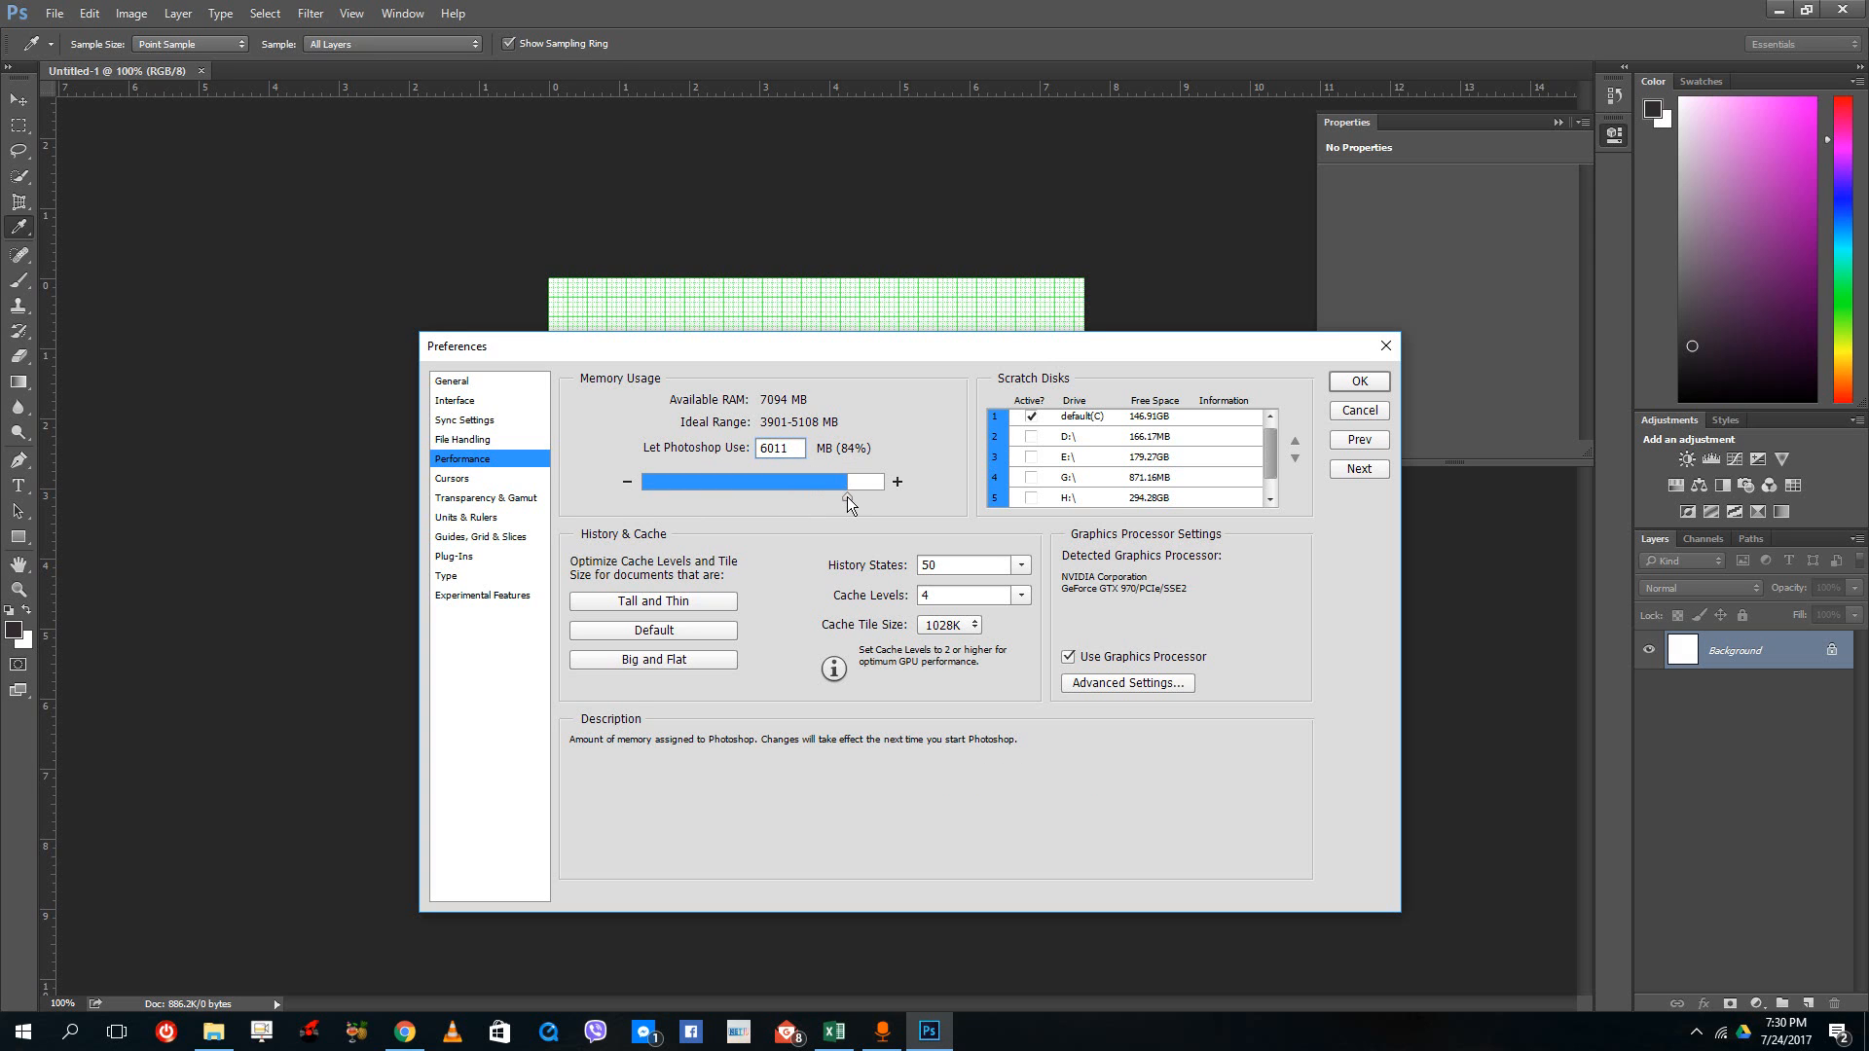
drag(846, 482, 838, 482)
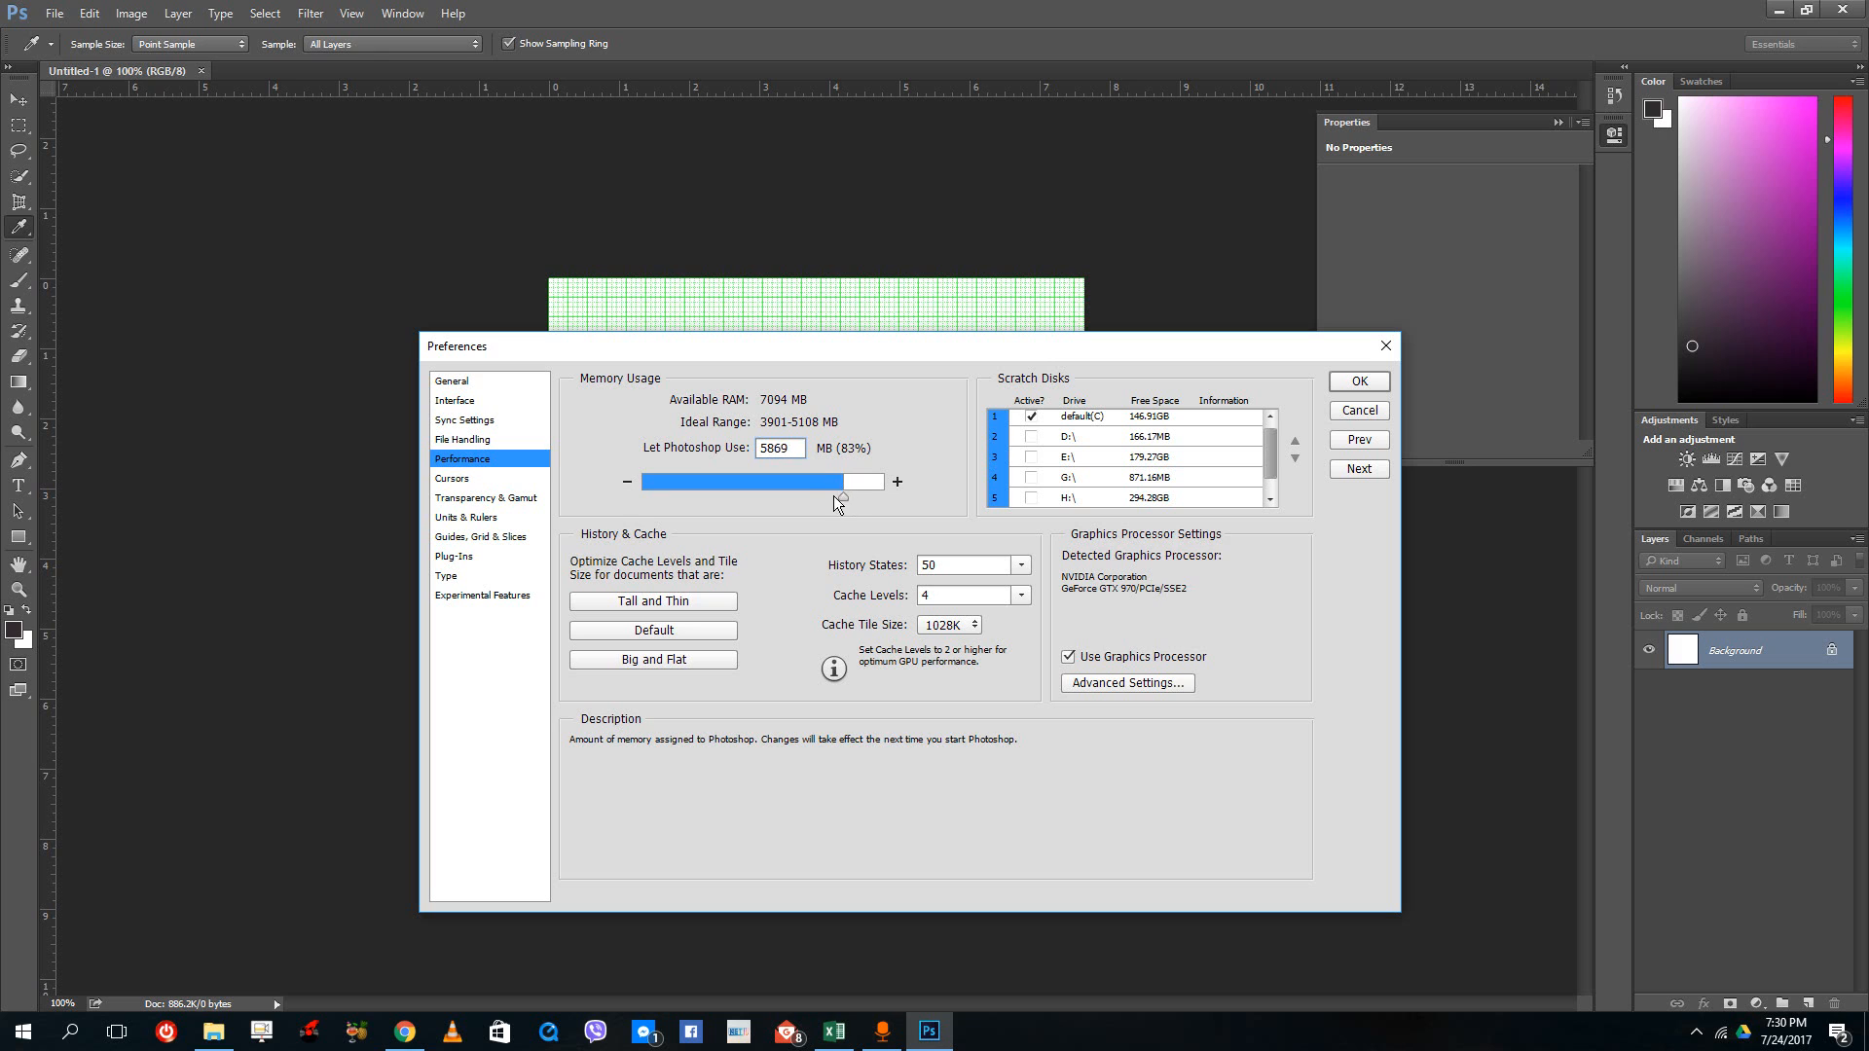
drag(840, 482, 811, 482)
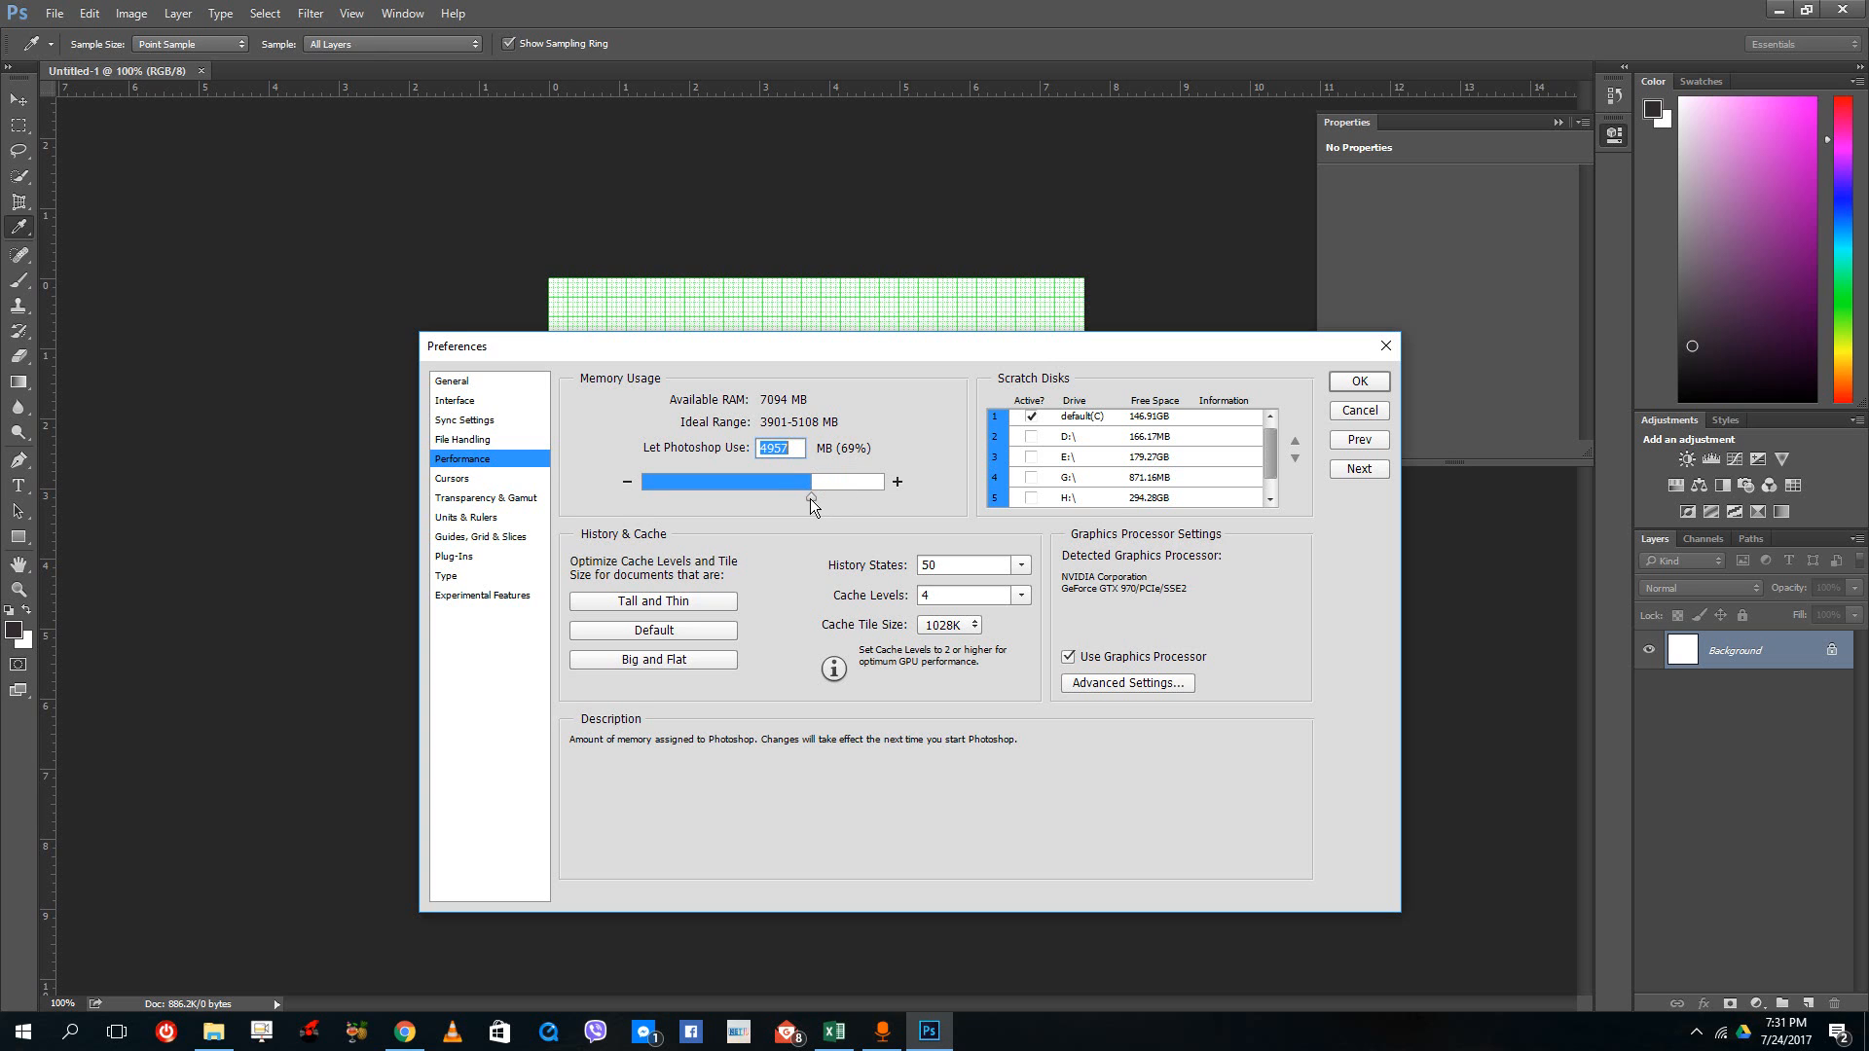
mouse_move(1162, 683)
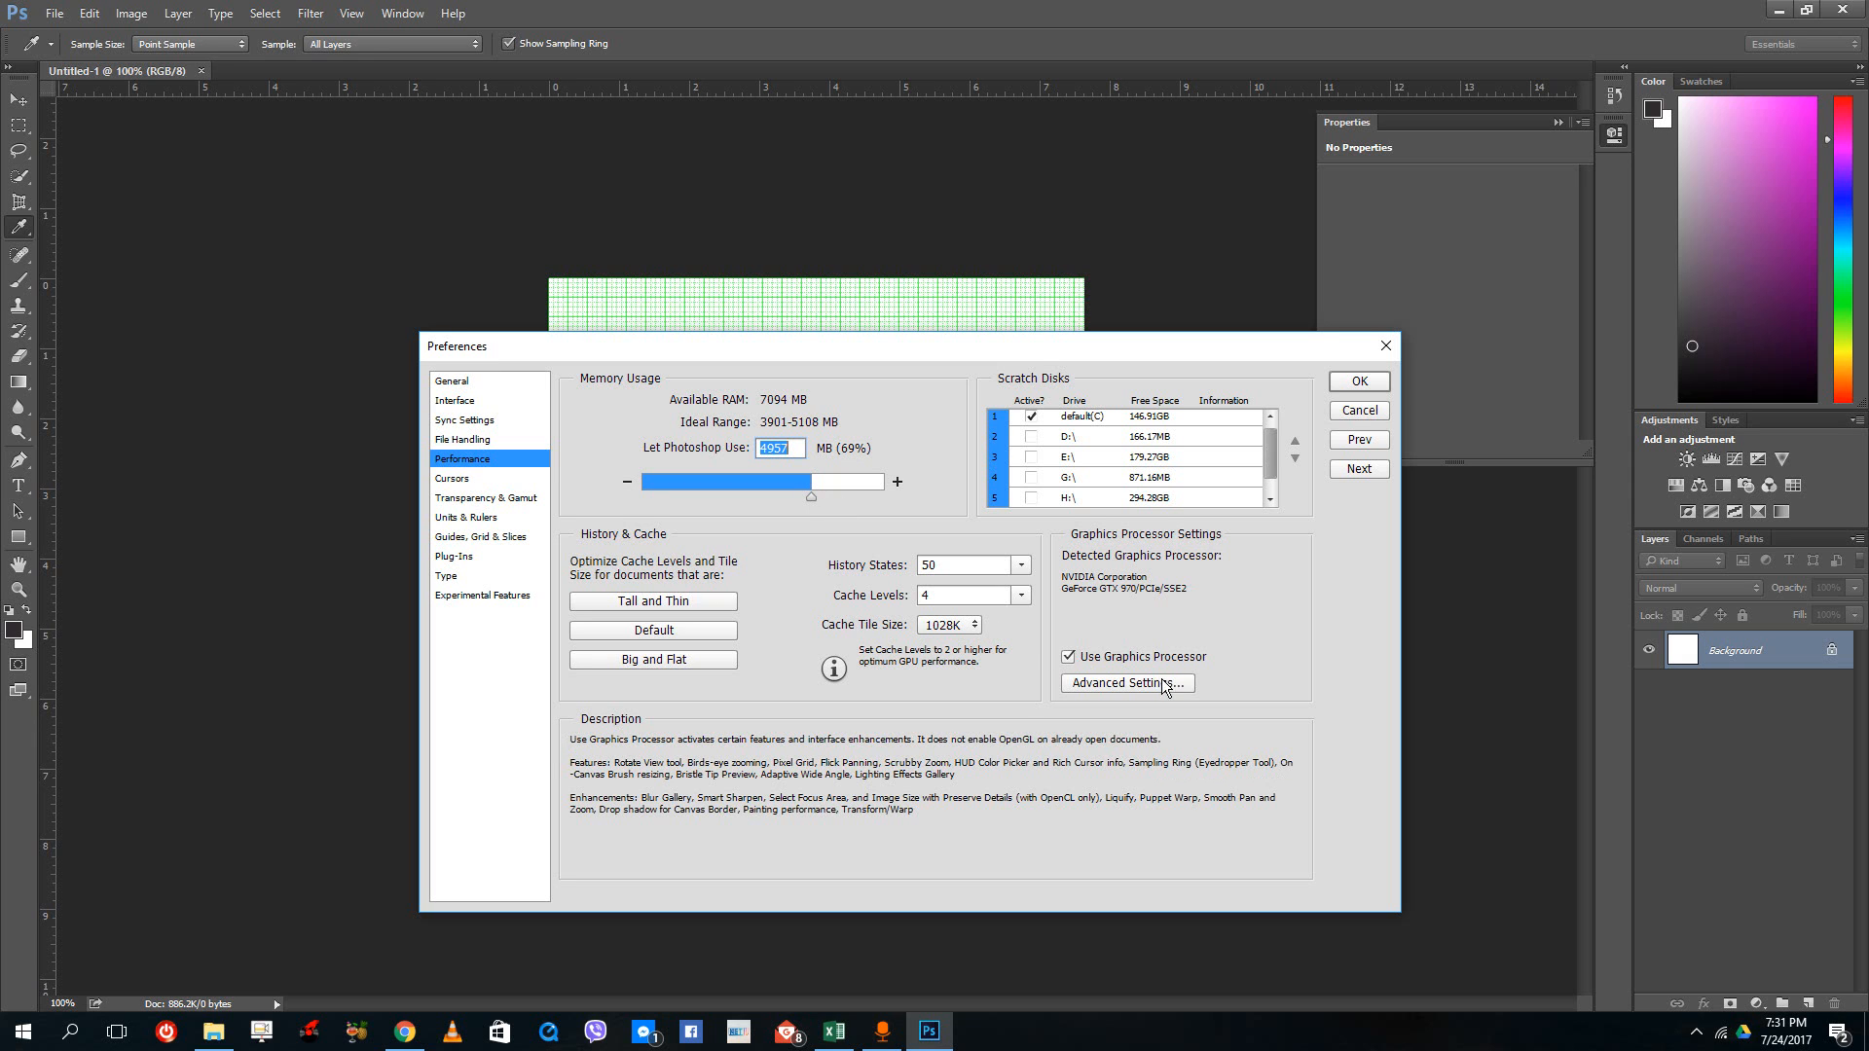
mouse_move(1073, 669)
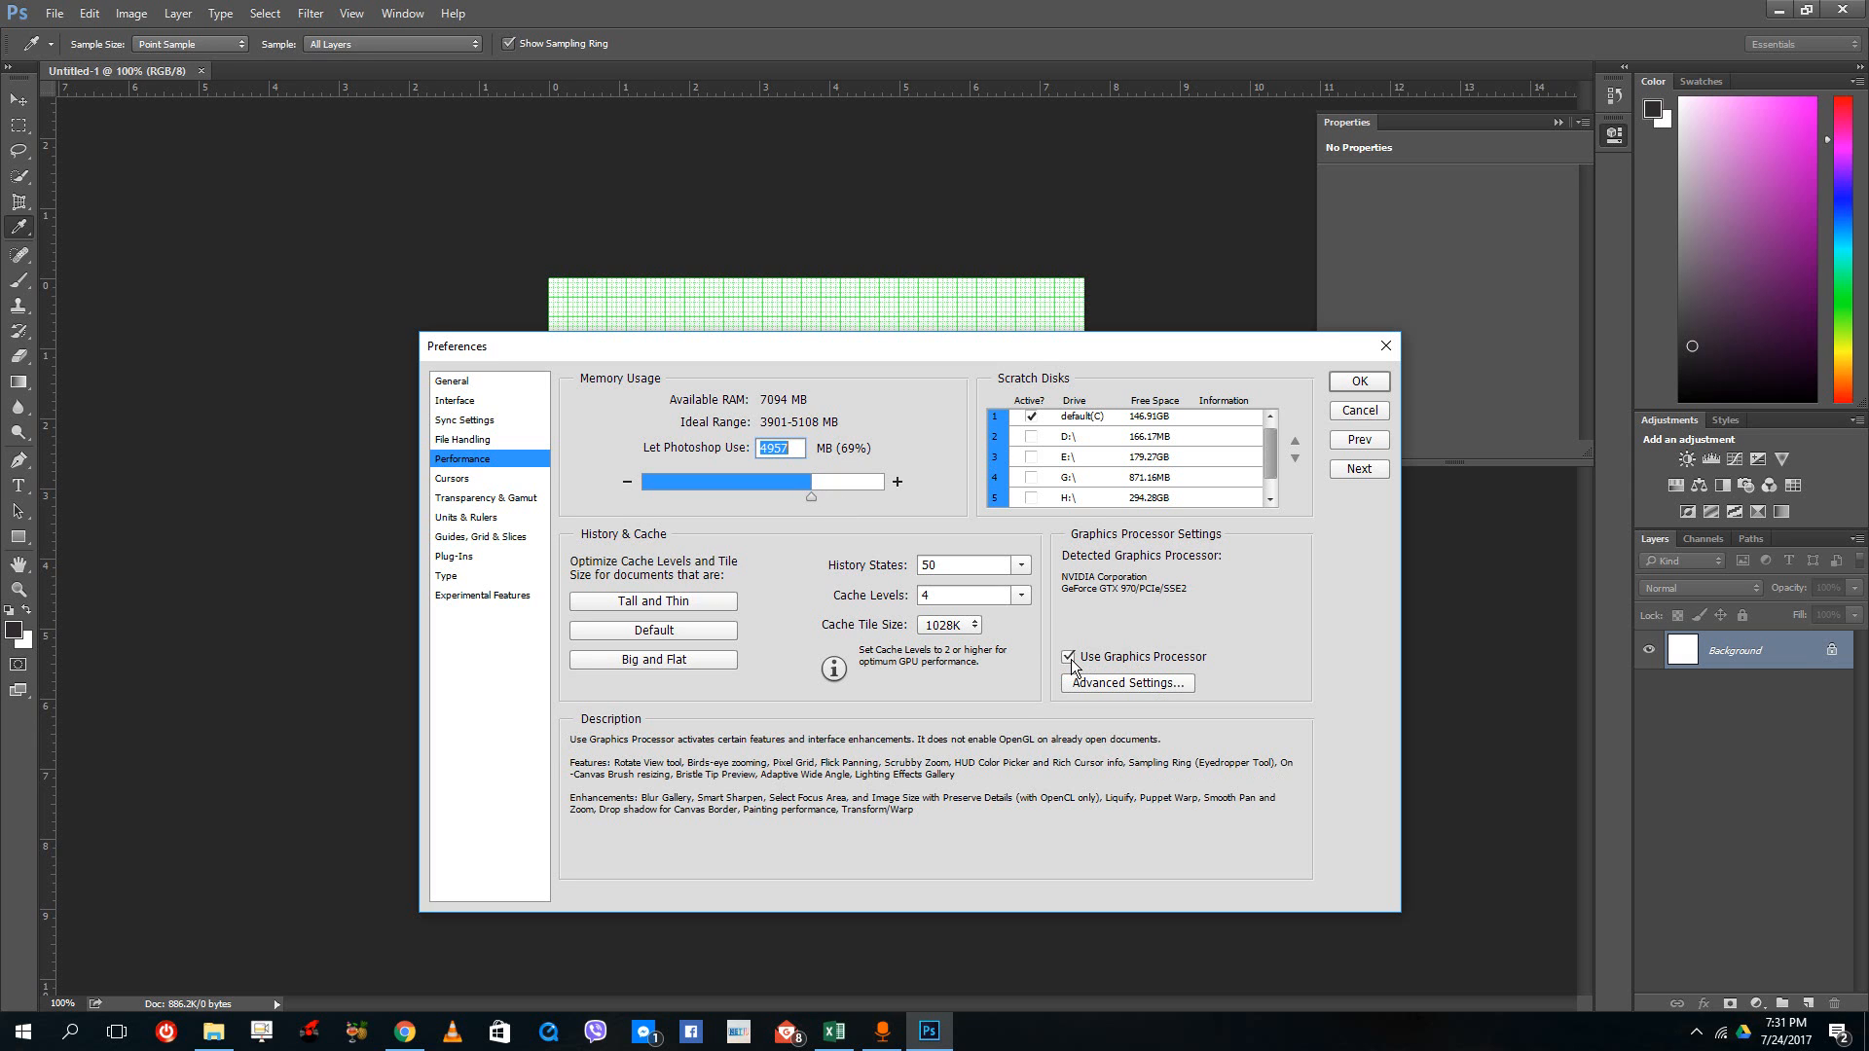
Toggle Use Graphics Processor off and on, then open Advanced Settings
click(1067, 657)
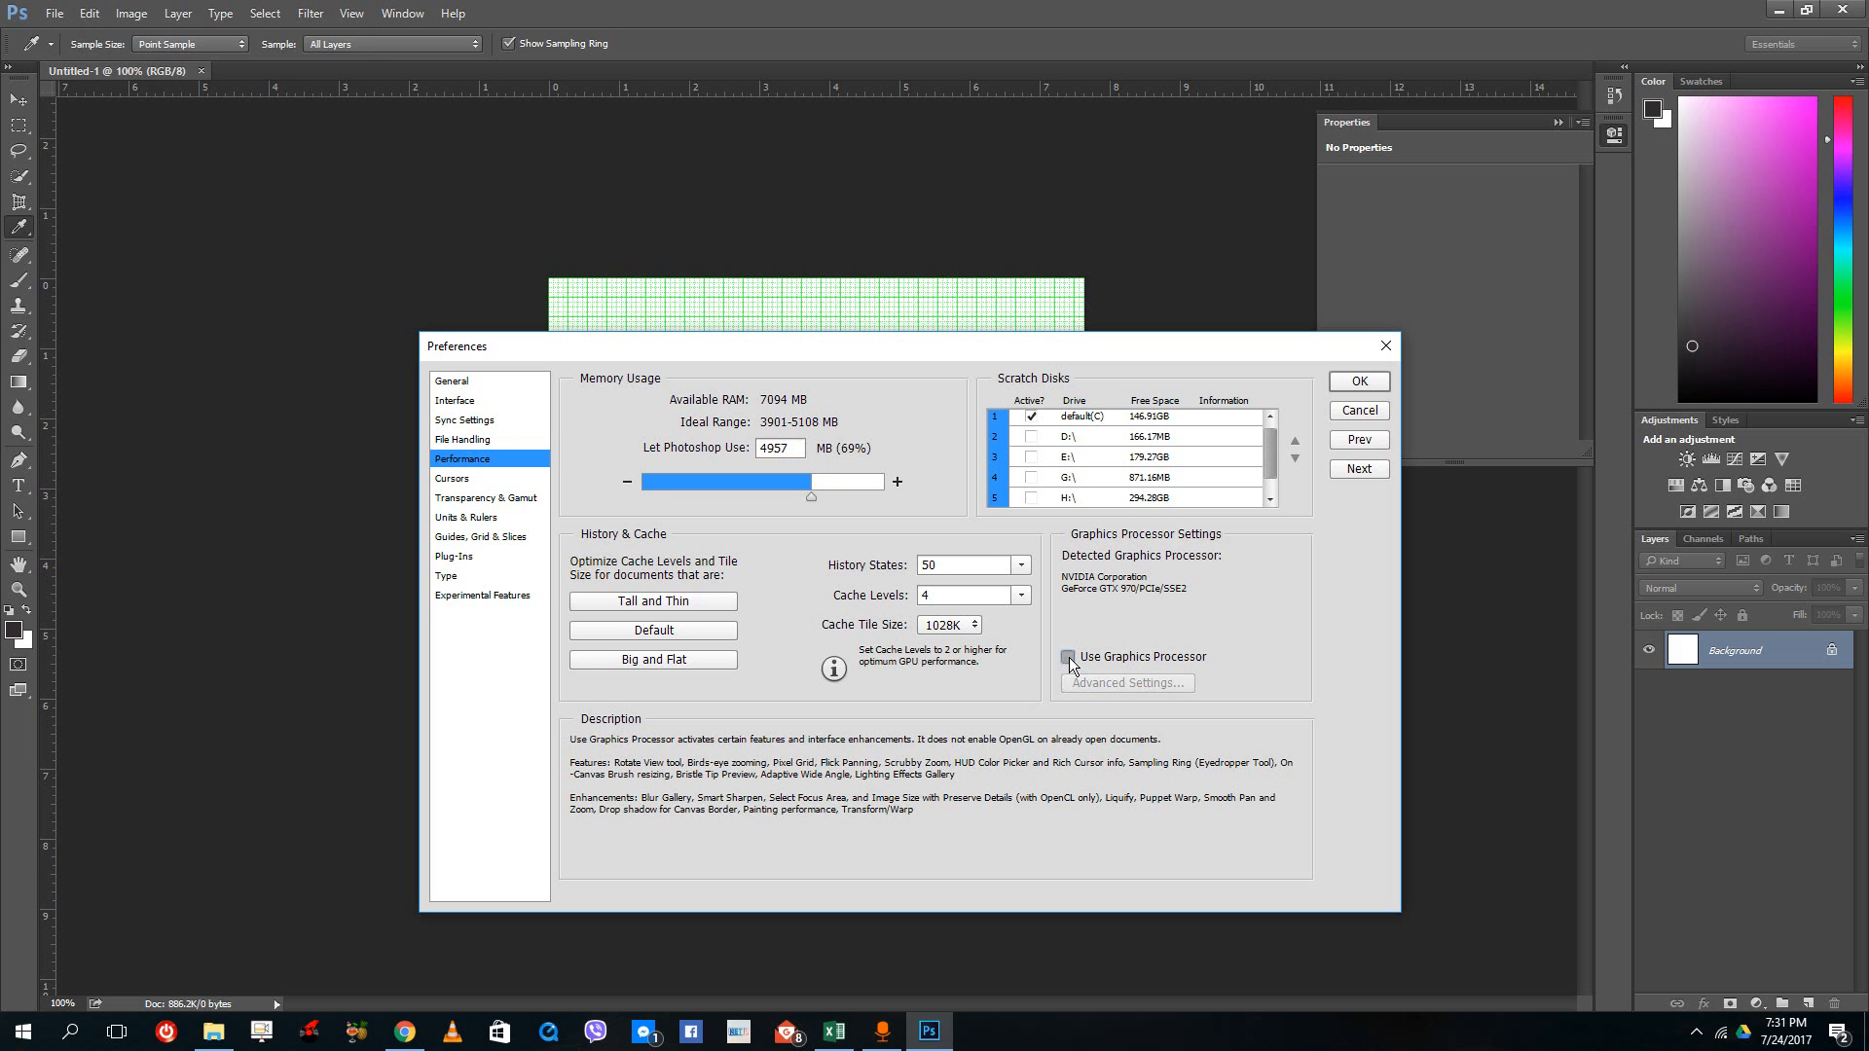
click(1068, 657)
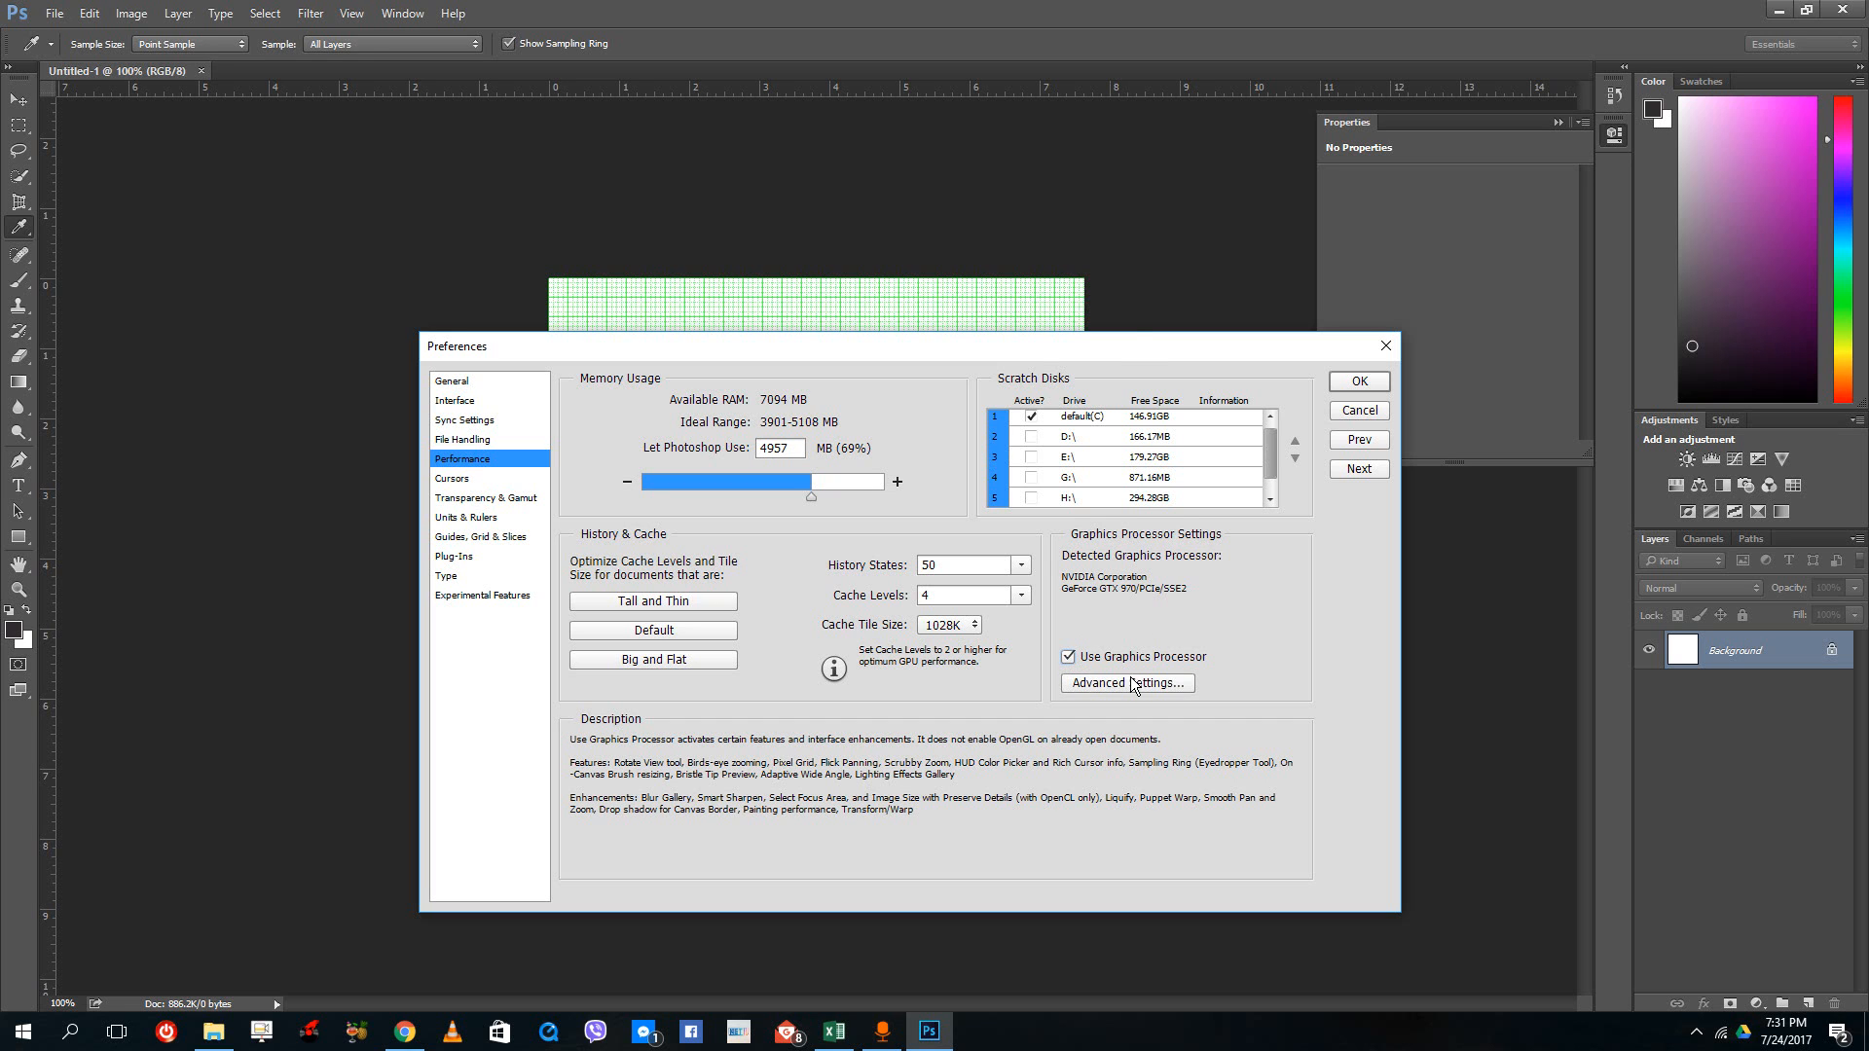
click(939, 282)
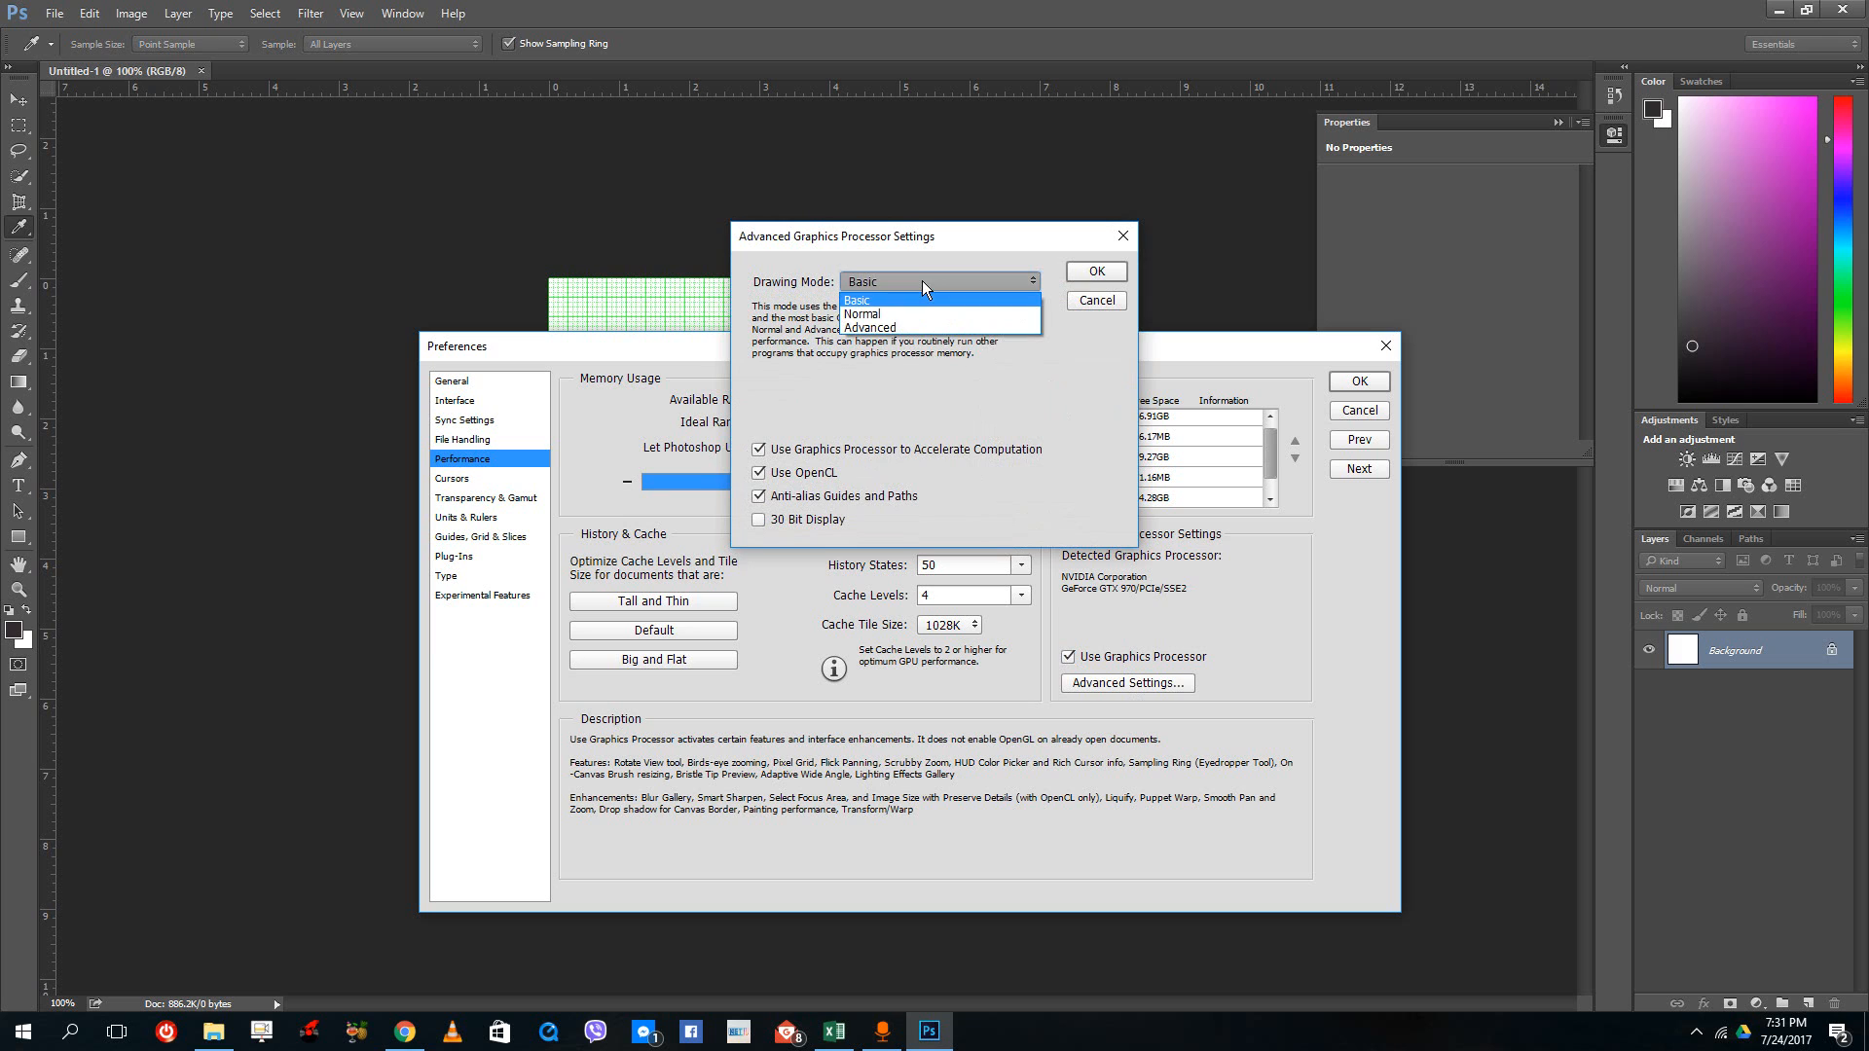
mouse_move(871, 327)
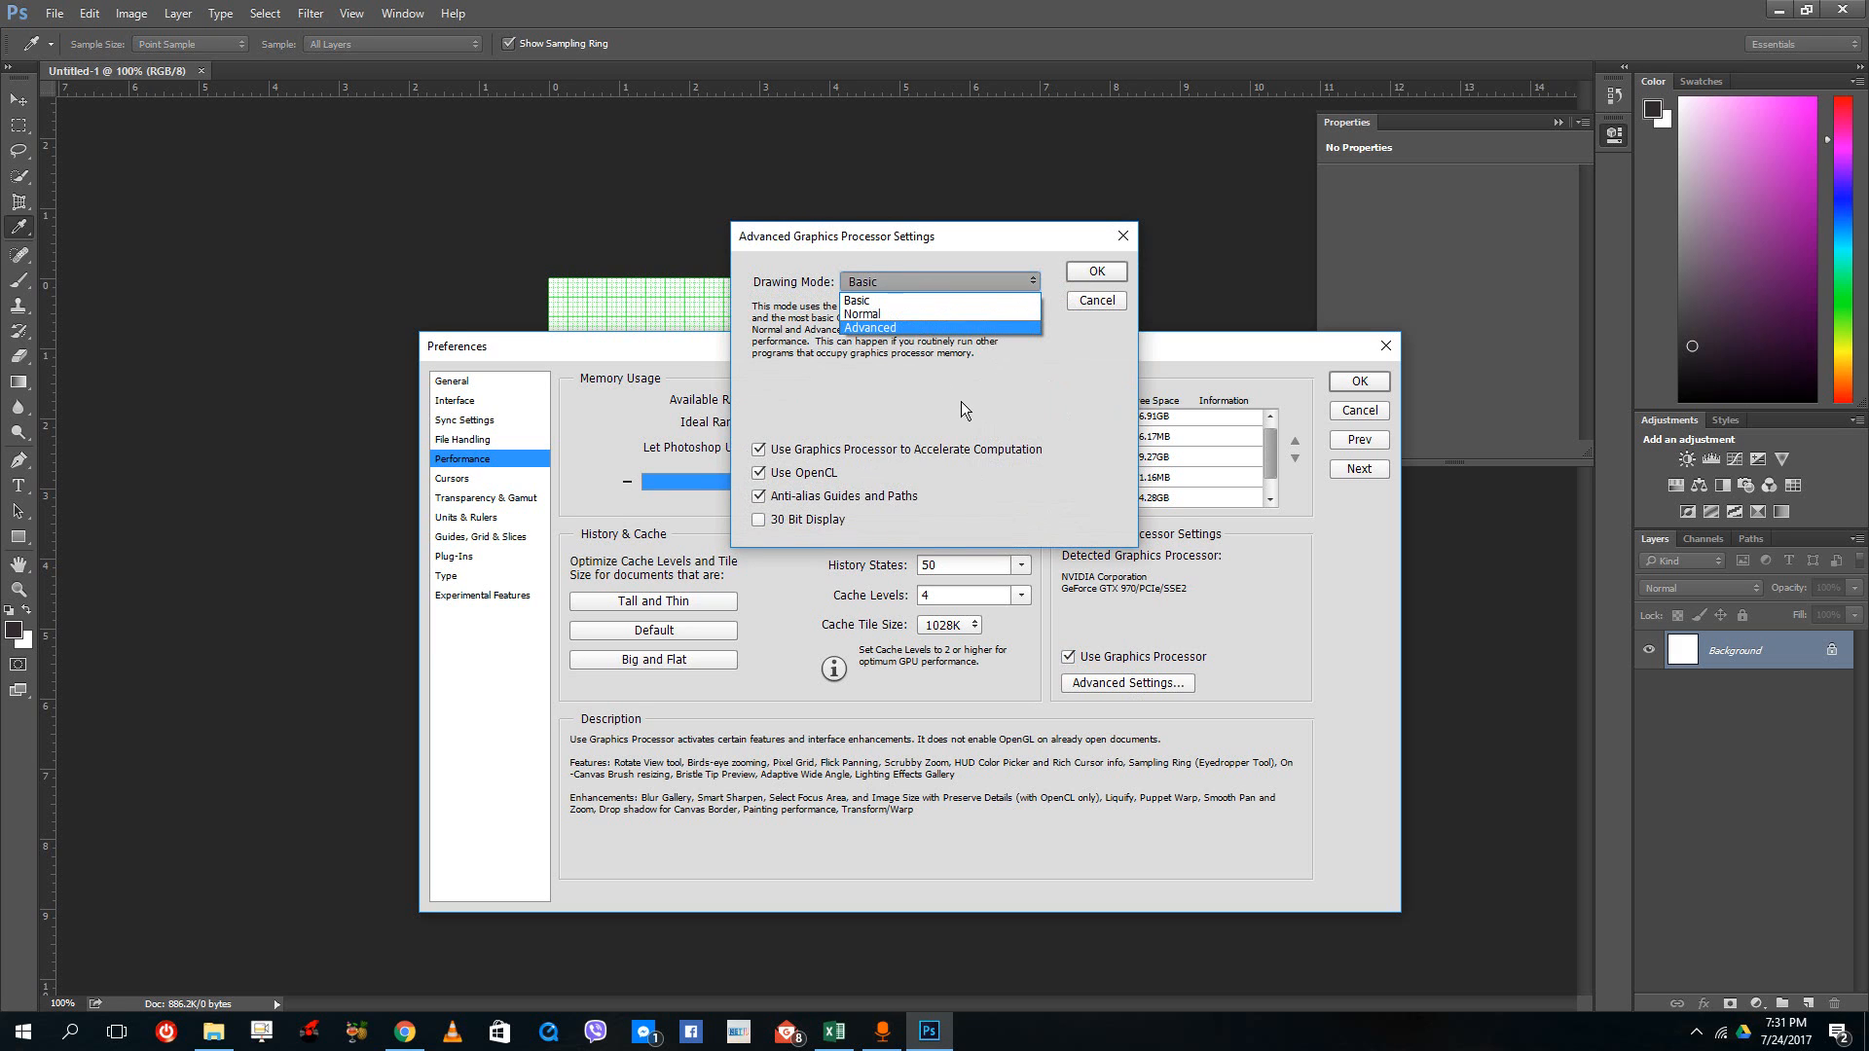
Choose Advanced drawing mode and confirm the graphics processor settings
click(857, 300)
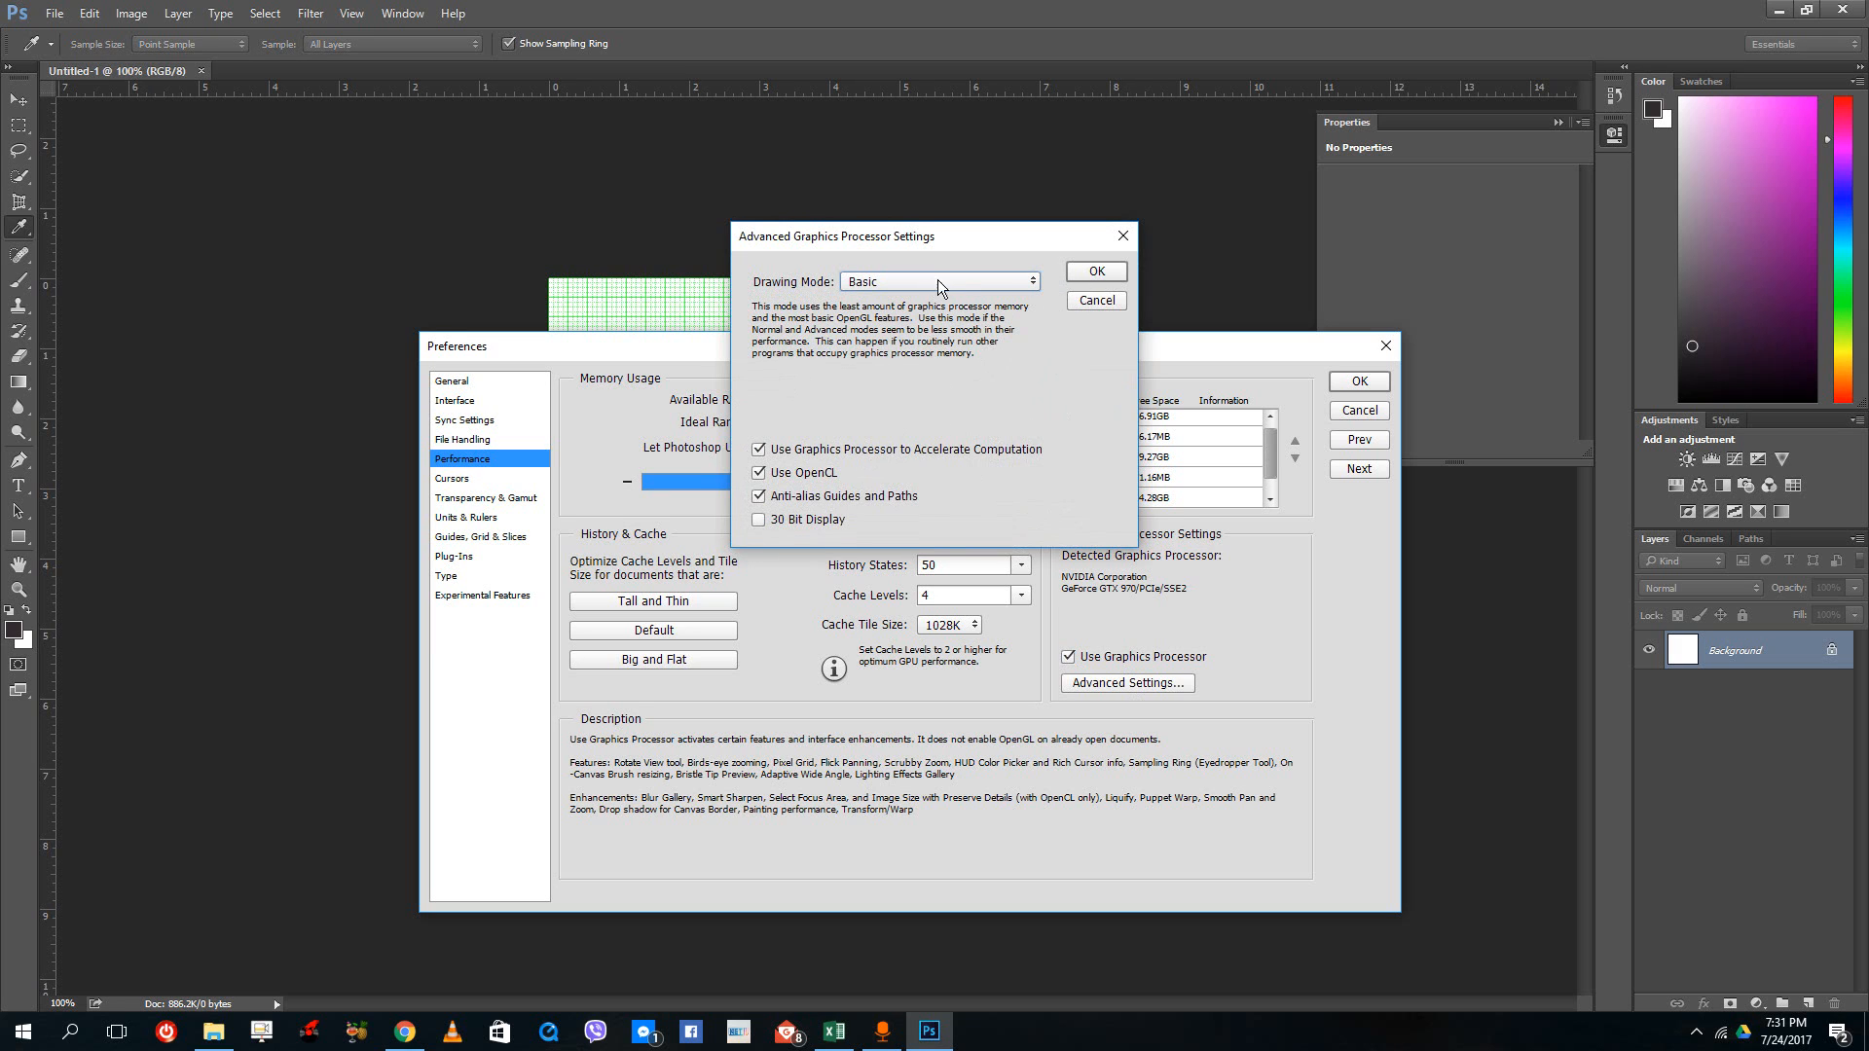
click(939, 282)
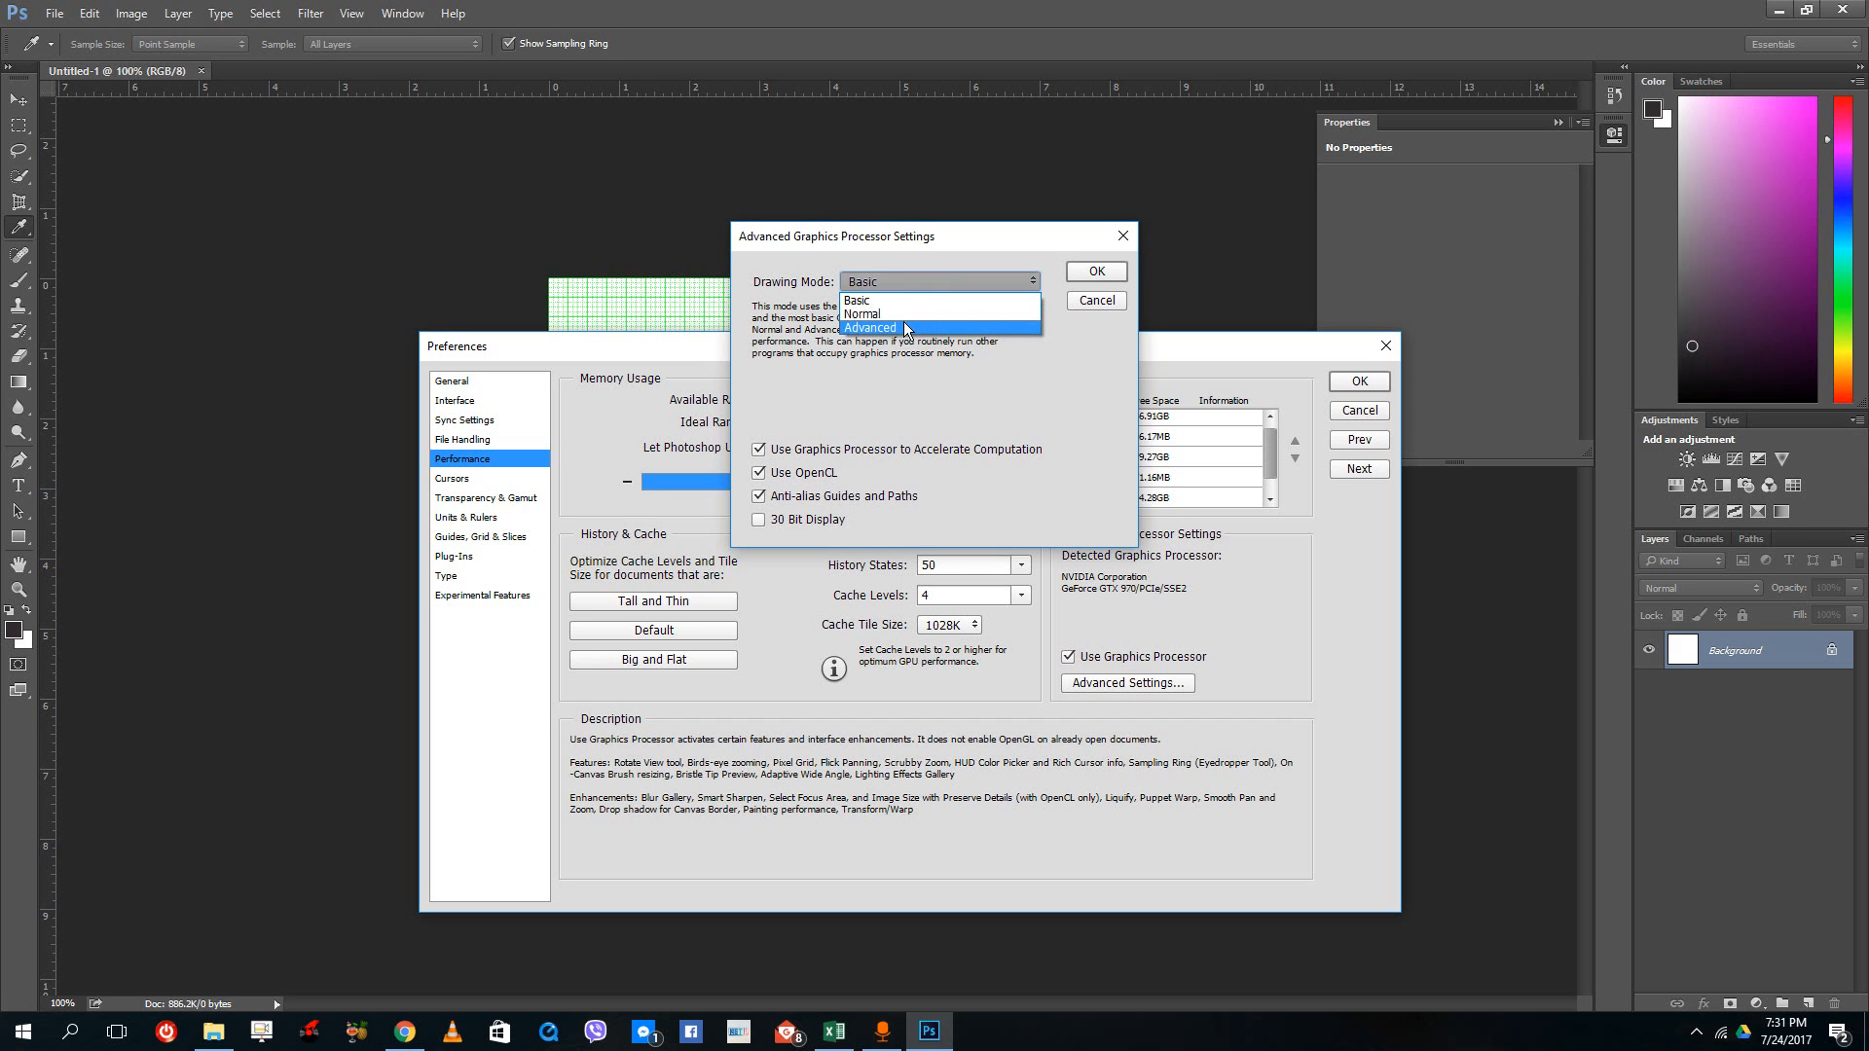
click(870, 327)
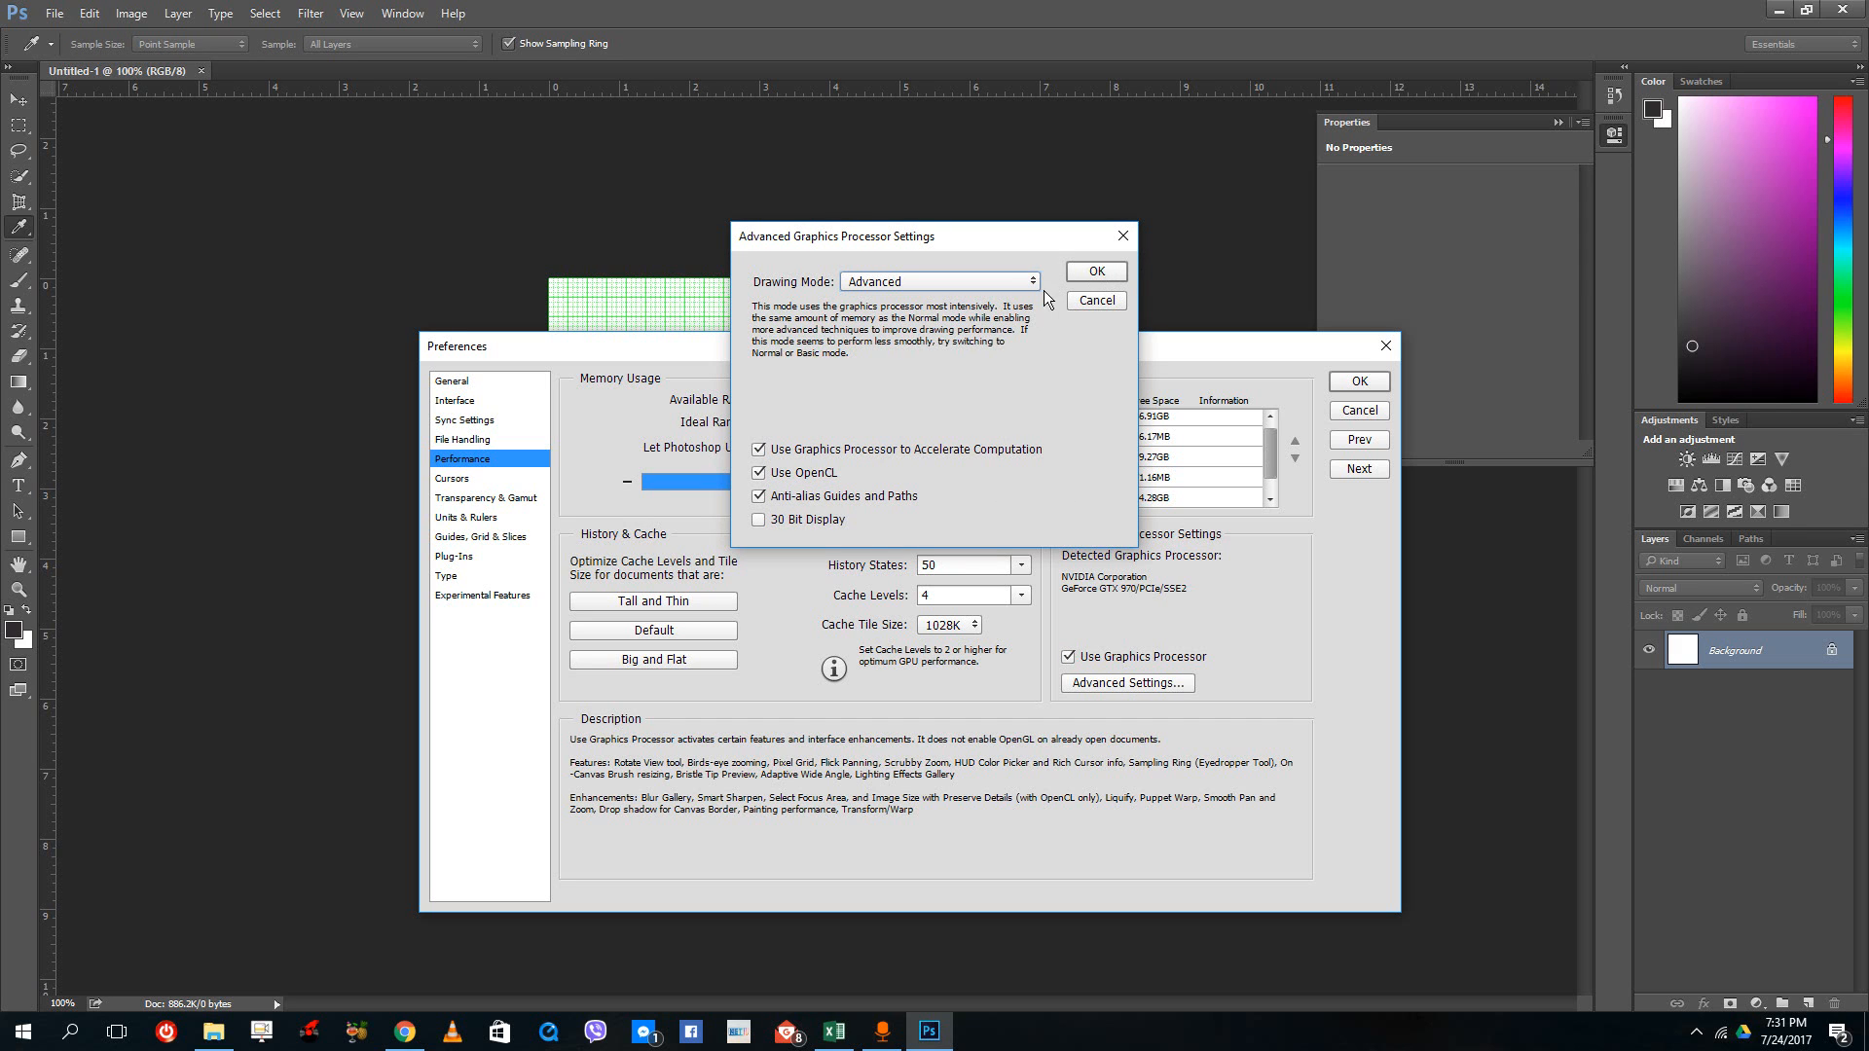
click(1096, 272)
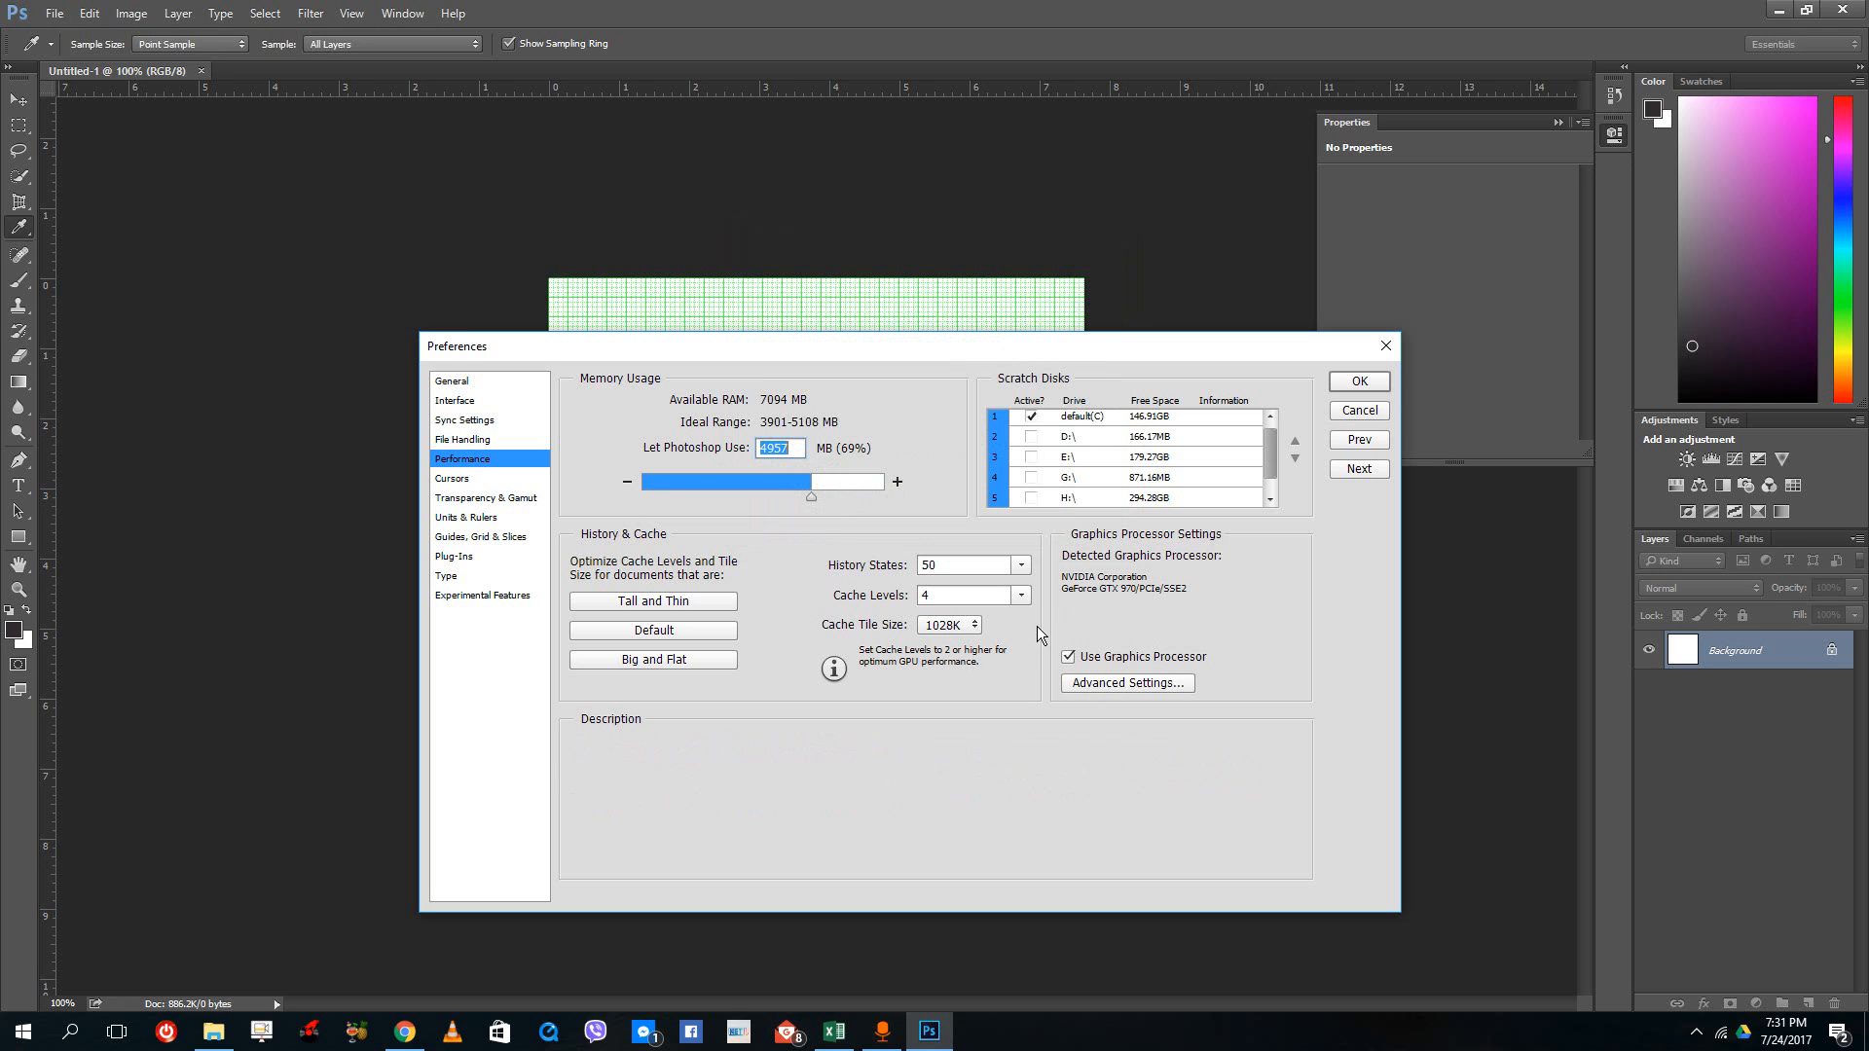
mouse_move(582, 534)
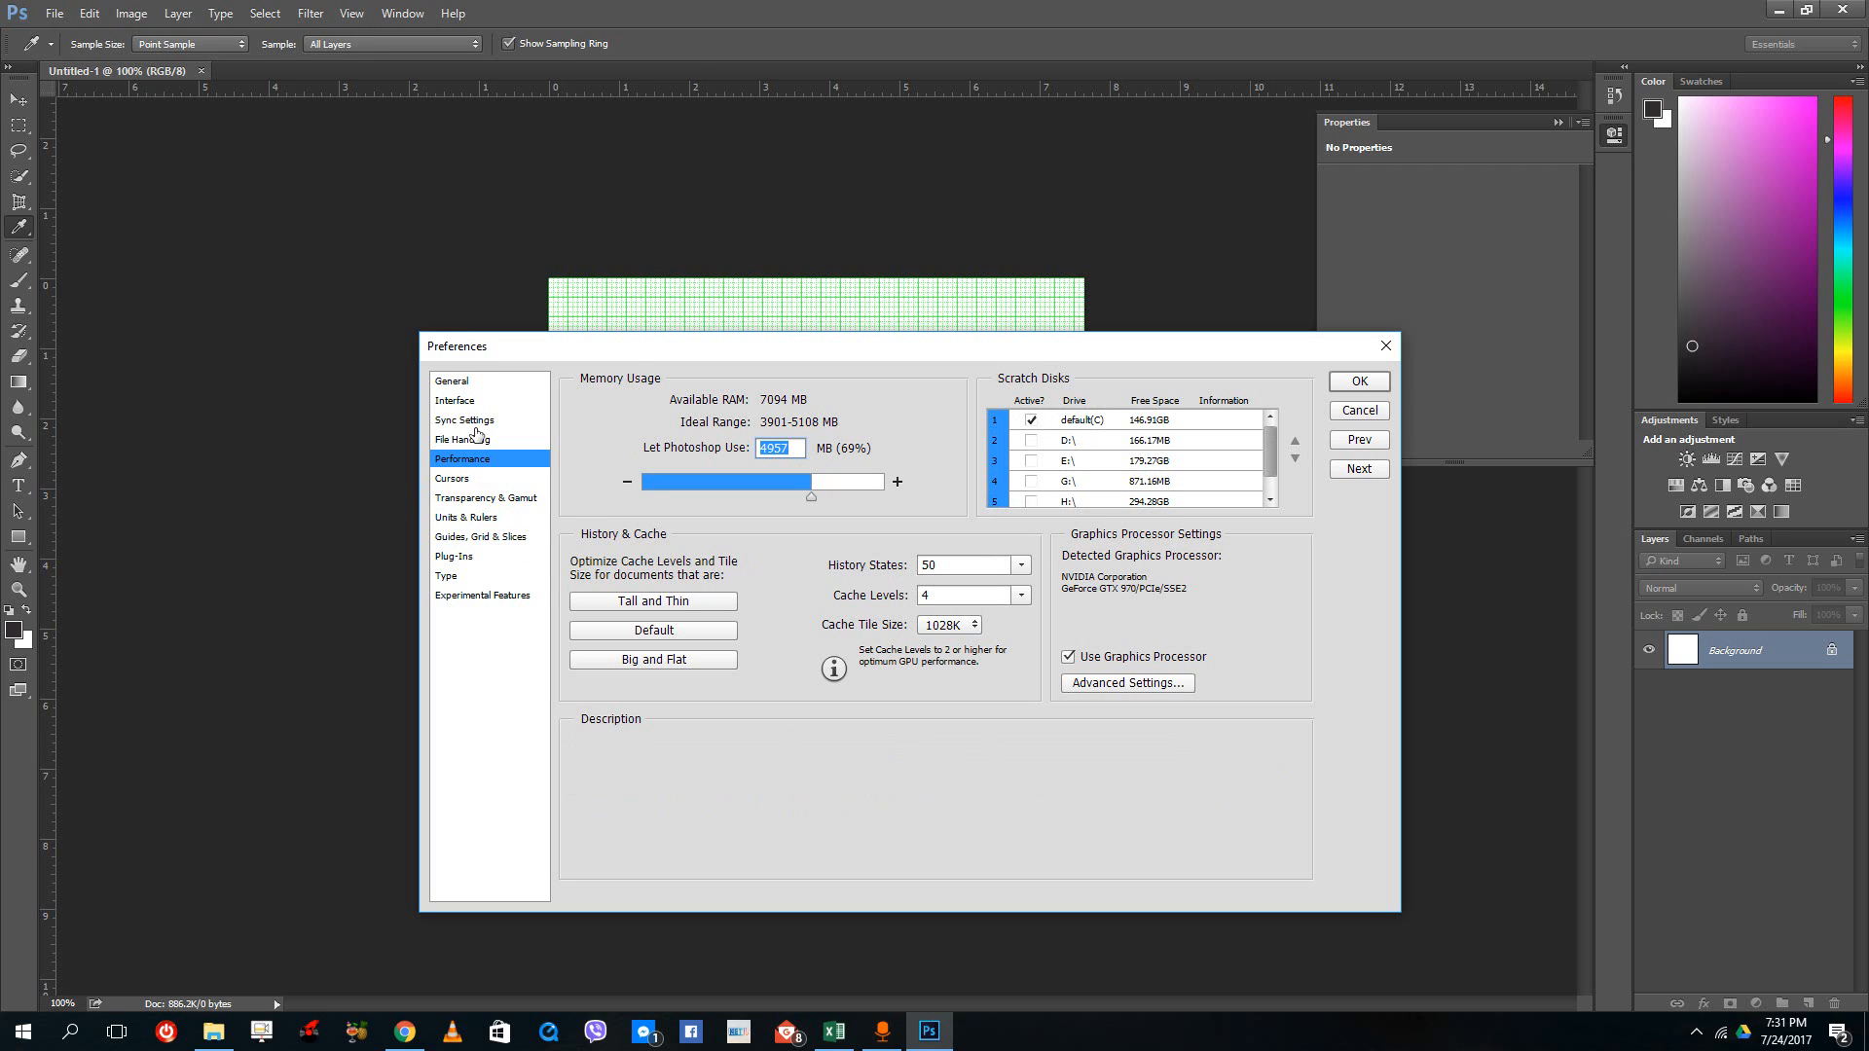
Browse the General, Interface and Sync Settings pages, finishing on File Handling
click(451, 380)
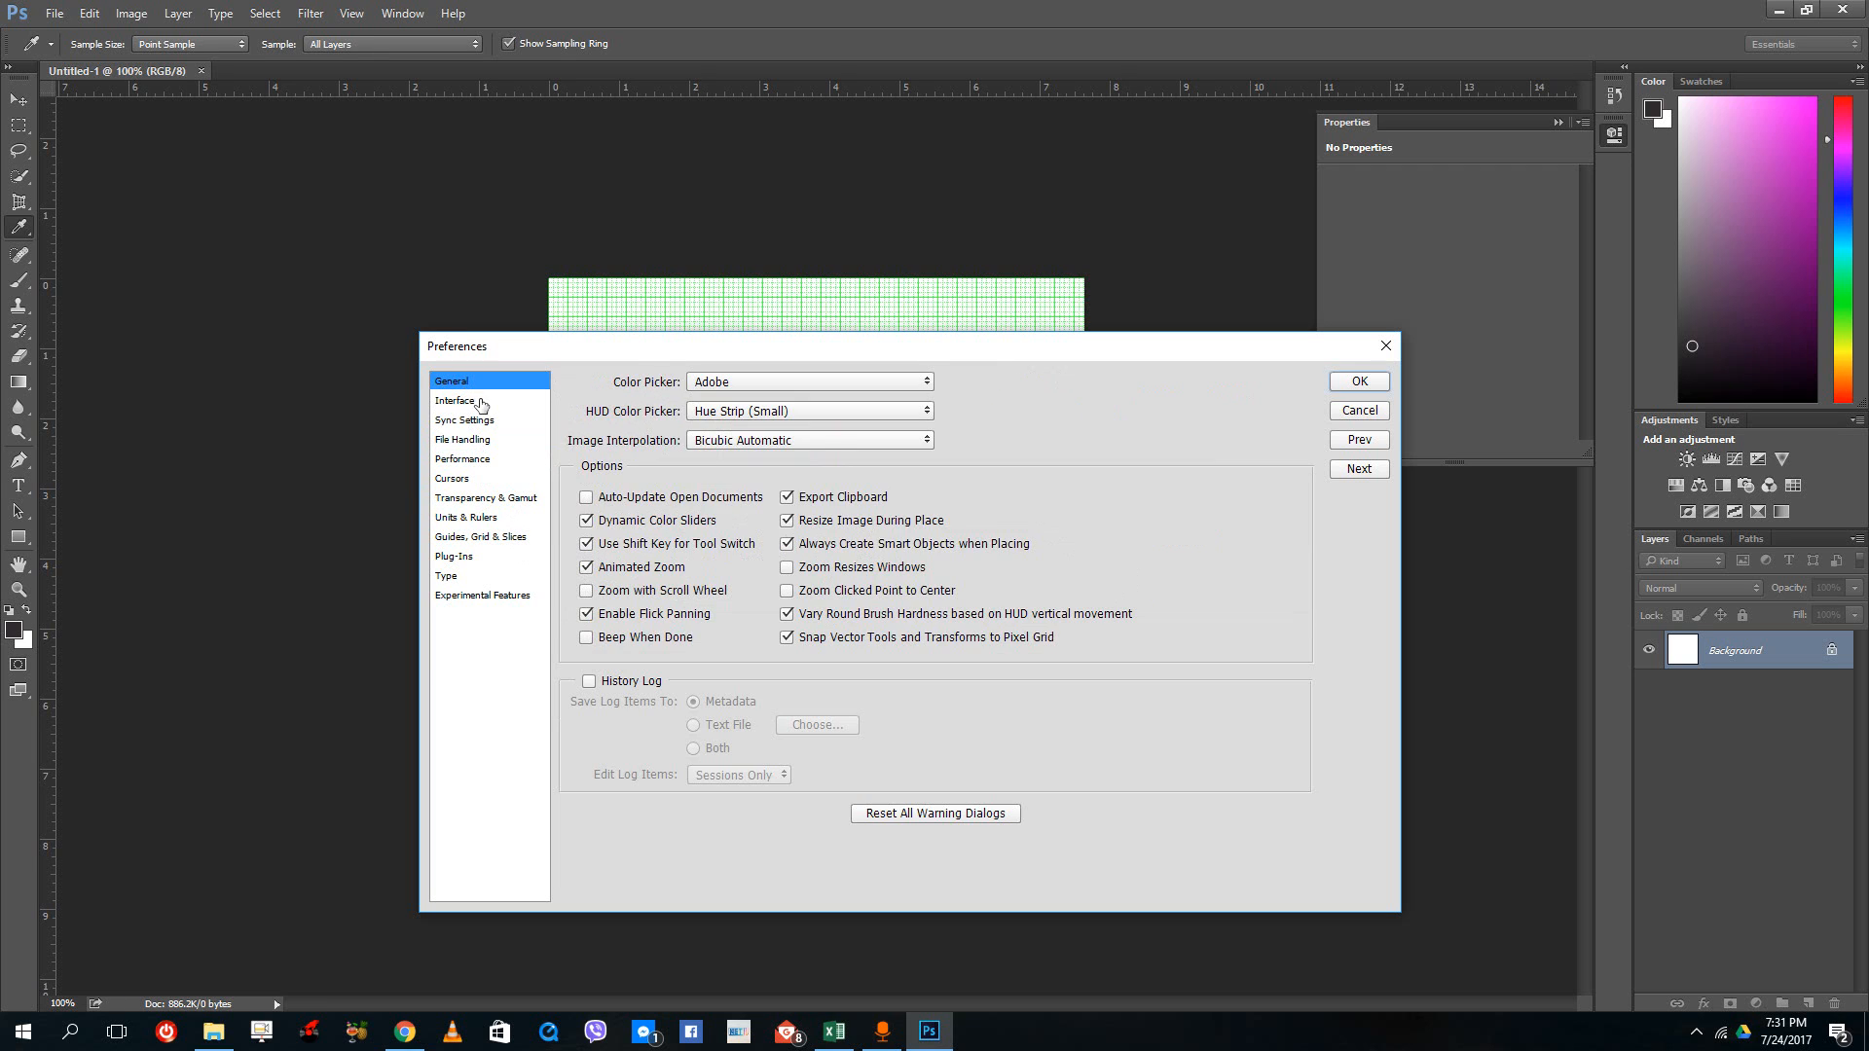
mouse_move(736, 579)
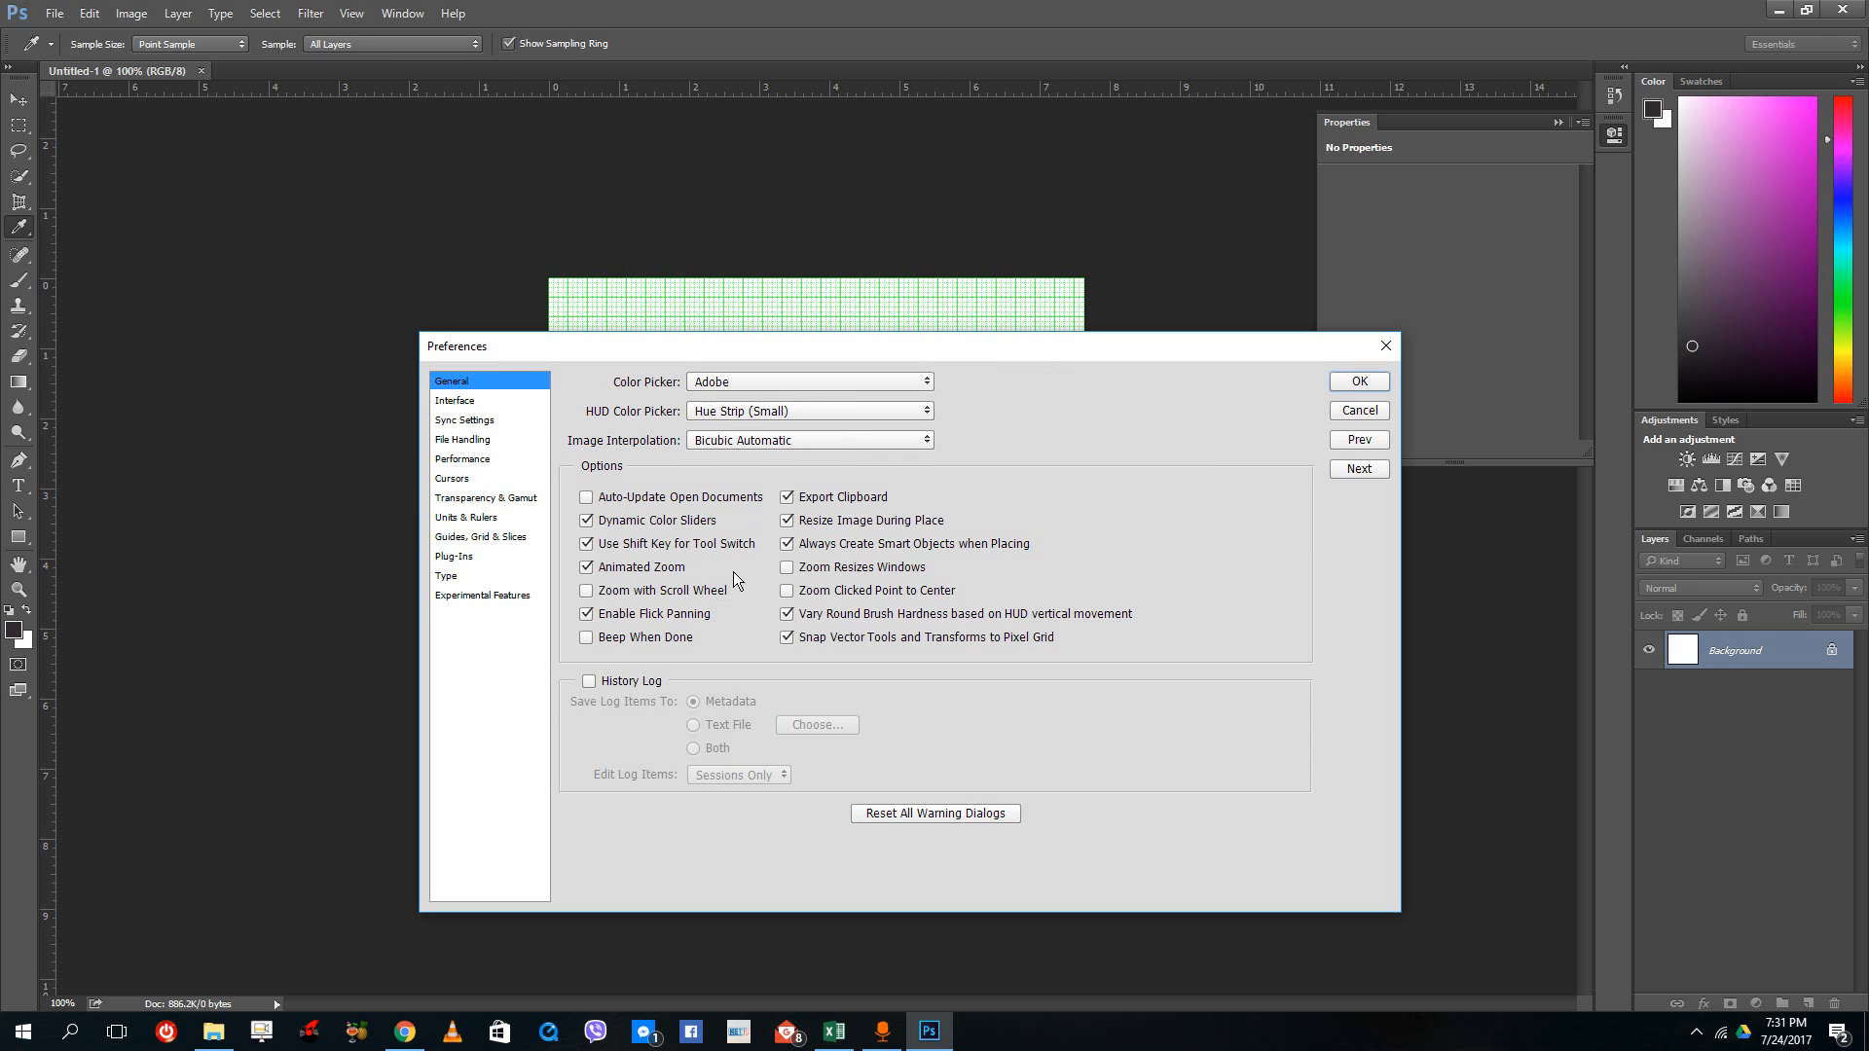
mouse_move(684, 573)
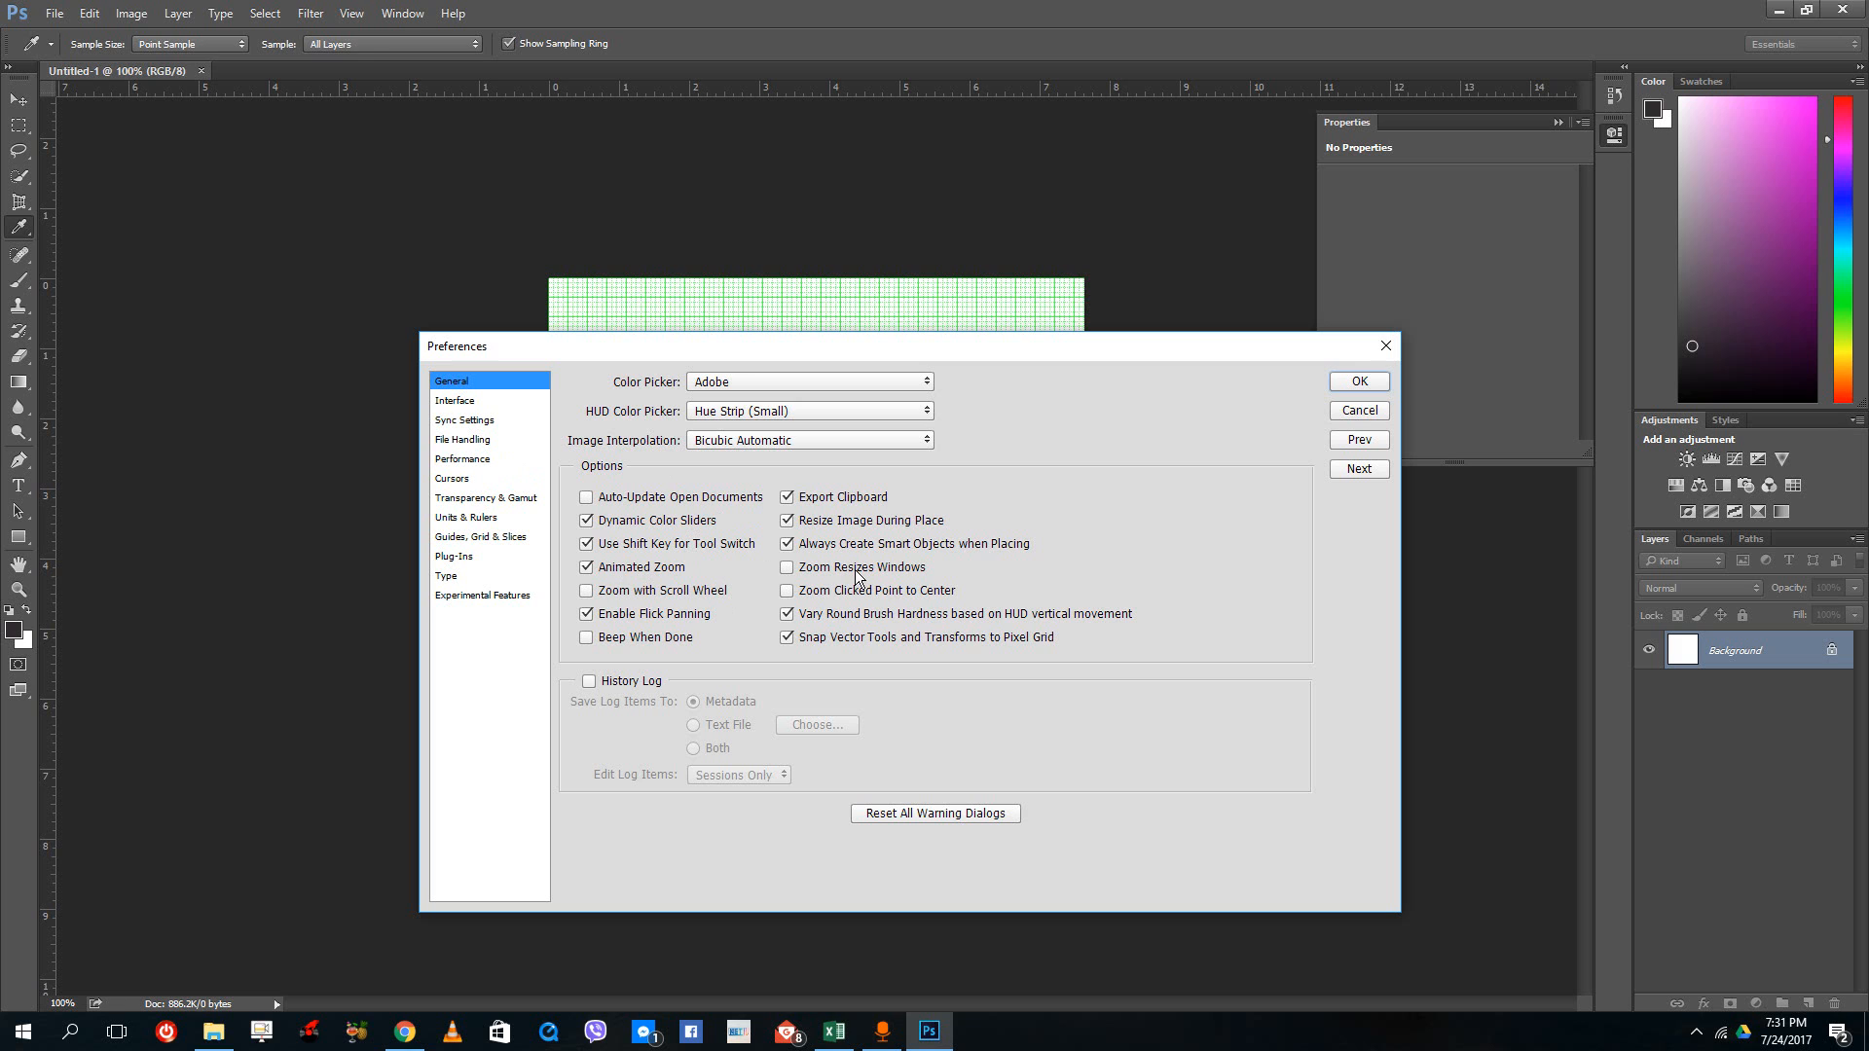
mouse_move(455, 400)
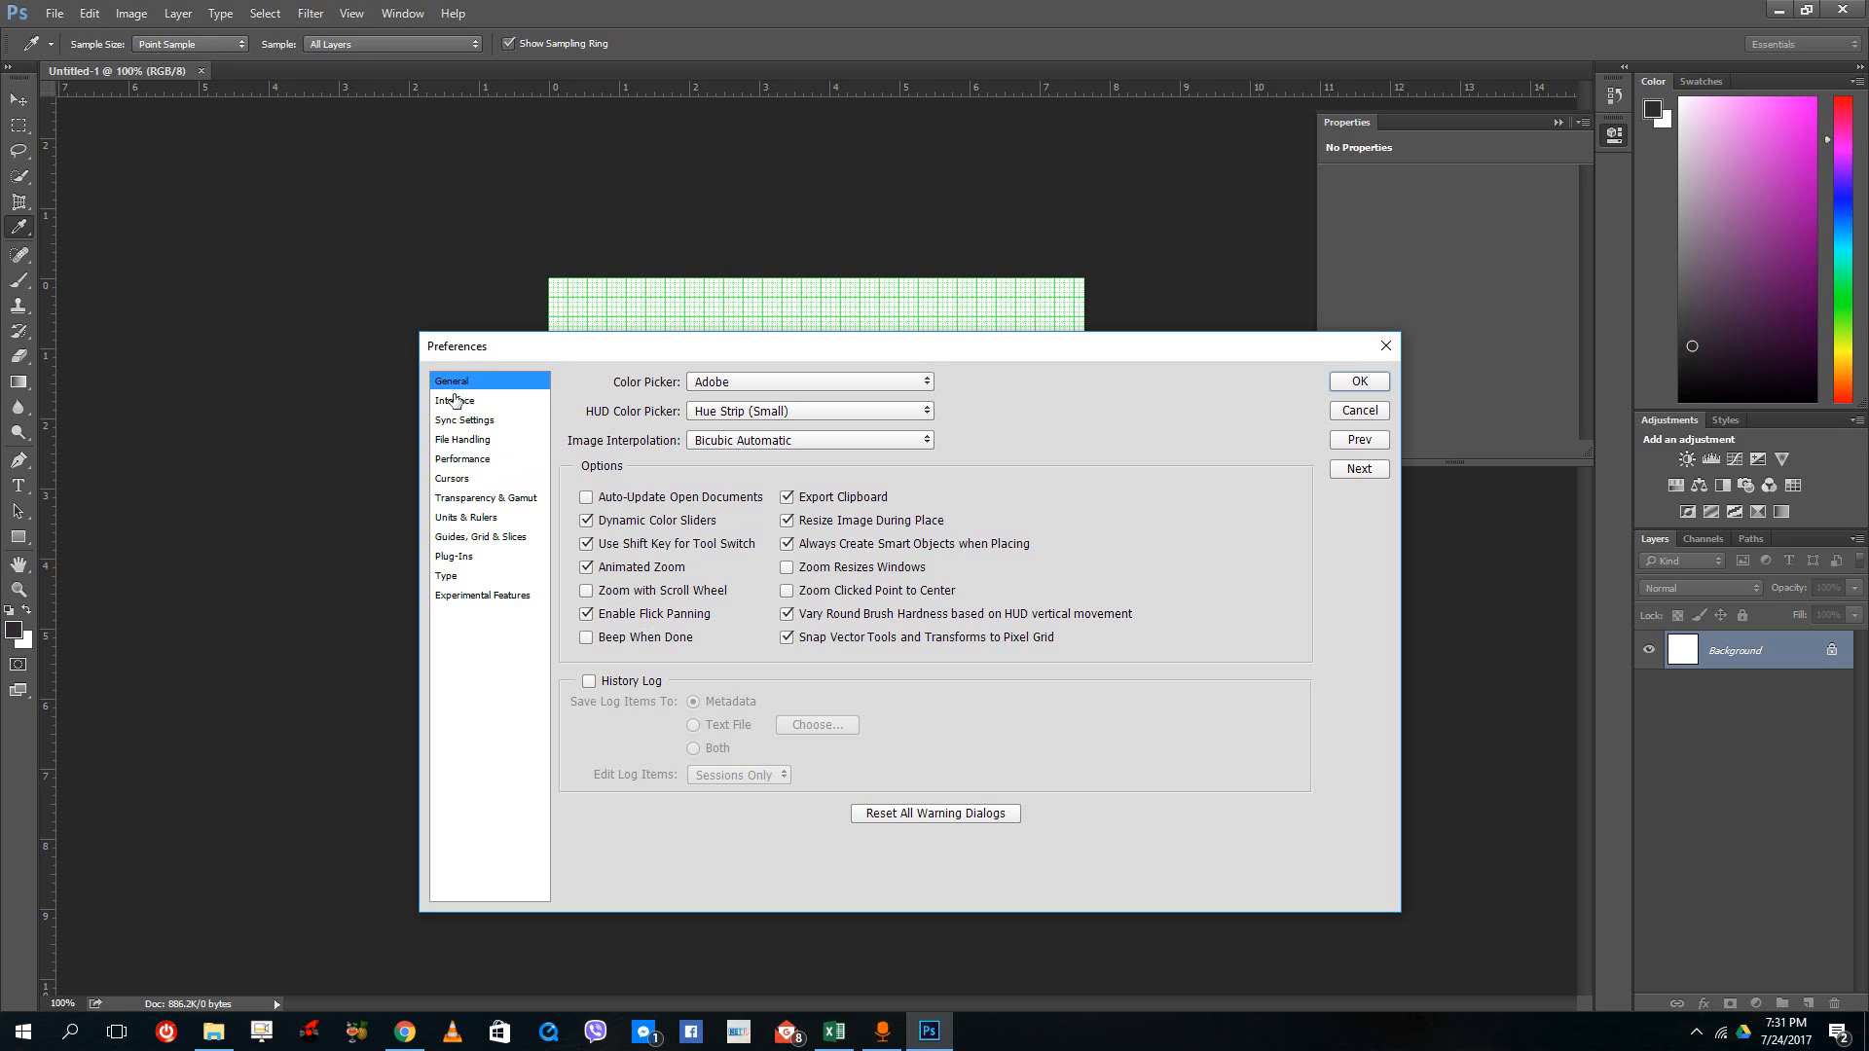
click(454, 400)
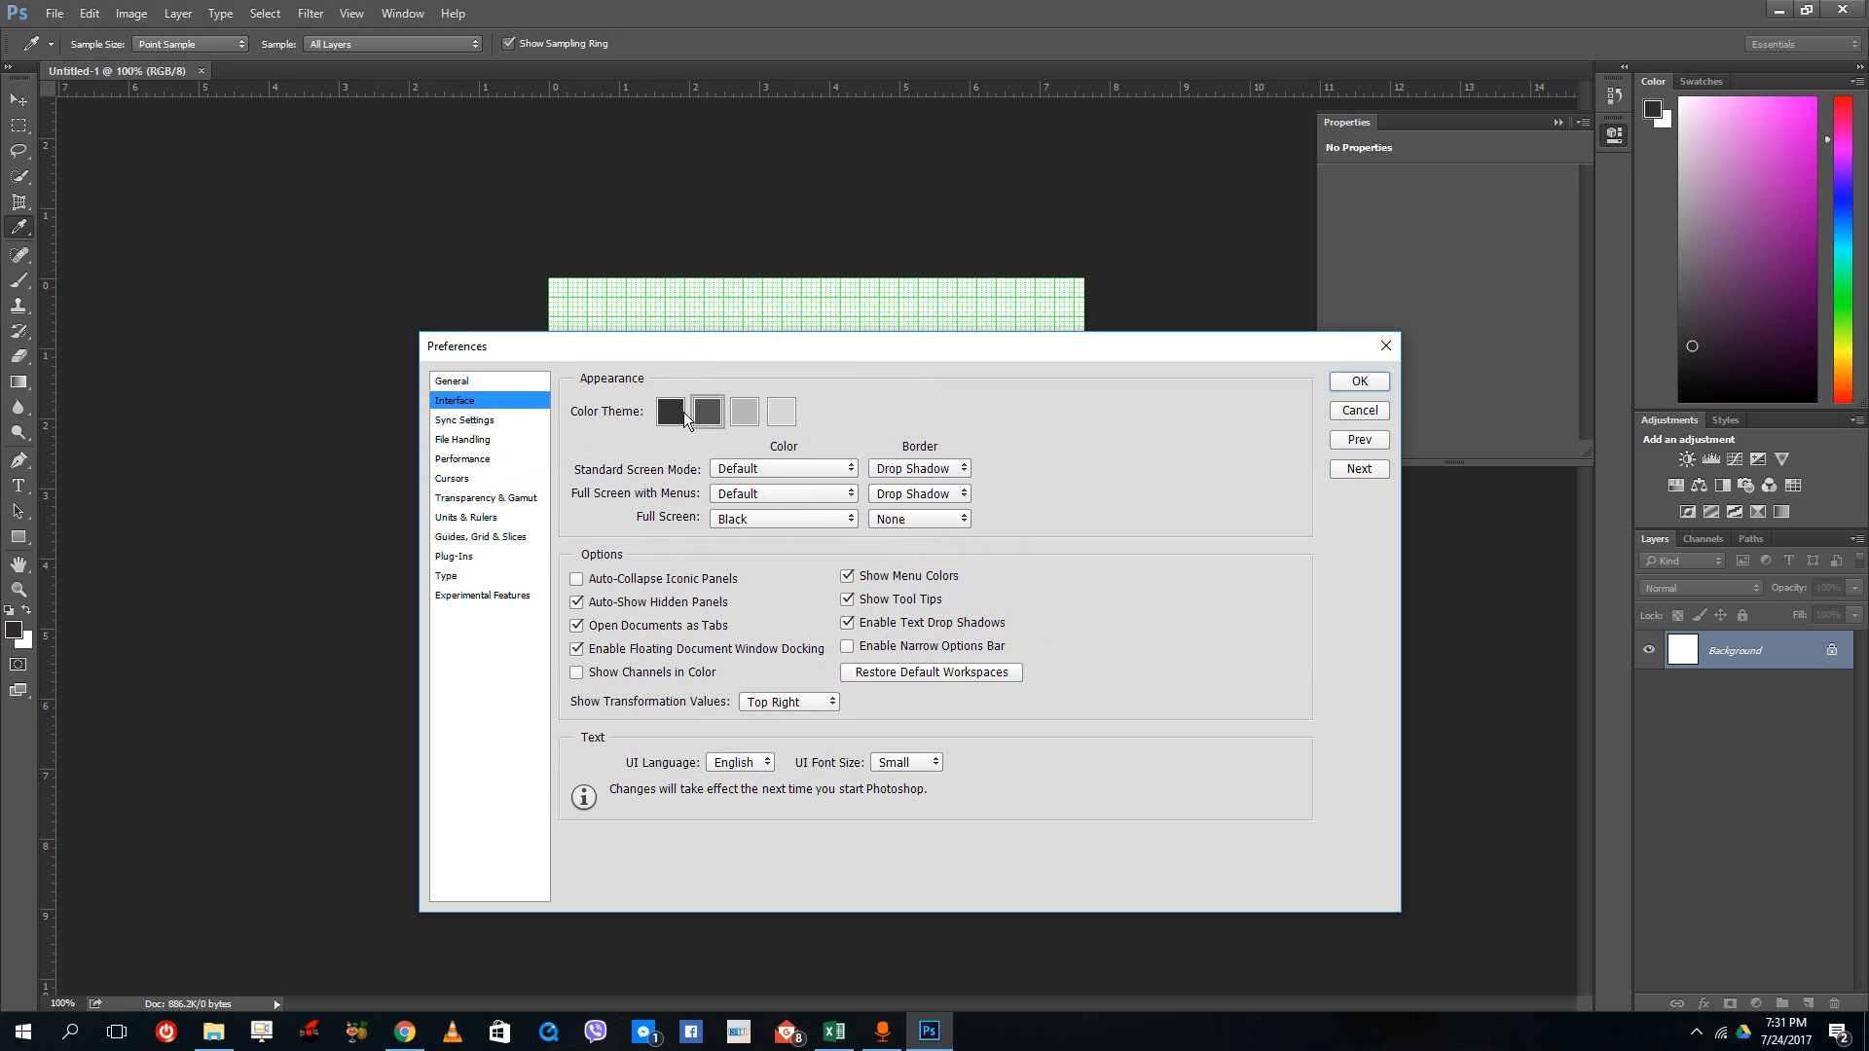
click(464, 420)
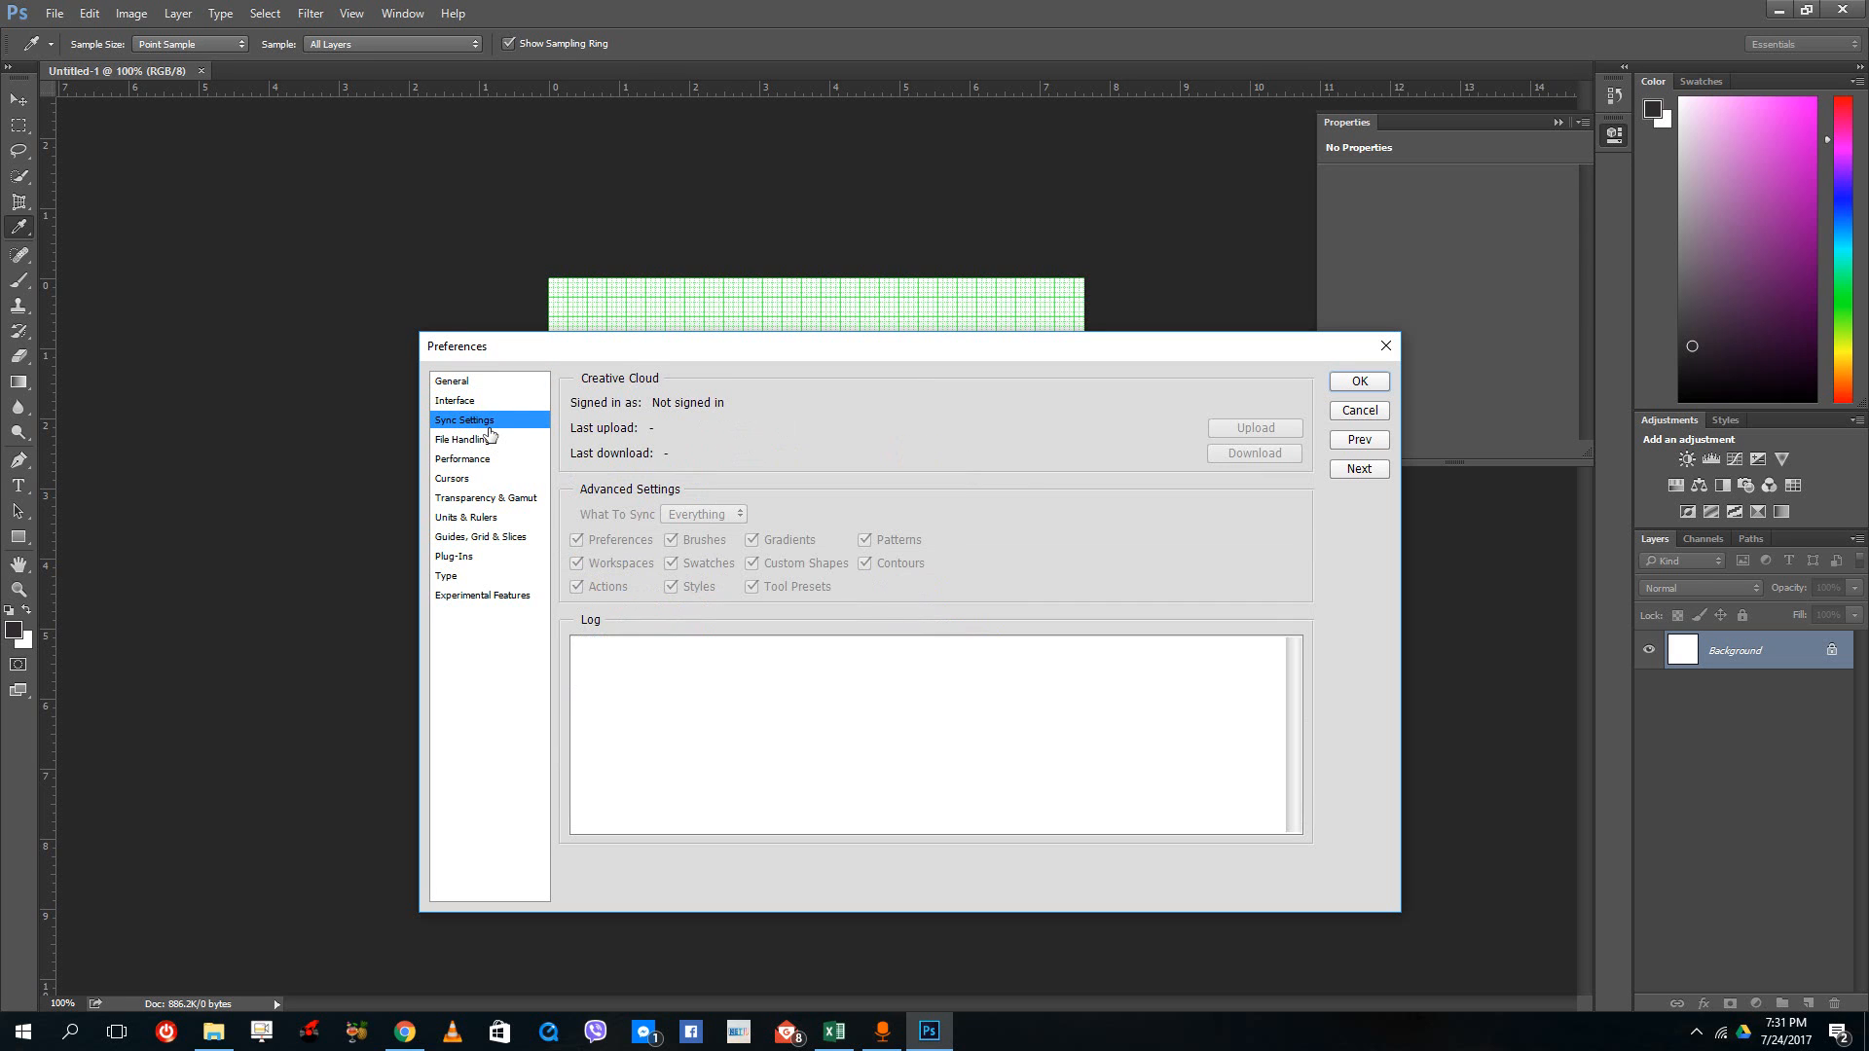
click(463, 439)
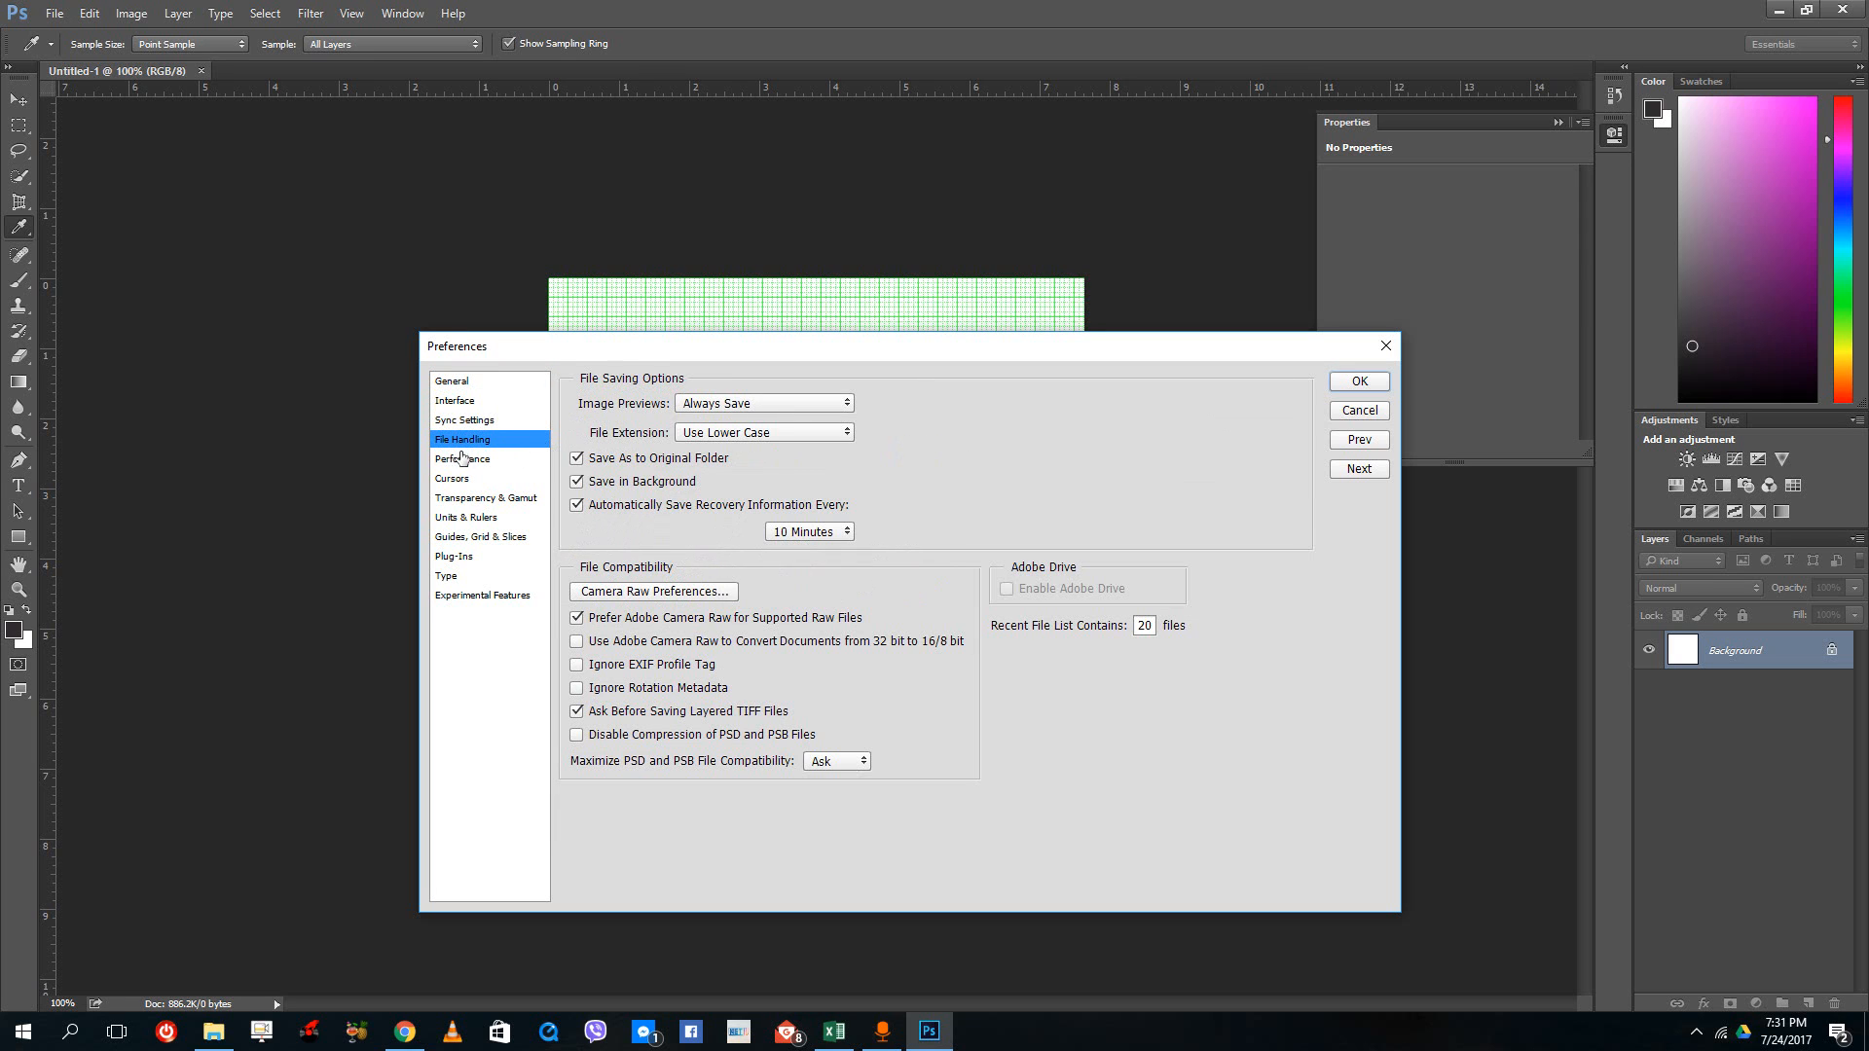
click(463, 420)
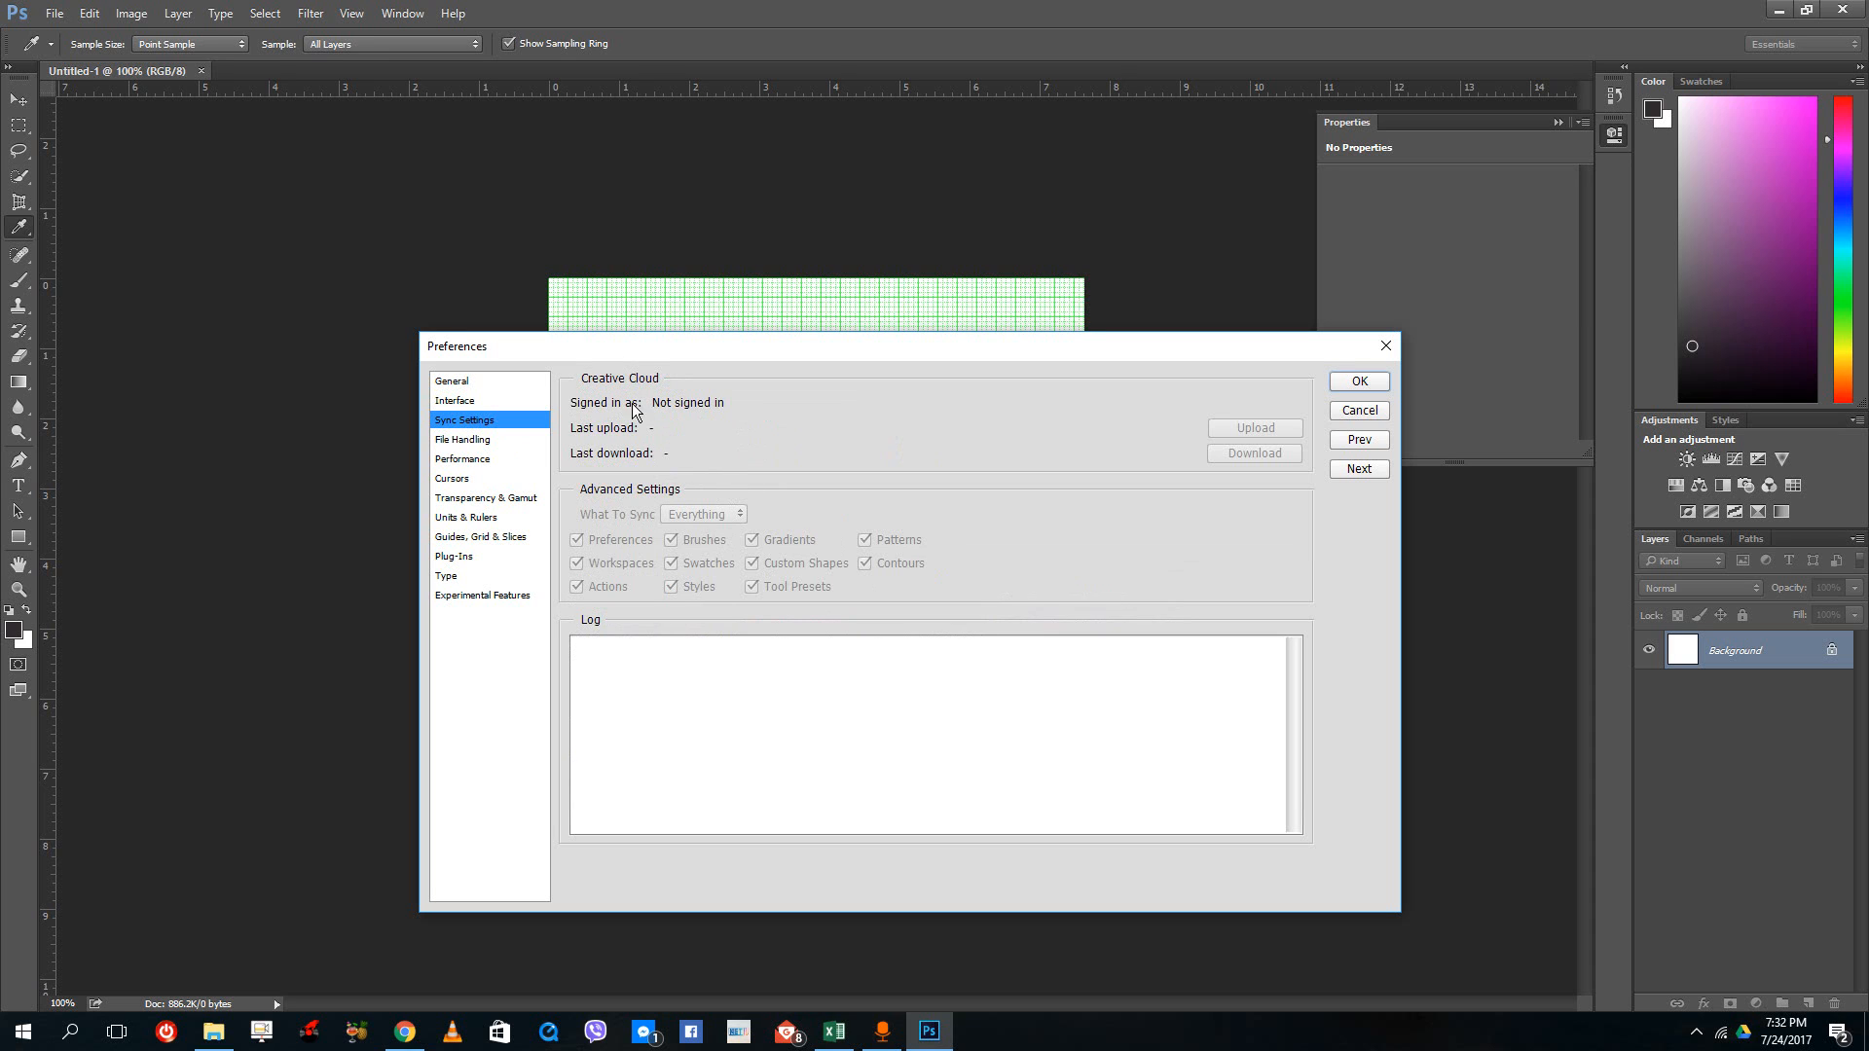
click(463, 439)
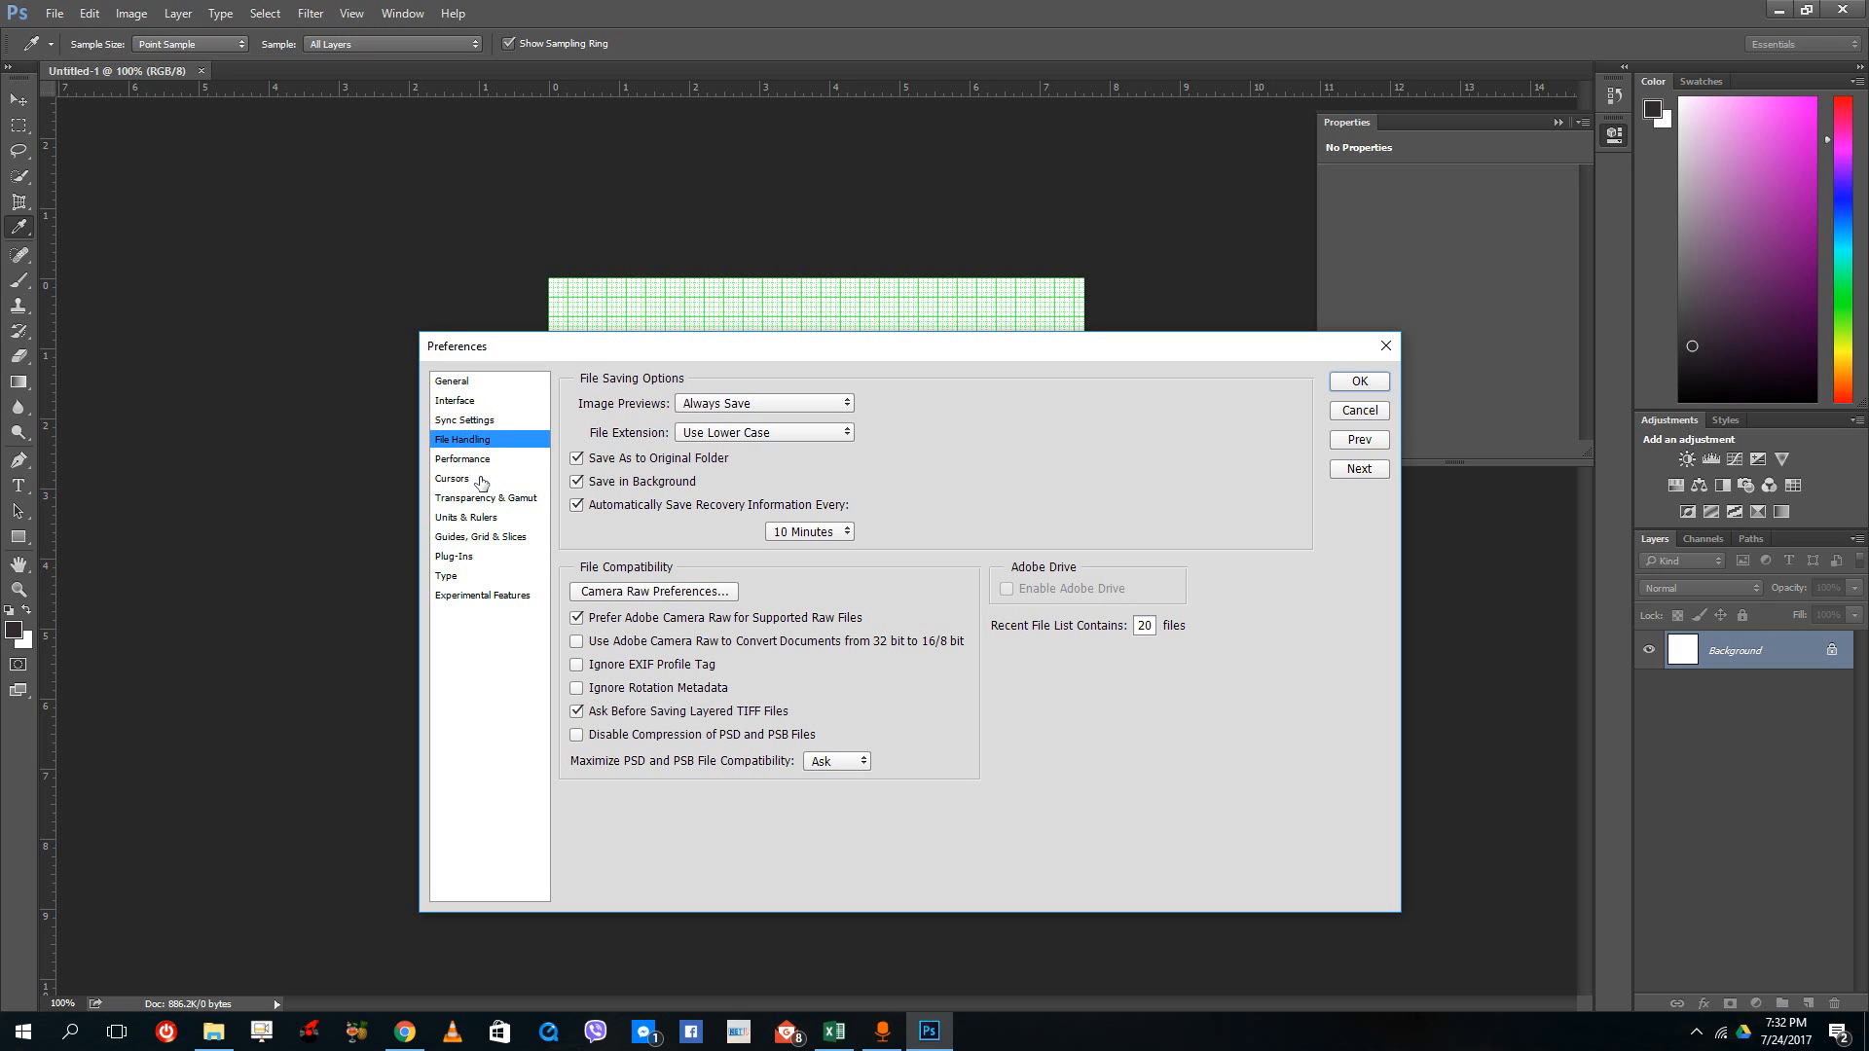
mouse_move(664, 597)
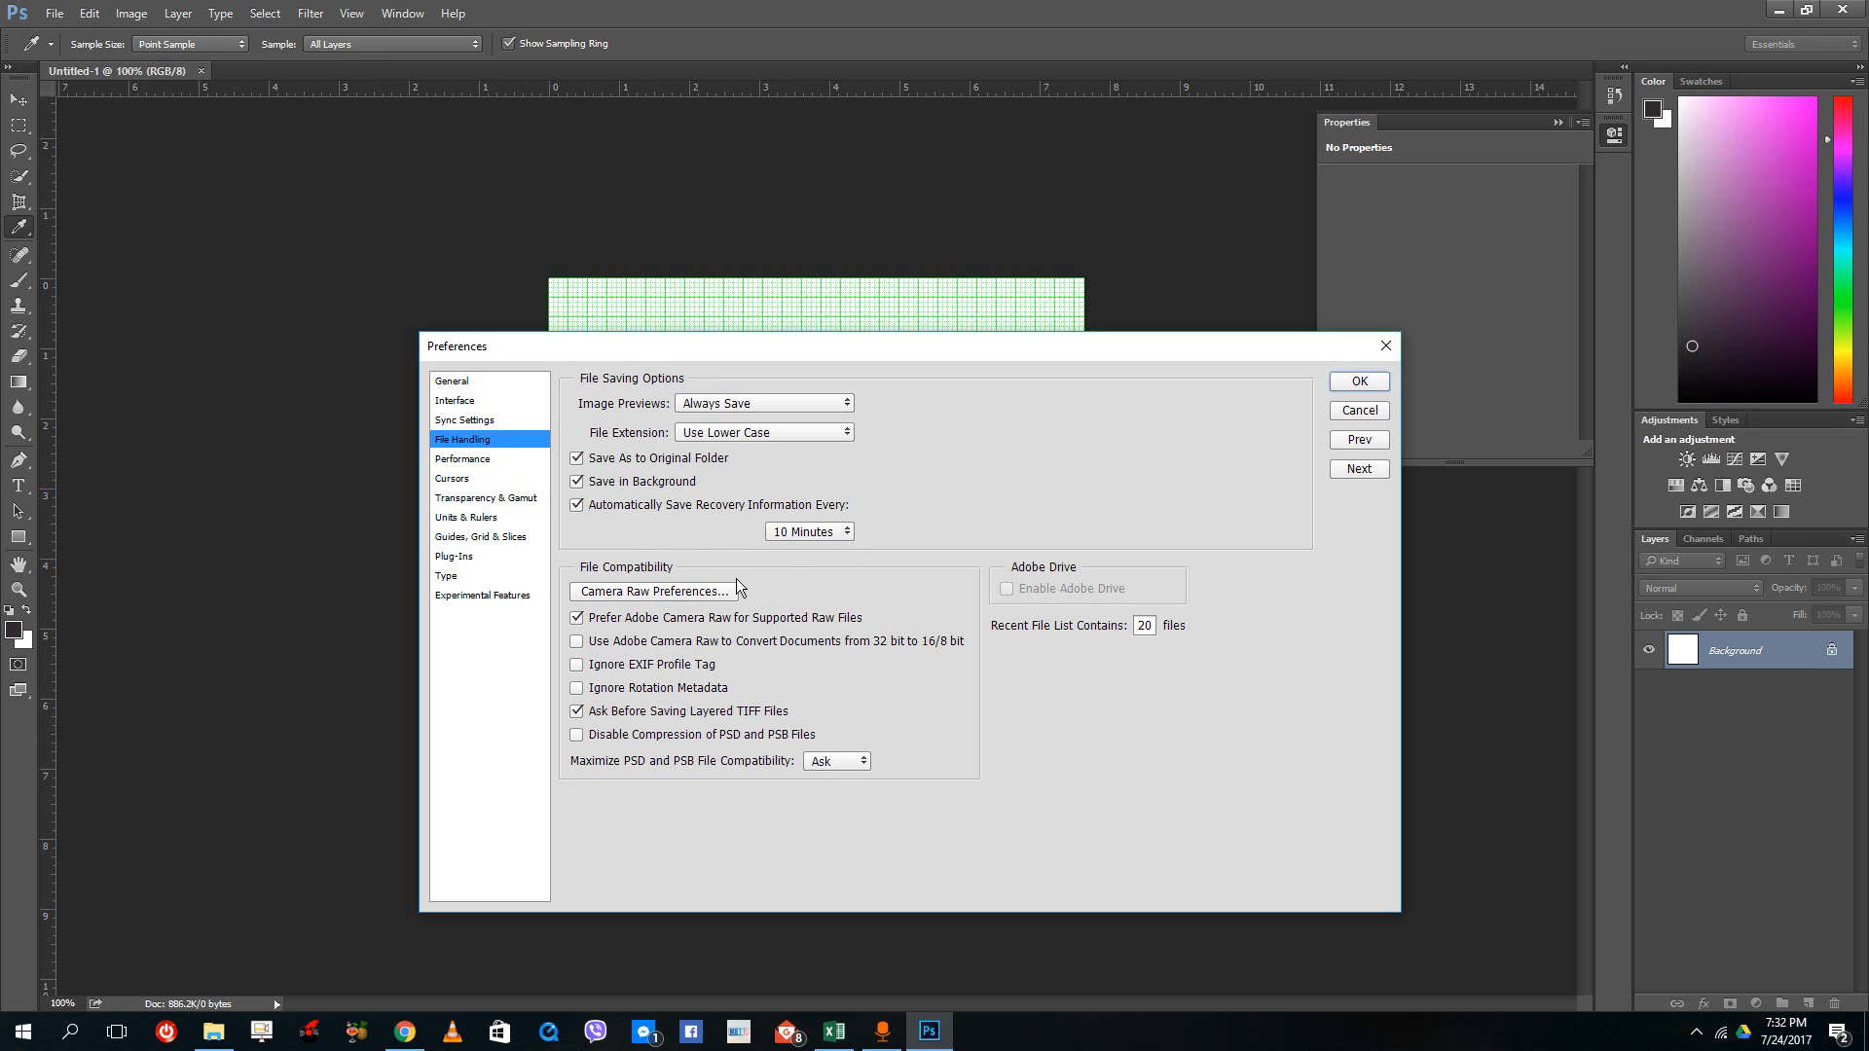
On Transparency & Gamut, try Red grid colors, then revert to Light
click(462, 458)
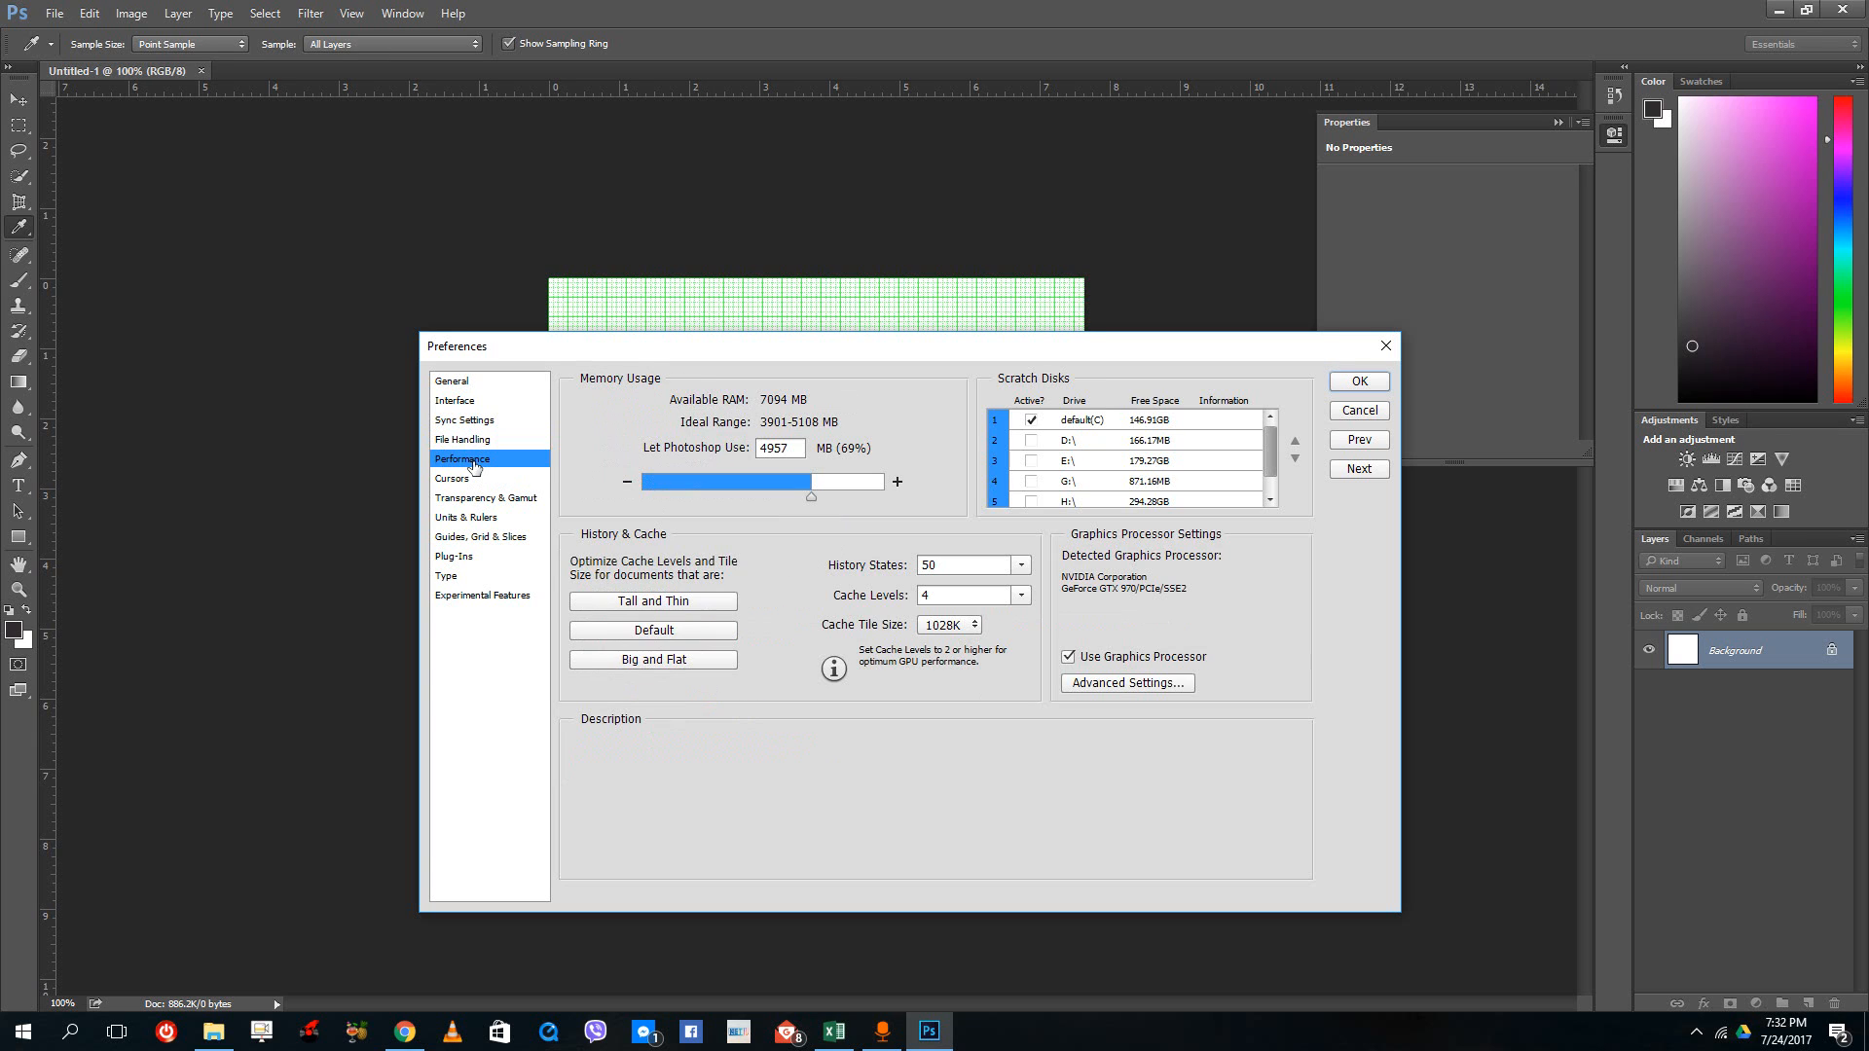
mouse_move(526, 480)
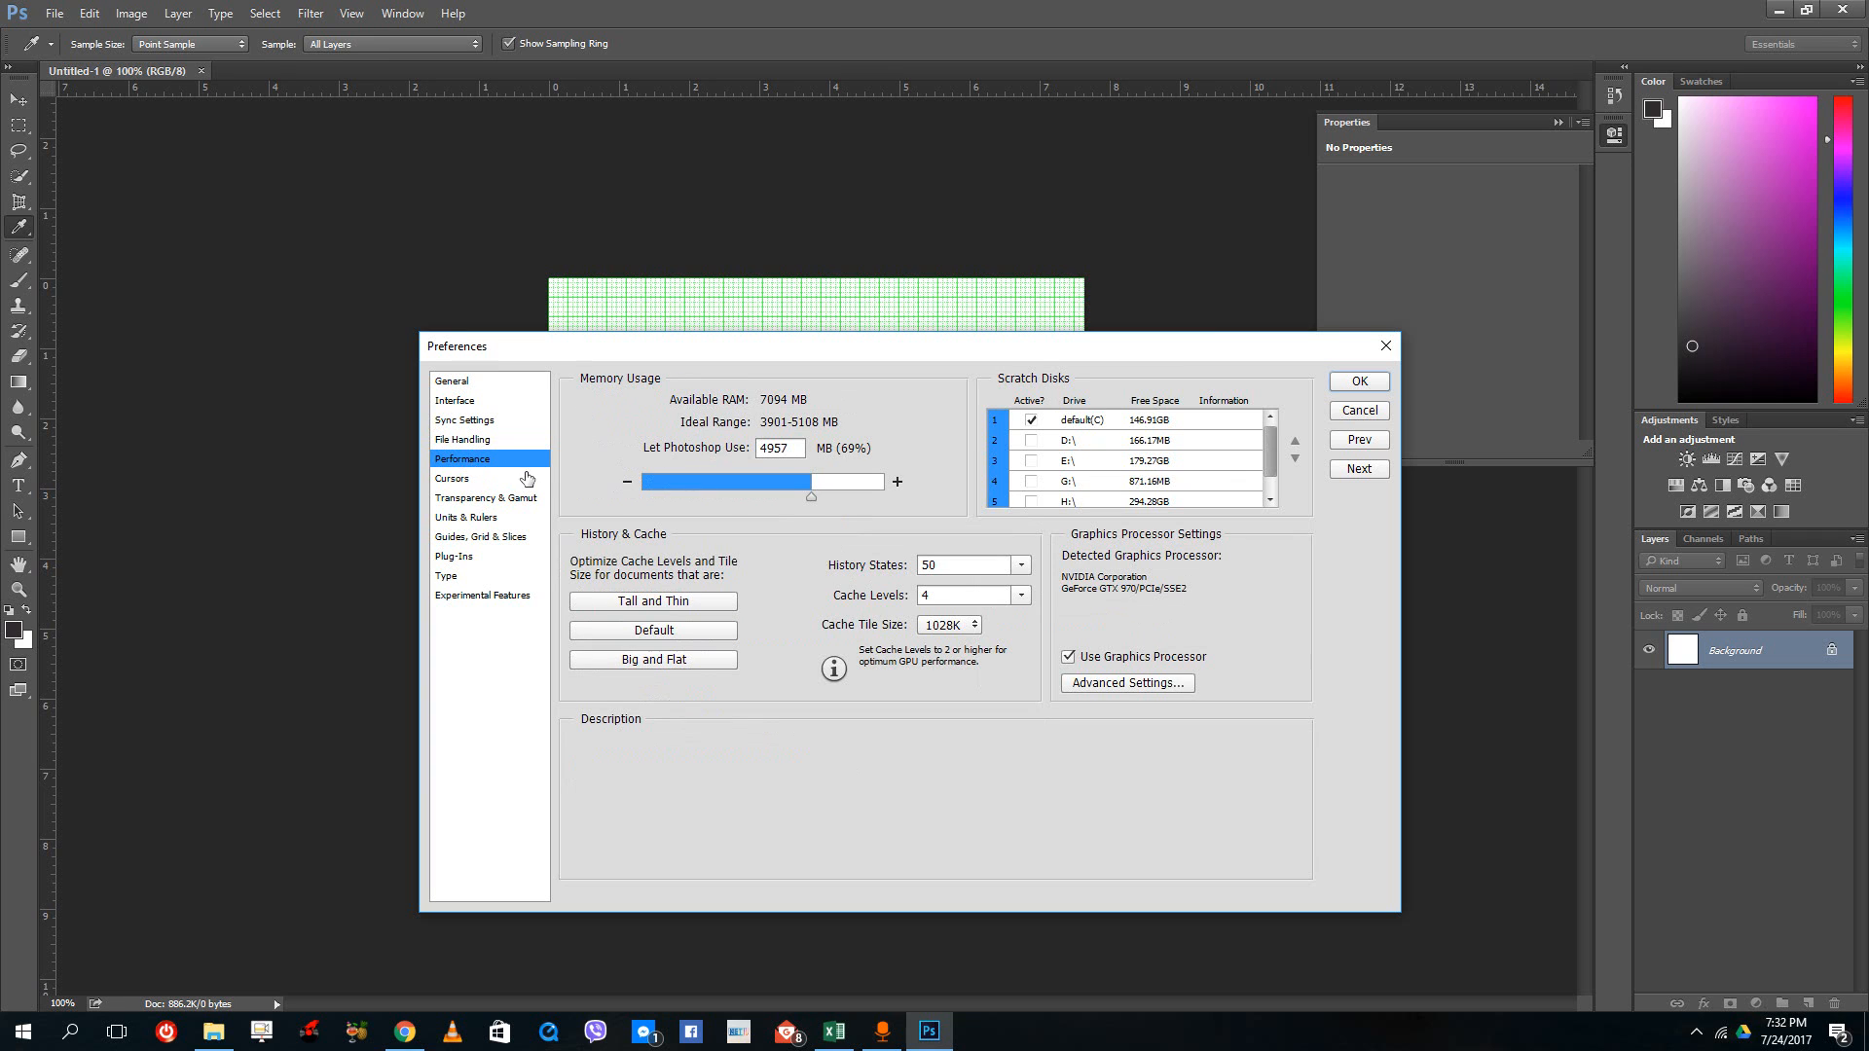
mouse_move(477, 490)
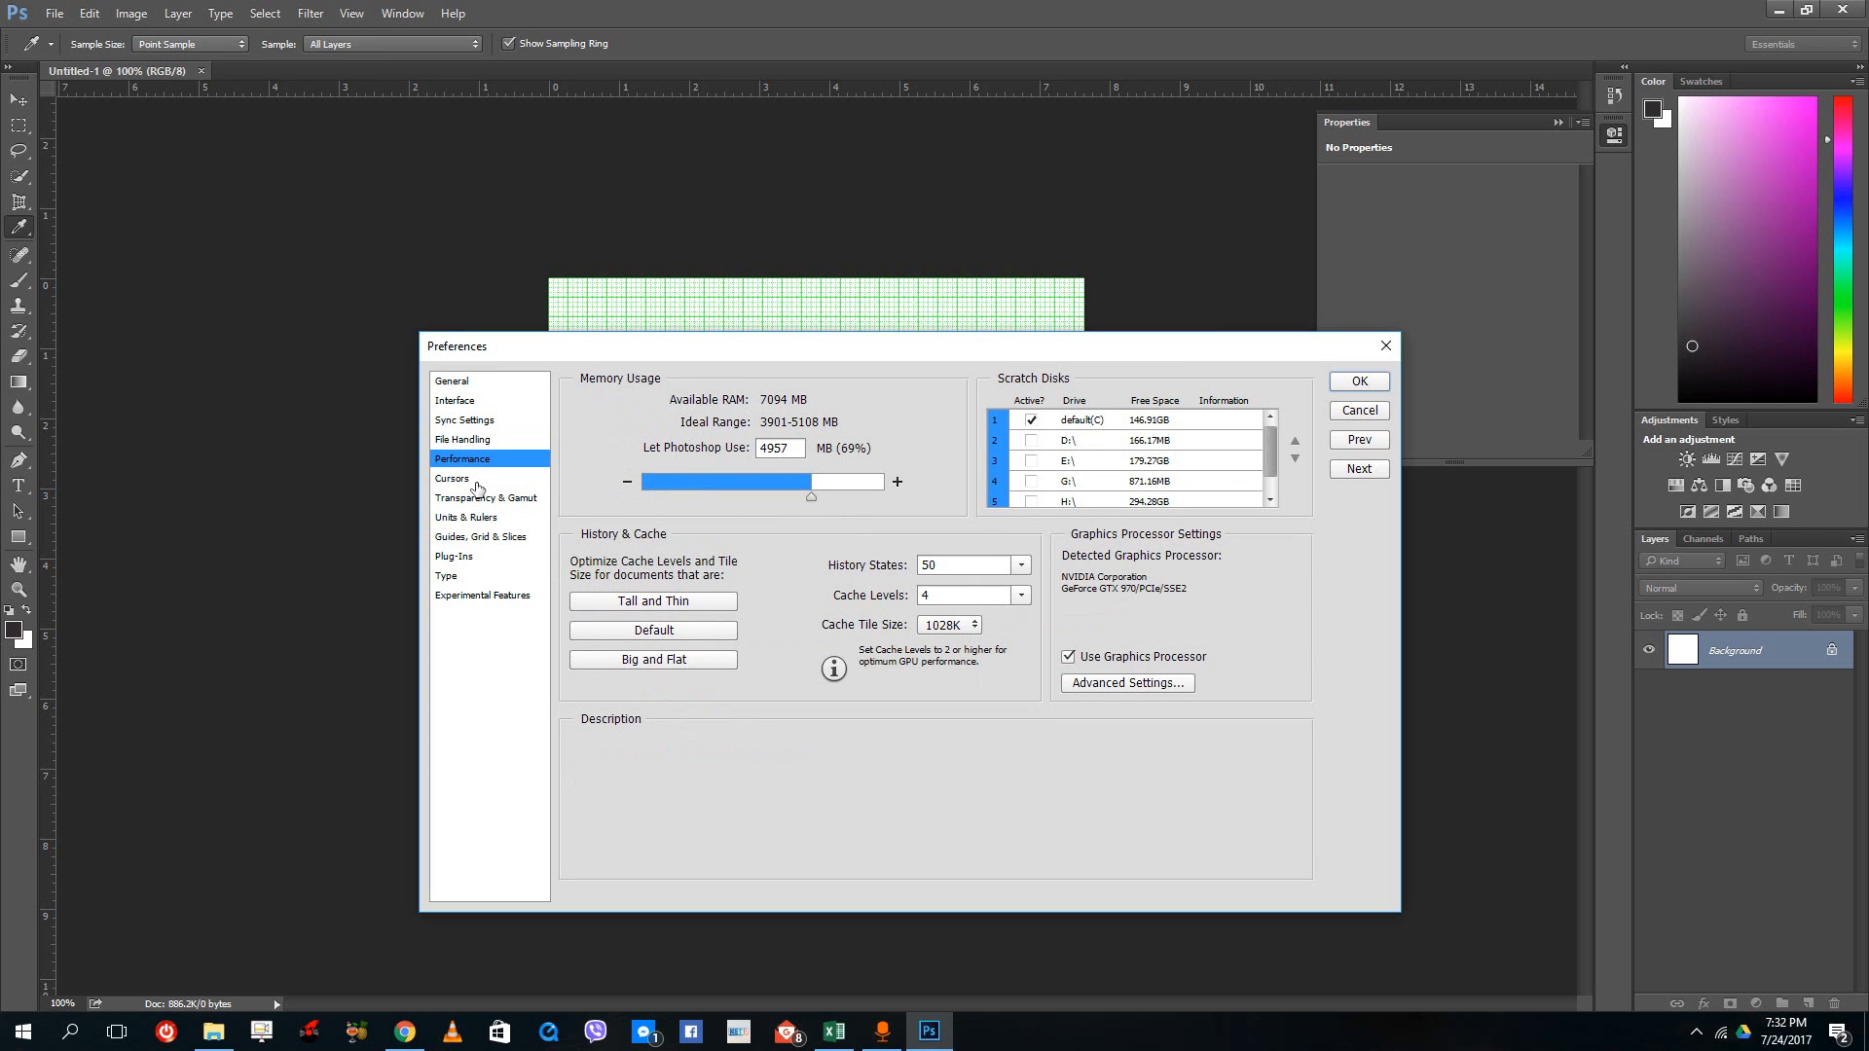
mouse_move(457, 480)
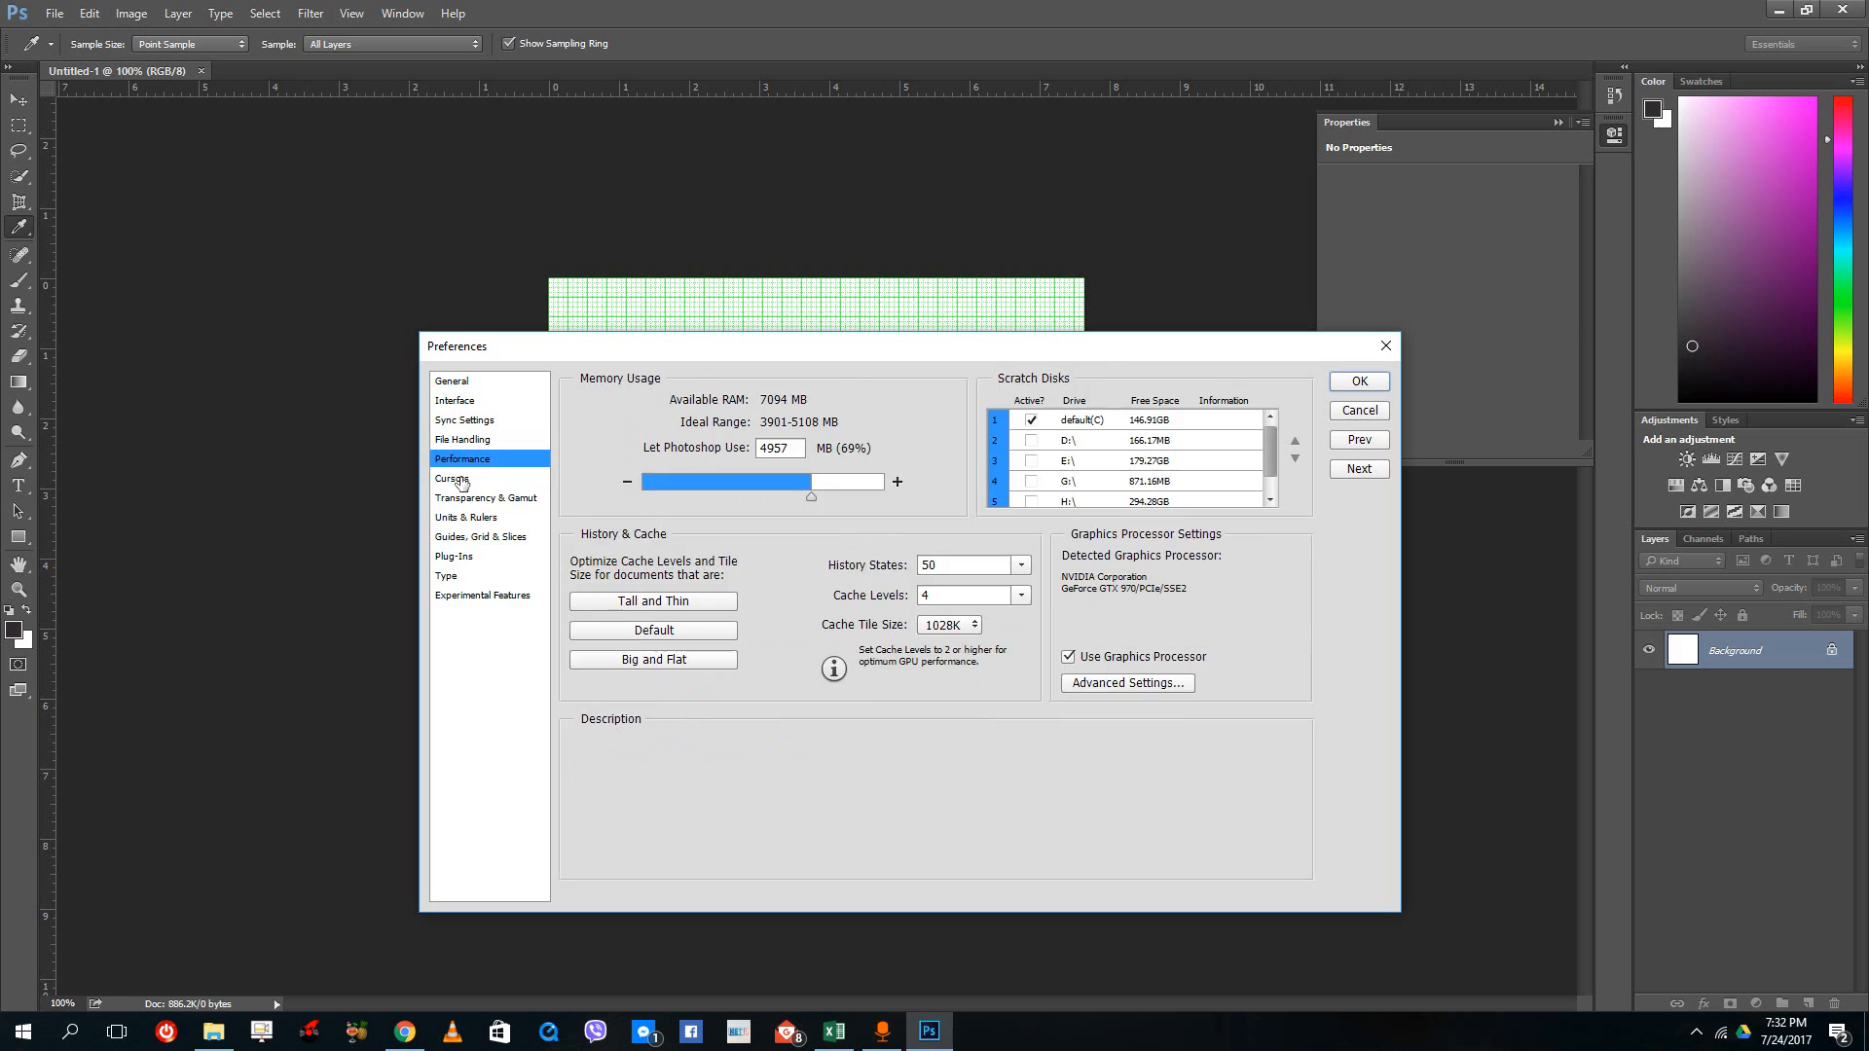
click(480, 537)
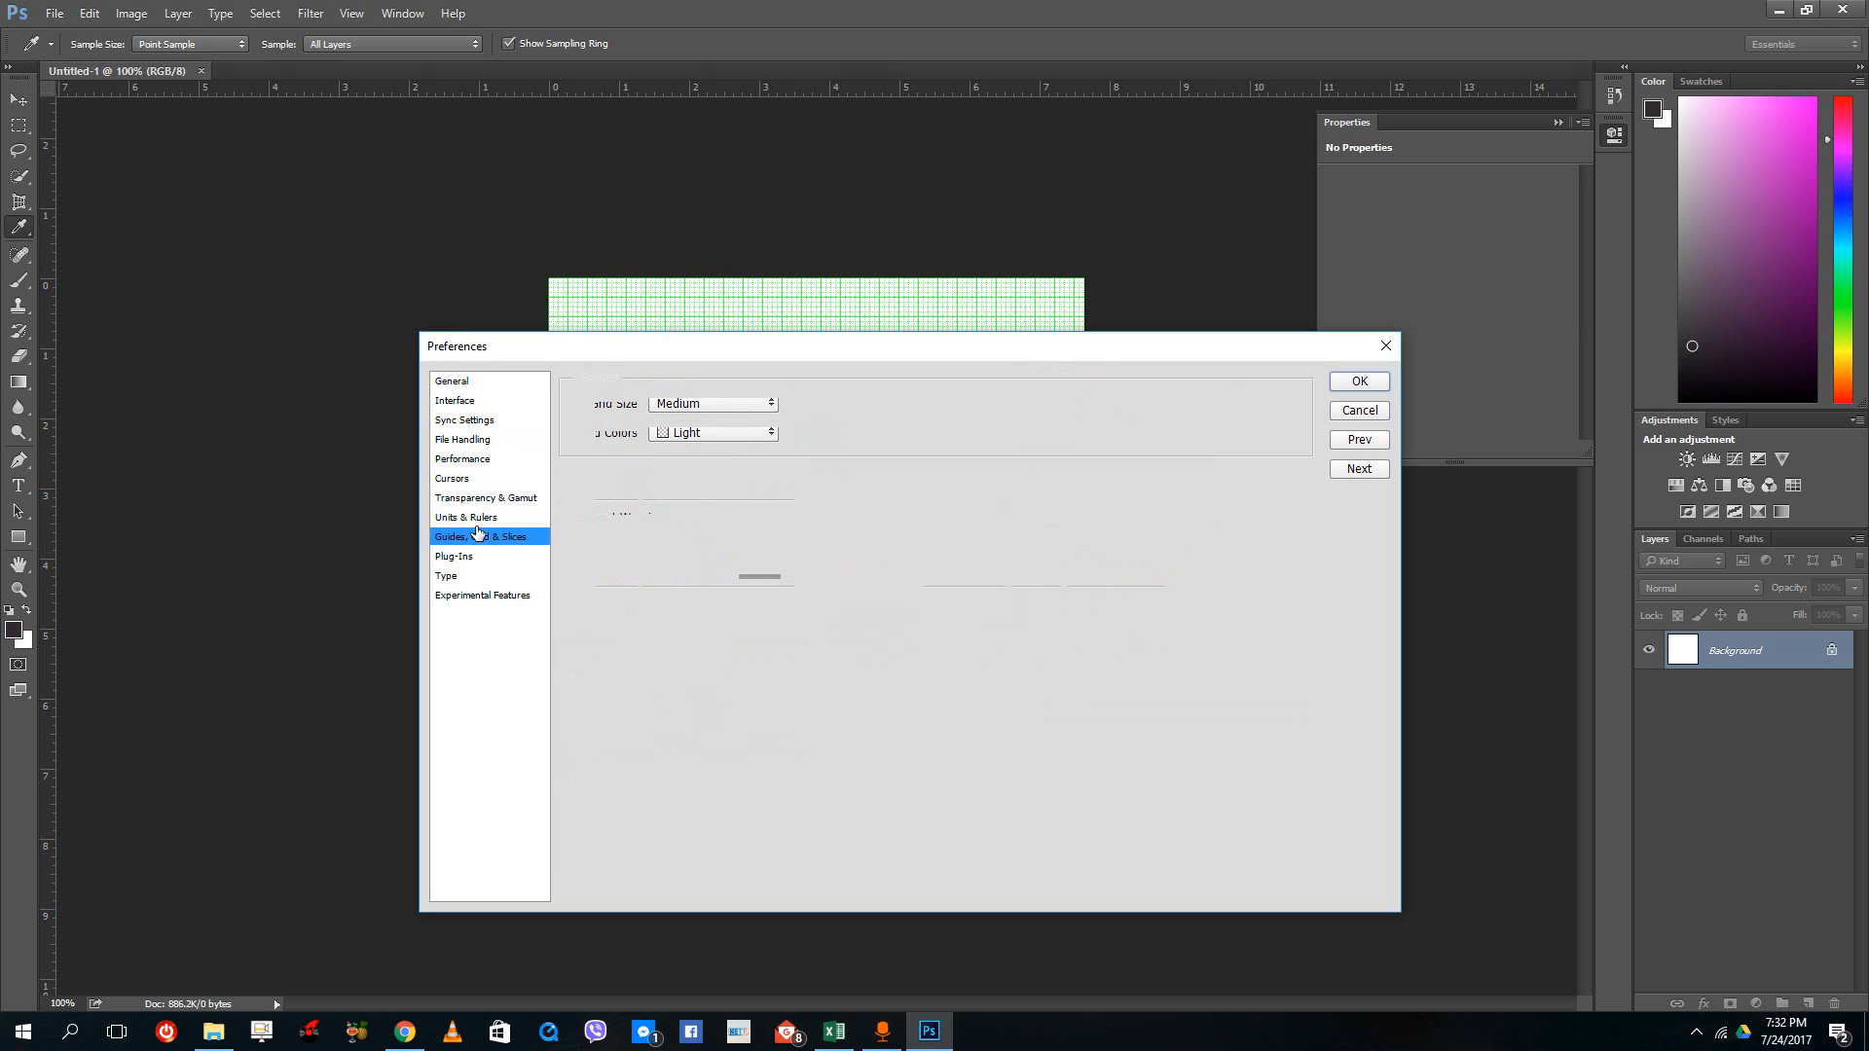
click(485, 497)
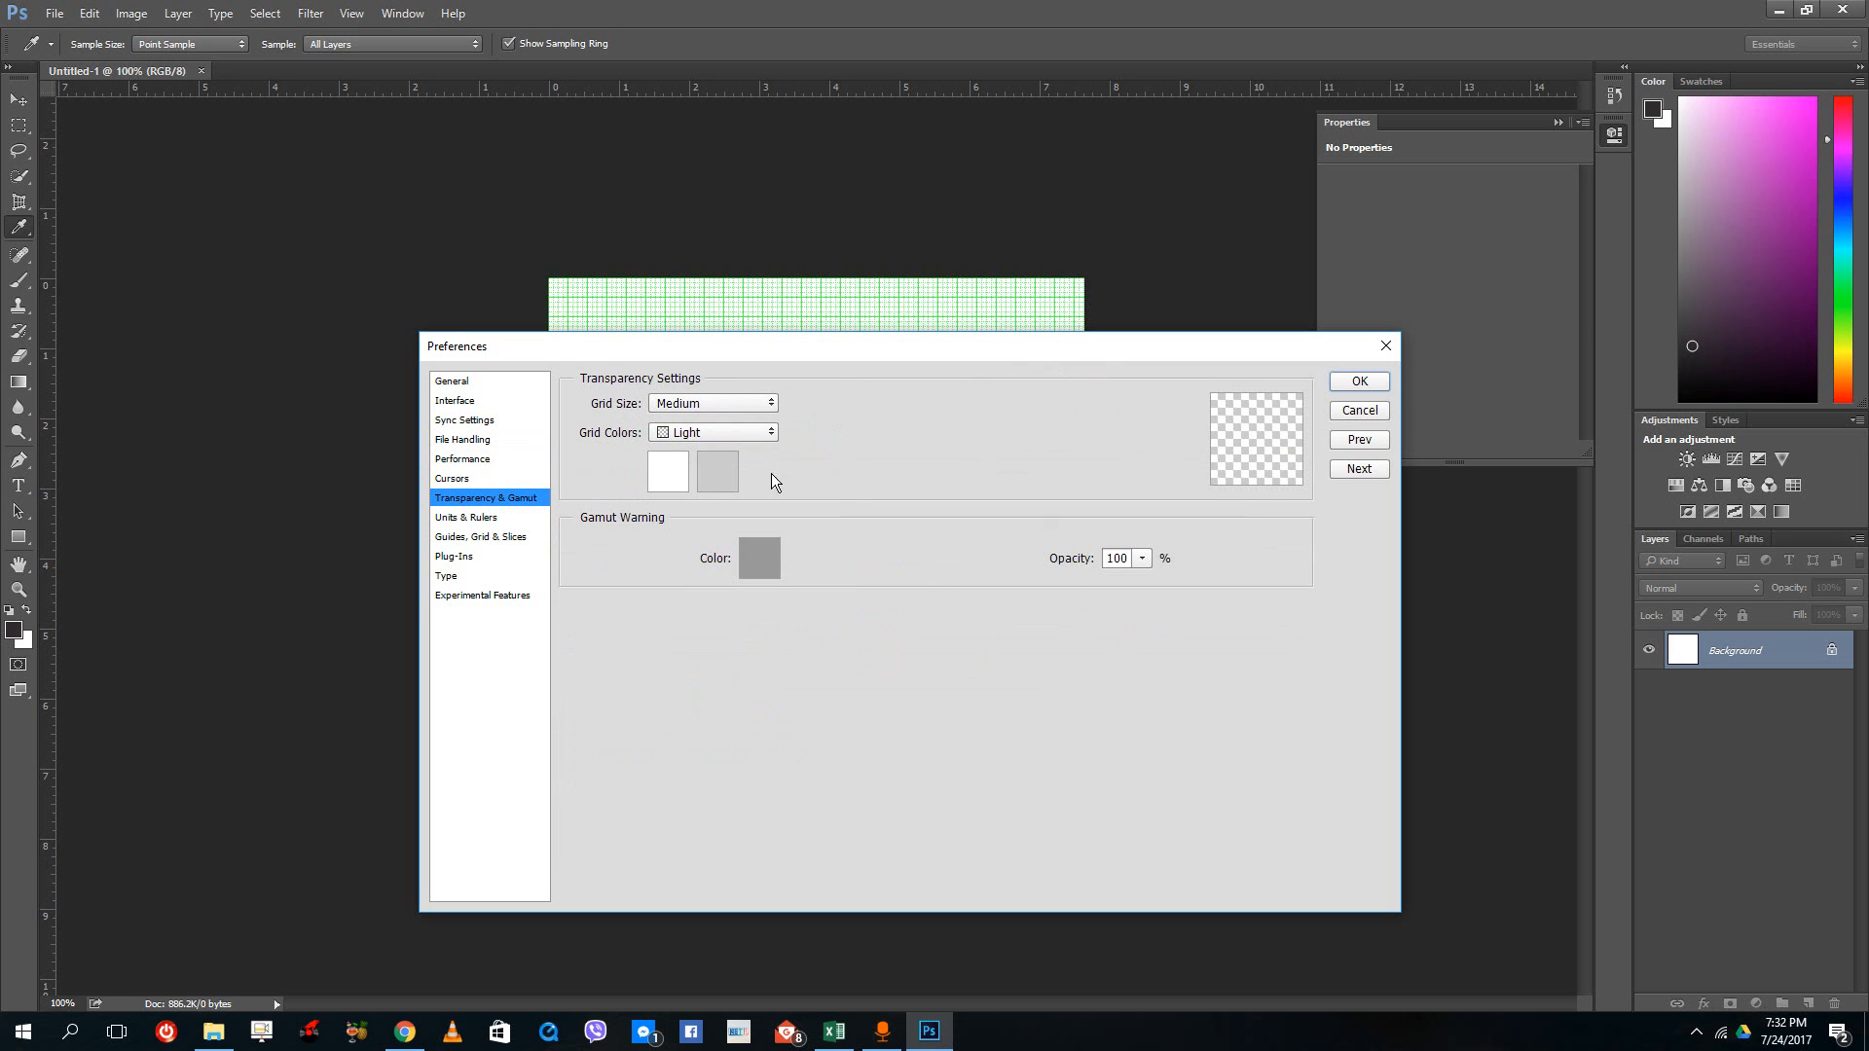
click(714, 433)
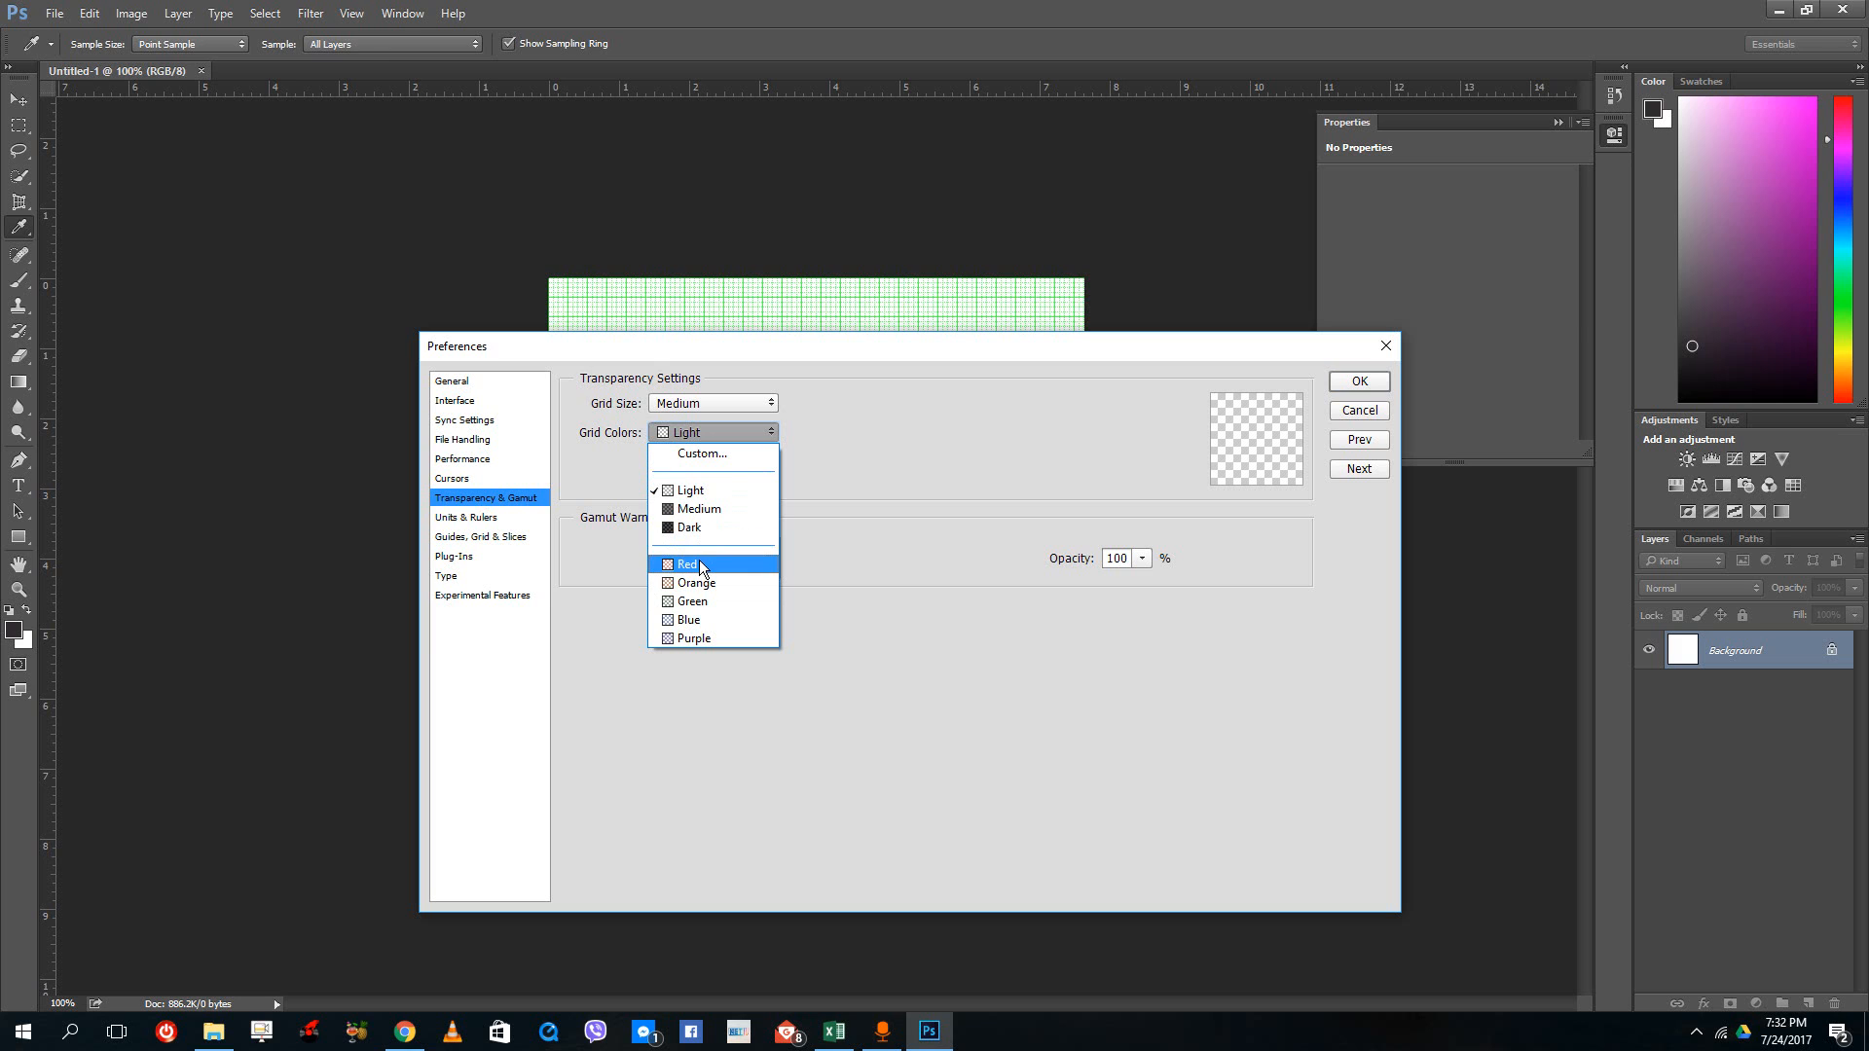
click(687, 564)
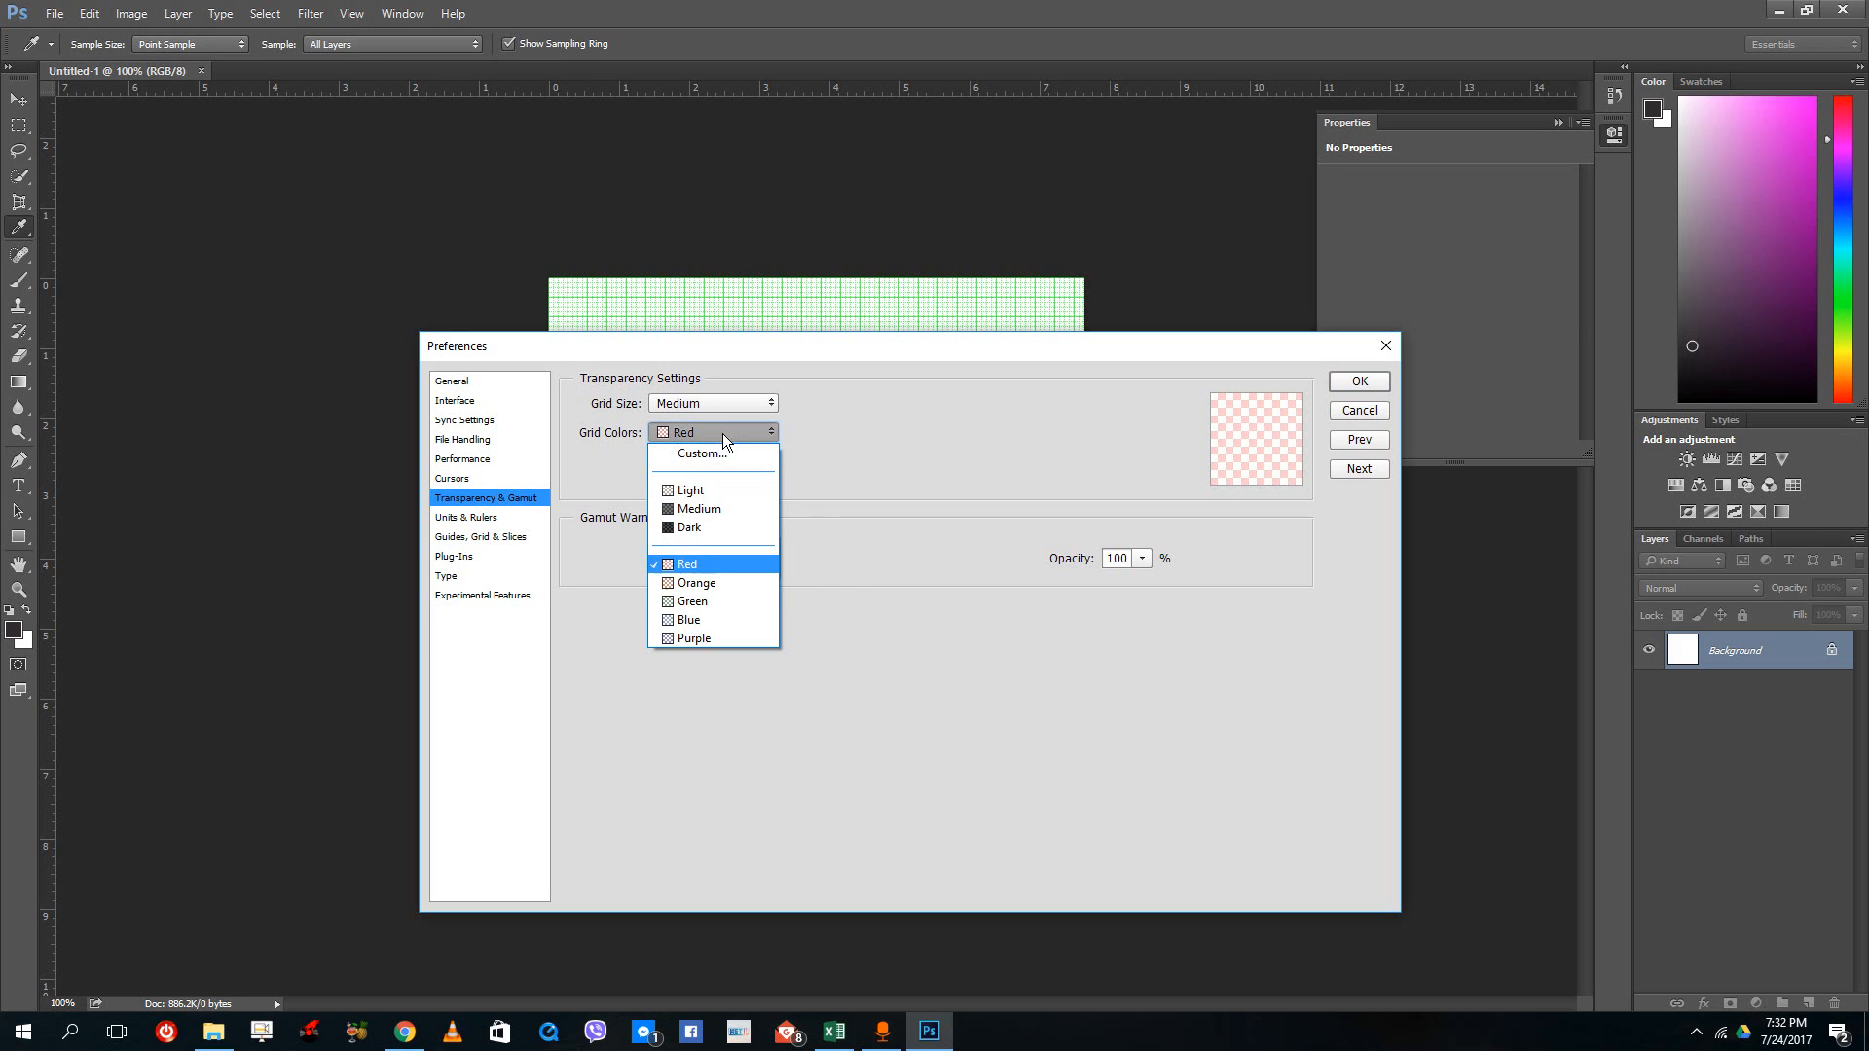
click(687, 490)
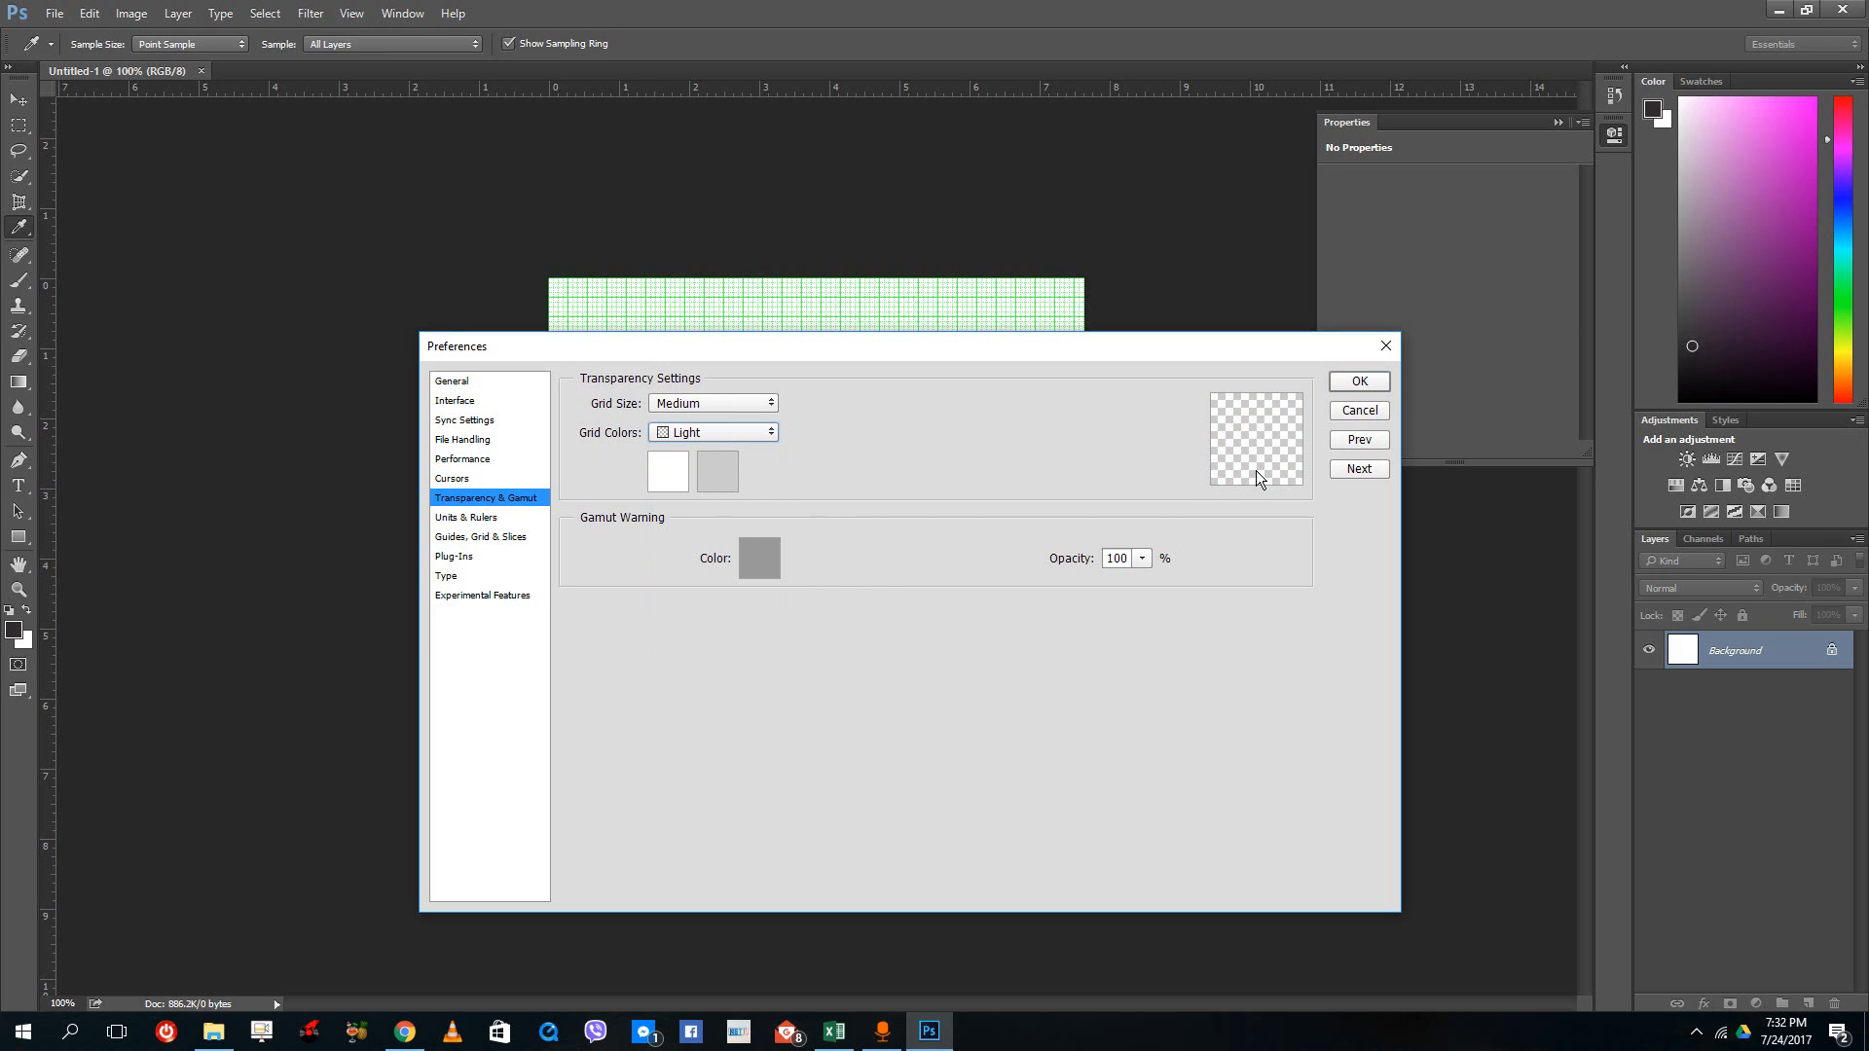
mouse_move(467, 537)
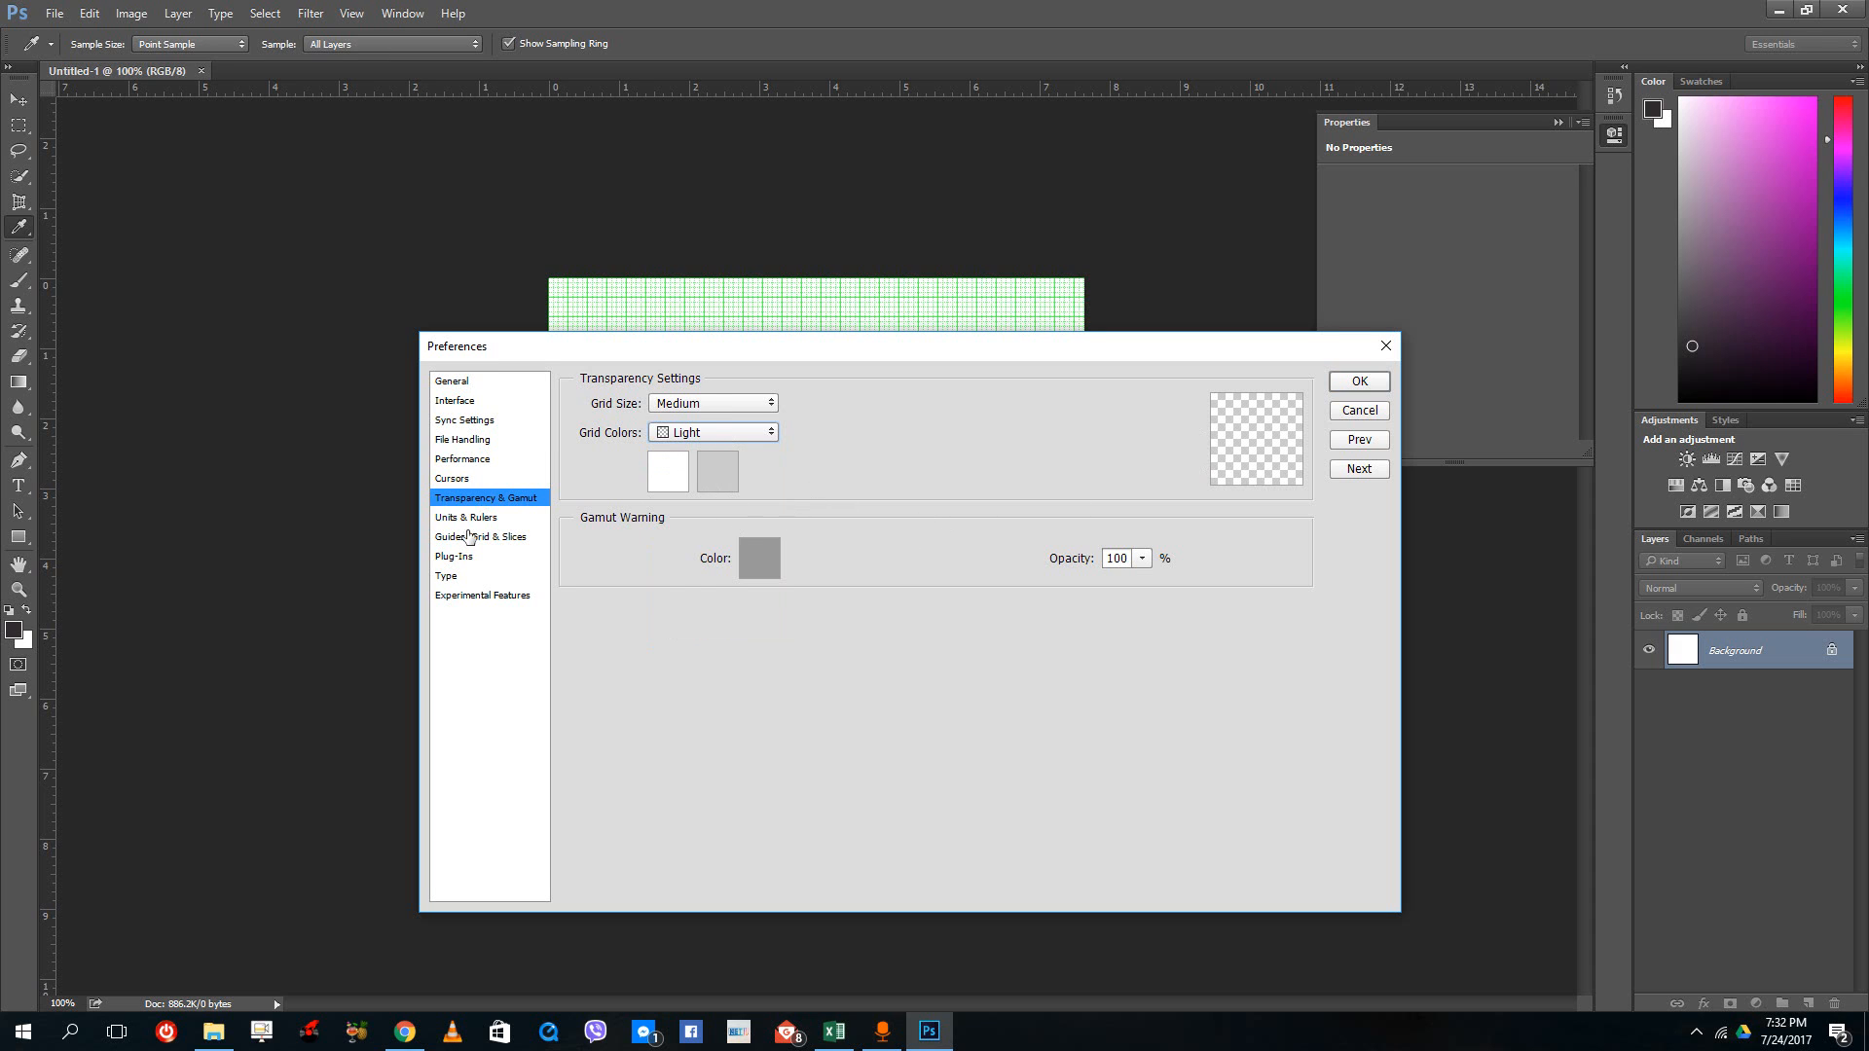
View Units & Rulers and Guides, Grid & Slices, then move to Experimental Features
click(465, 517)
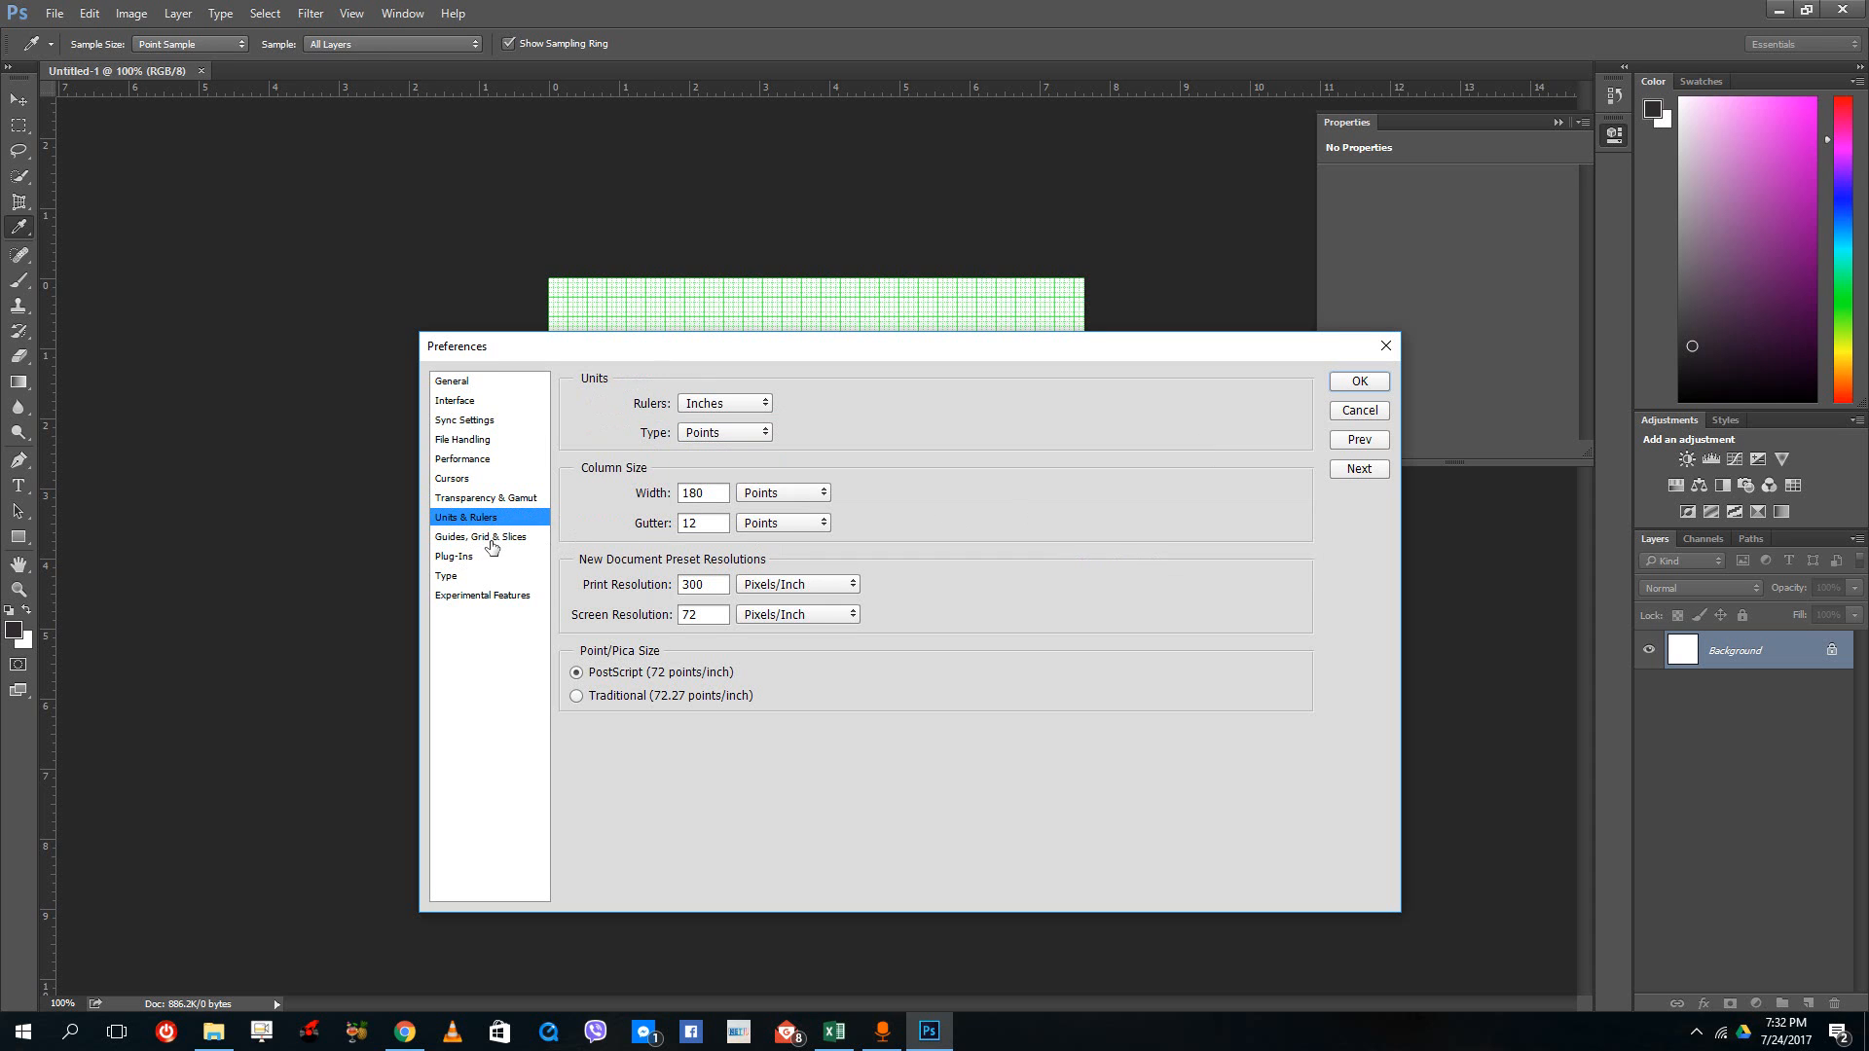
mouse_move(806, 580)
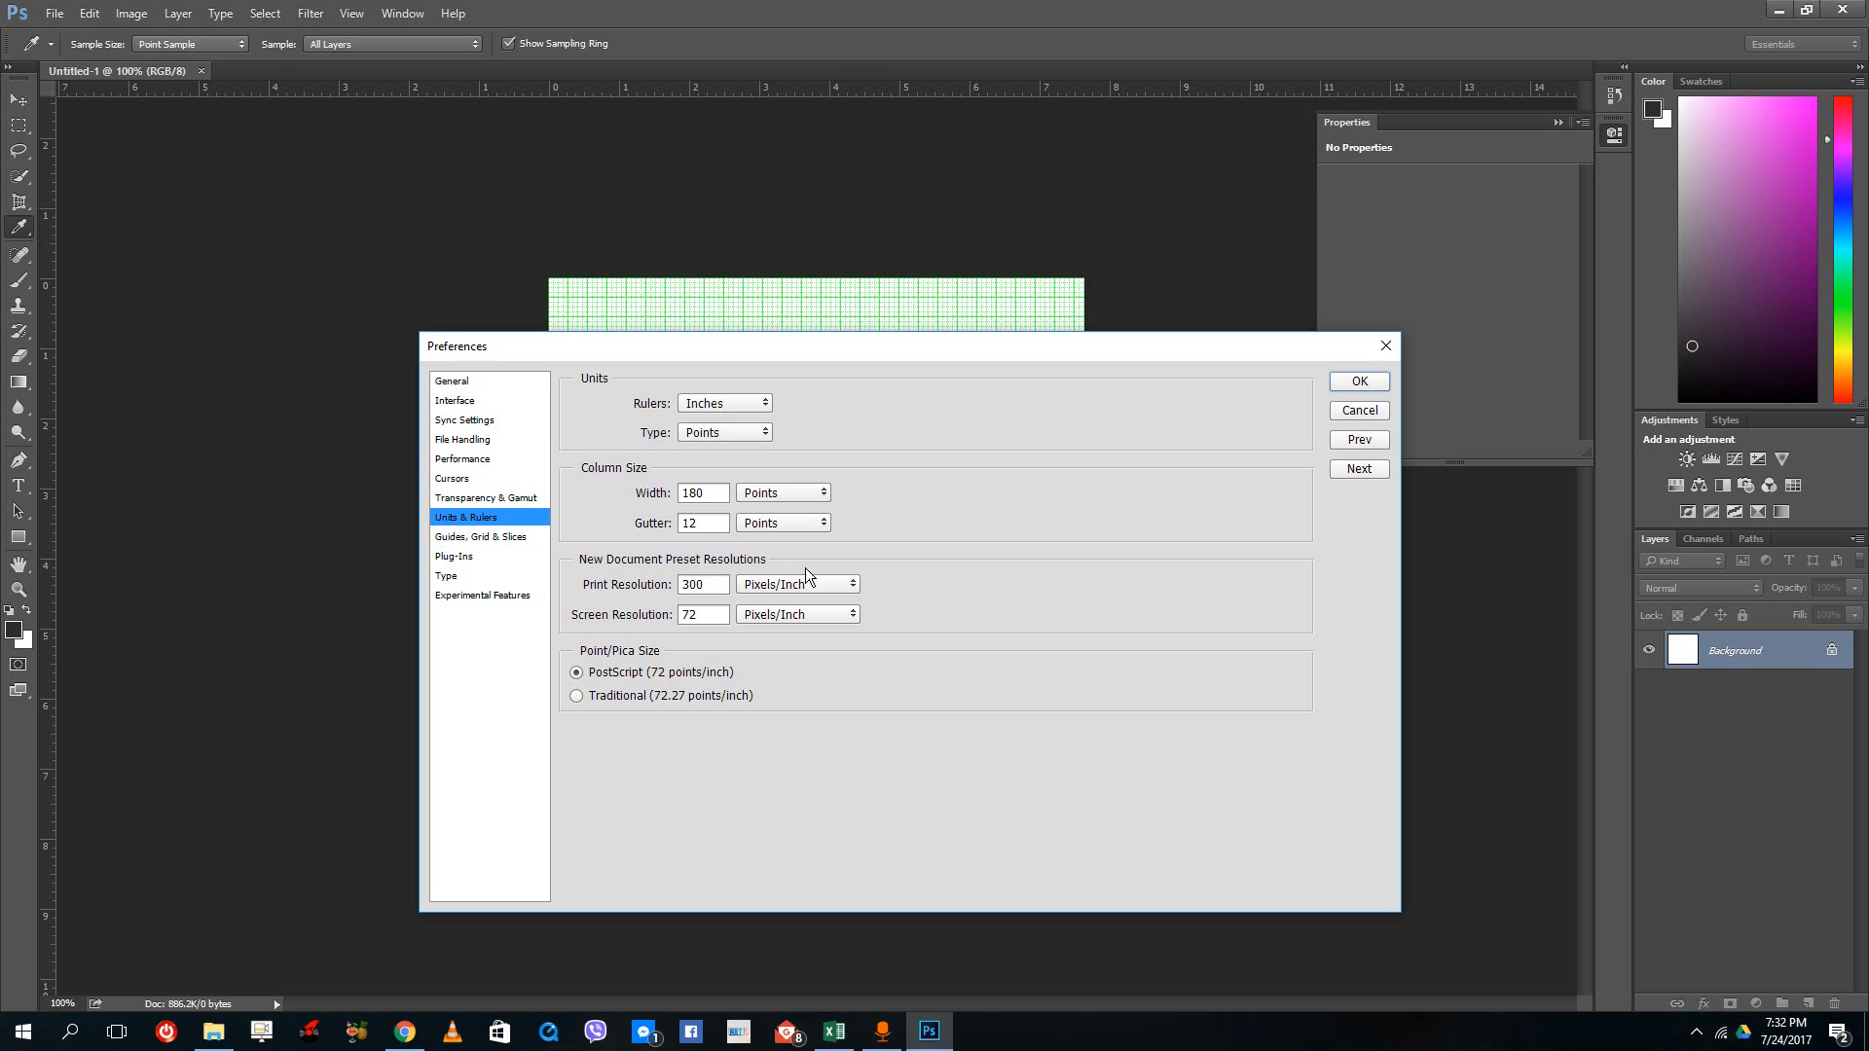
click(479, 537)
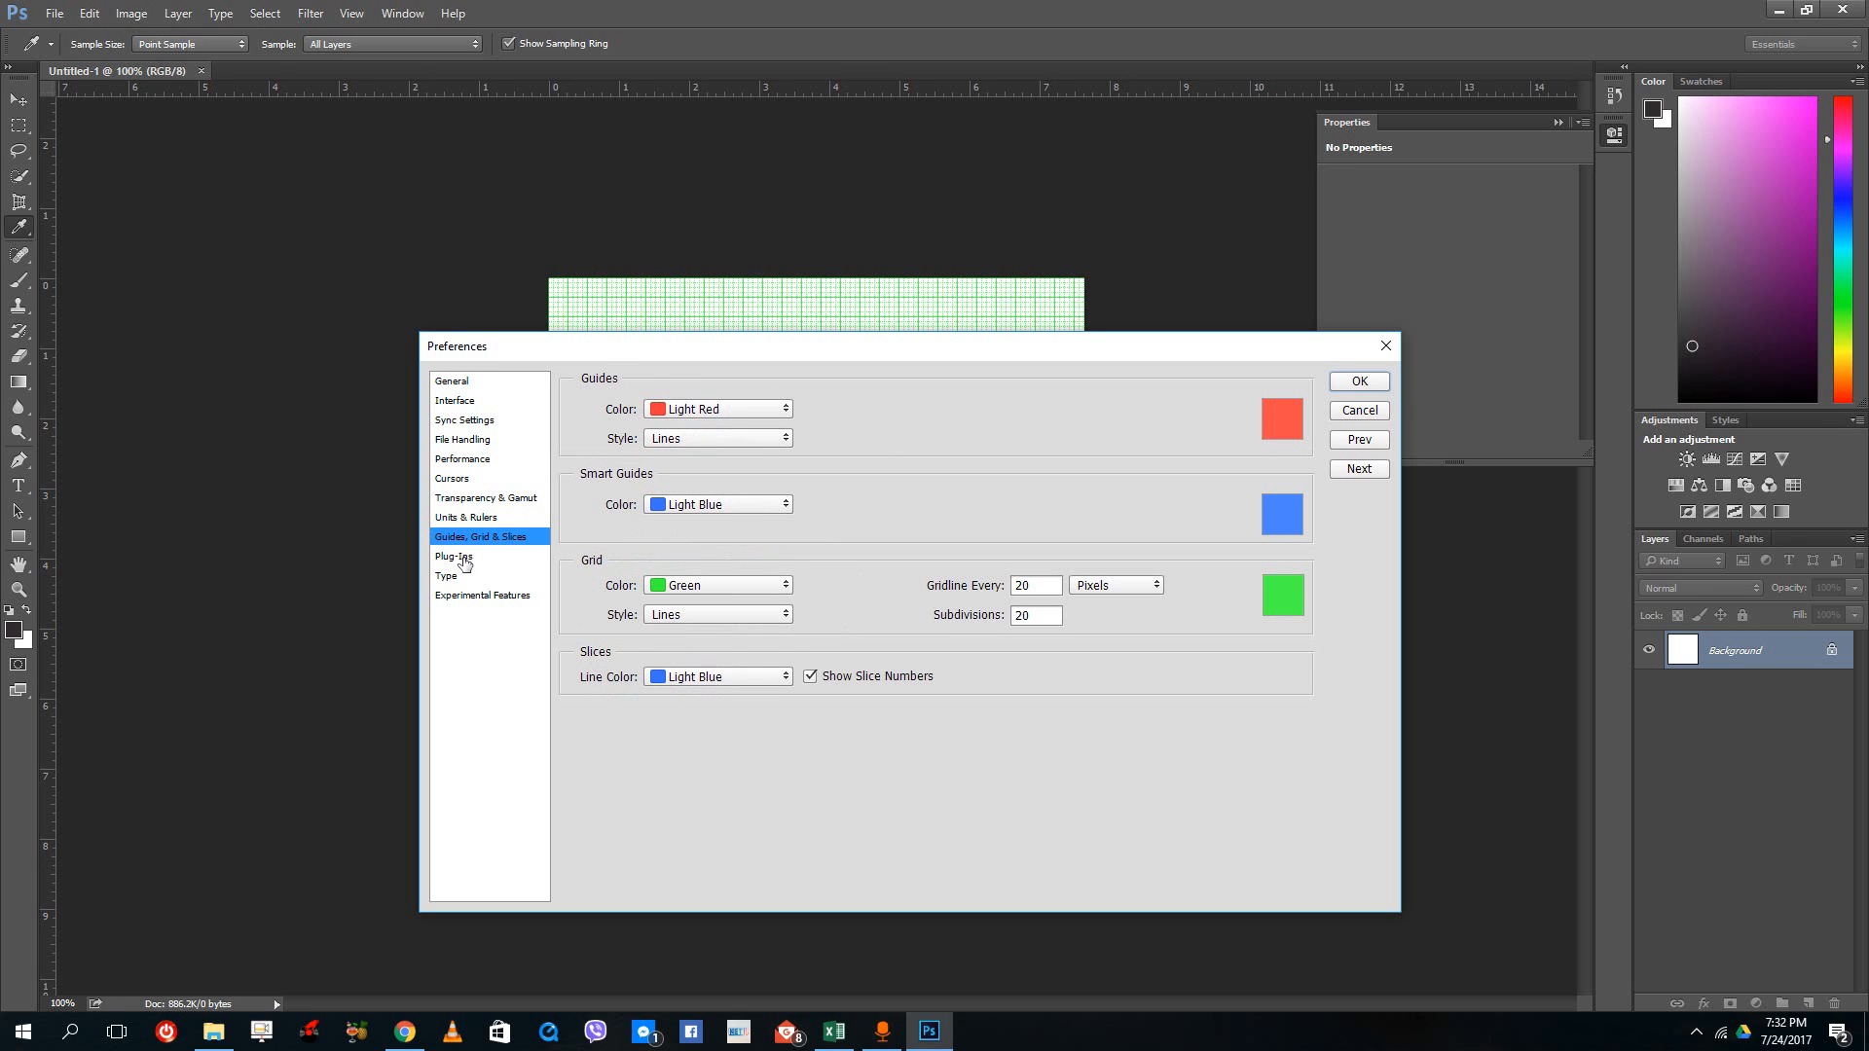
mouse_move(486, 562)
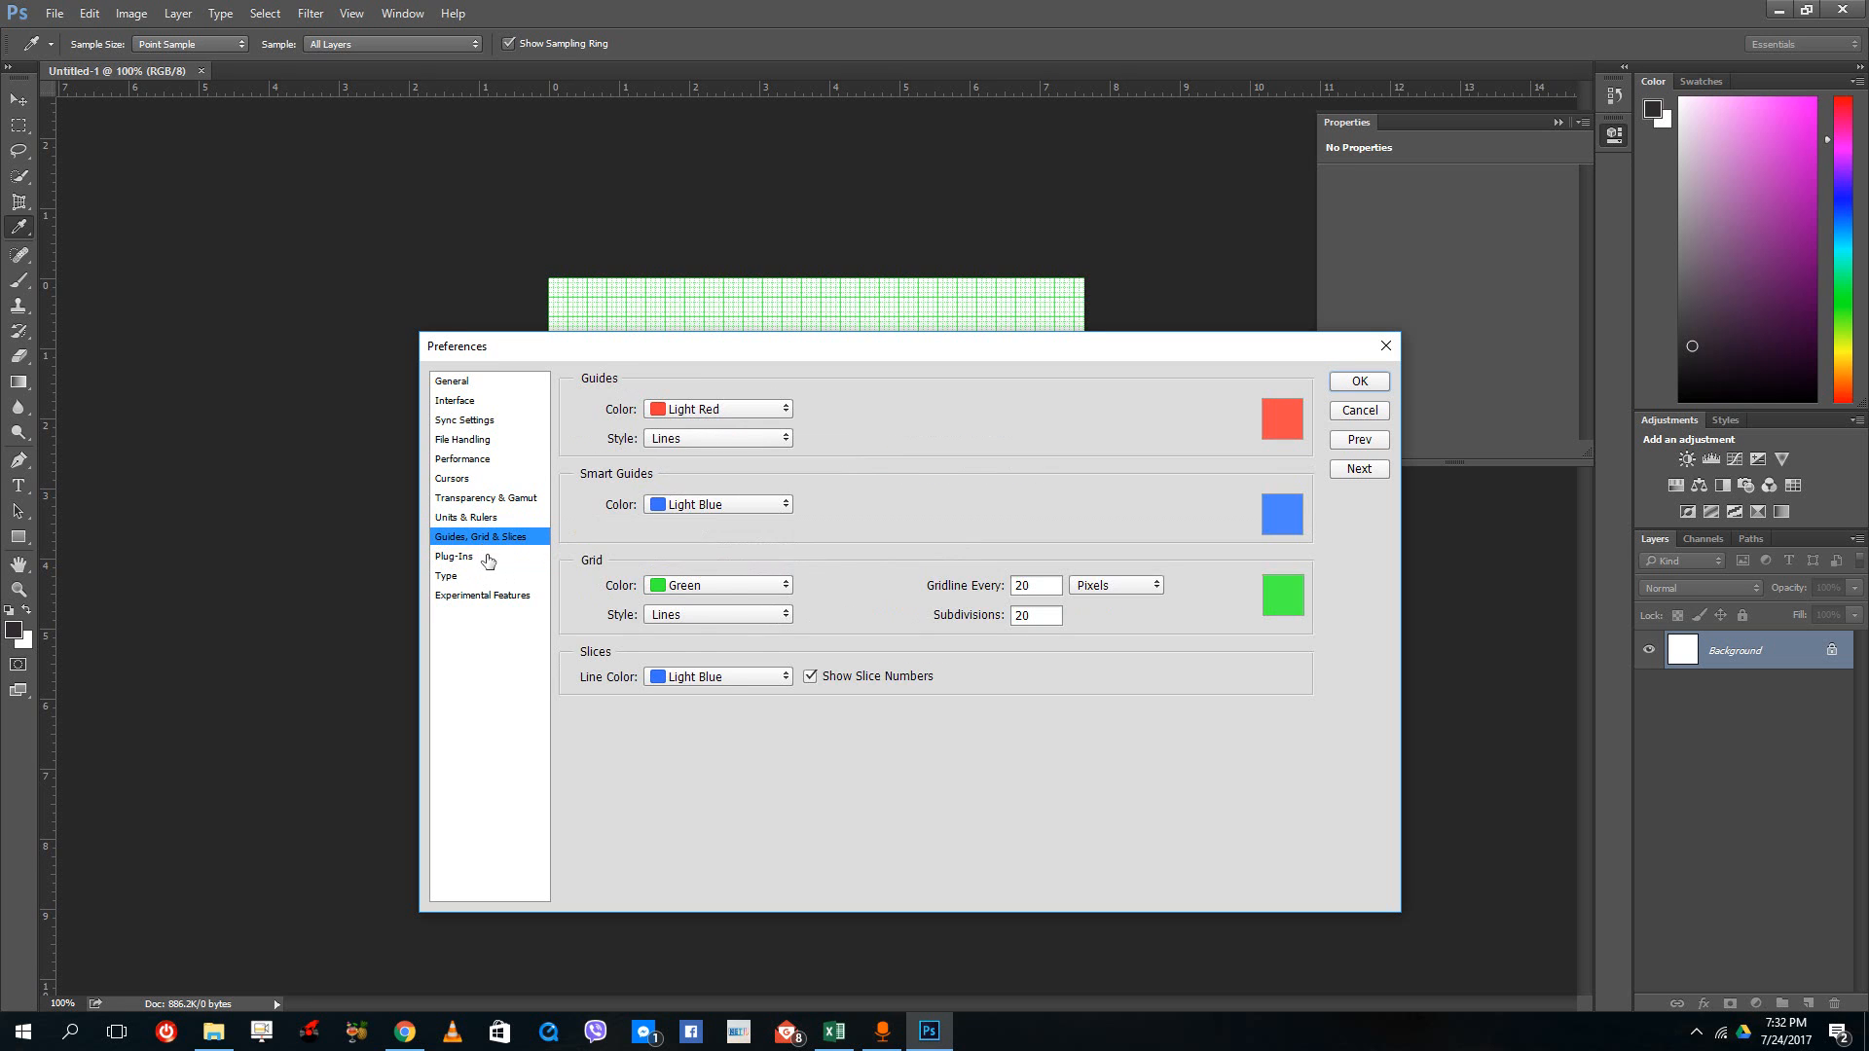
click(446, 576)
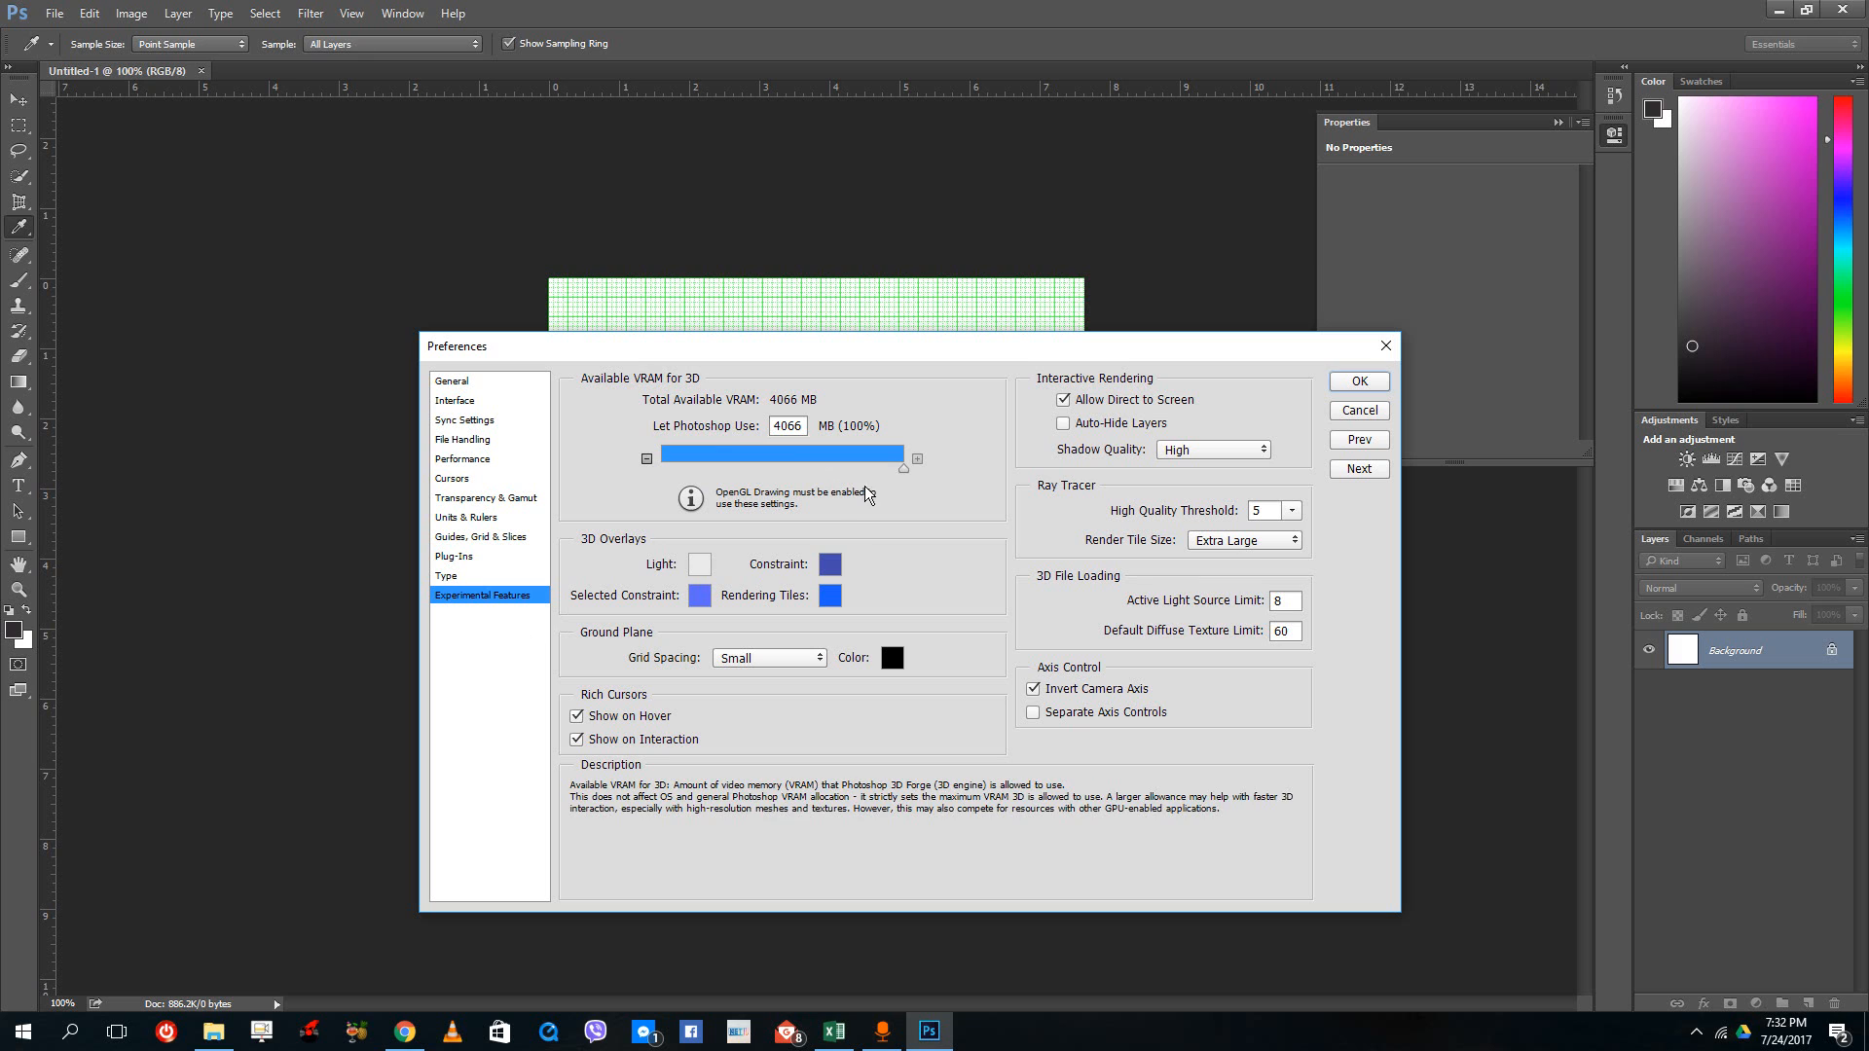
mouse_move(846, 469)
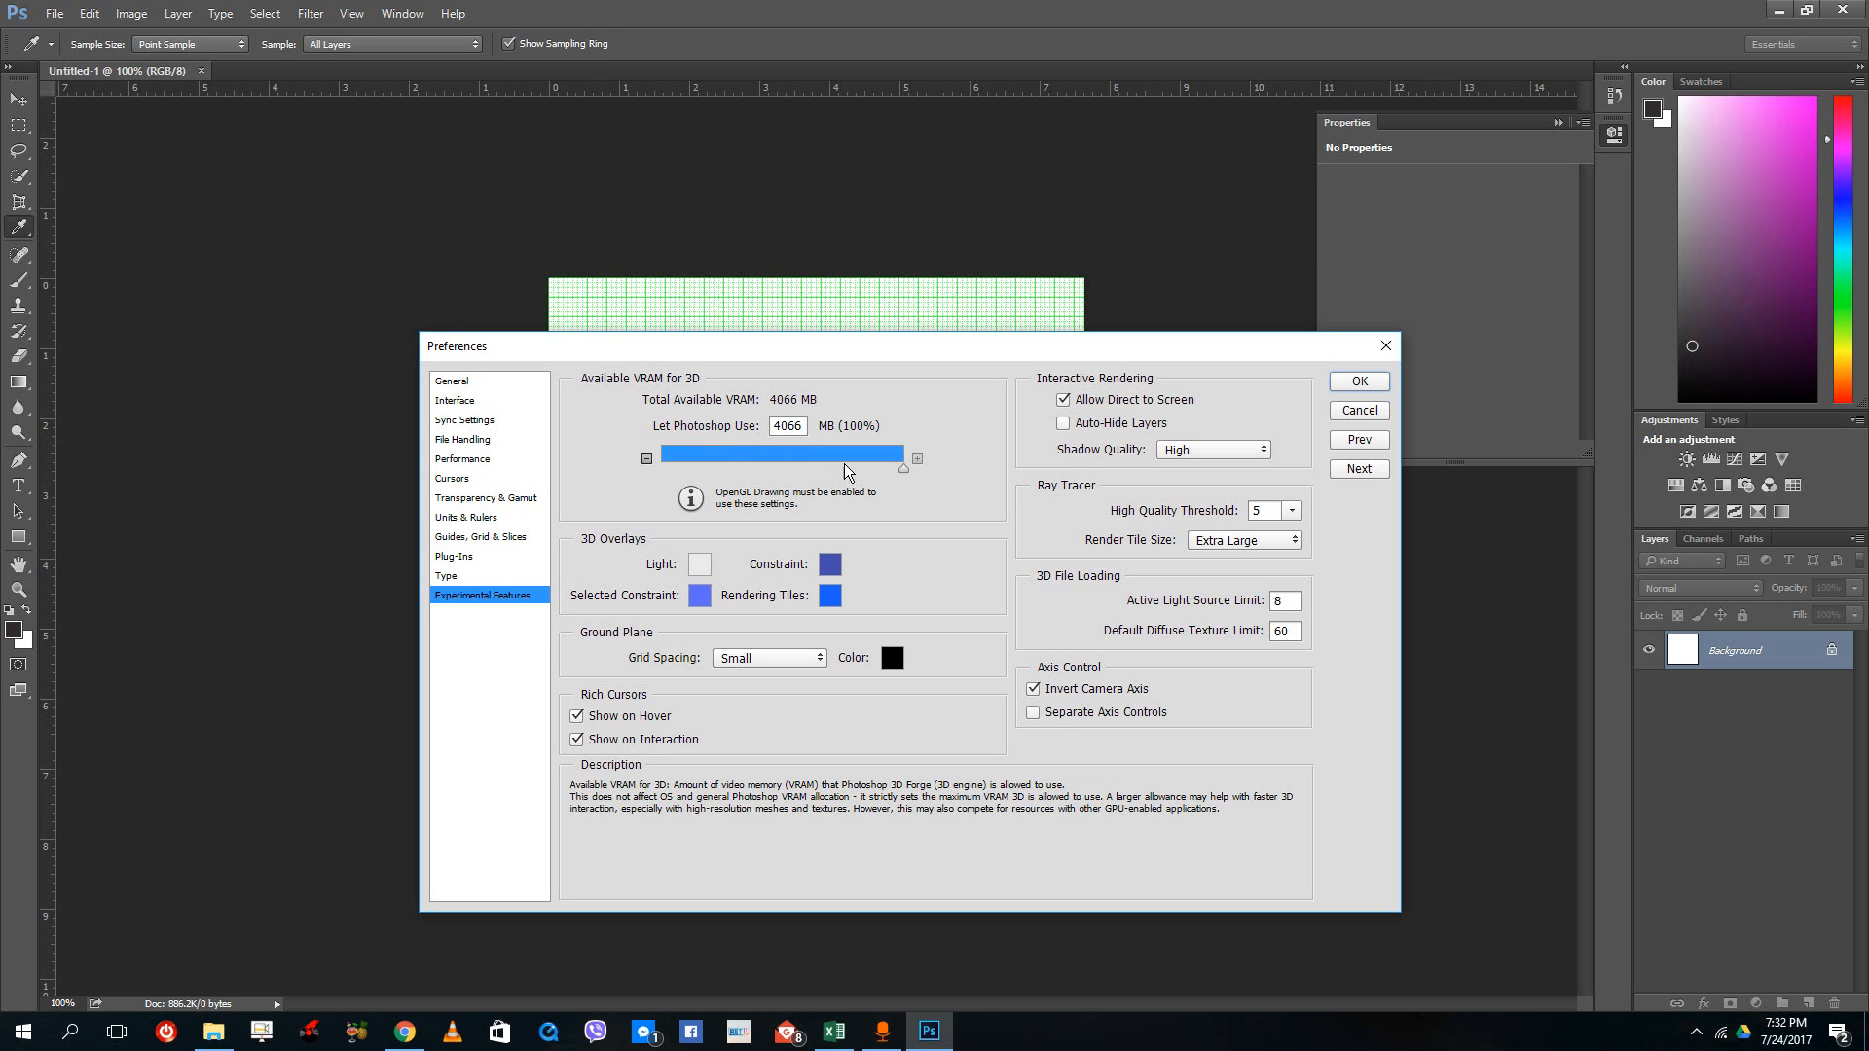
mouse_move(820, 513)
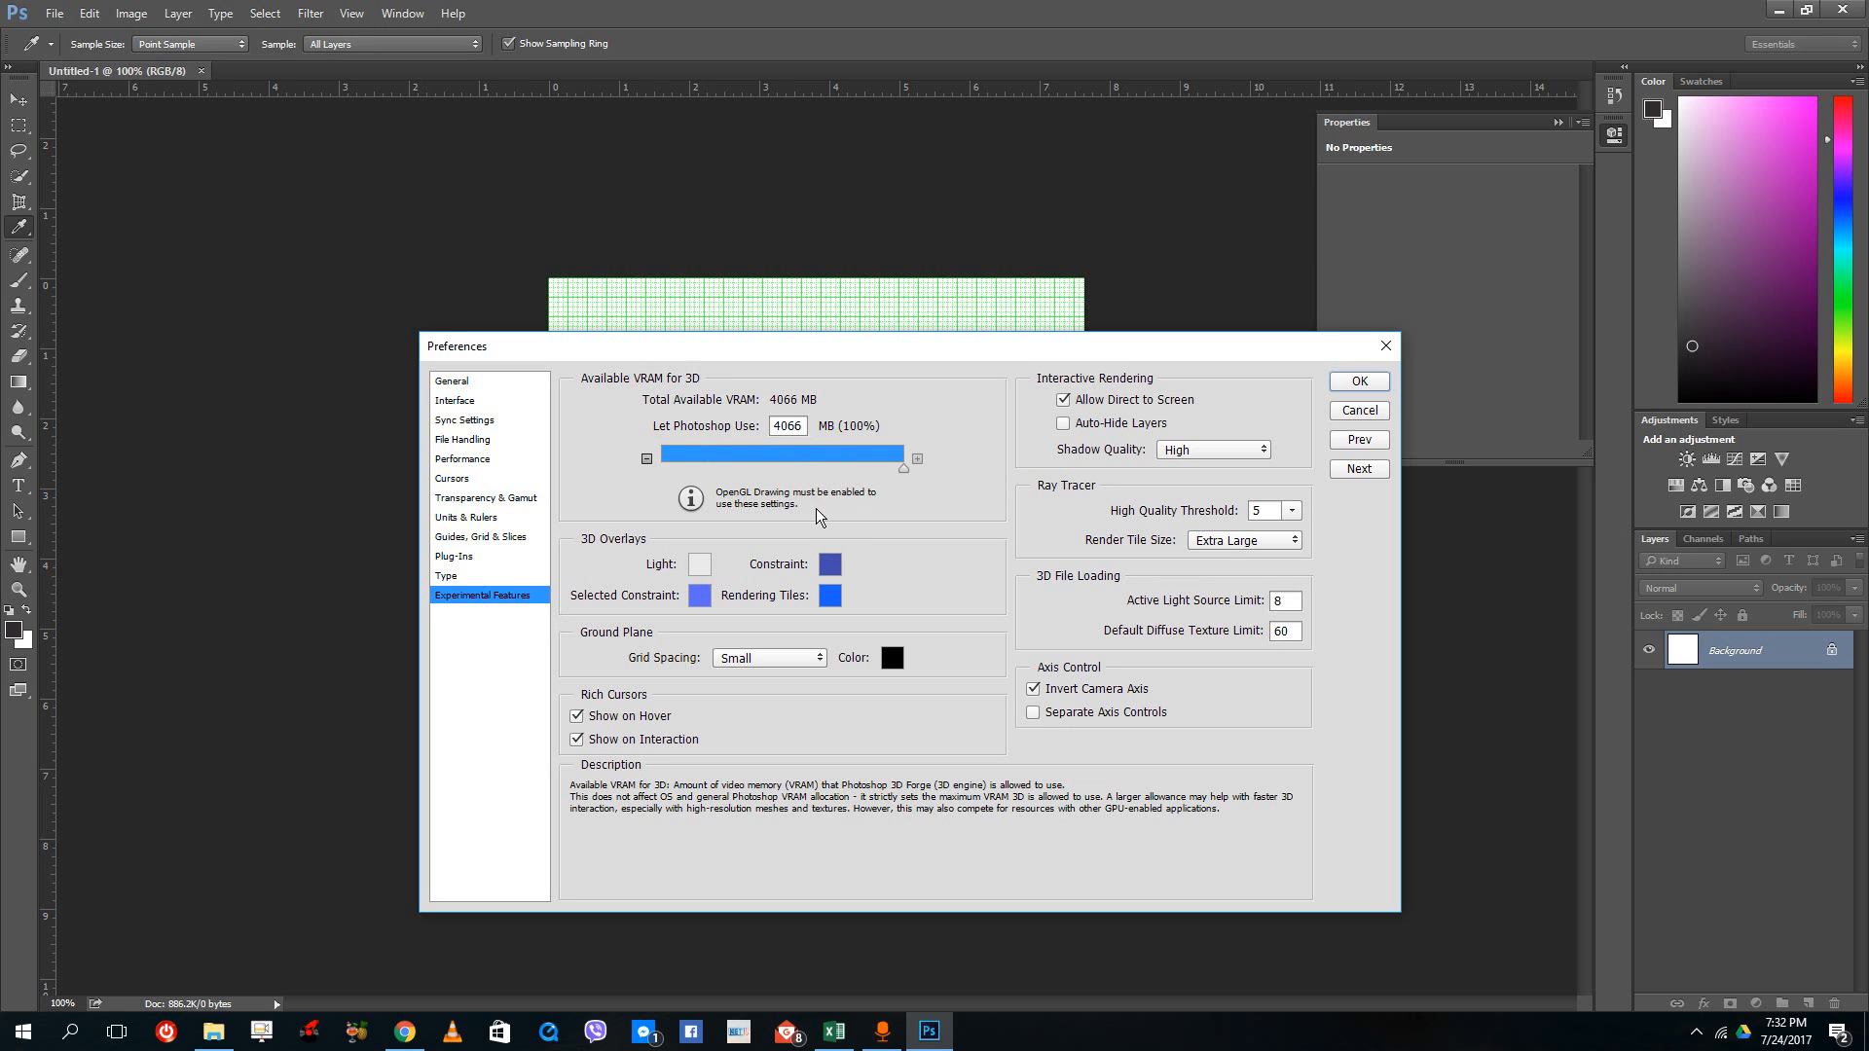
mouse_move(862, 476)
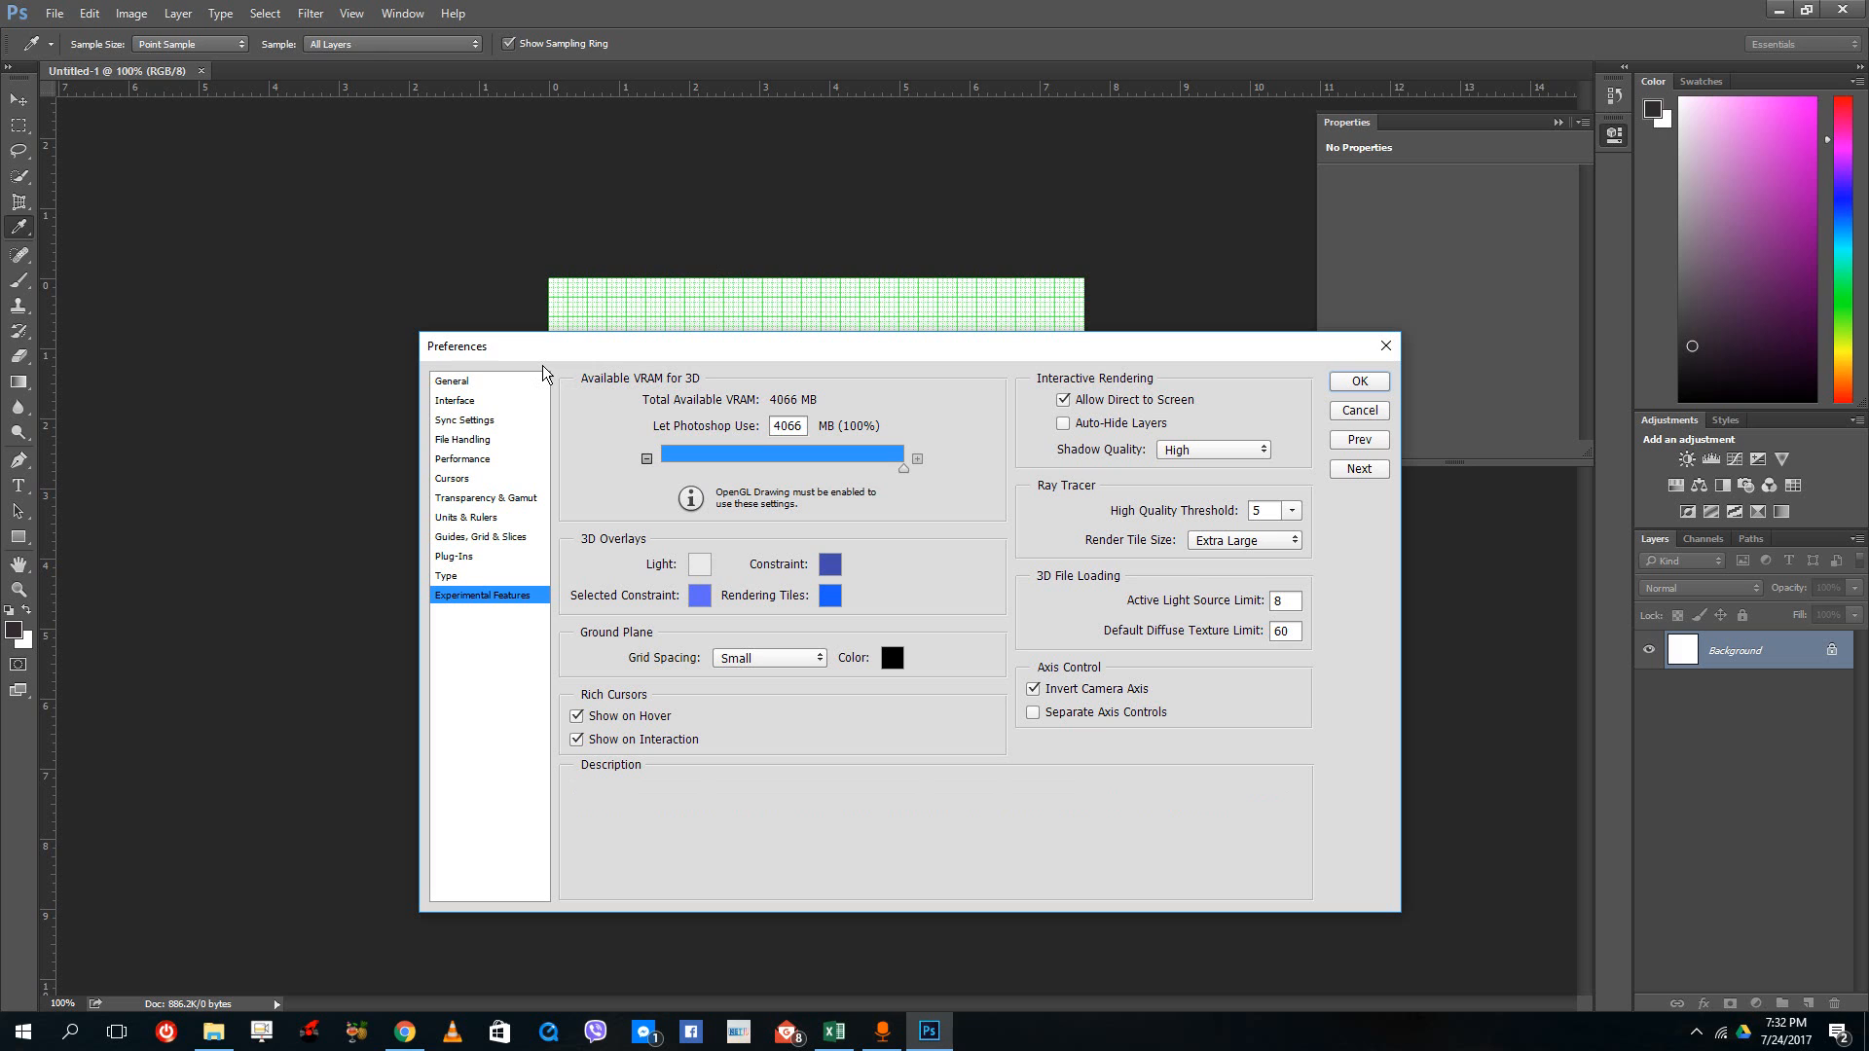
mouse_move(477, 383)
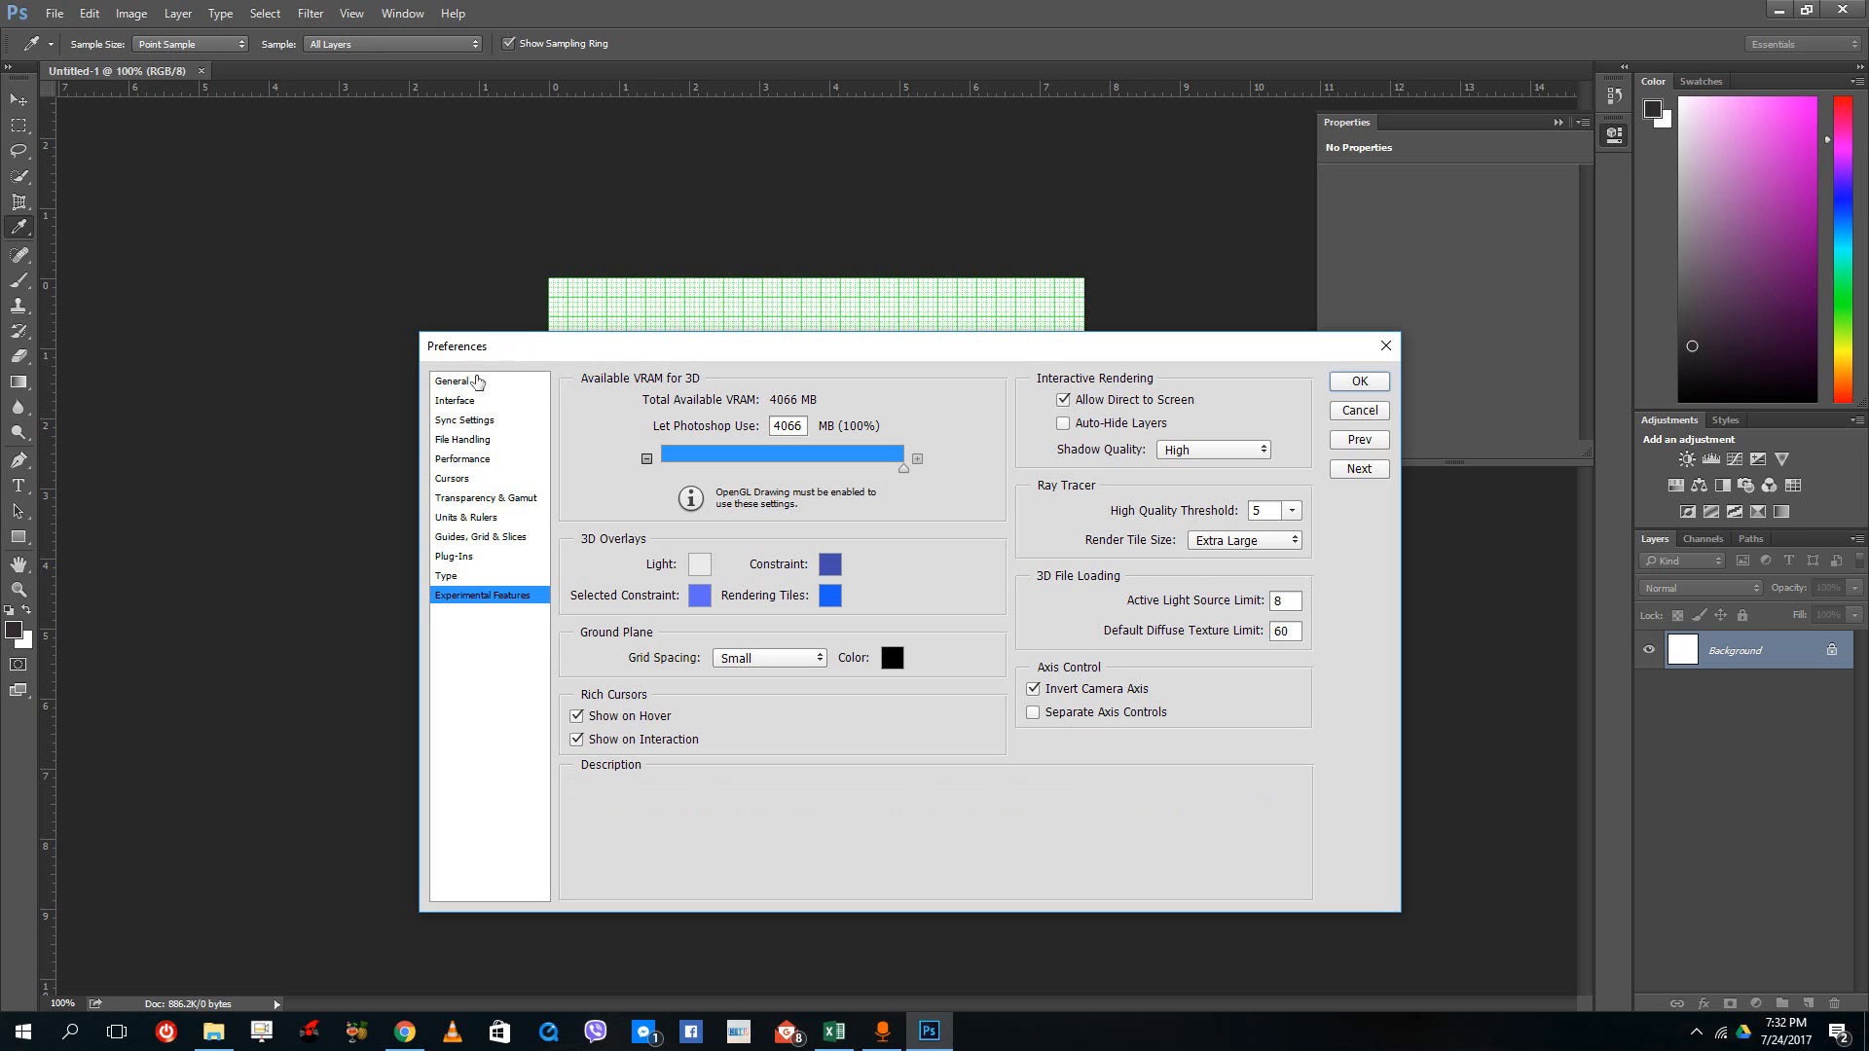
mouse_move(522, 522)
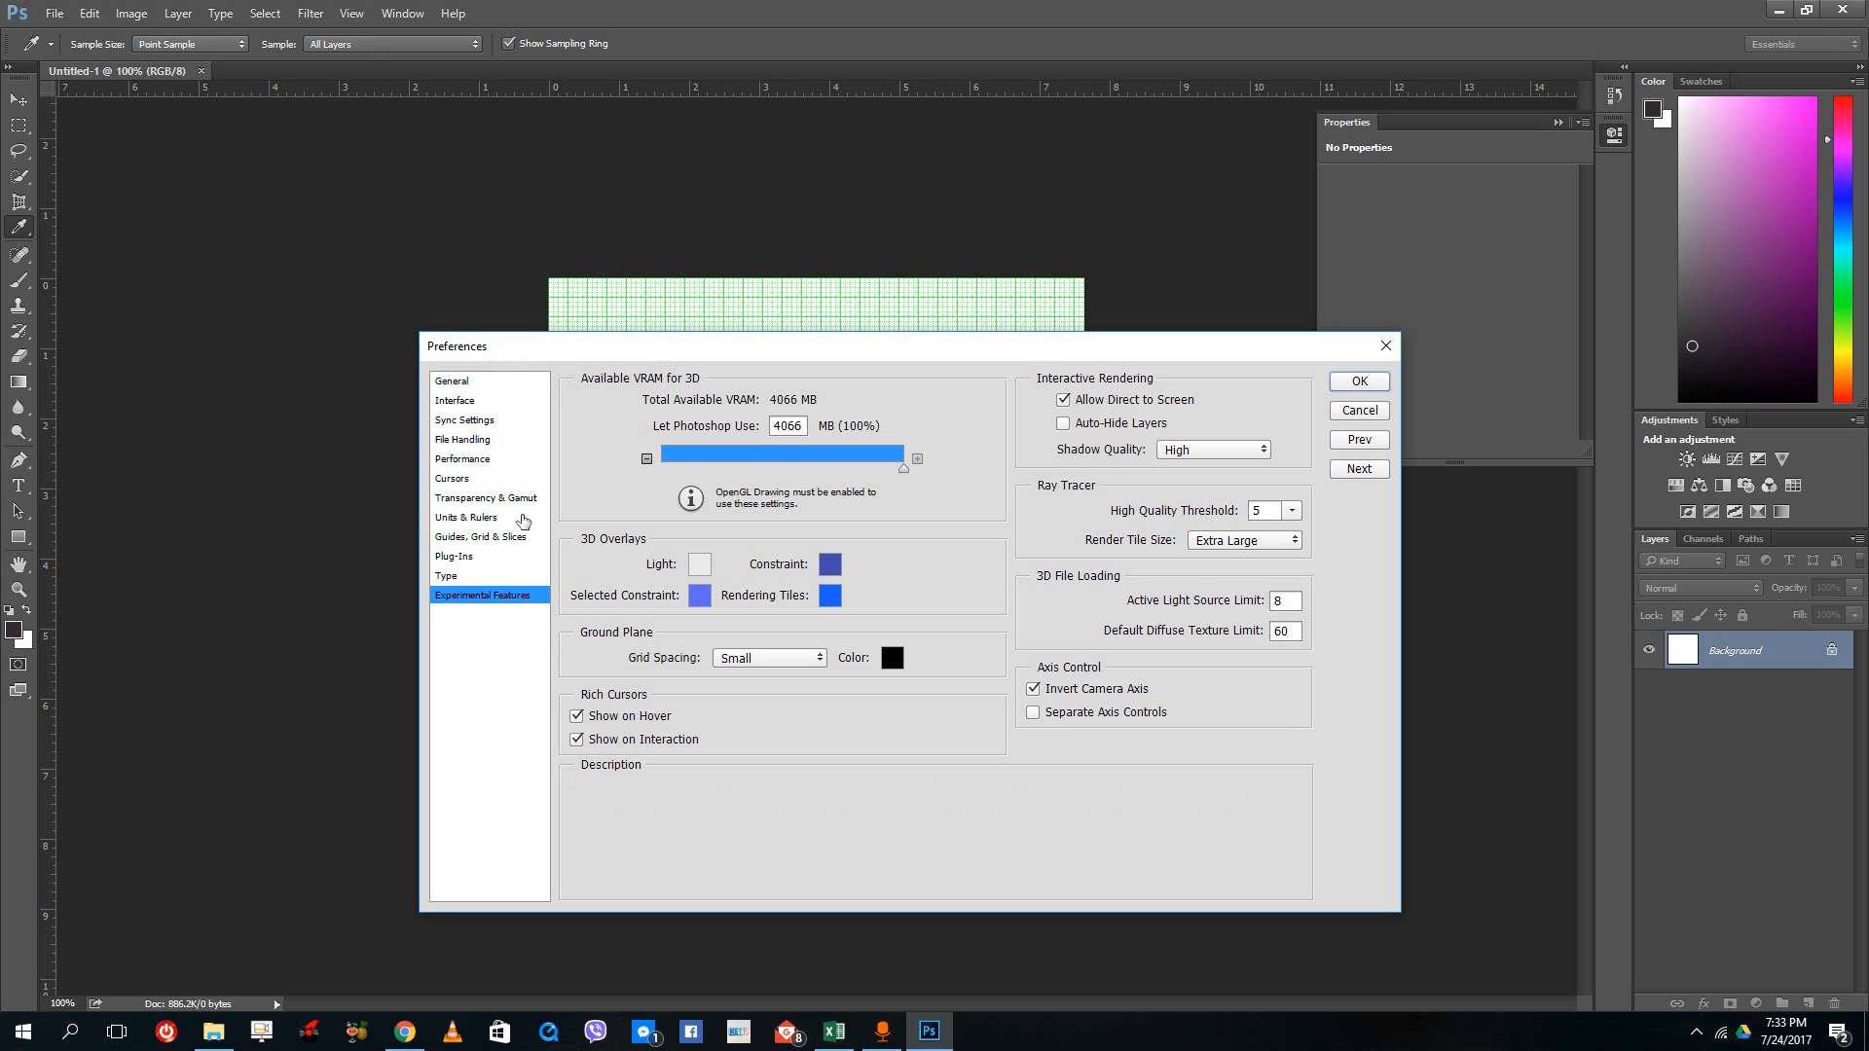
Look at the Cursors page, then return to Performance to review scratch disks
click(452, 478)
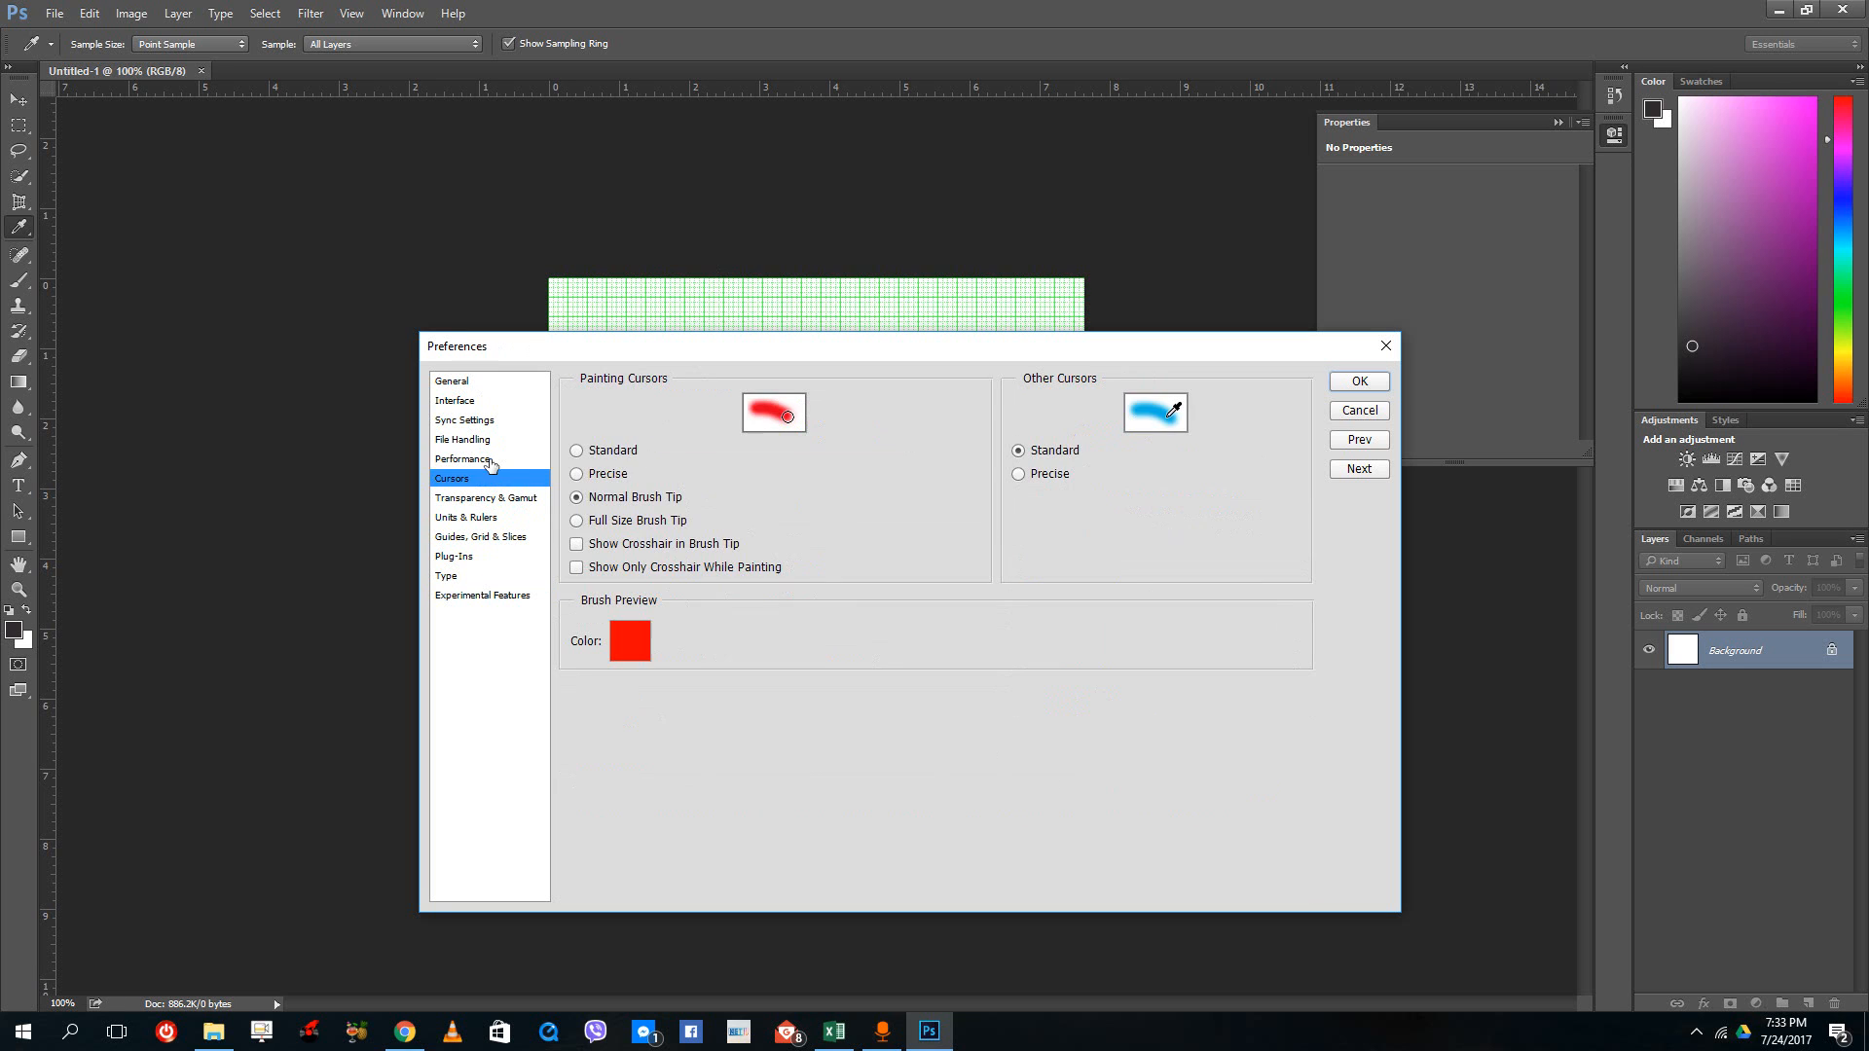
click(463, 458)
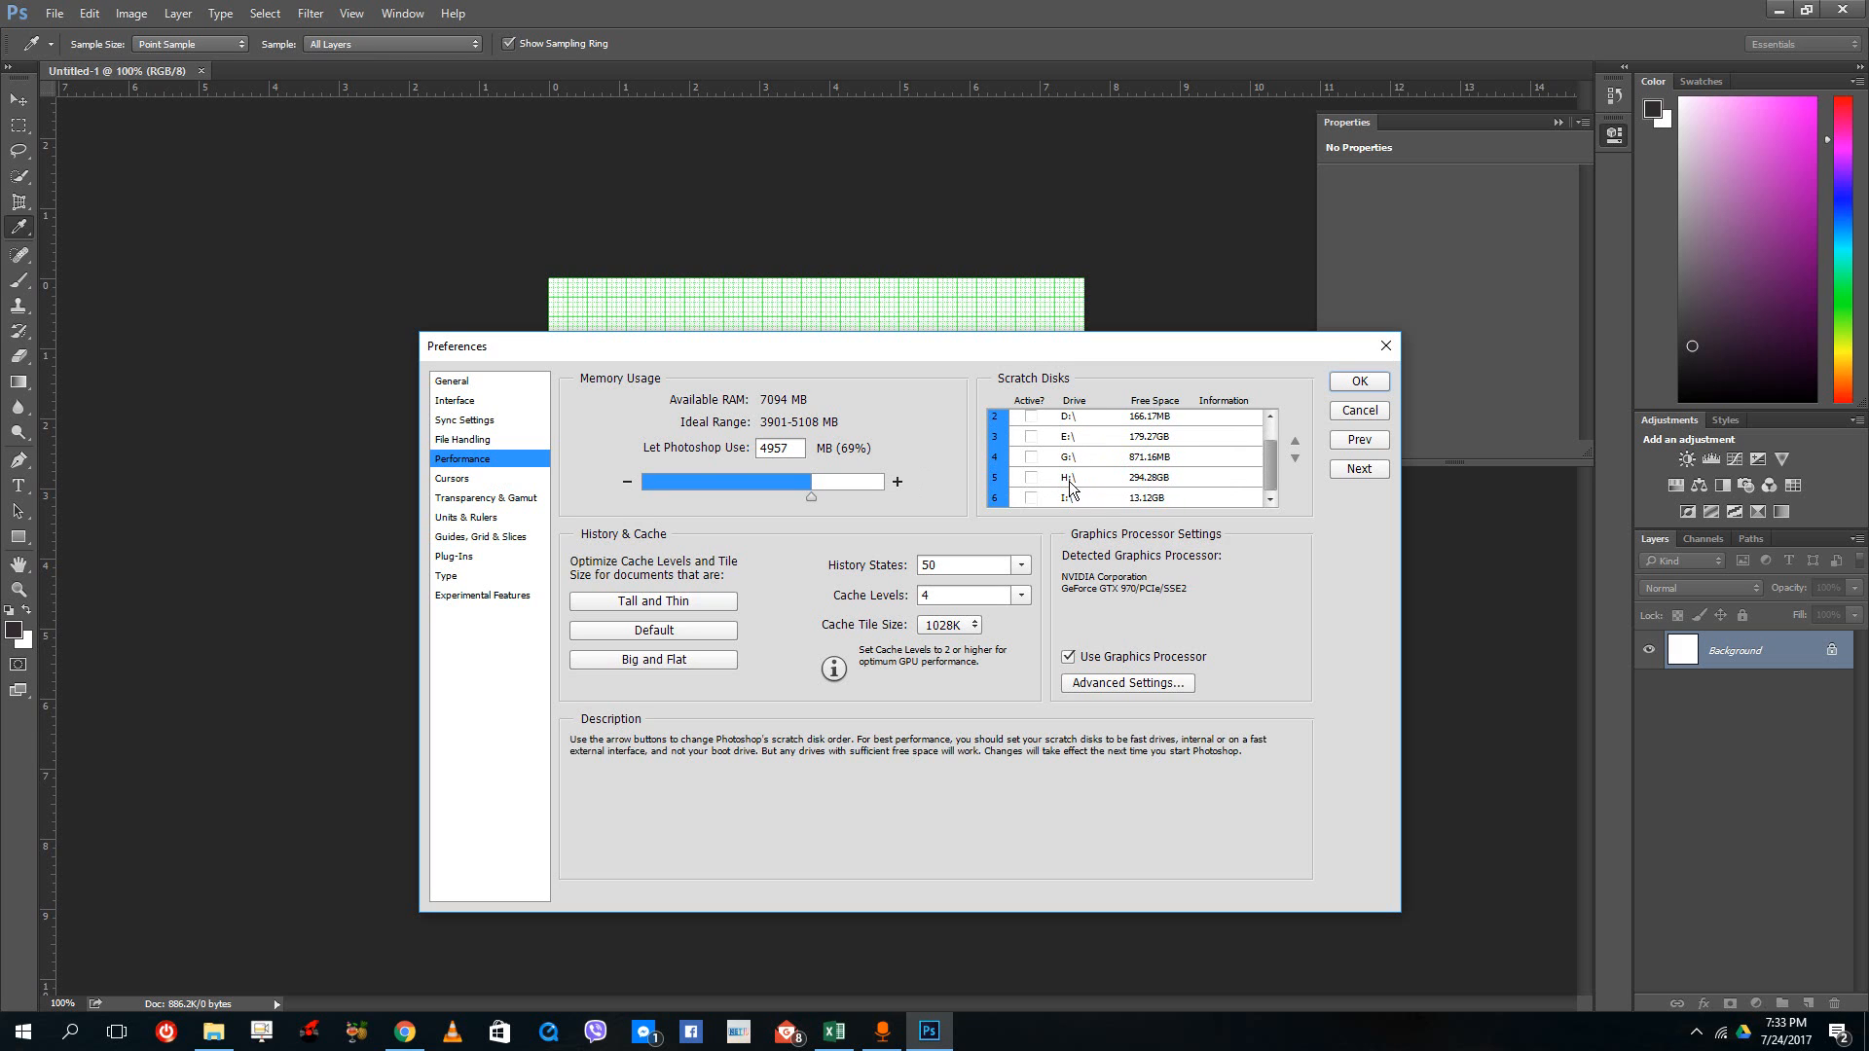
mouse_move(1086, 490)
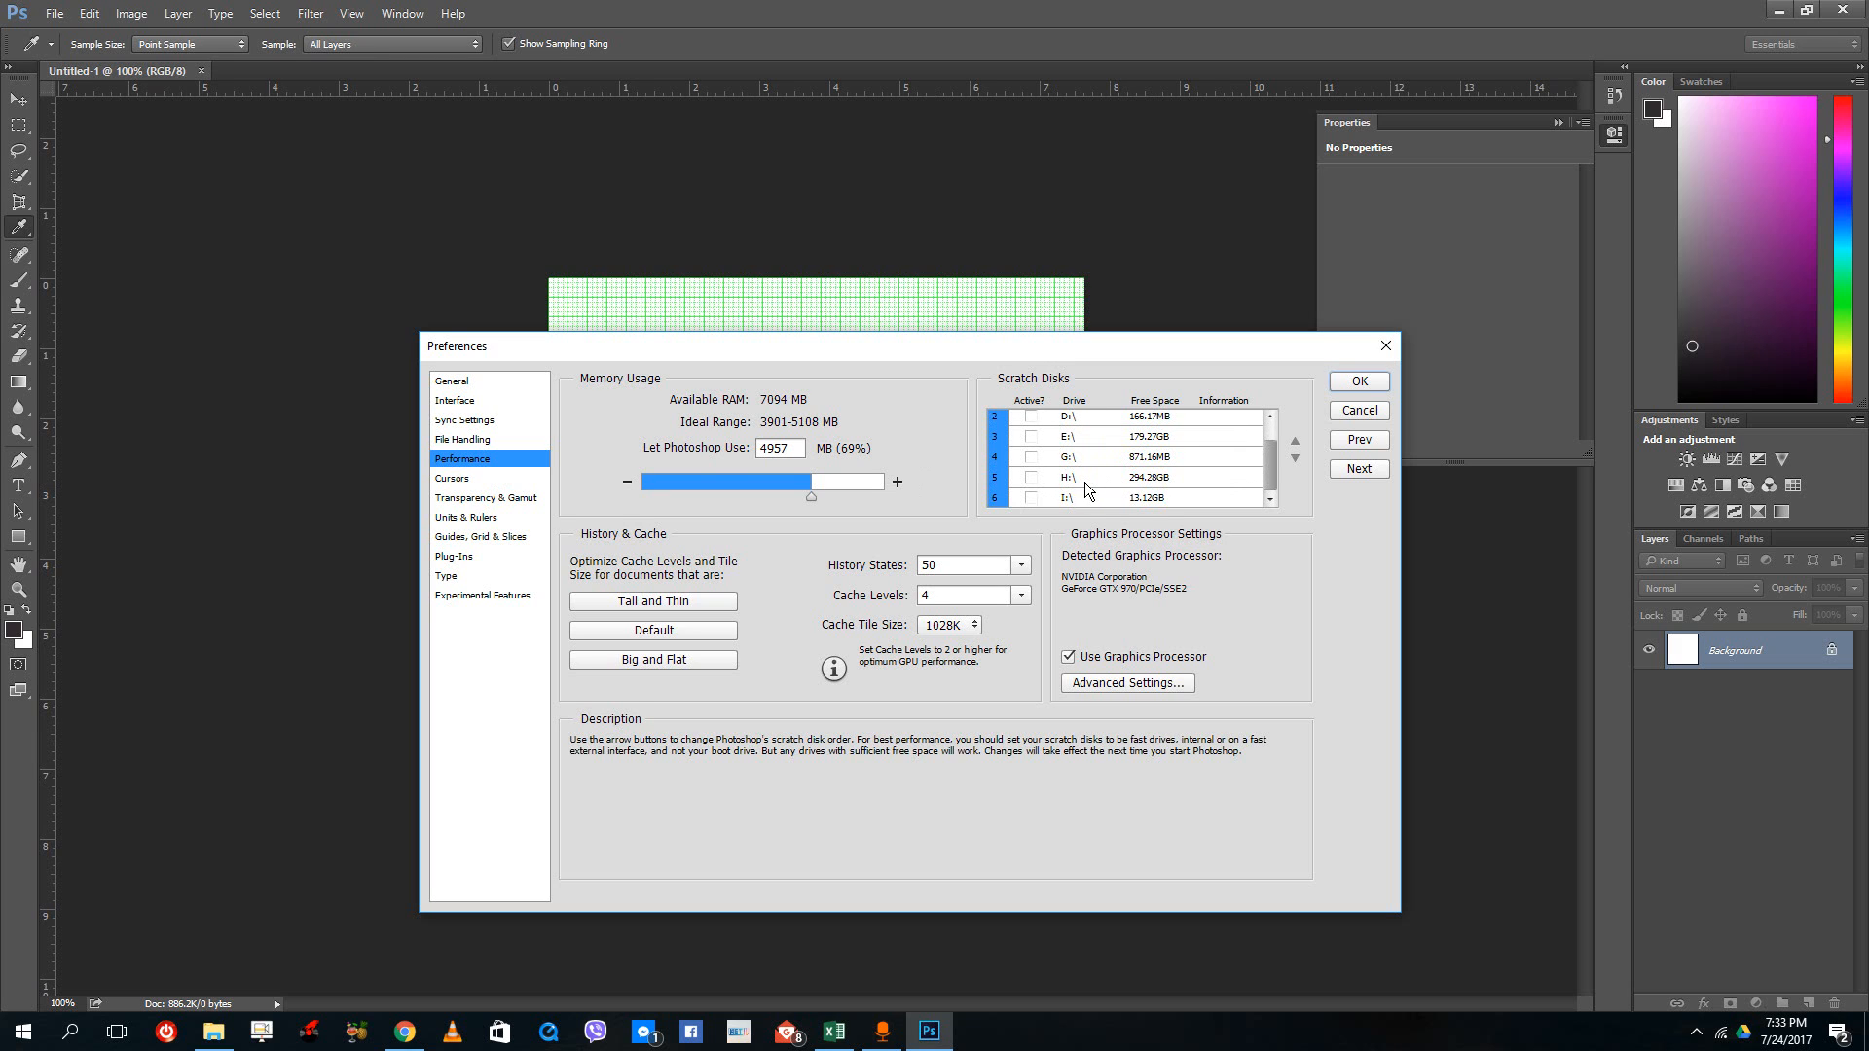
mouse_move(1004, 499)
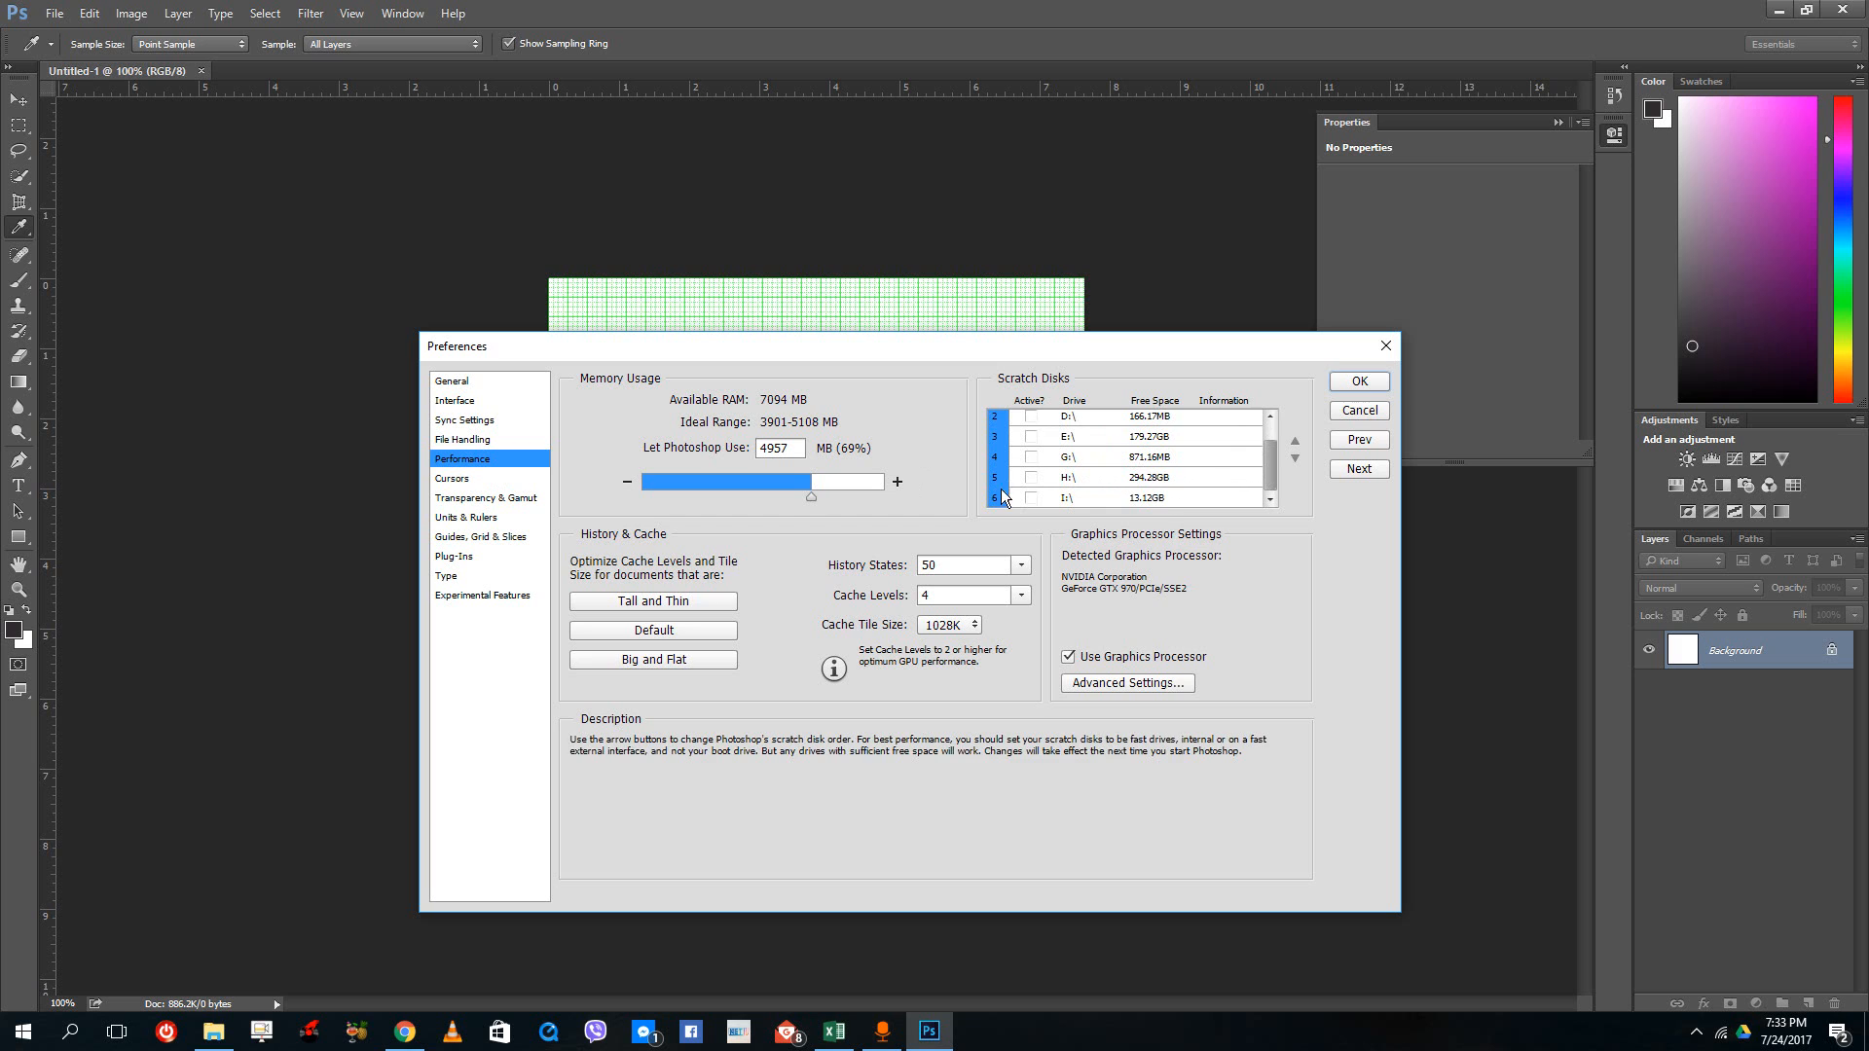
mouse_move(1089, 436)
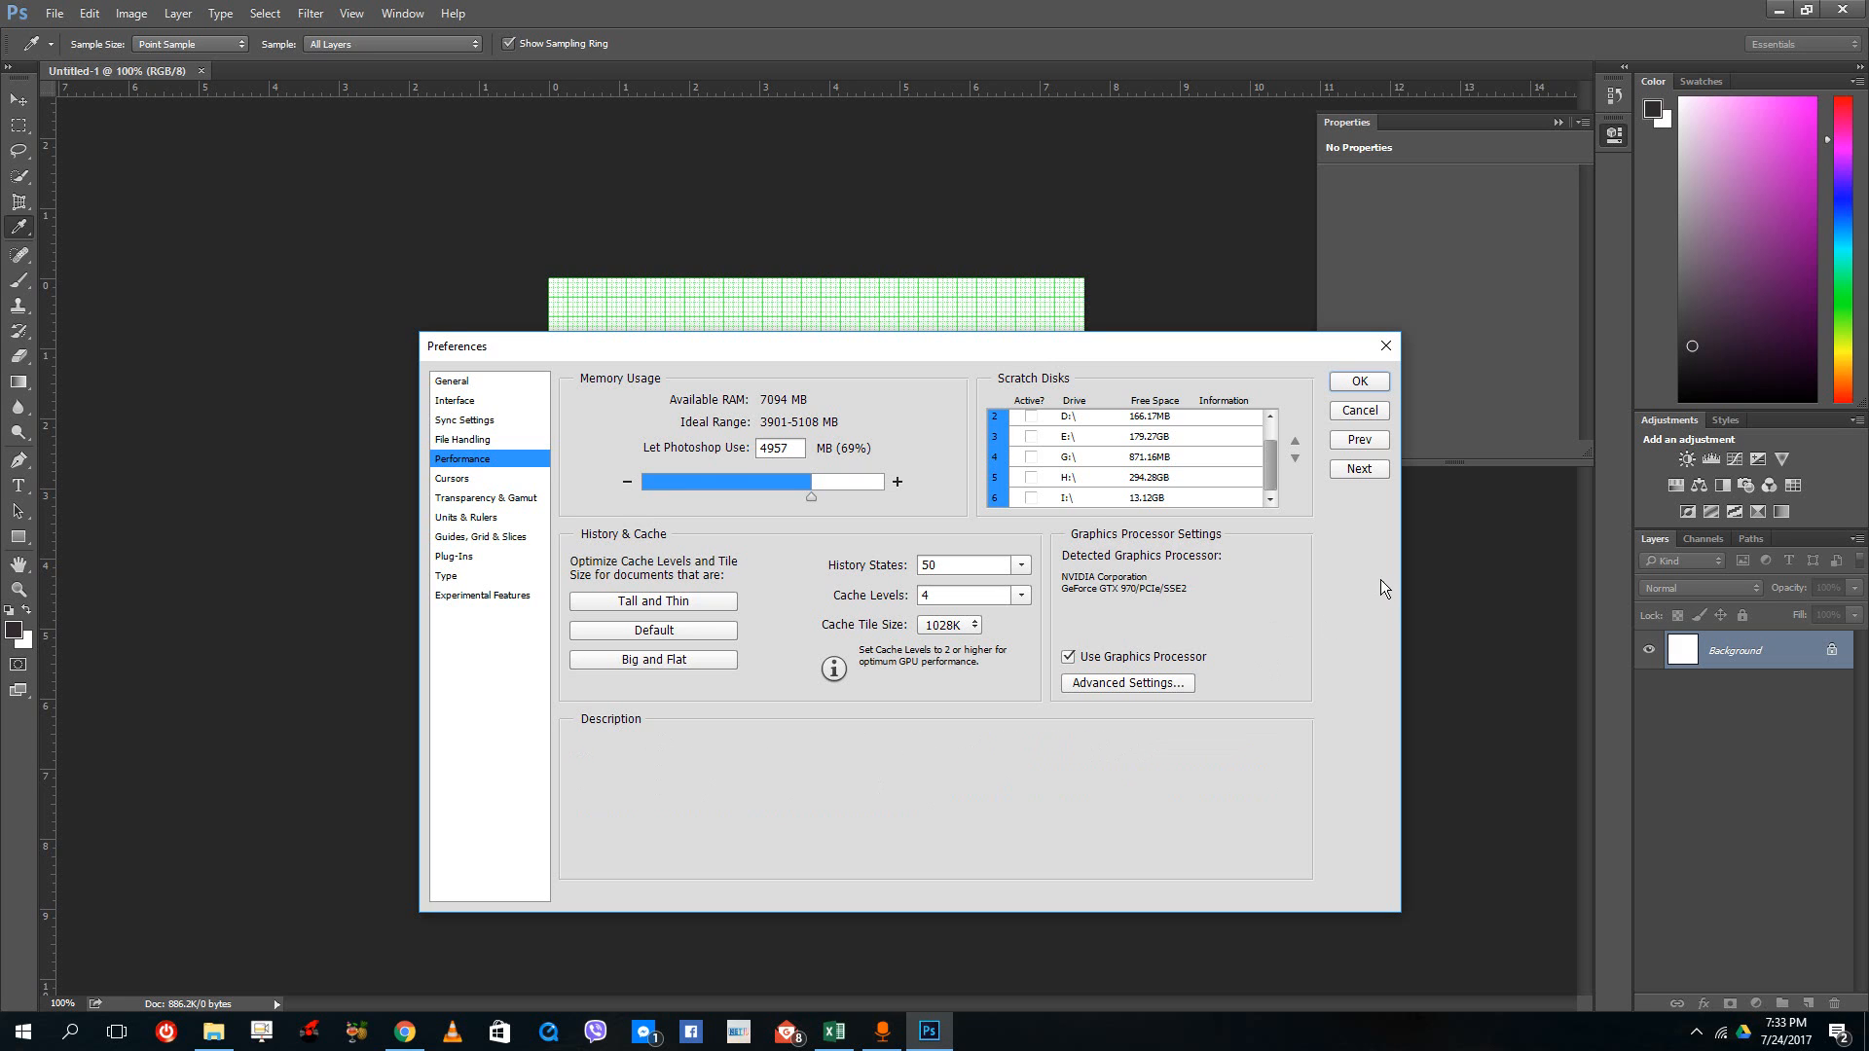
mouse_move(1106, 717)
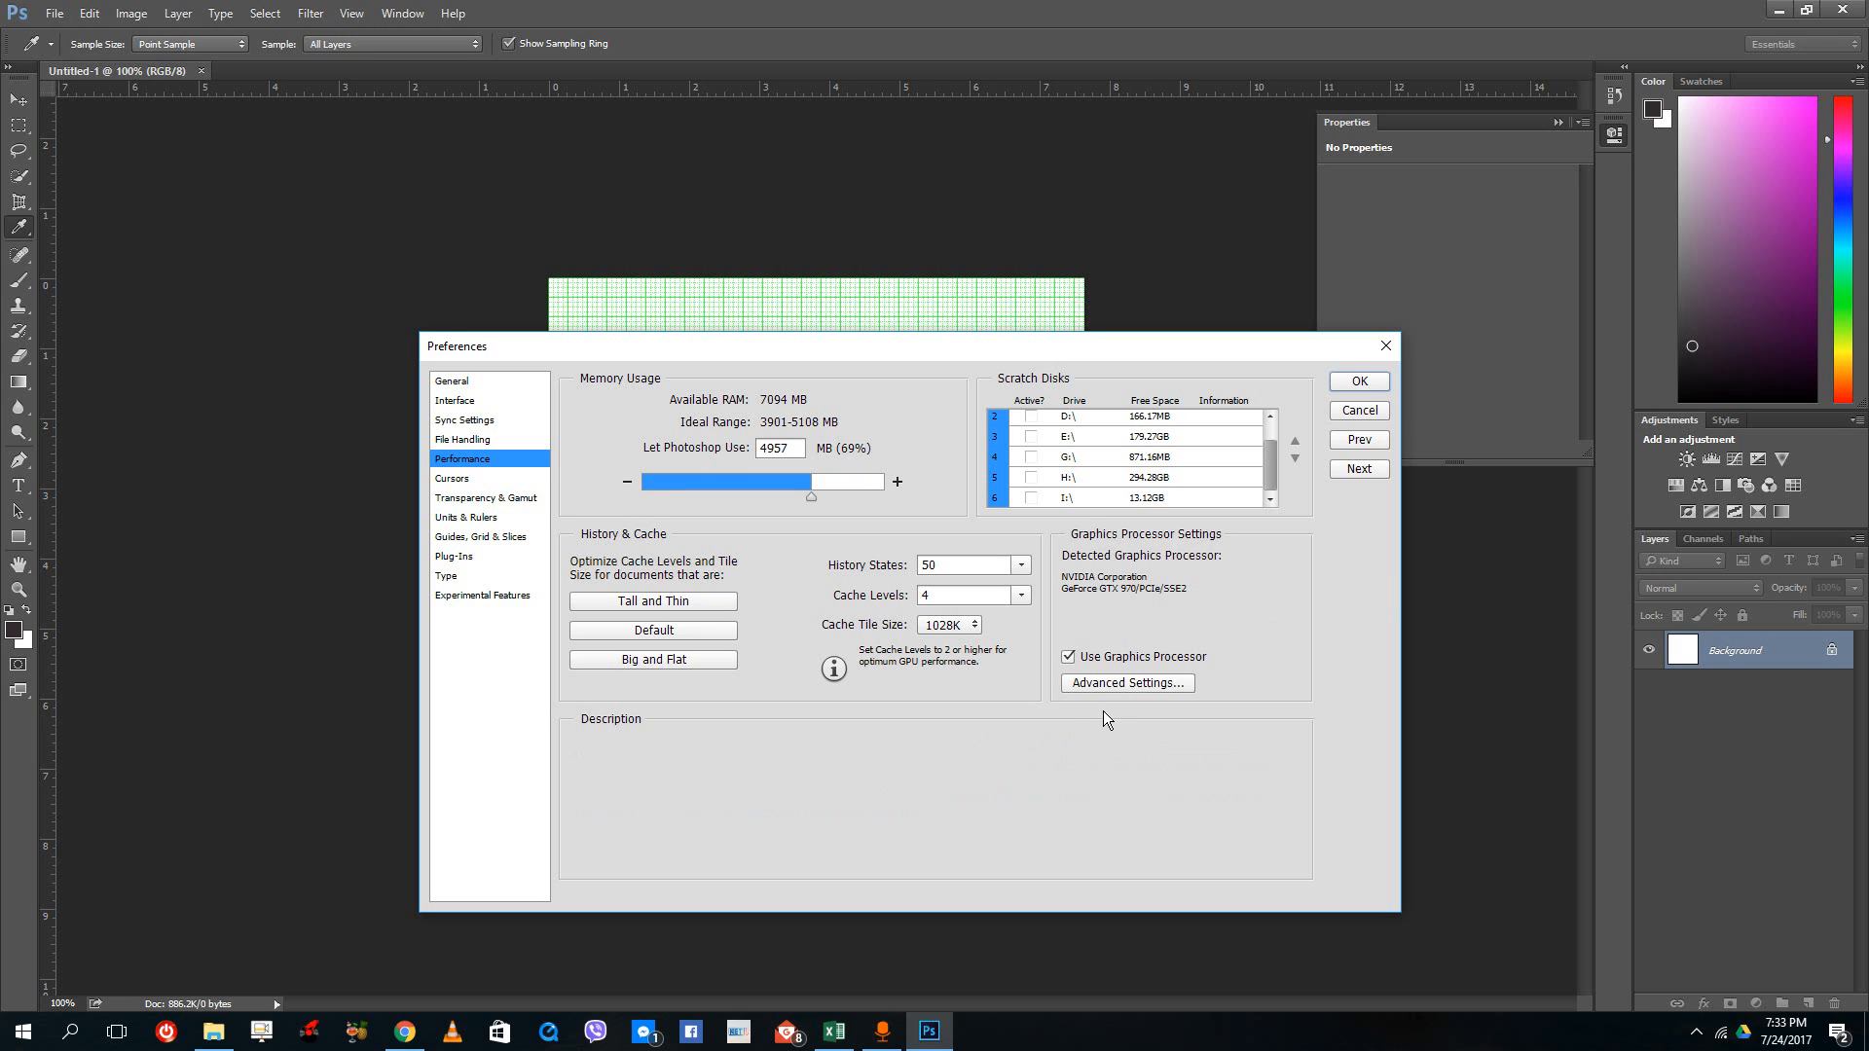